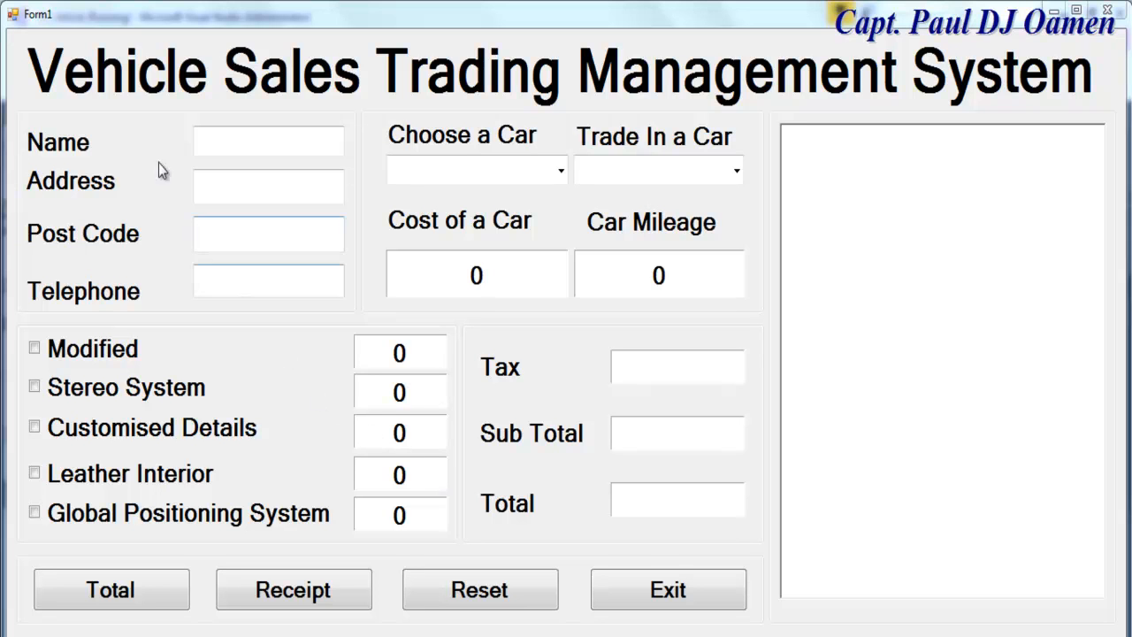
click(268, 141)
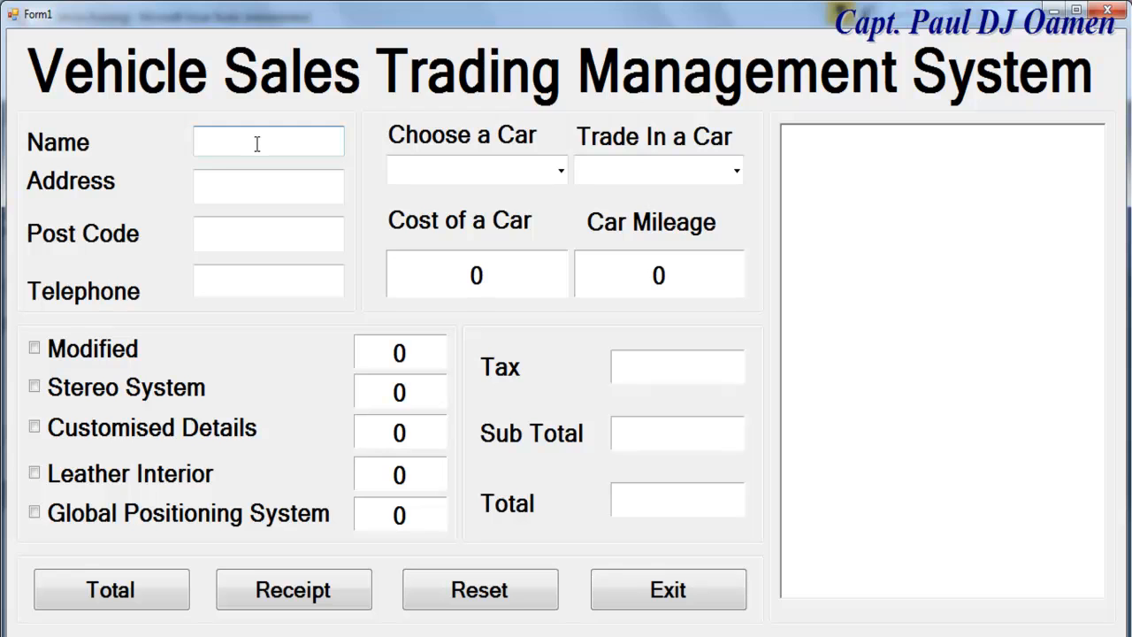
text(Paul)
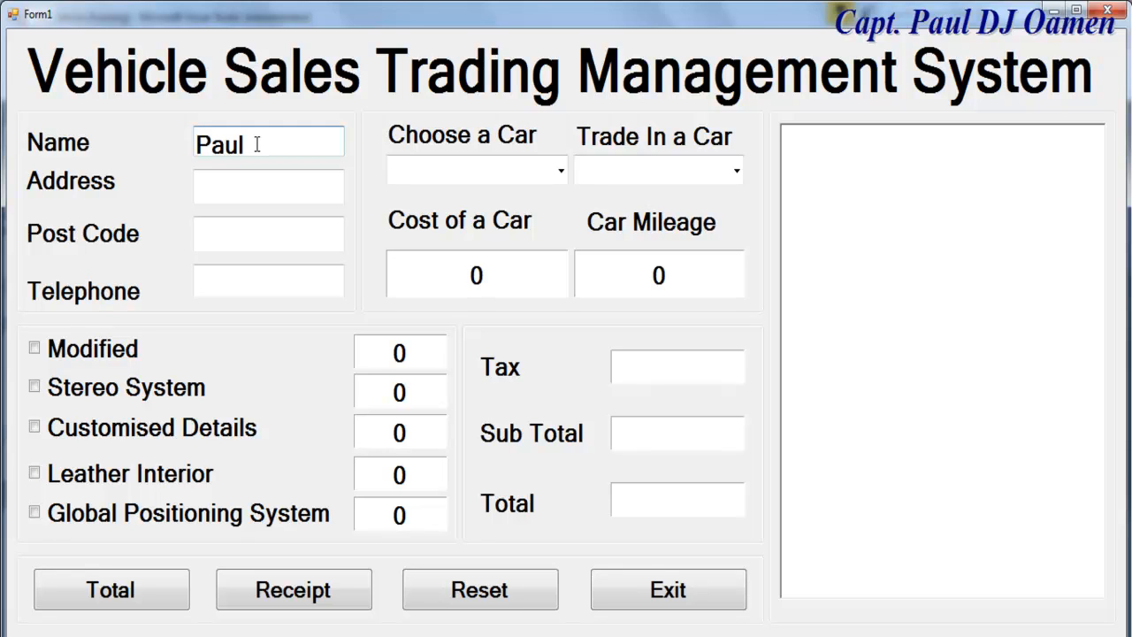
text(Oamen)
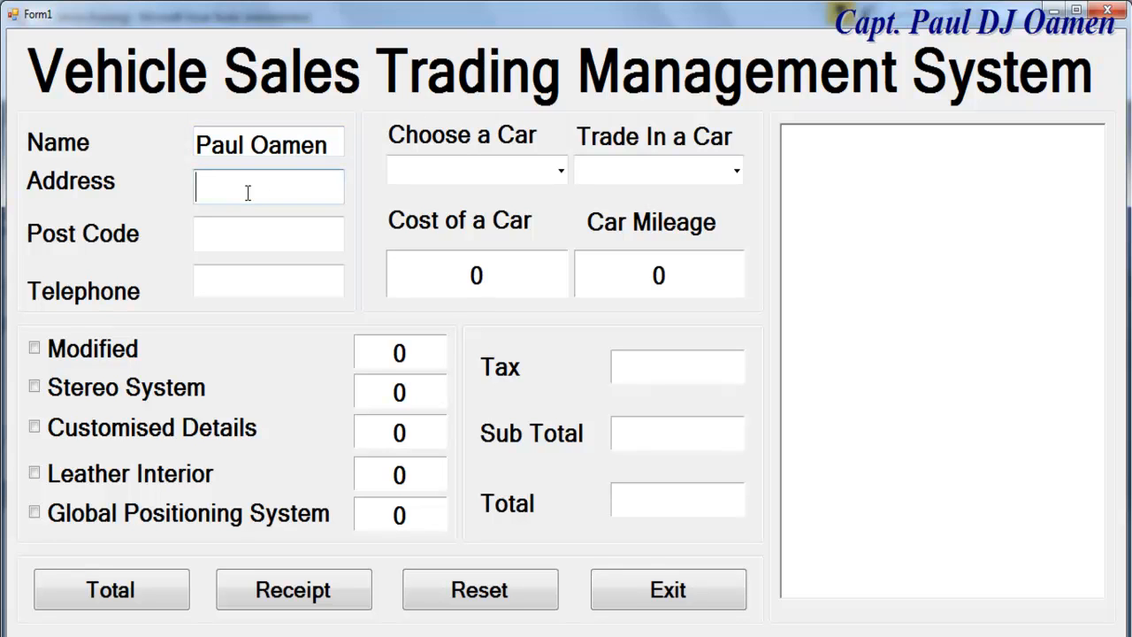
text(5 Good)
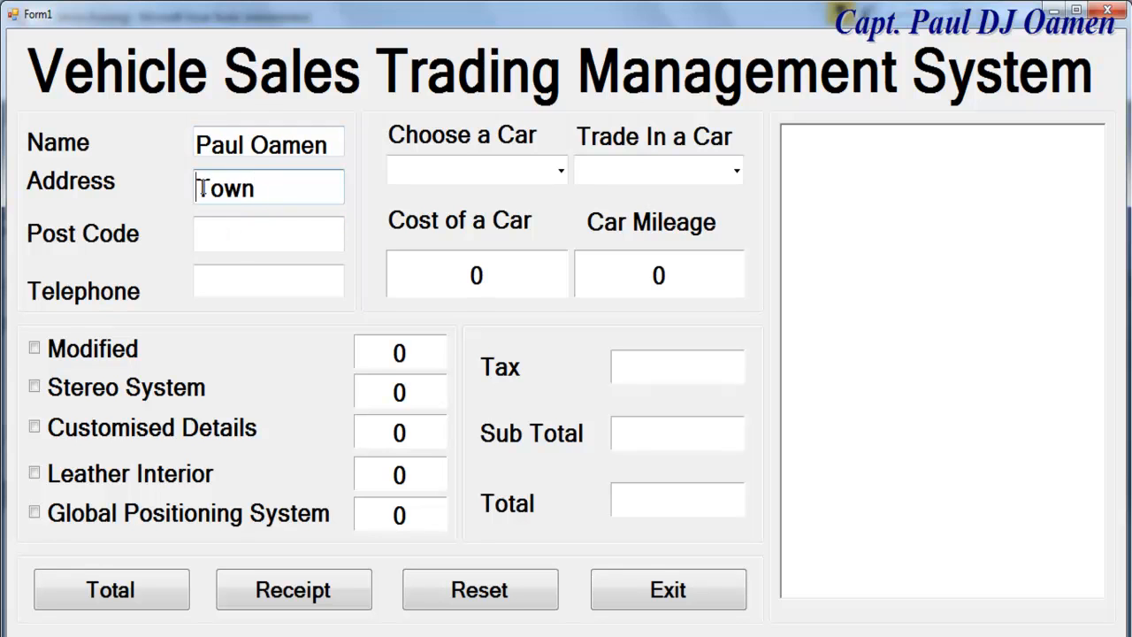
text(5 G)
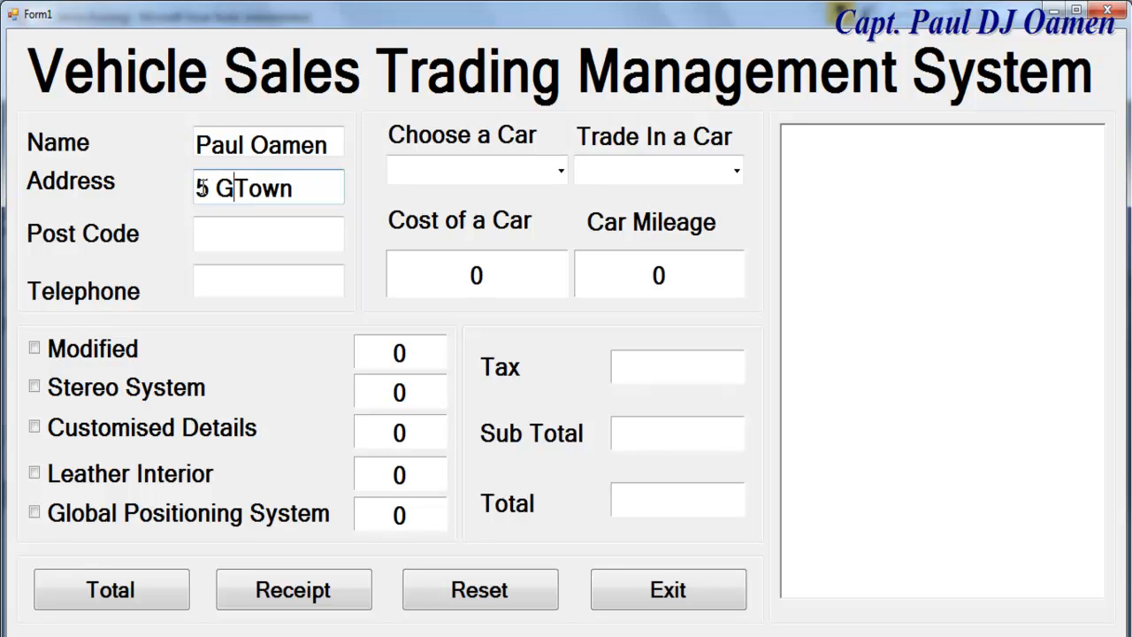
text(ood)
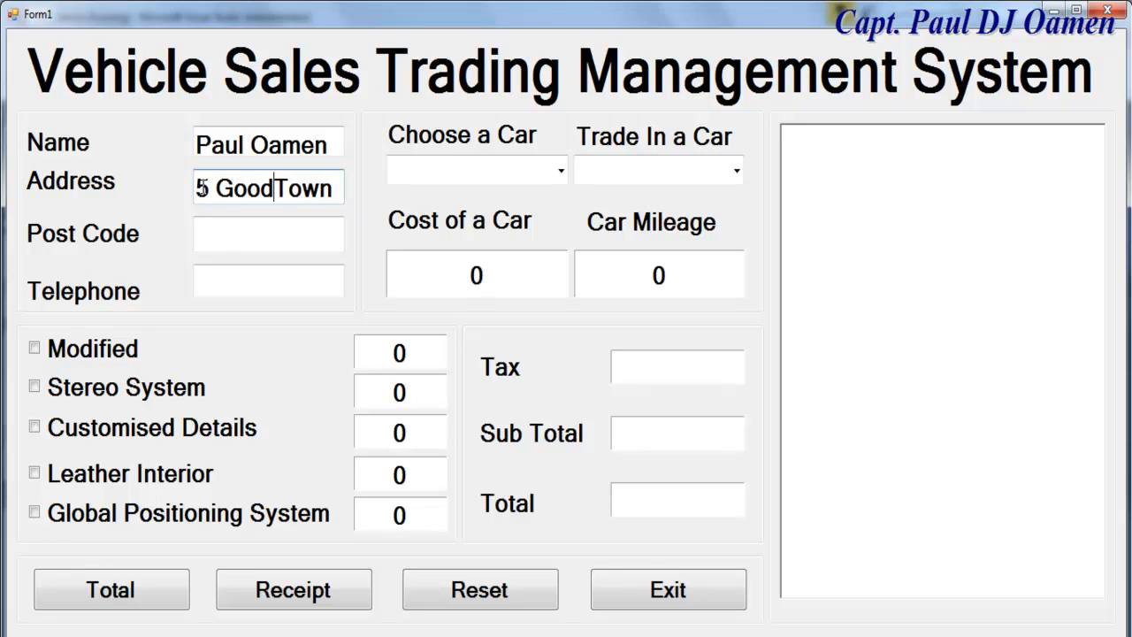
click(268, 233)
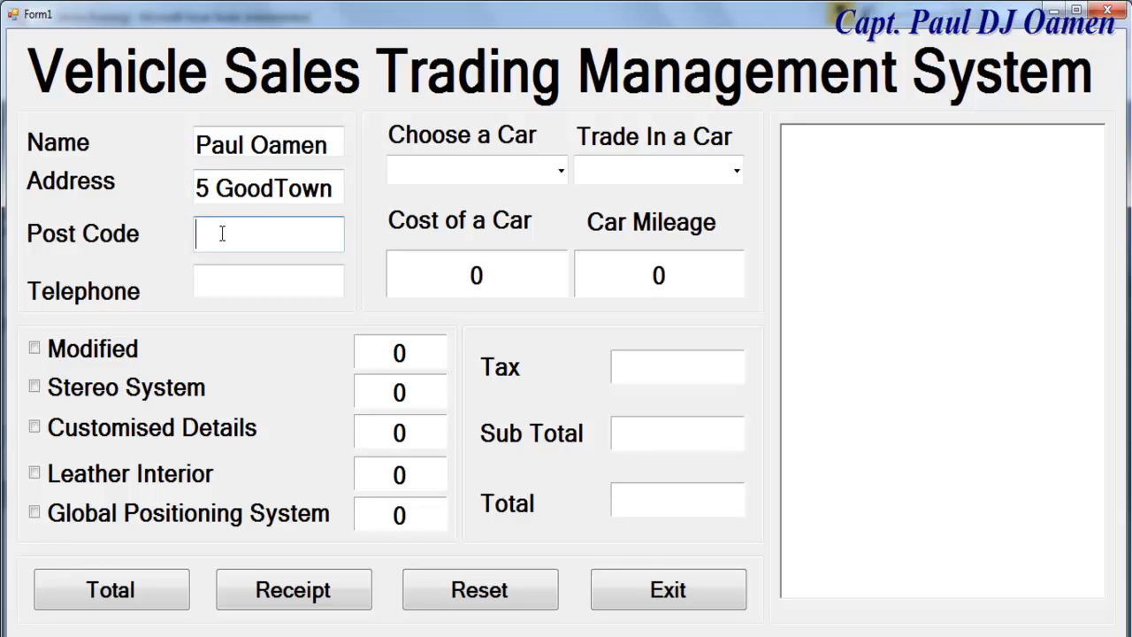
text(8Jh)
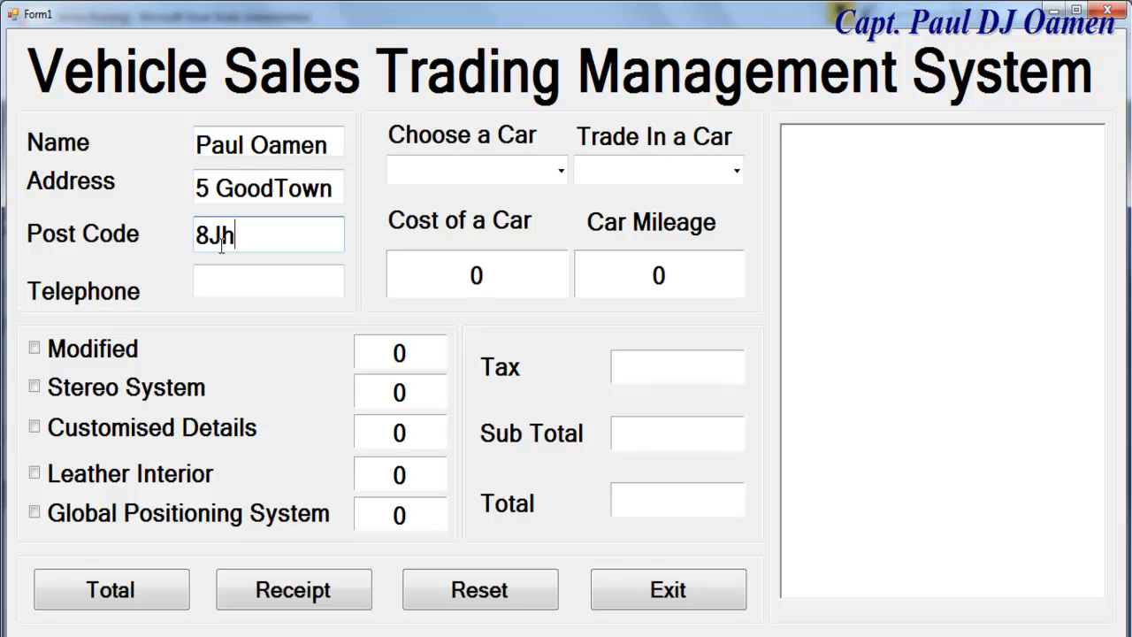
text(09)
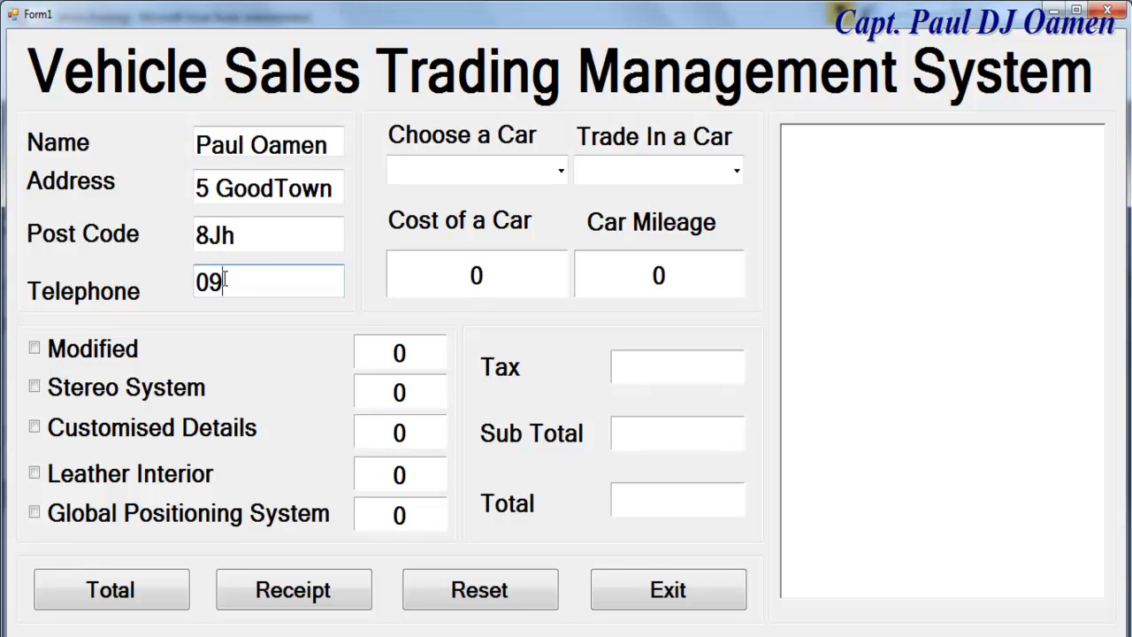
text(8765432)
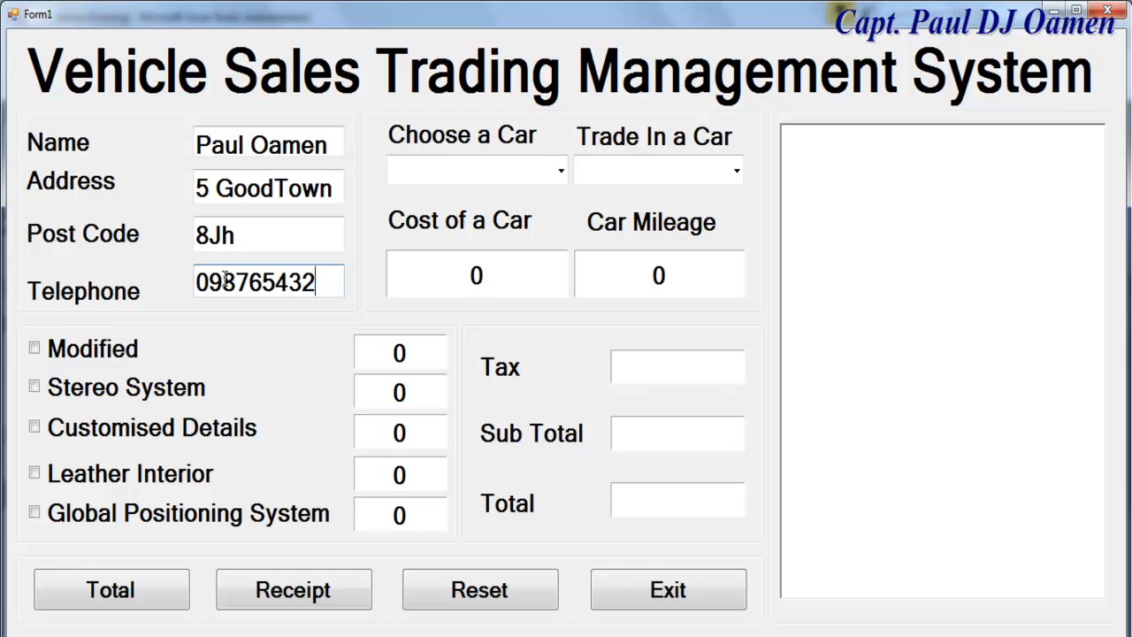
text(11)
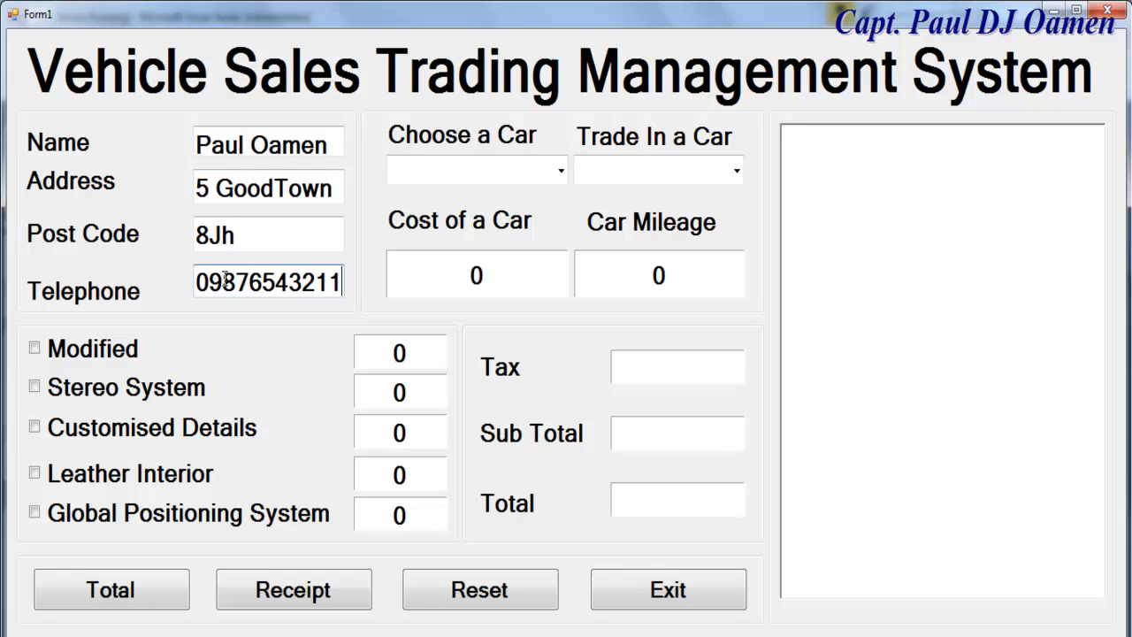
mouse_move(553, 199)
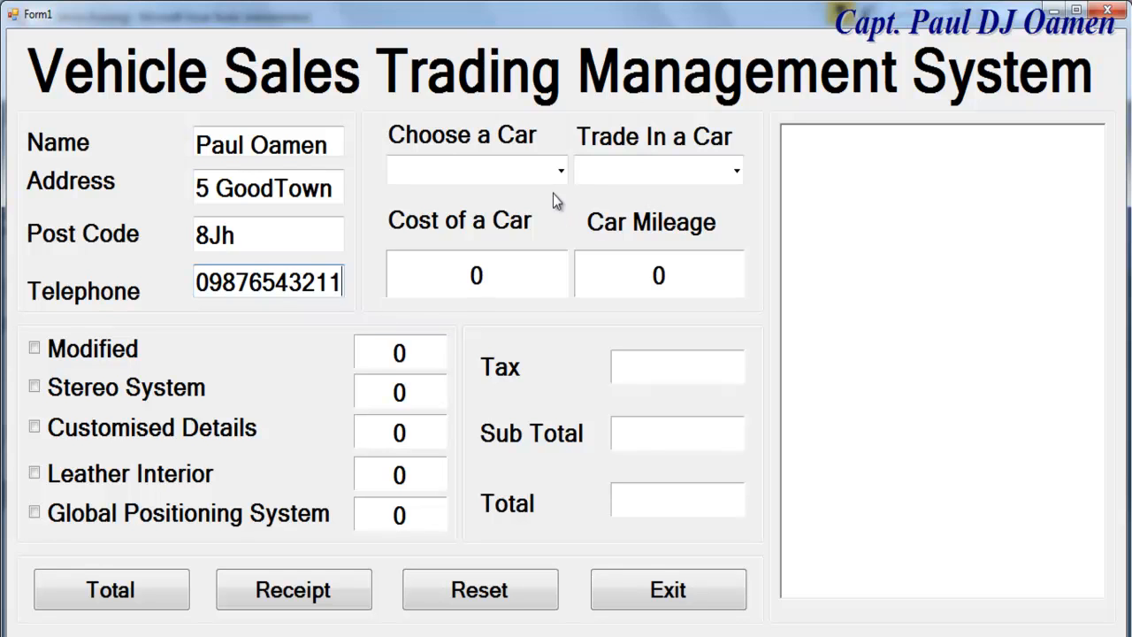
click(561, 170)
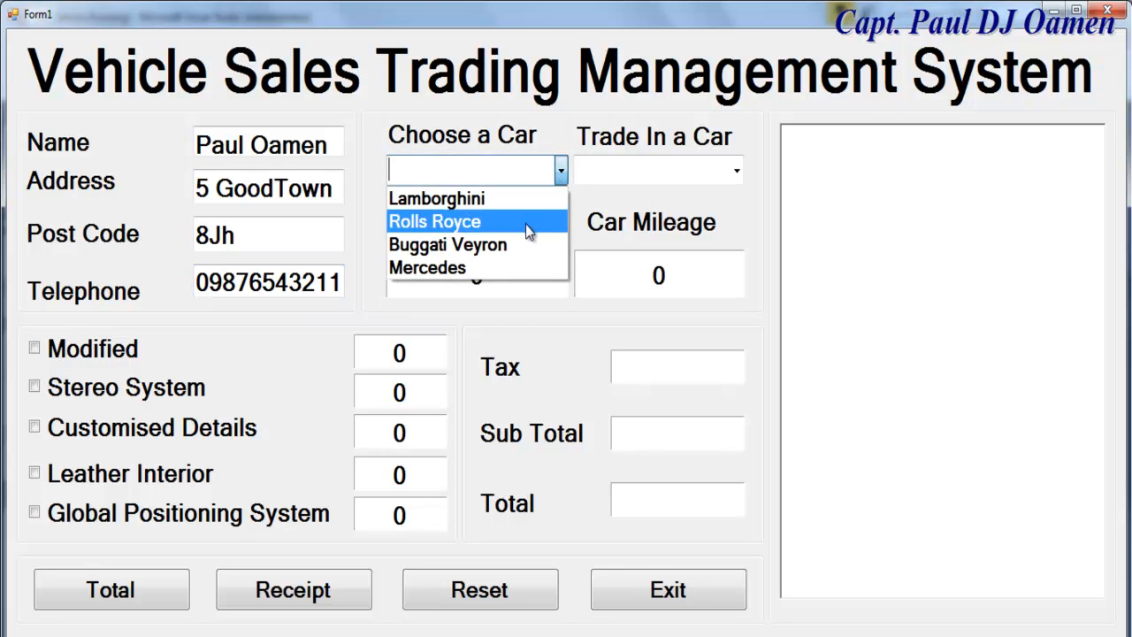
click(447, 244)
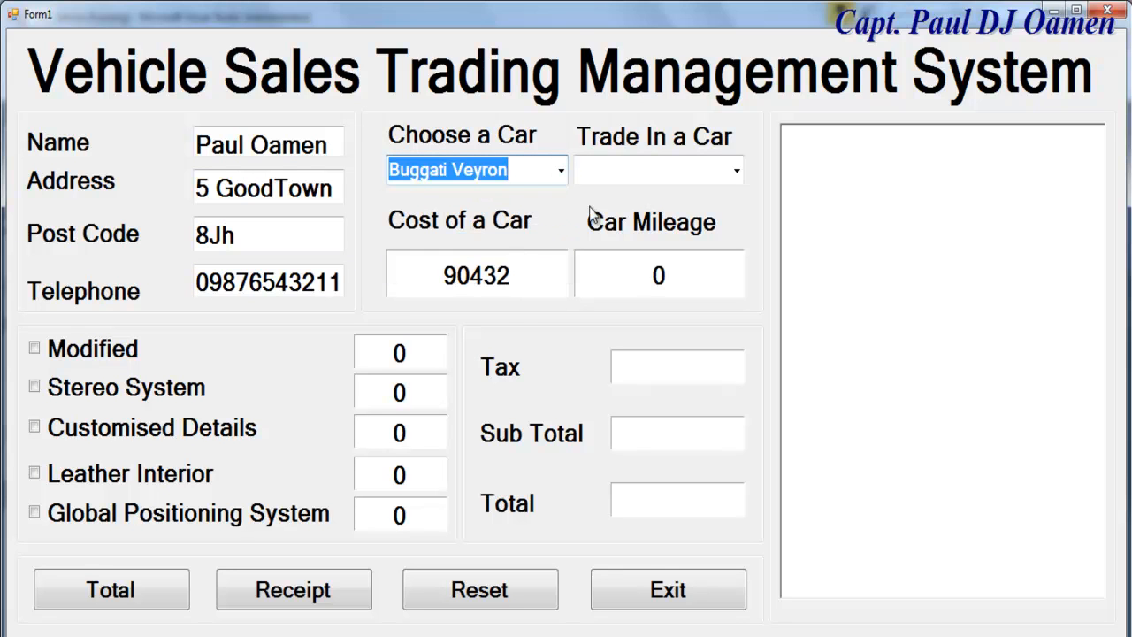
click(737, 169)
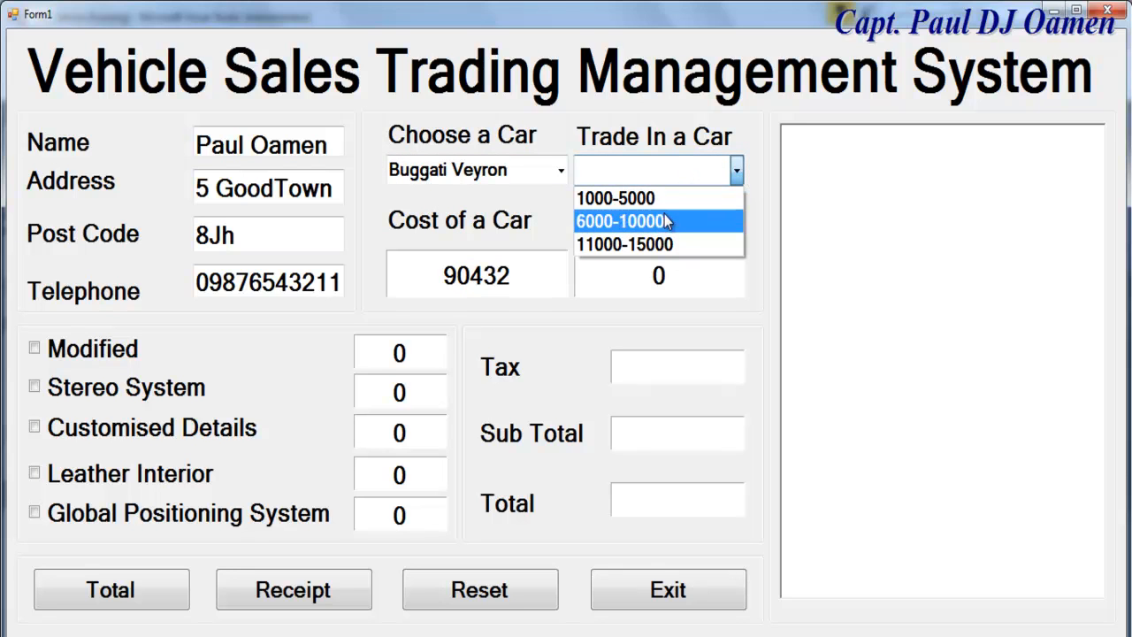
mouse_move(624, 244)
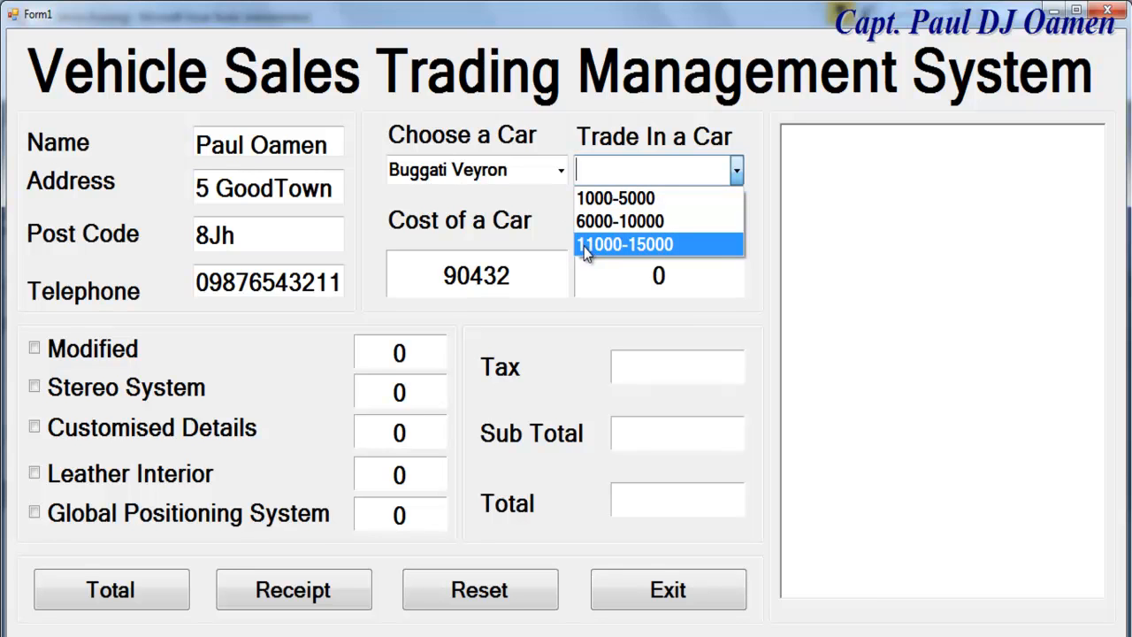
click(624, 244)
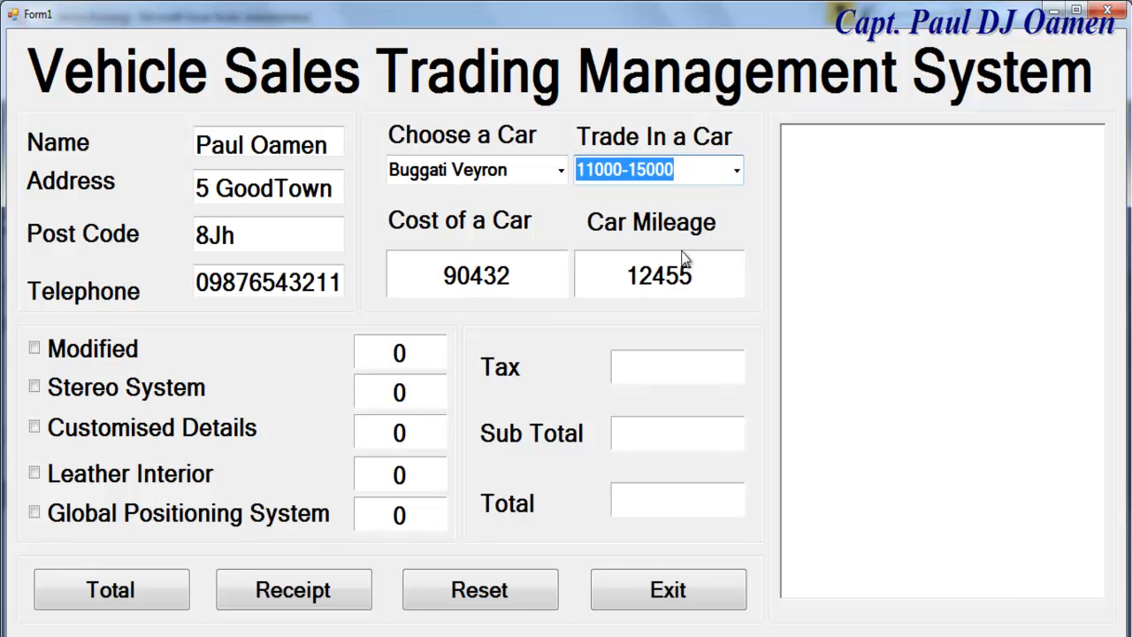
mouse_move(634, 285)
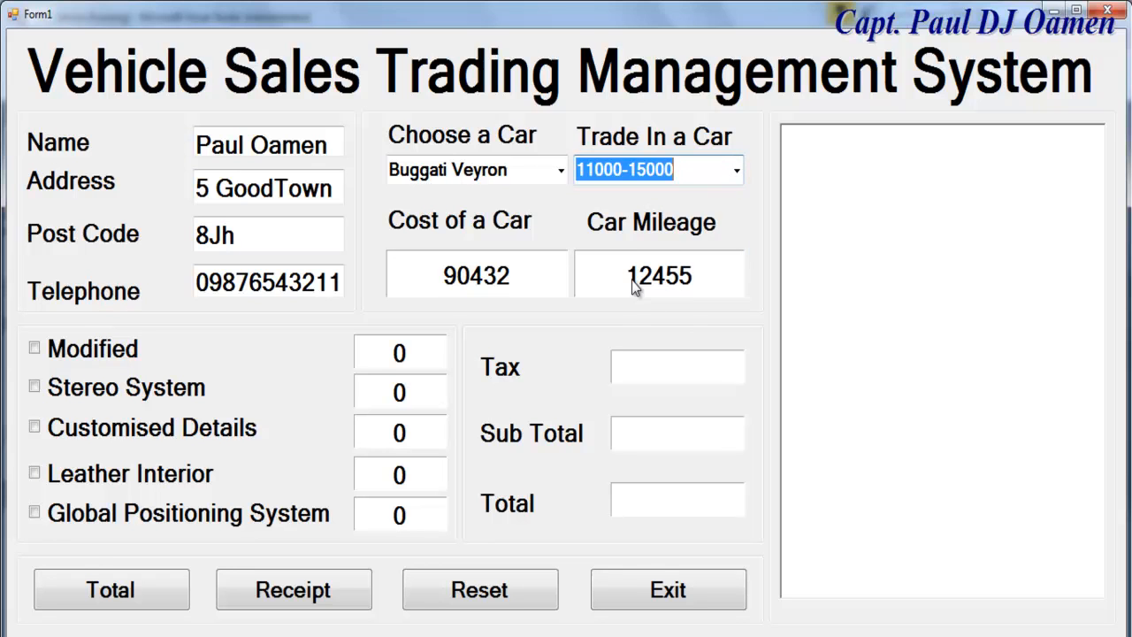
mouse_move(663, 294)
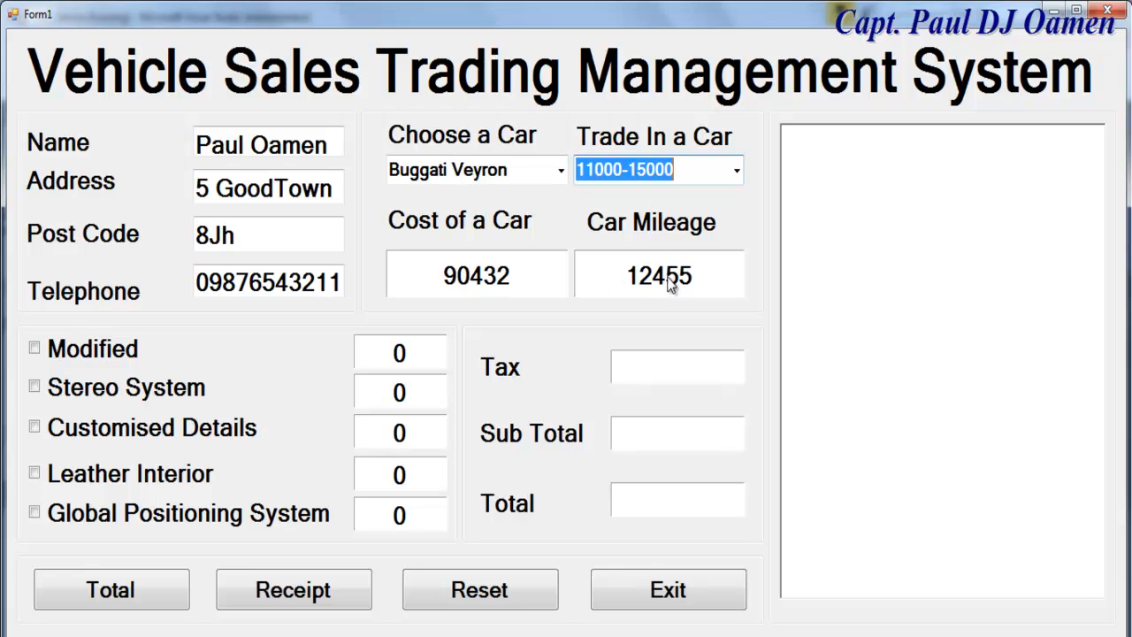
mouse_move(78, 375)
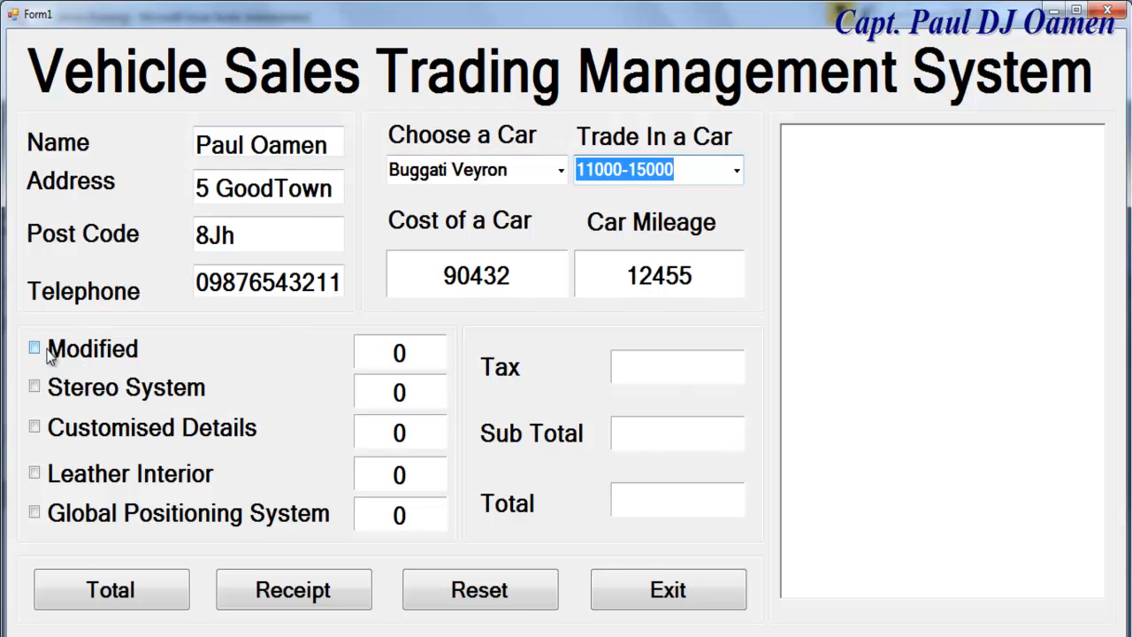
- Tick the Modified, Customised Details, Leather Interior and Global Positioning System extras
click(33, 348)
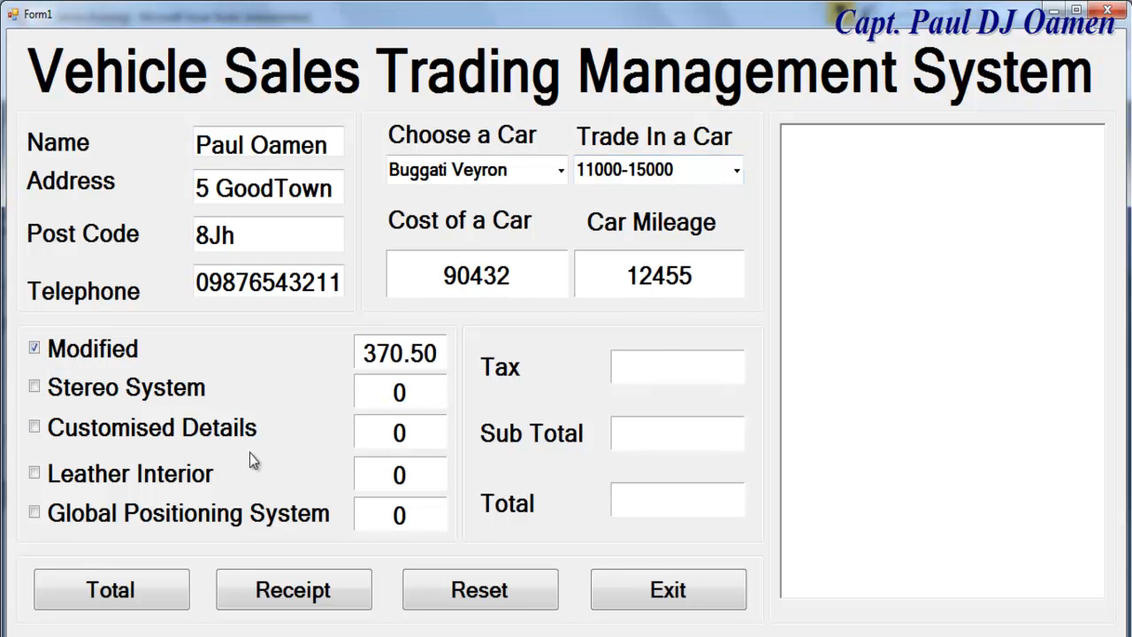
mouse_move(106, 430)
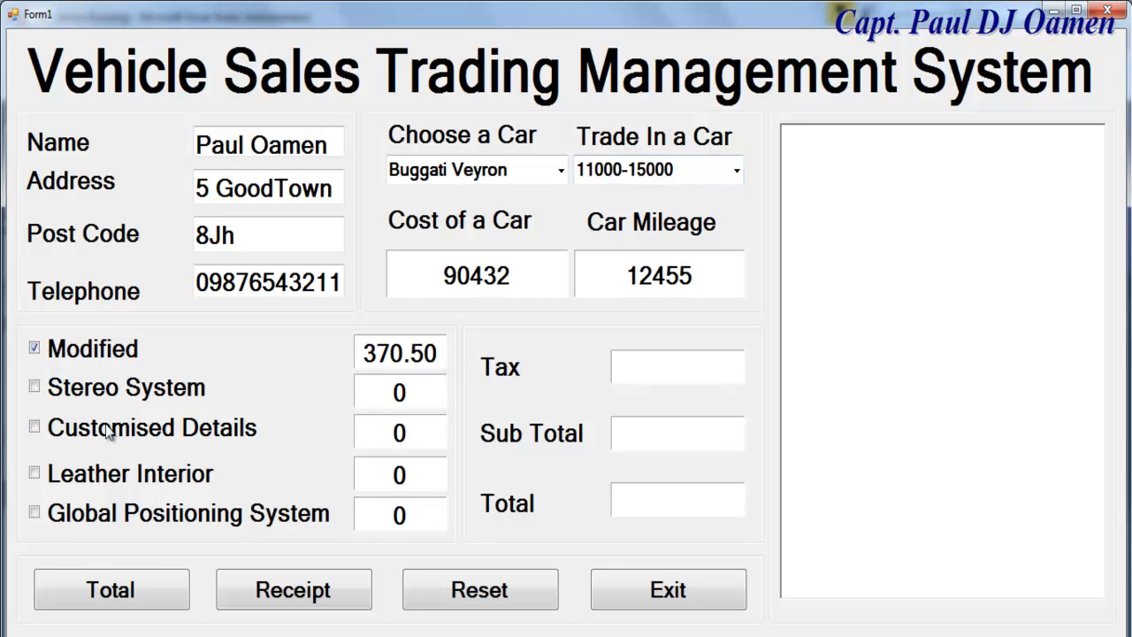
click(33, 386)
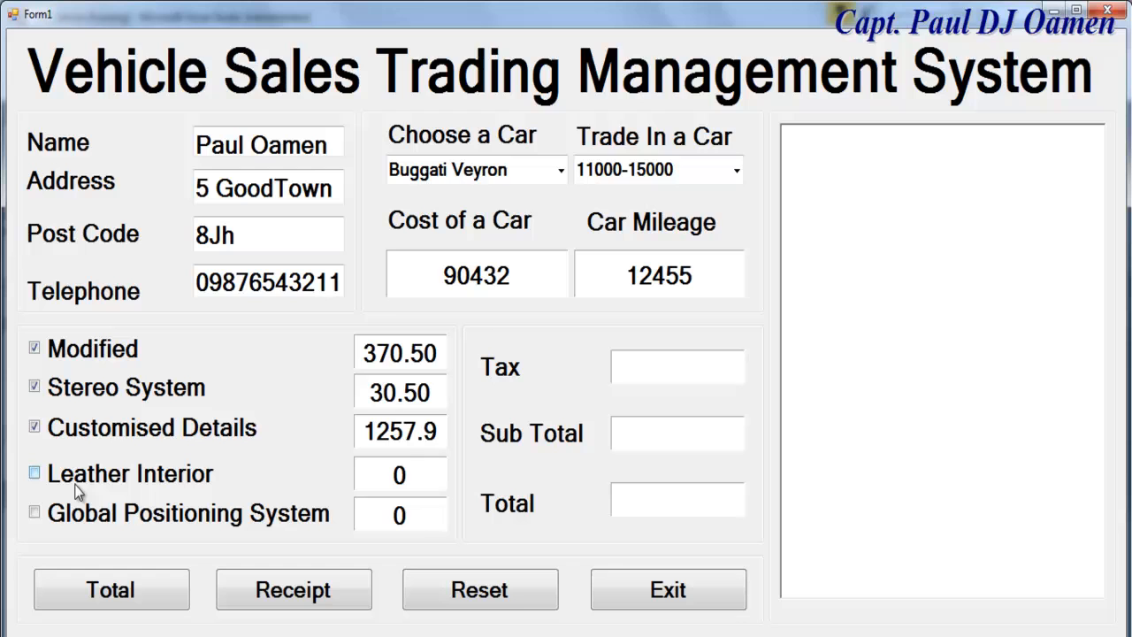
click(35, 472)
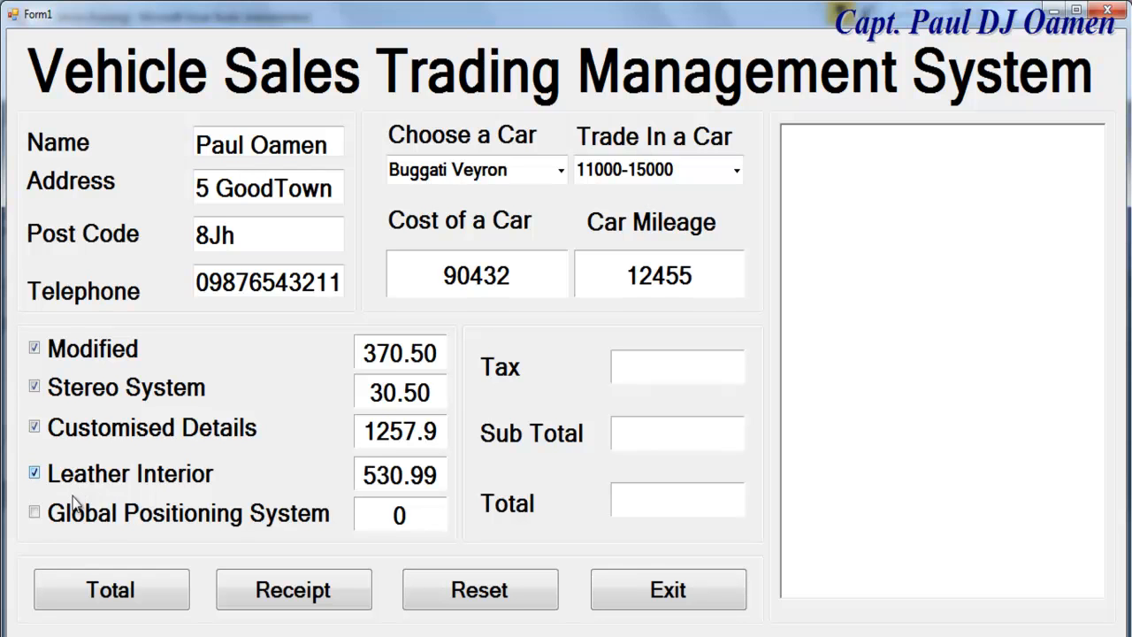
click(34, 511)
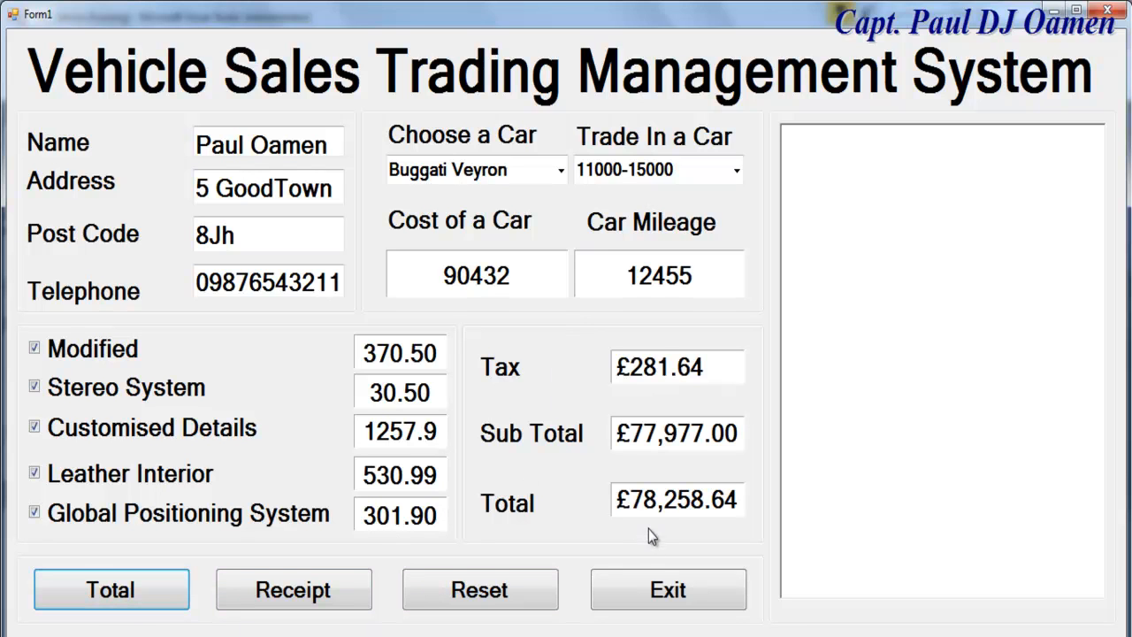
mouse_move(665, 394)
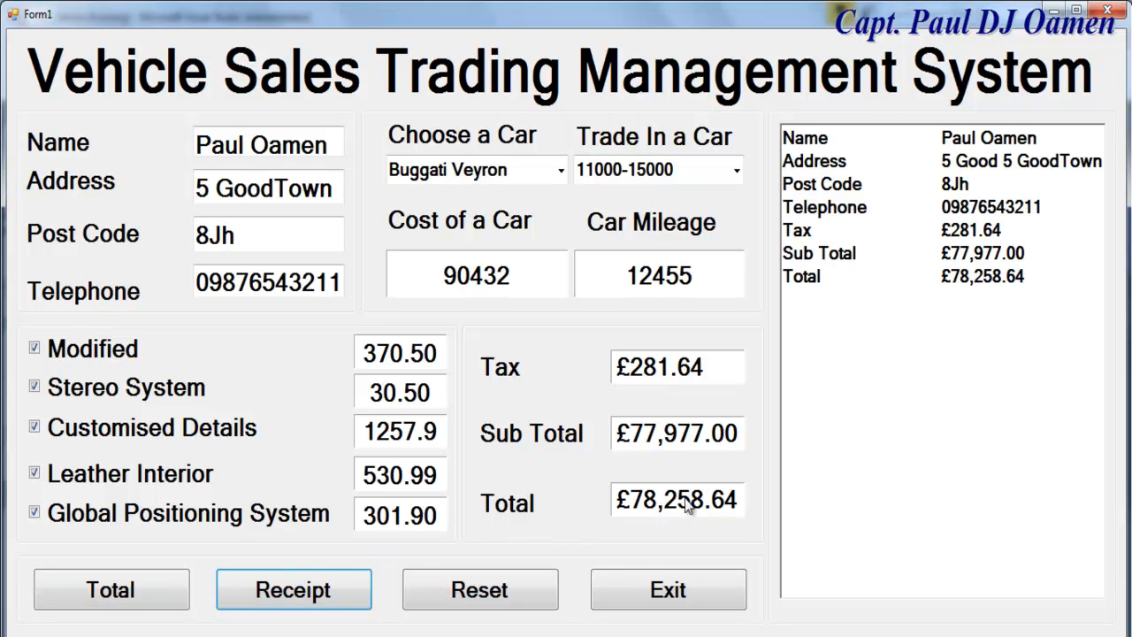
mouse_move(967, 387)
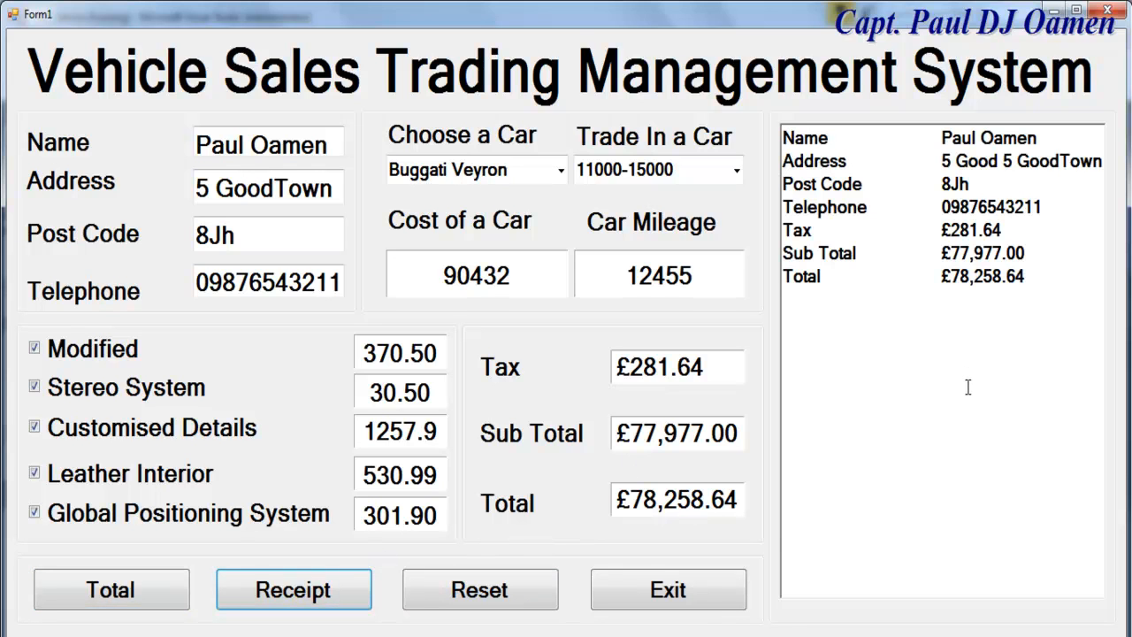
mouse_move(668, 589)
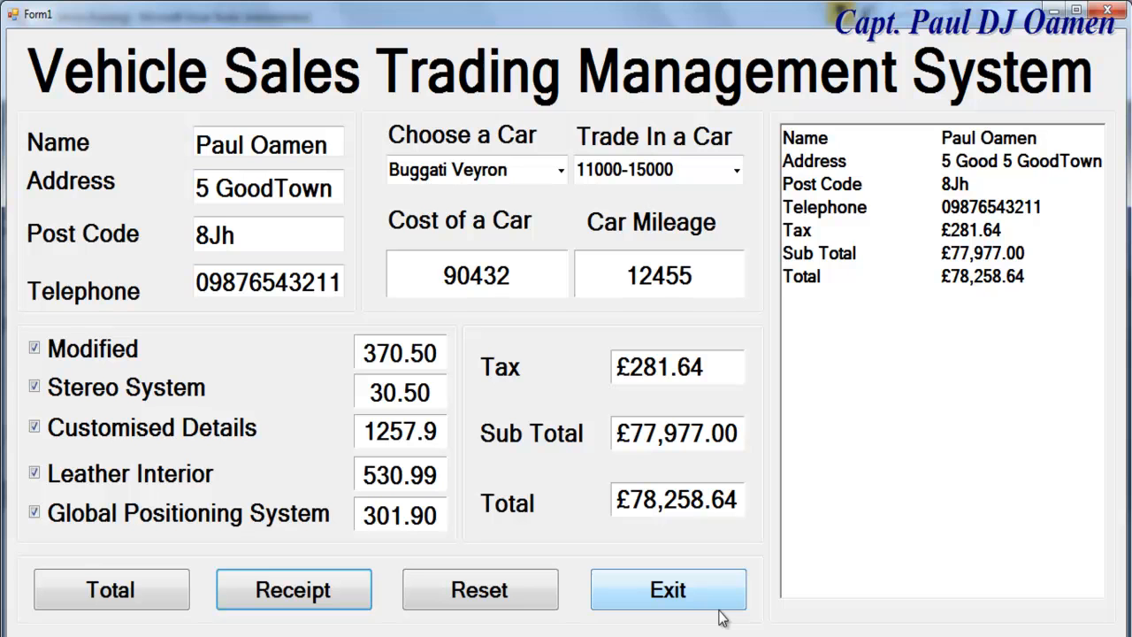
mouse_move(694, 596)
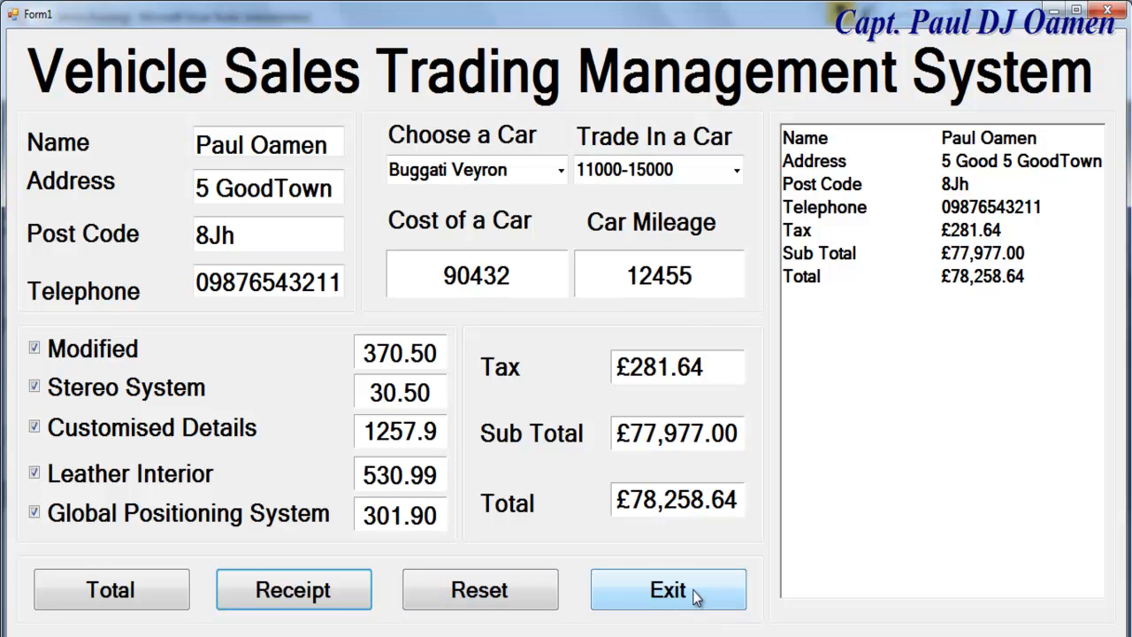
click(668, 589)
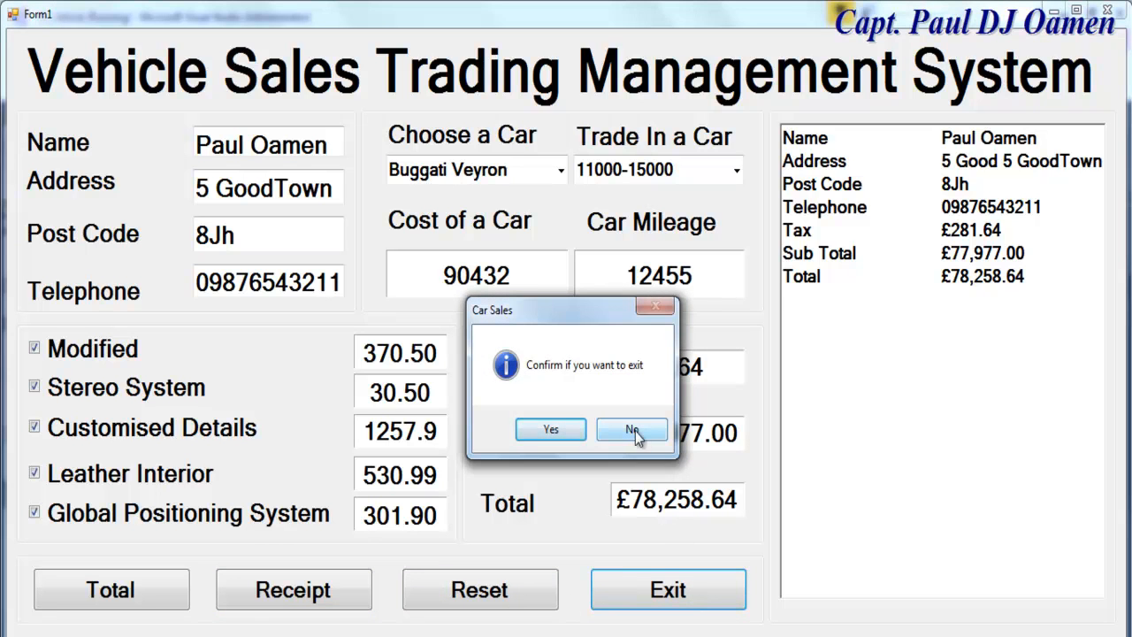
click(631, 429)
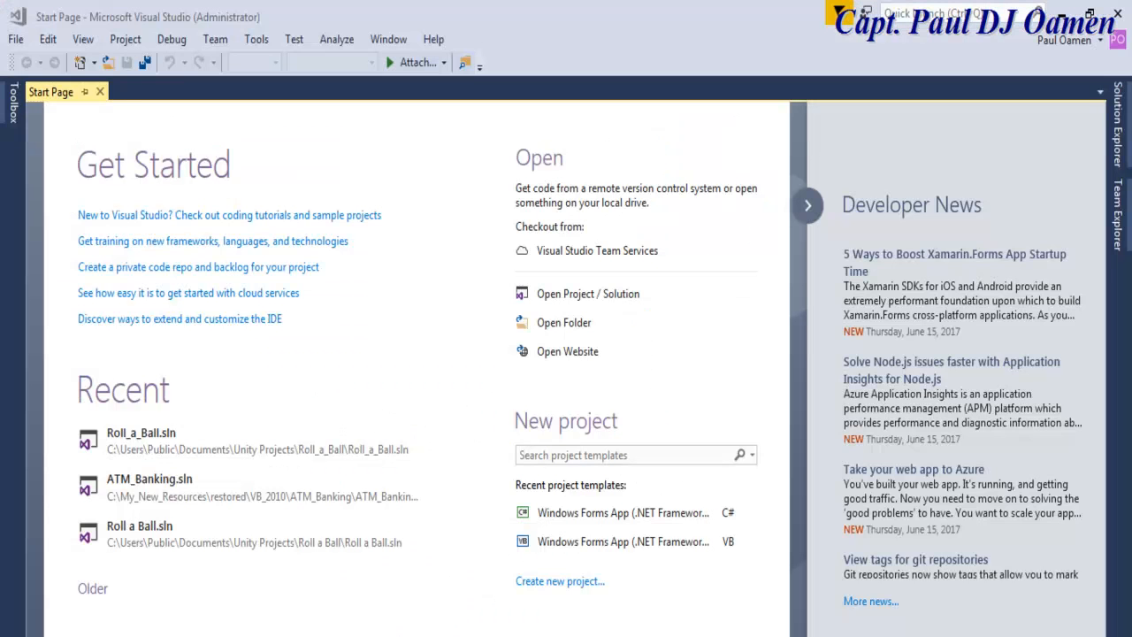
mouse_move(782, 471)
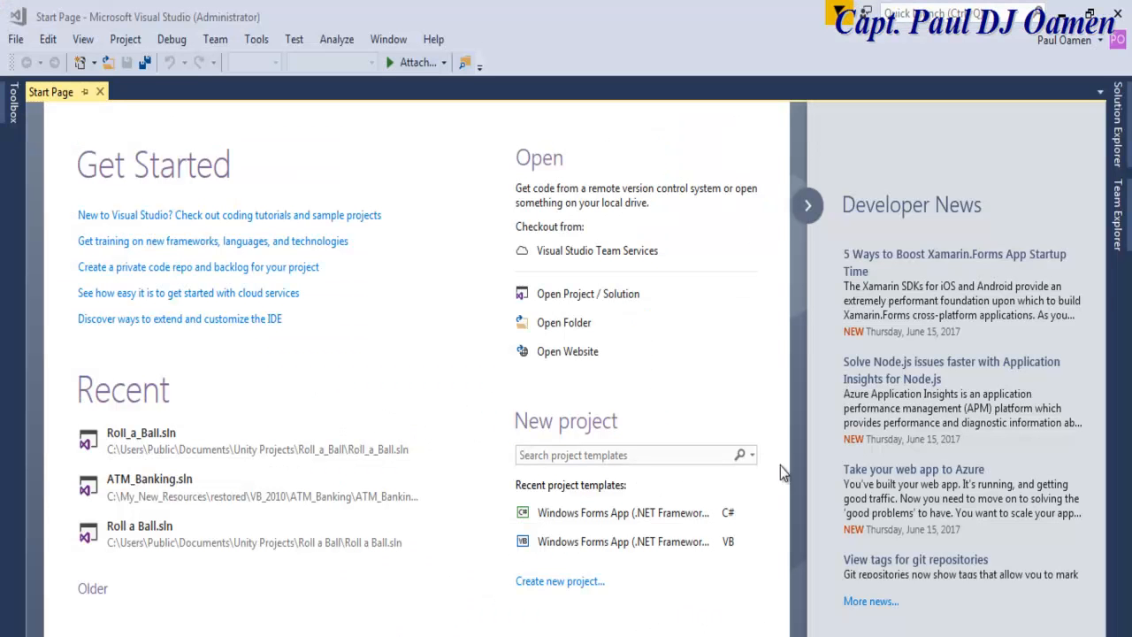
mouse_move(535, 279)
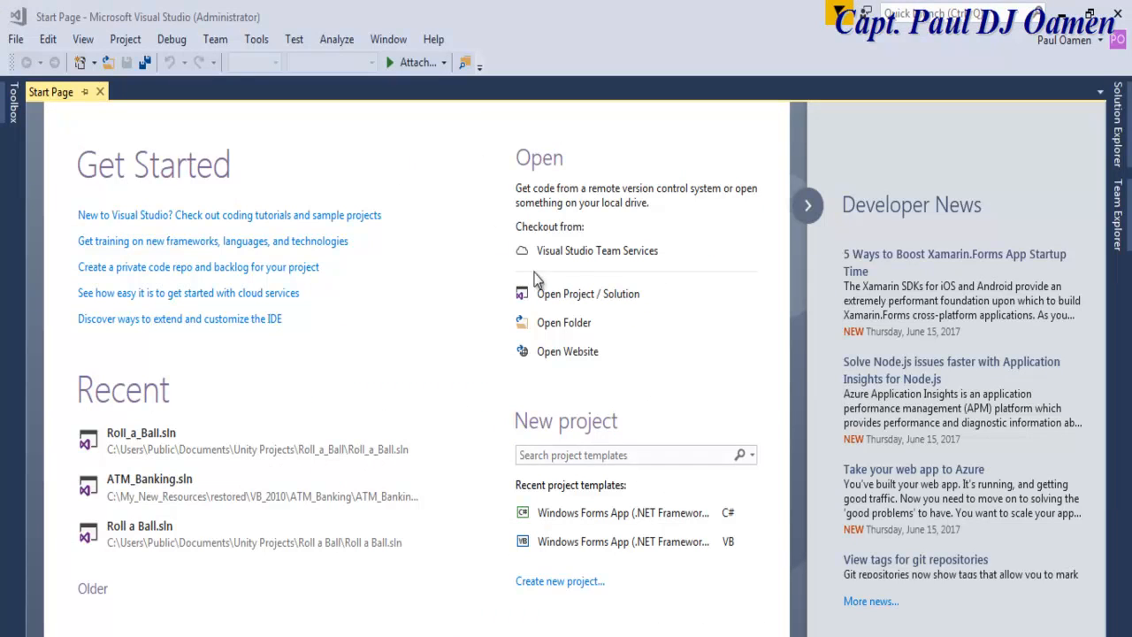
mouse_move(560, 581)
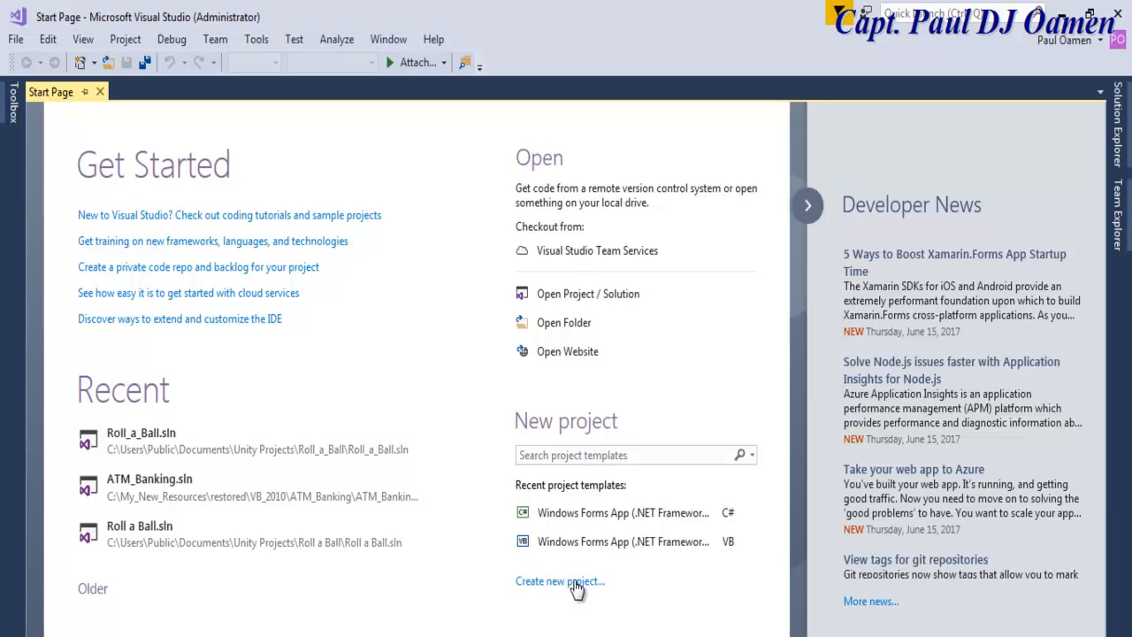
- Start a new project and show the Visual C# Windows Forms templates
click(559, 580)
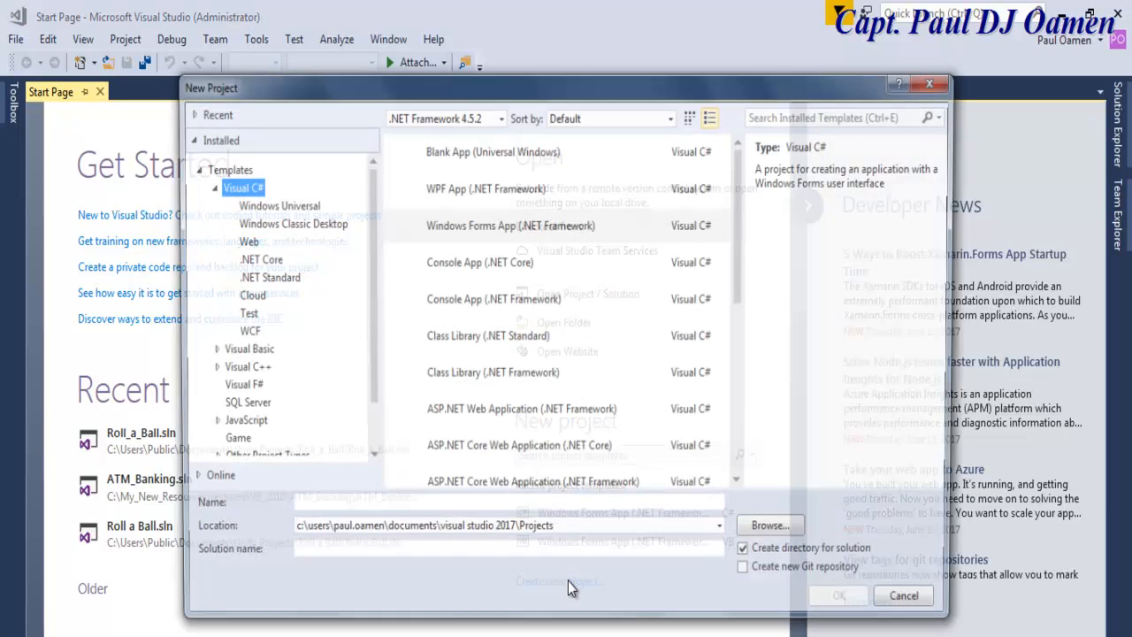
click(509, 225)
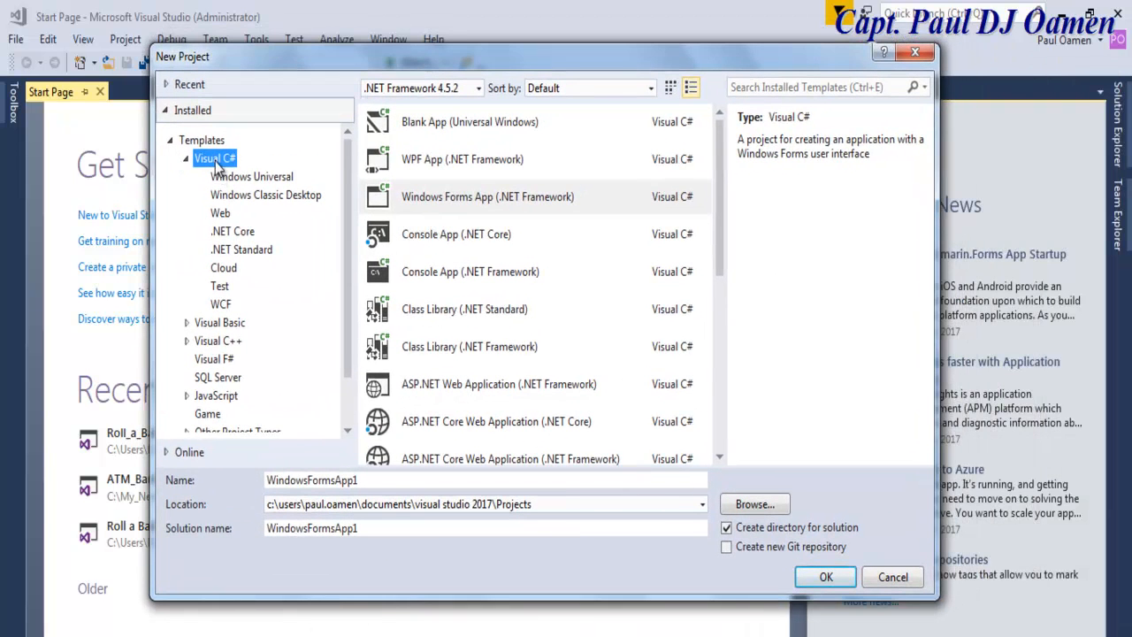
mouse_move(237, 159)
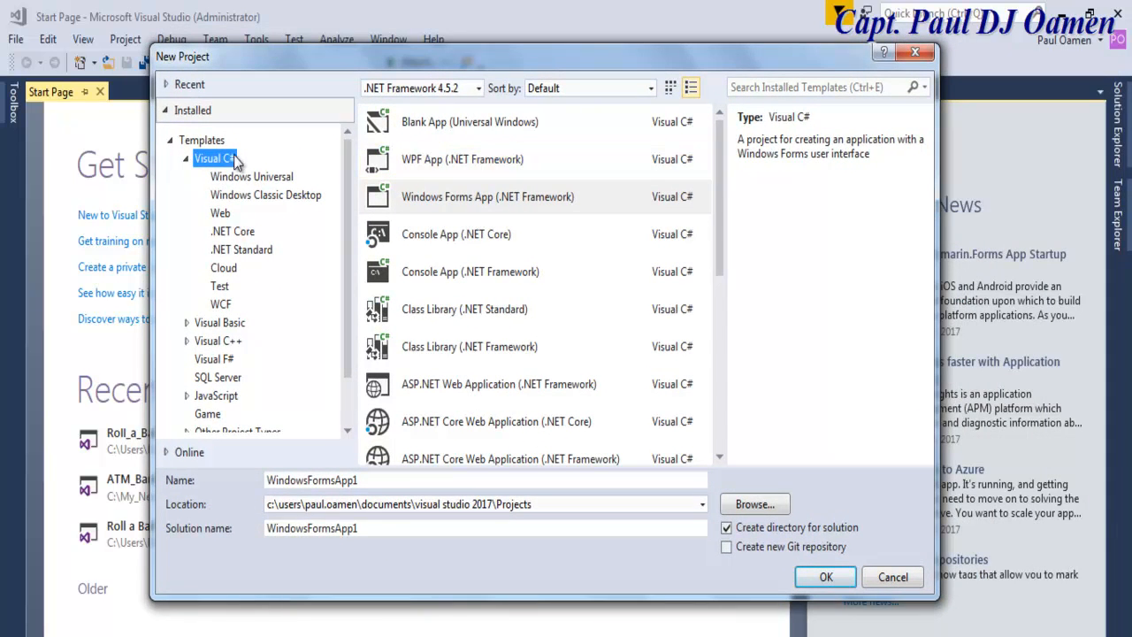
mouse_move(210, 168)
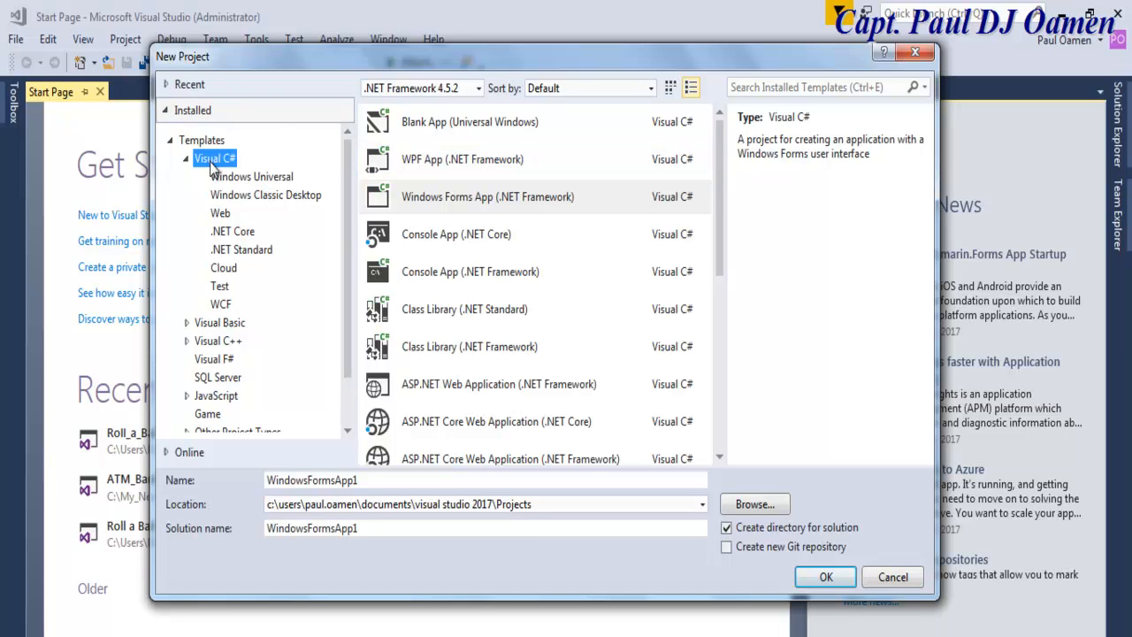
mouse_move(260, 166)
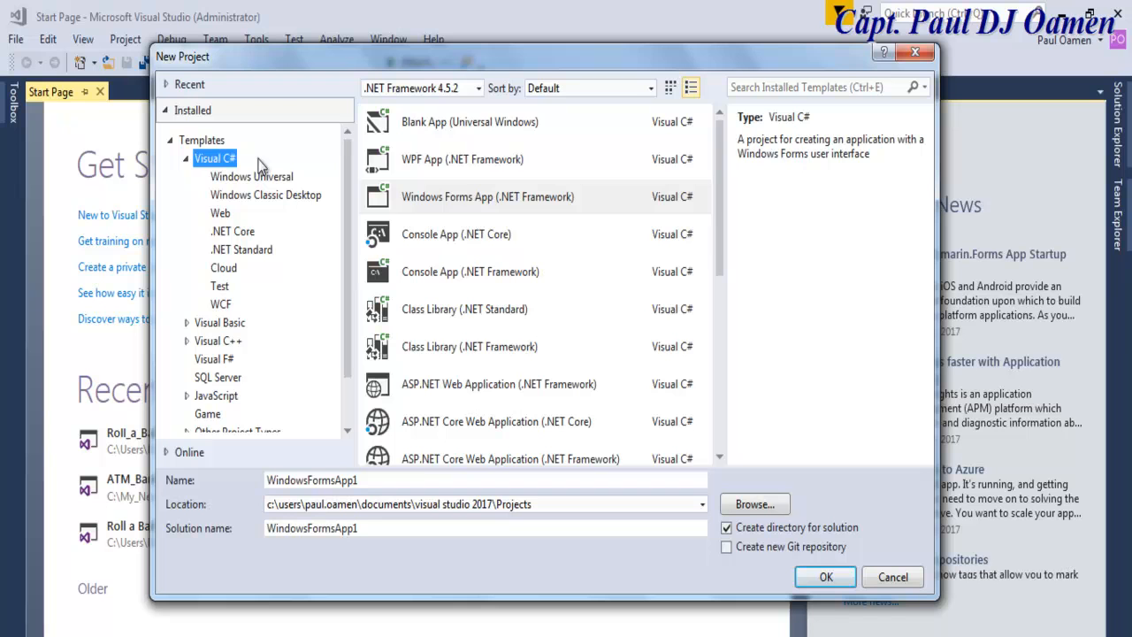
mouse_move(410, 205)
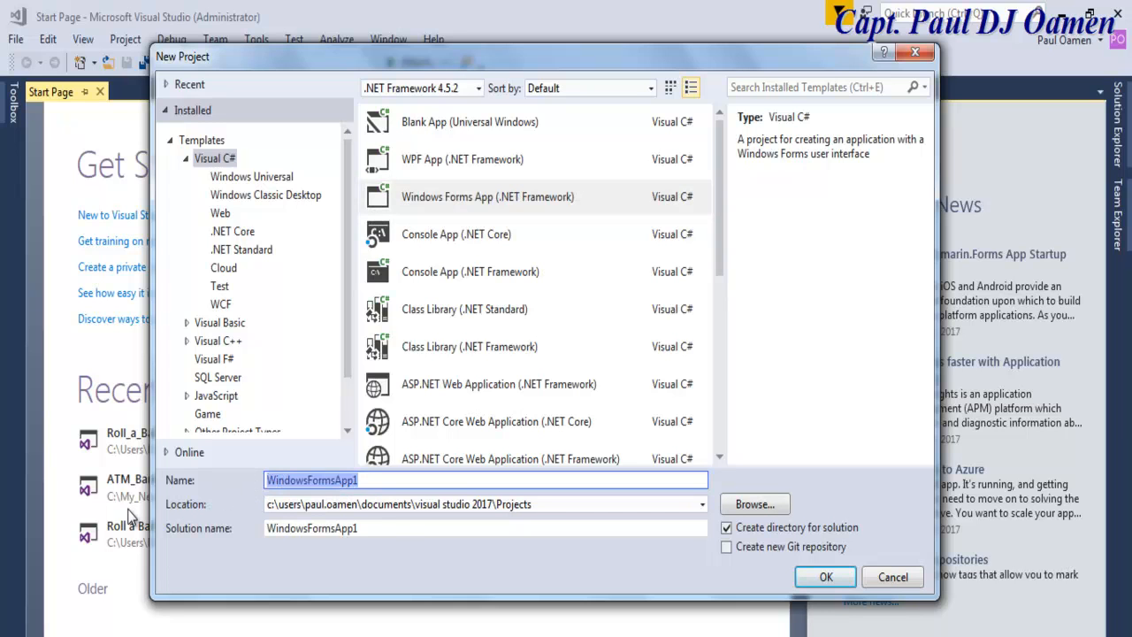
- Name the project CS_Vehicle_Sales and create it
text(CS)
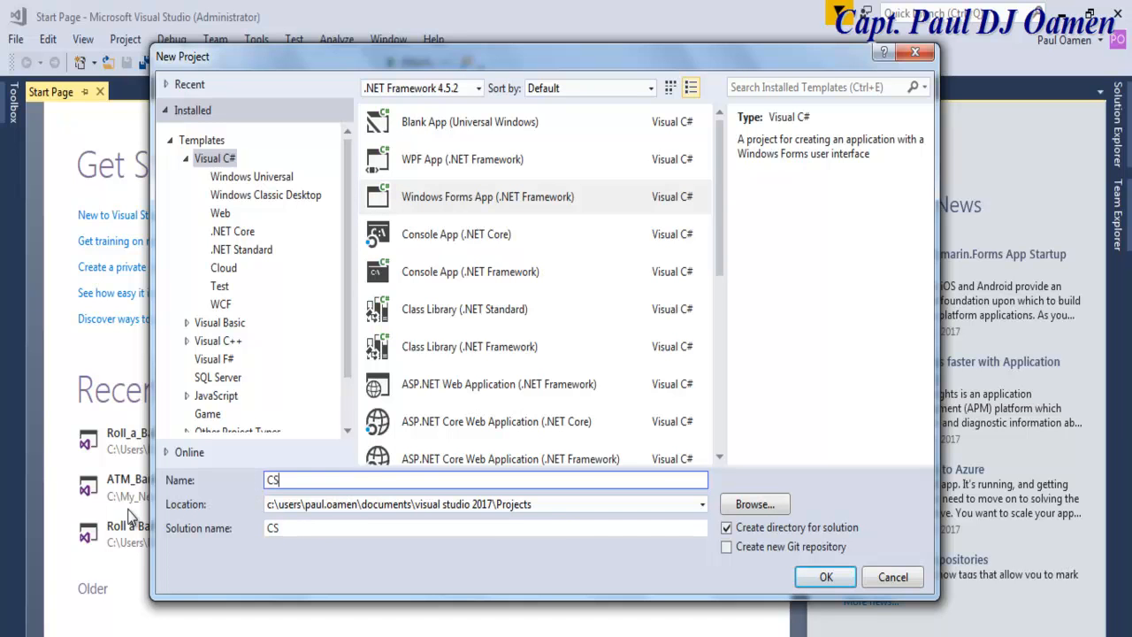
text(_V)
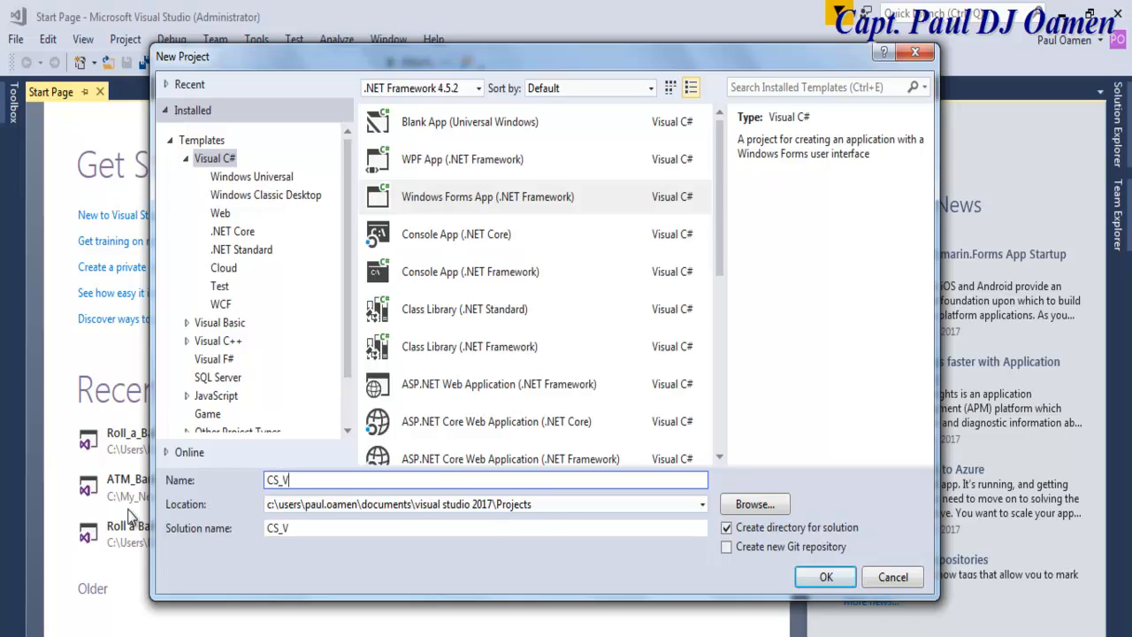
text(e)
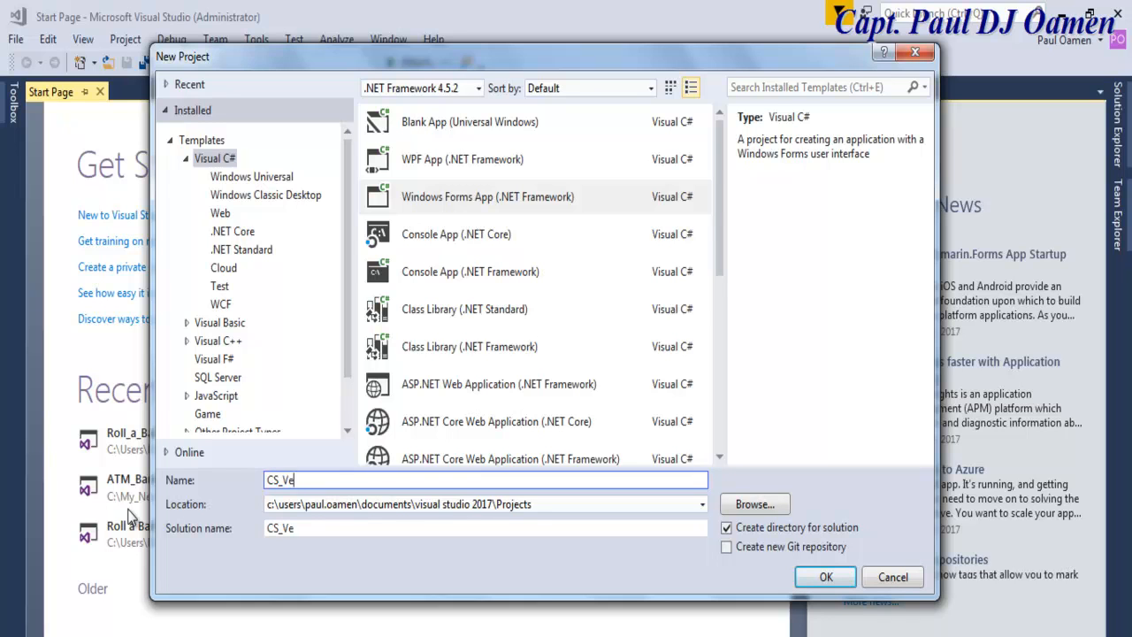
text(hi)
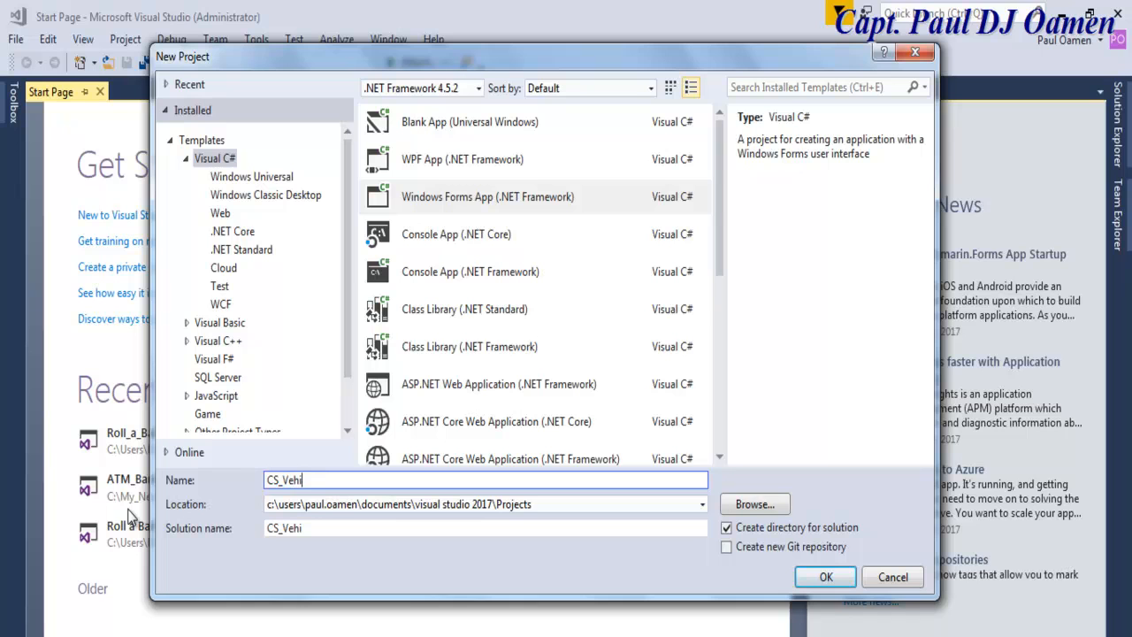
text(cel)
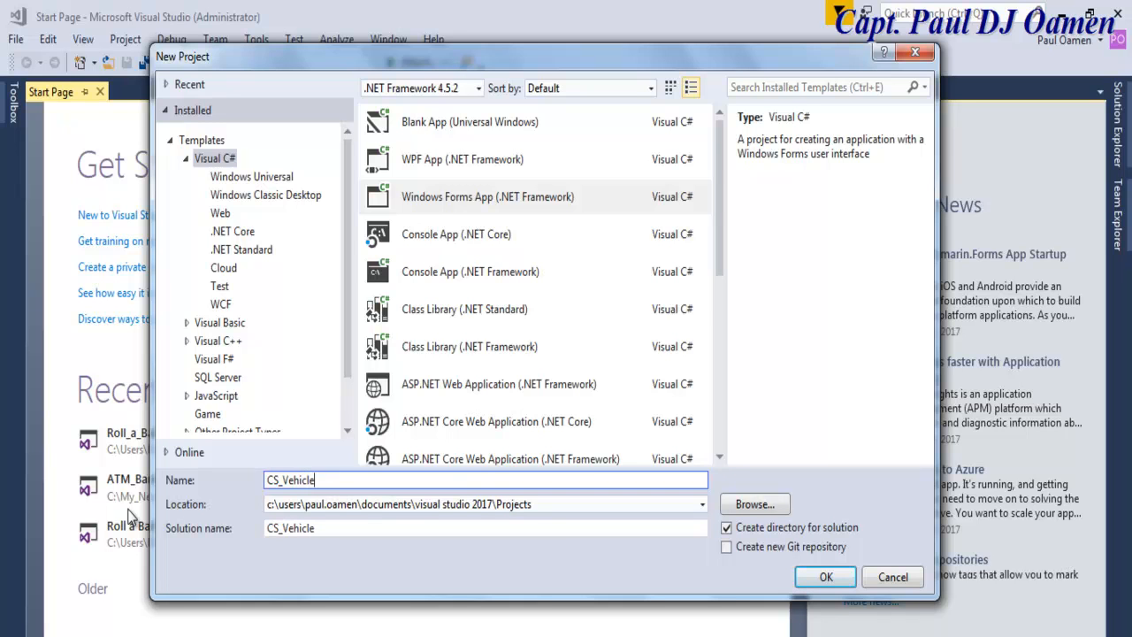
text(_Sale)
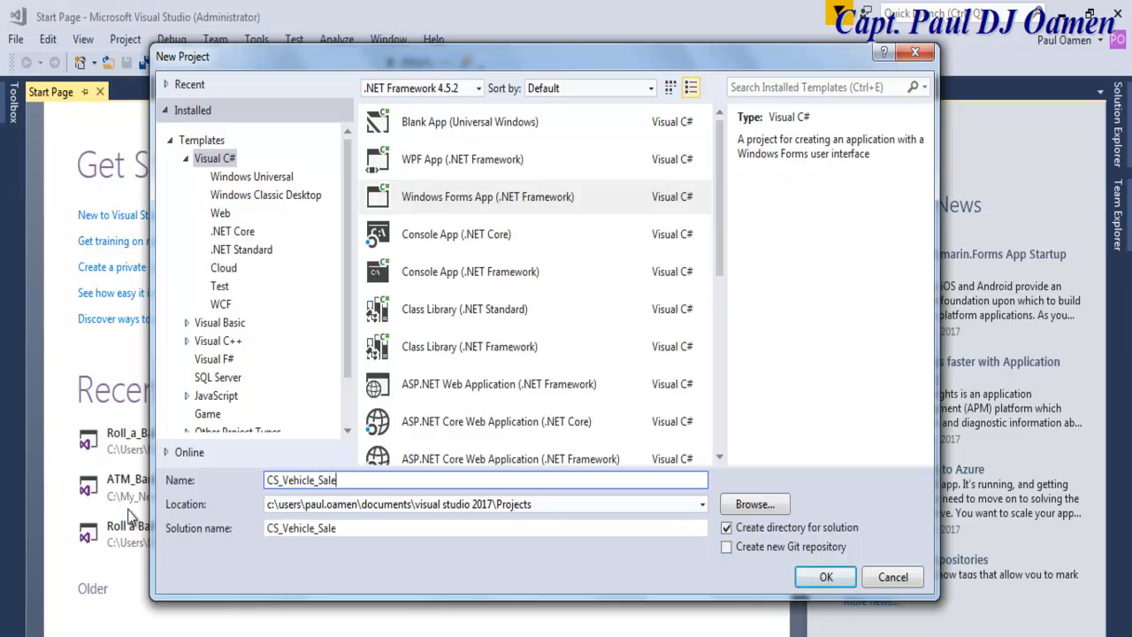
text(s)
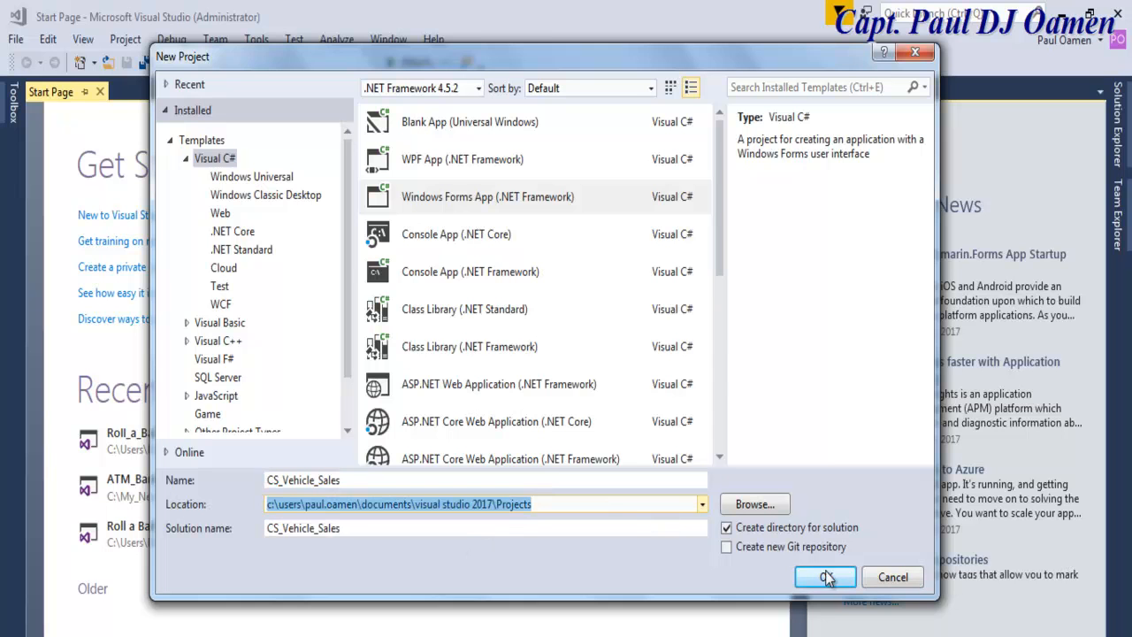
click(825, 576)
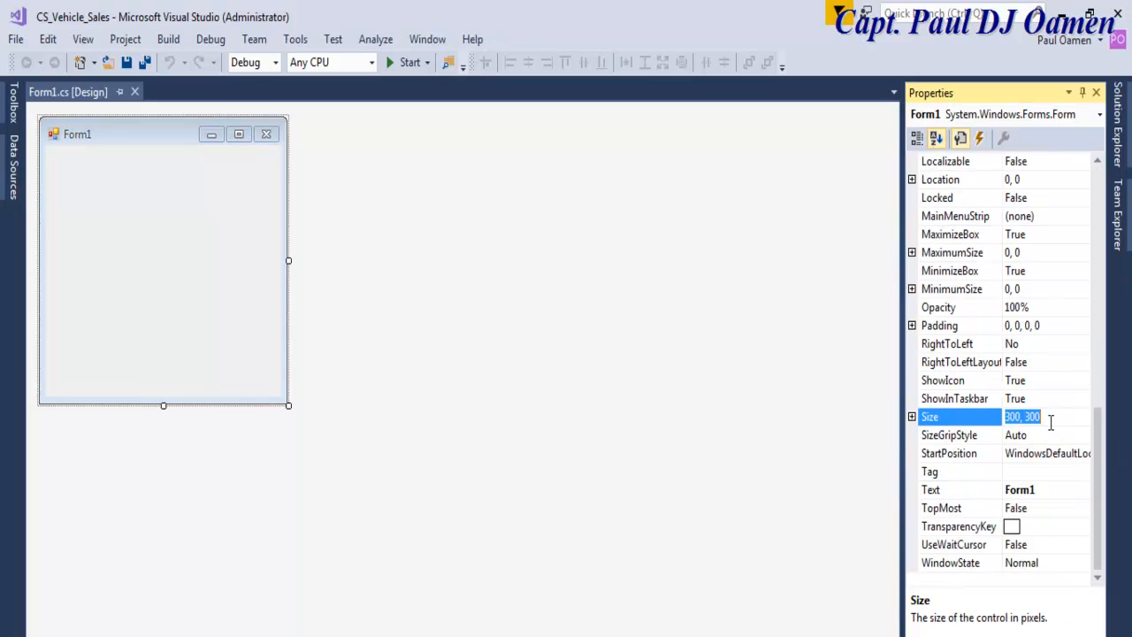
- Set Form1's Size property to 1368, 788
text(1)
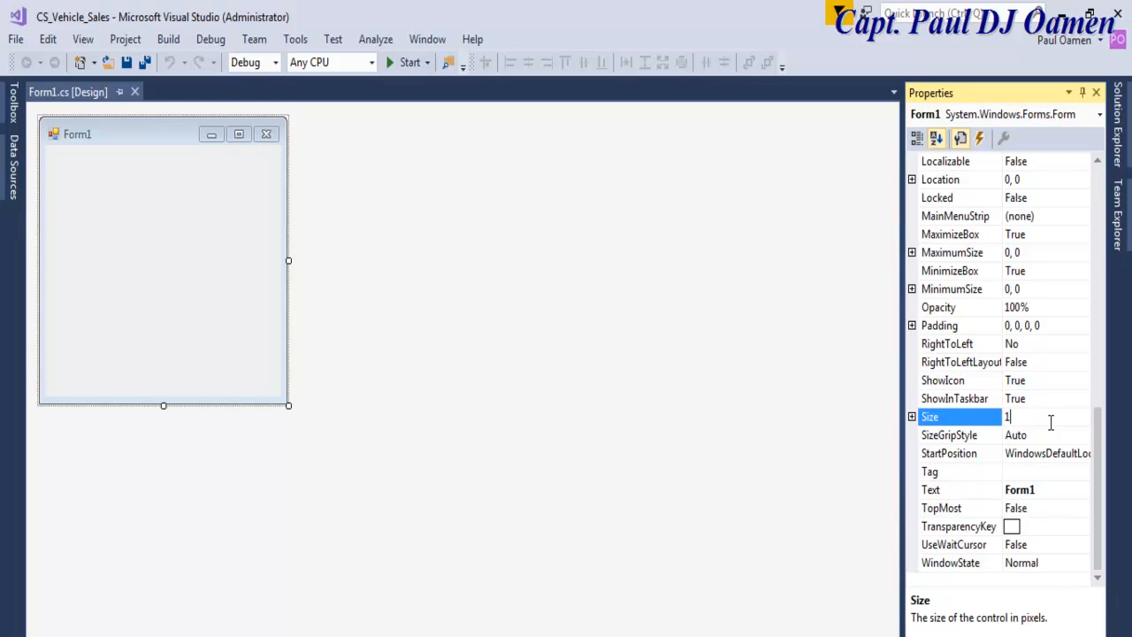
text(36)
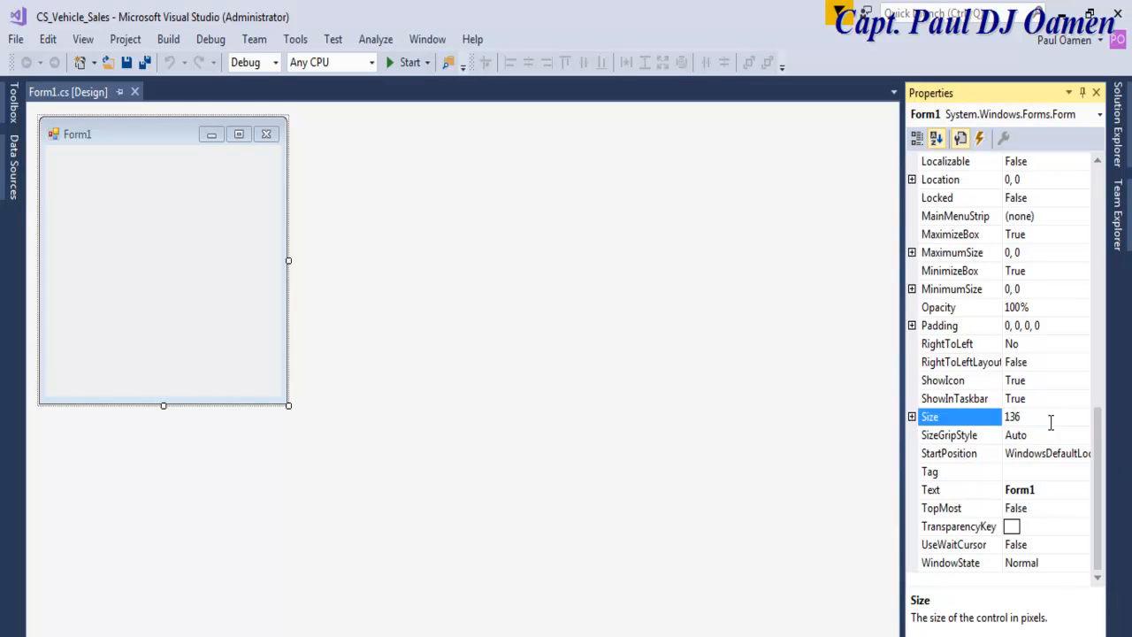
text(8)
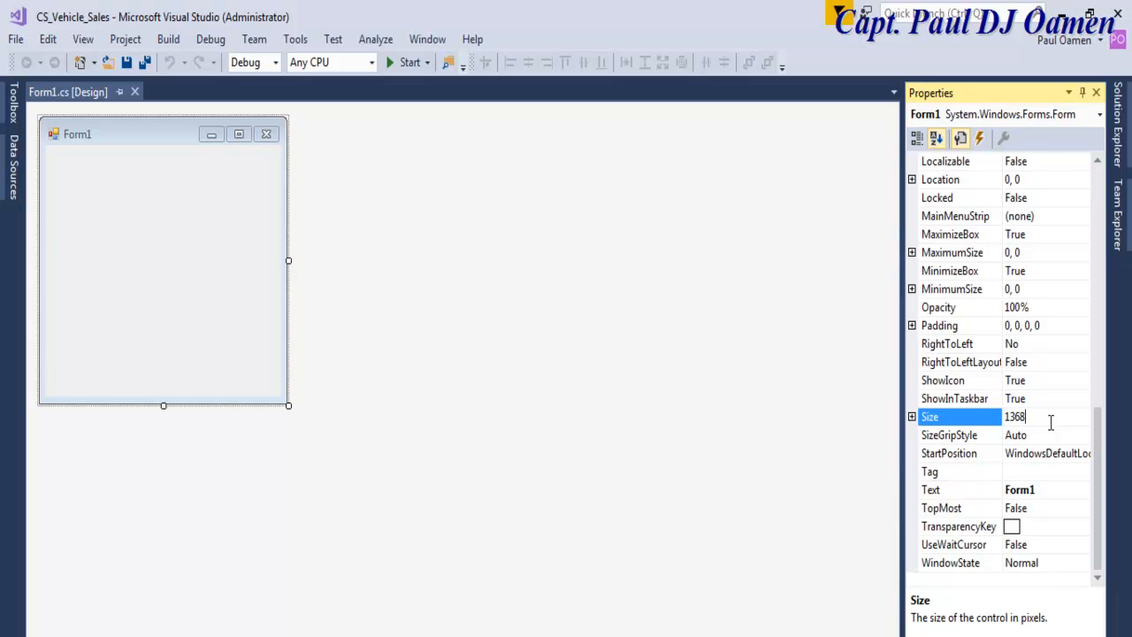
text(,)
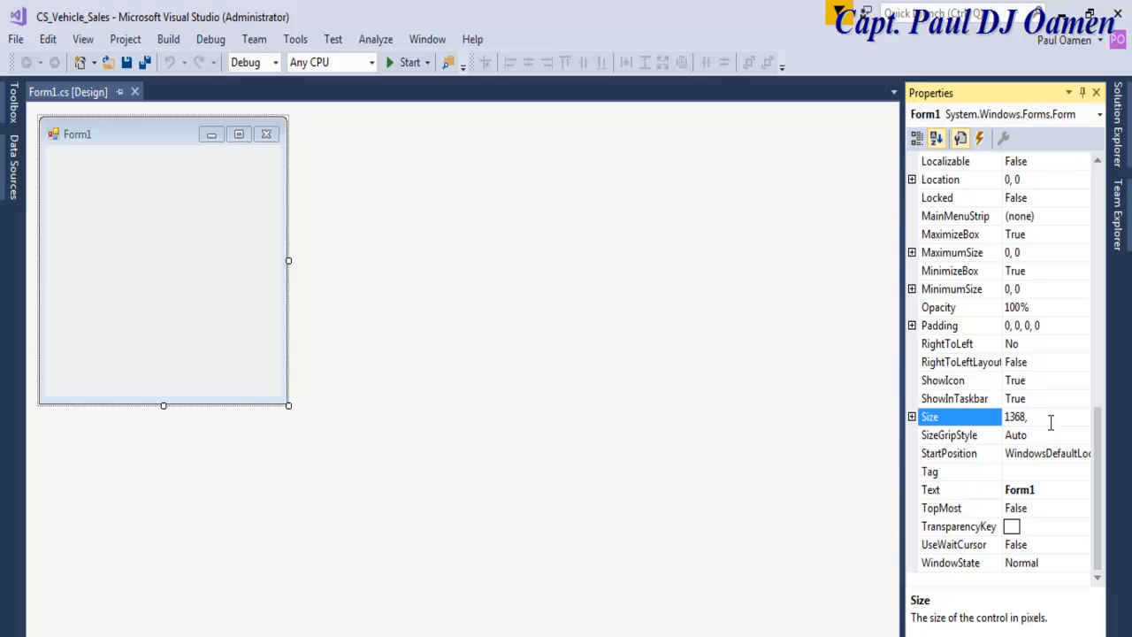
text(788)
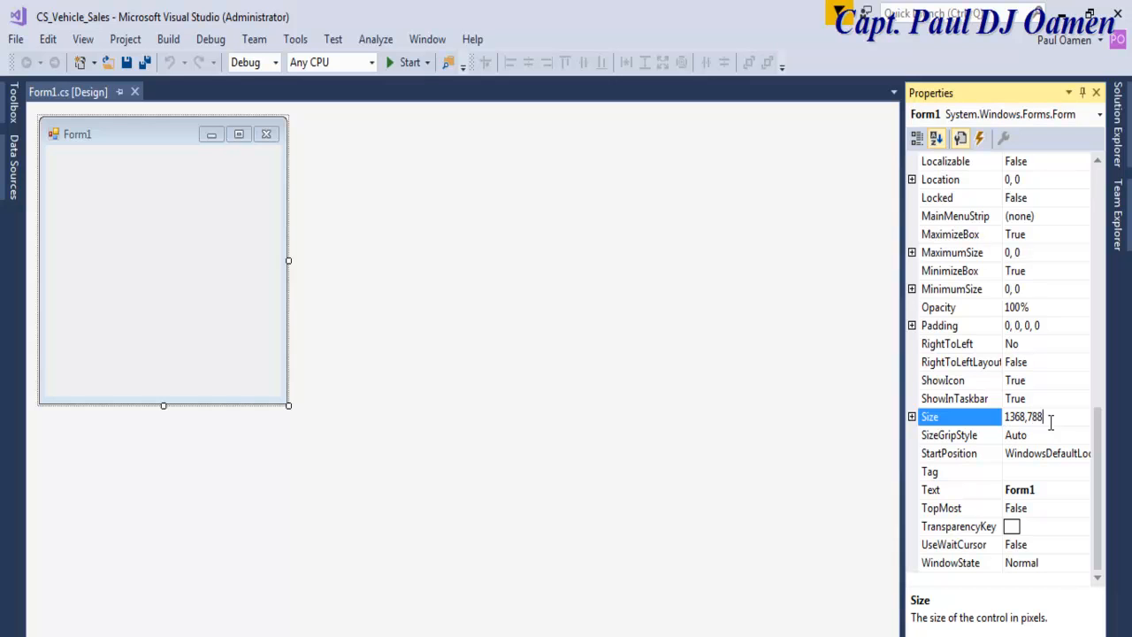
key(Return)
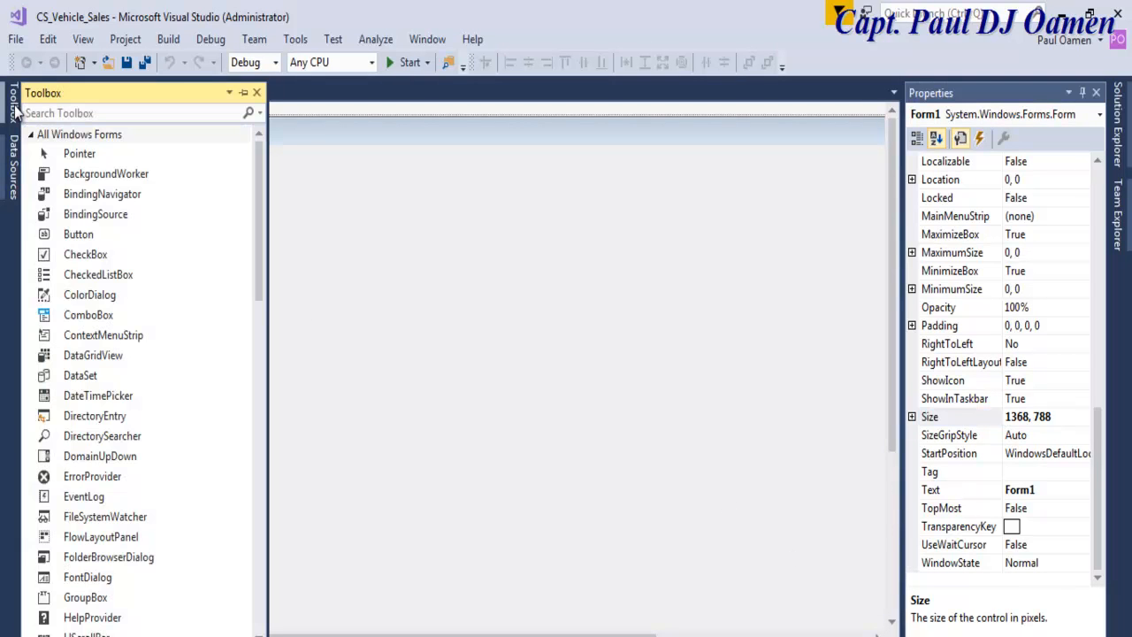
- Draw the first group box and a larger second one beside it on Form1
scroll(down, 3)
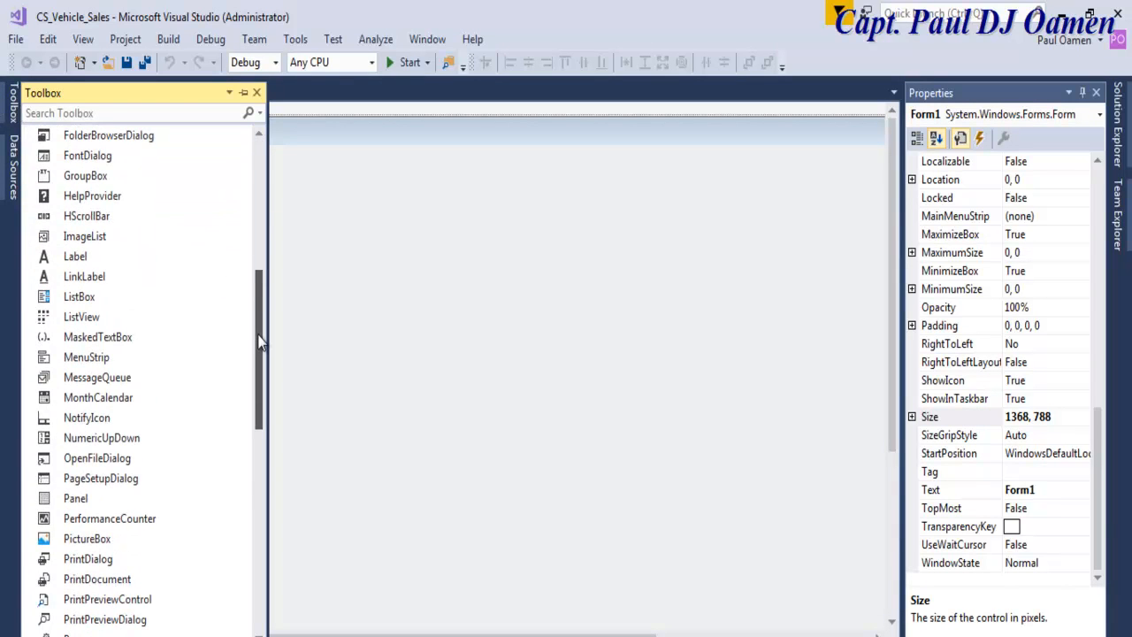
drag(87, 538, 331, 218)
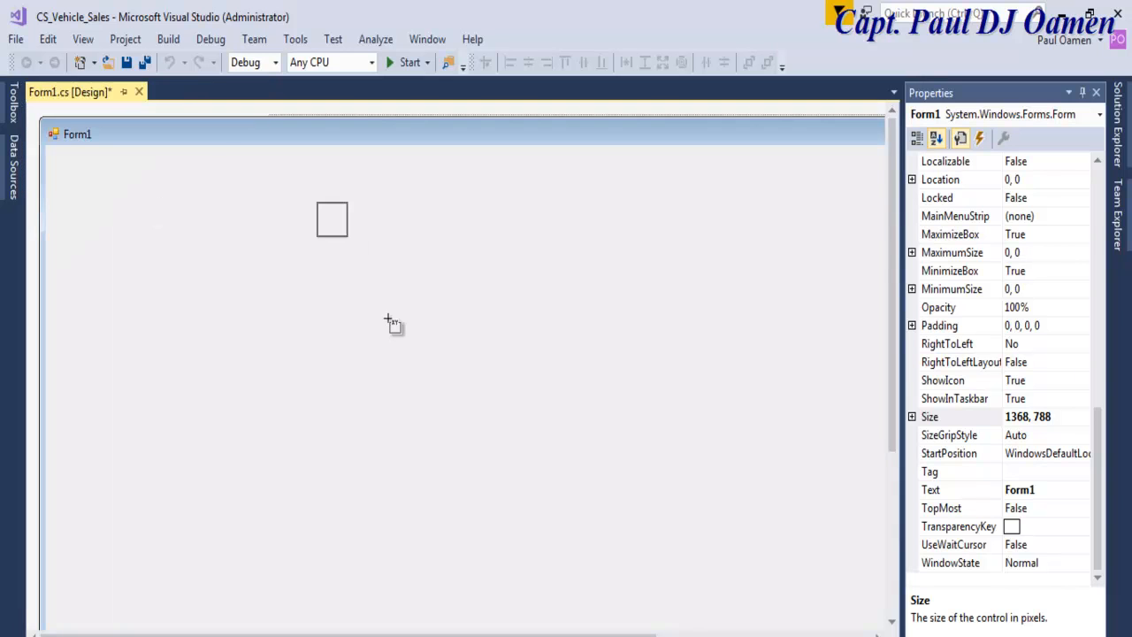
drag(314, 200, 526, 321)
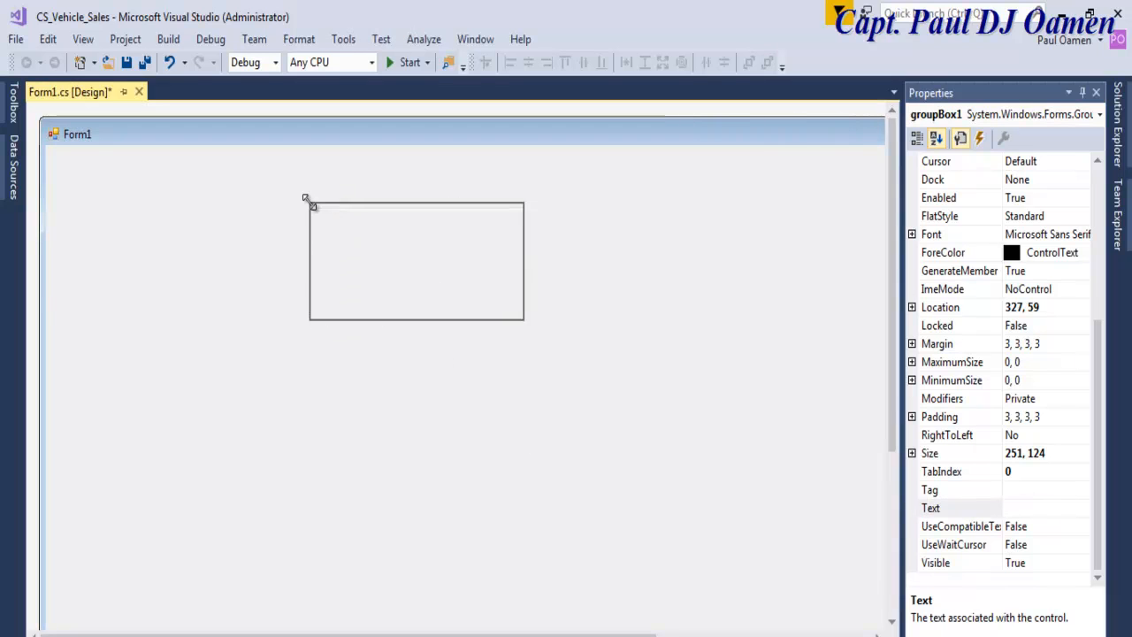
drag(415, 261, 194, 236)
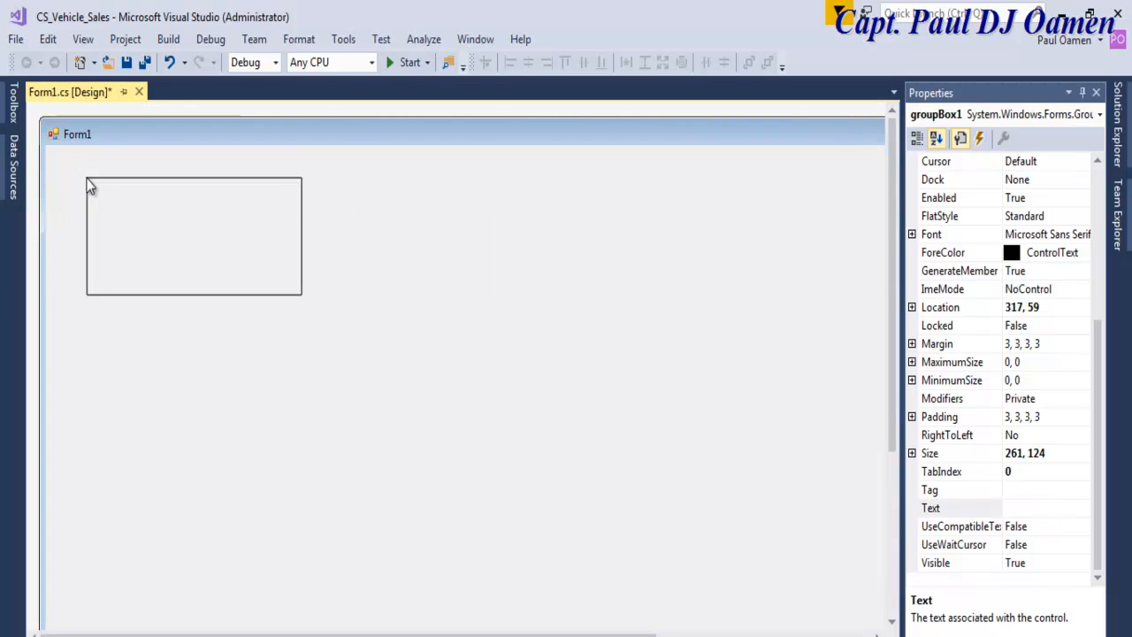
drag(446, 175, 807, 400)
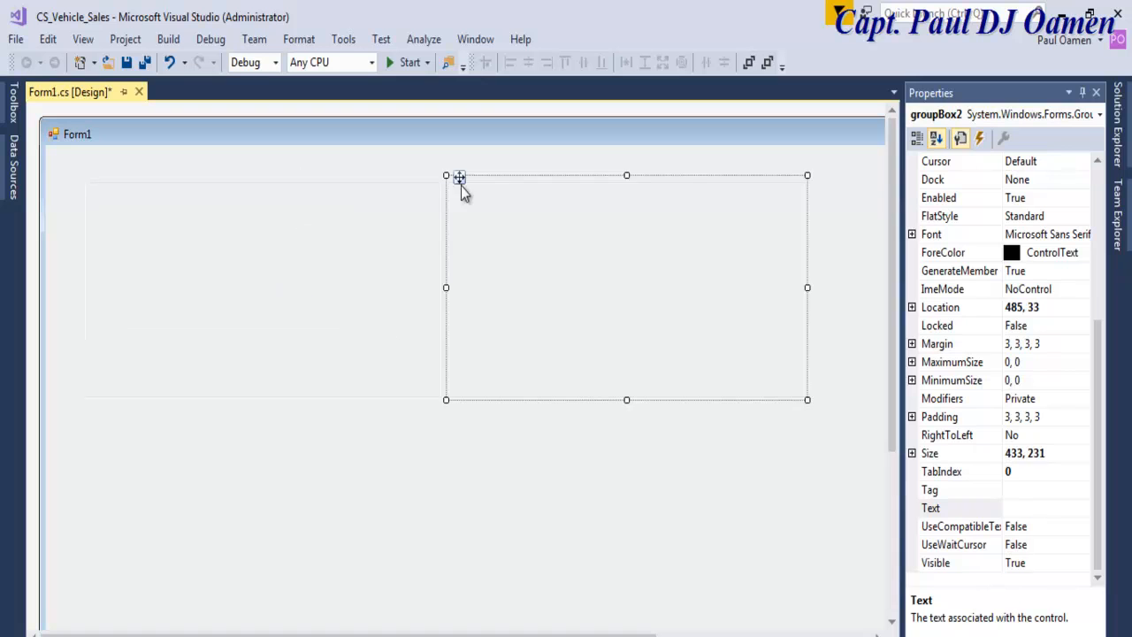
click(261, 288)
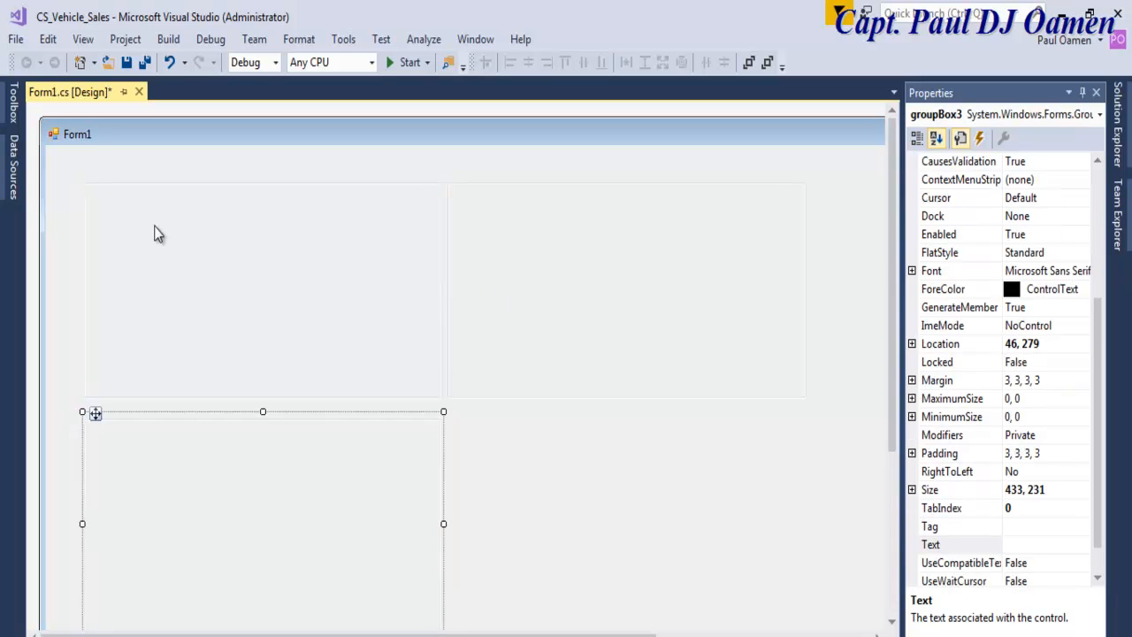
- Position the lower-left group box and stretch the bottom strip across the form
drag(94, 413, 95, 176)
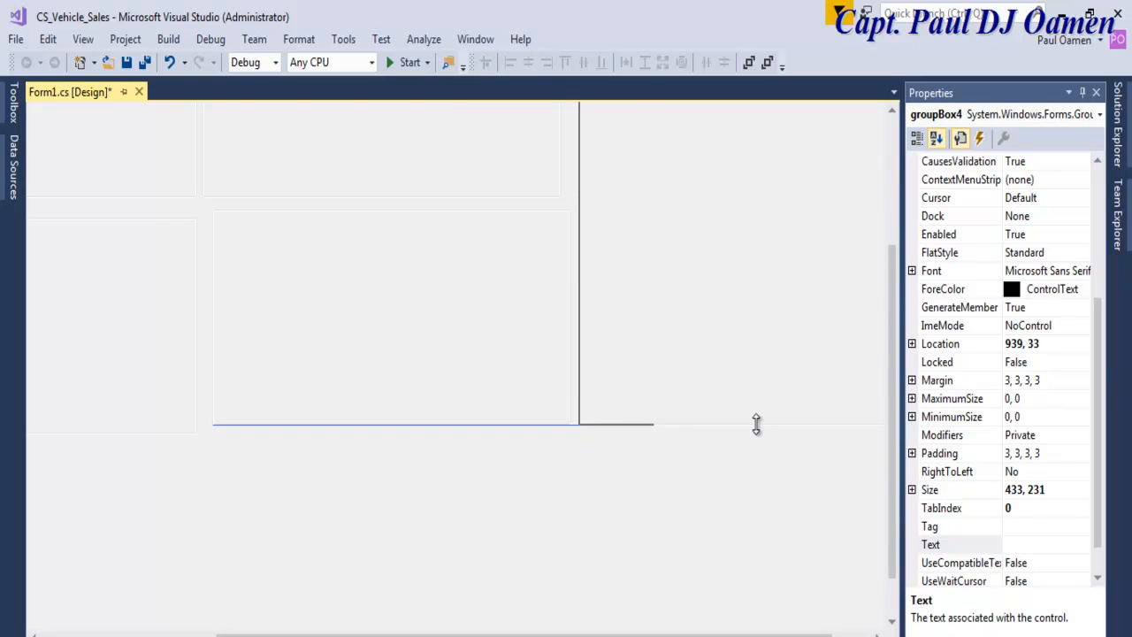
click(389, 314)
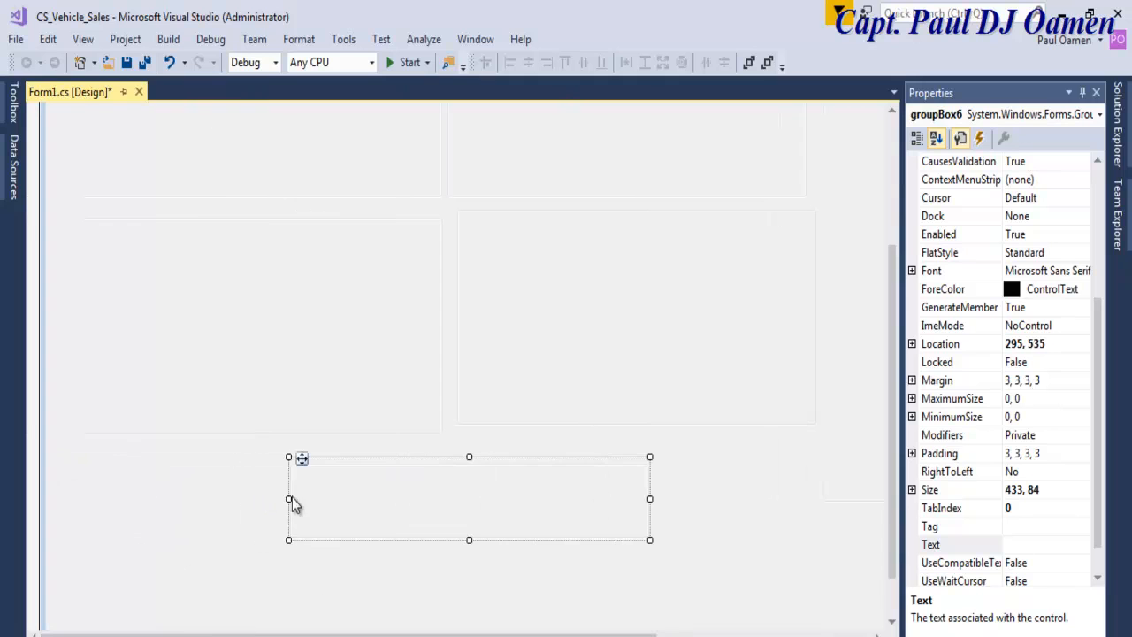
drag(301, 458, 96, 458)
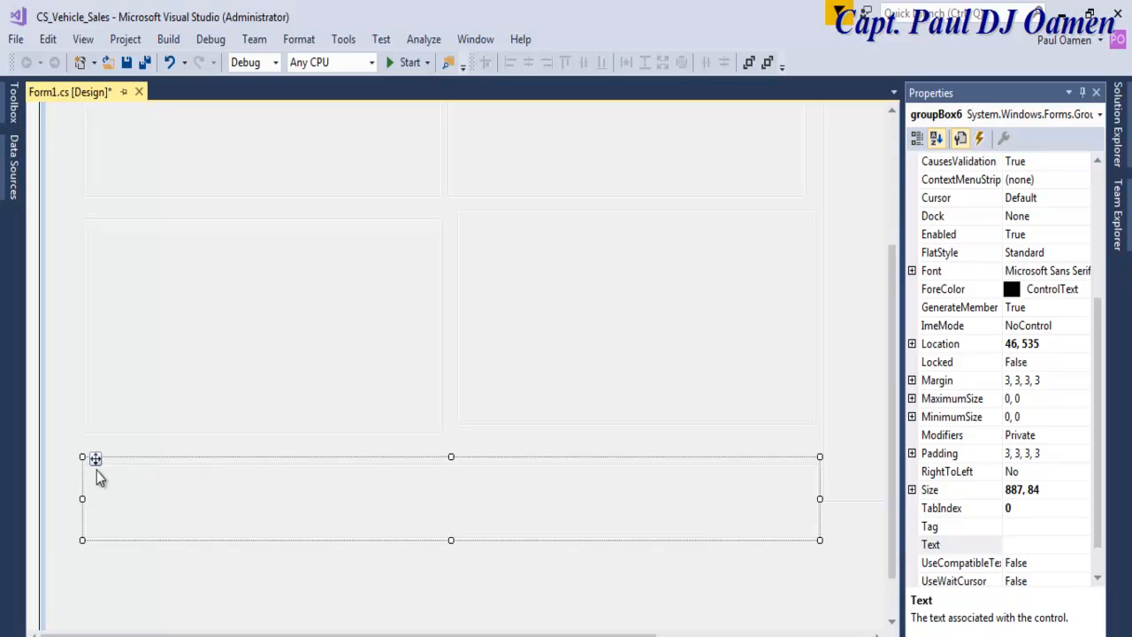
drag(94, 458, 95, 439)
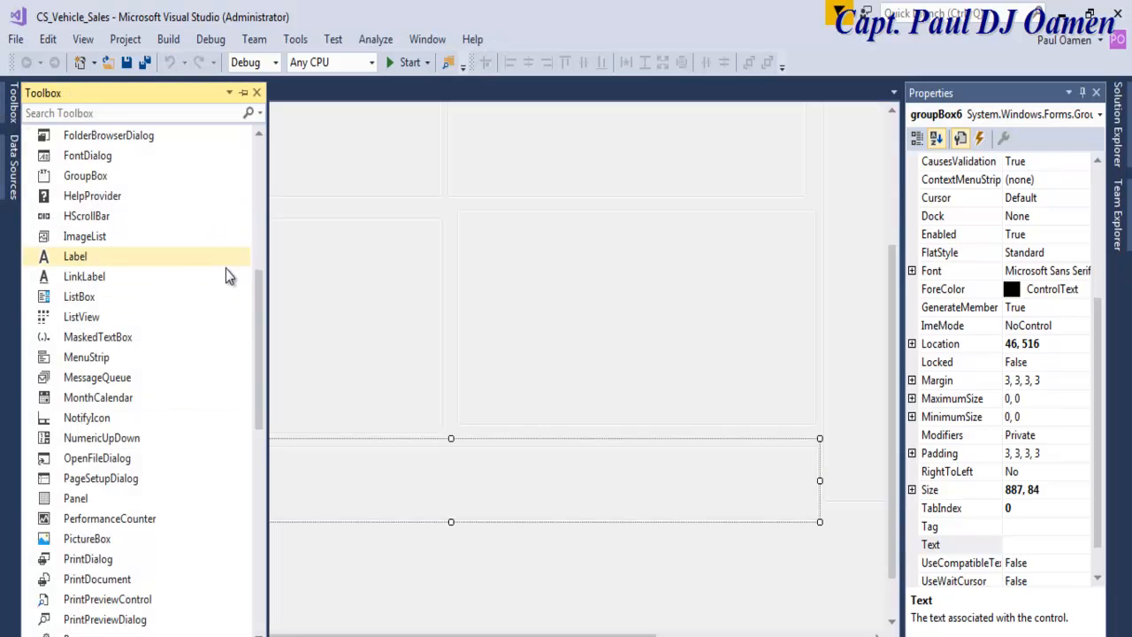
- Stack the checkboxes vertically inside the top-left group box
scroll(up, 3)
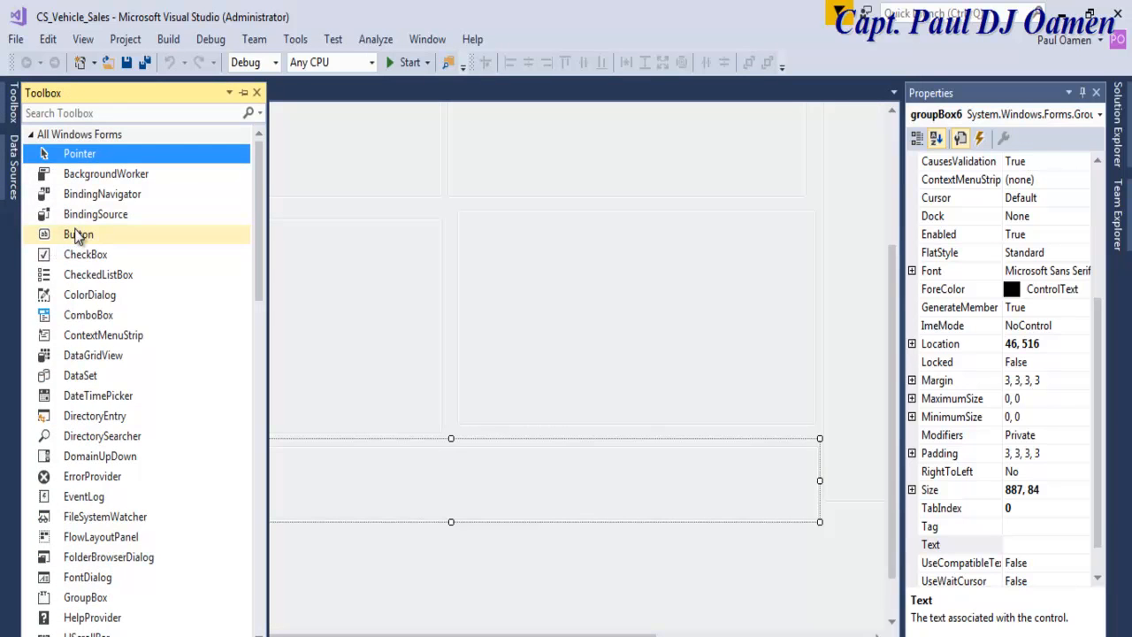
drag(77, 233, 385, 488)
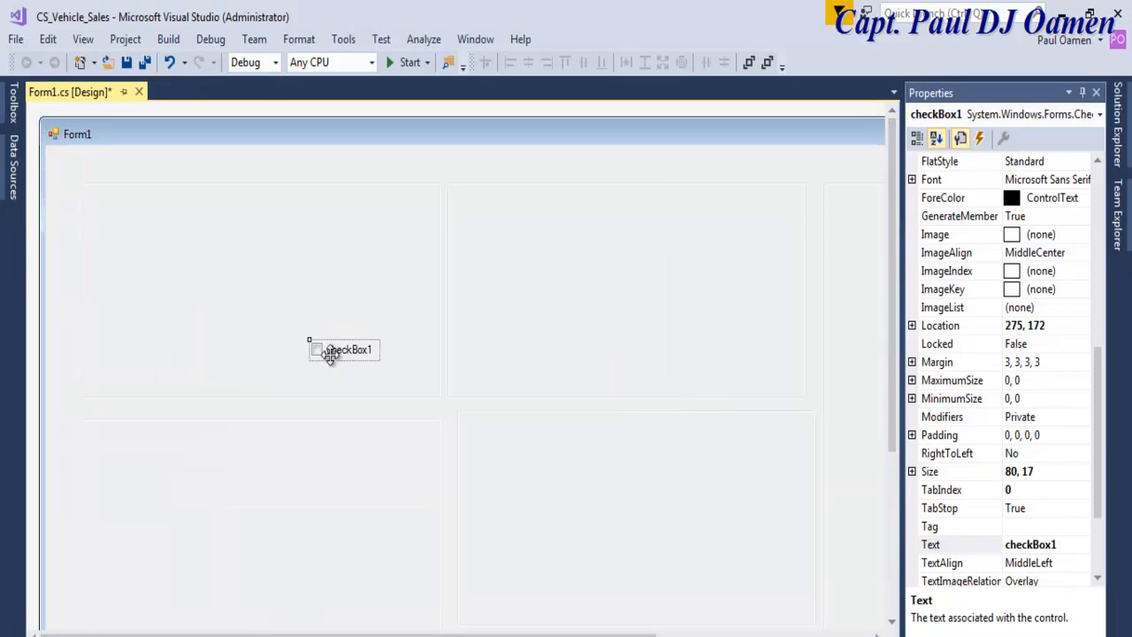
drag(343, 349, 146, 256)
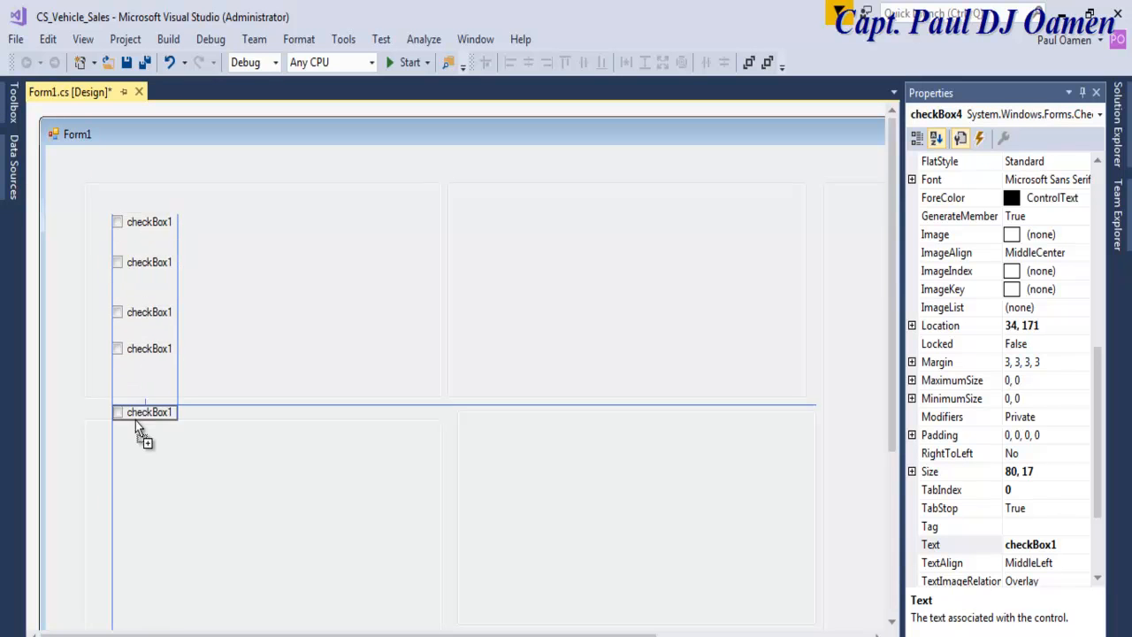
drag(150, 412, 149, 384)
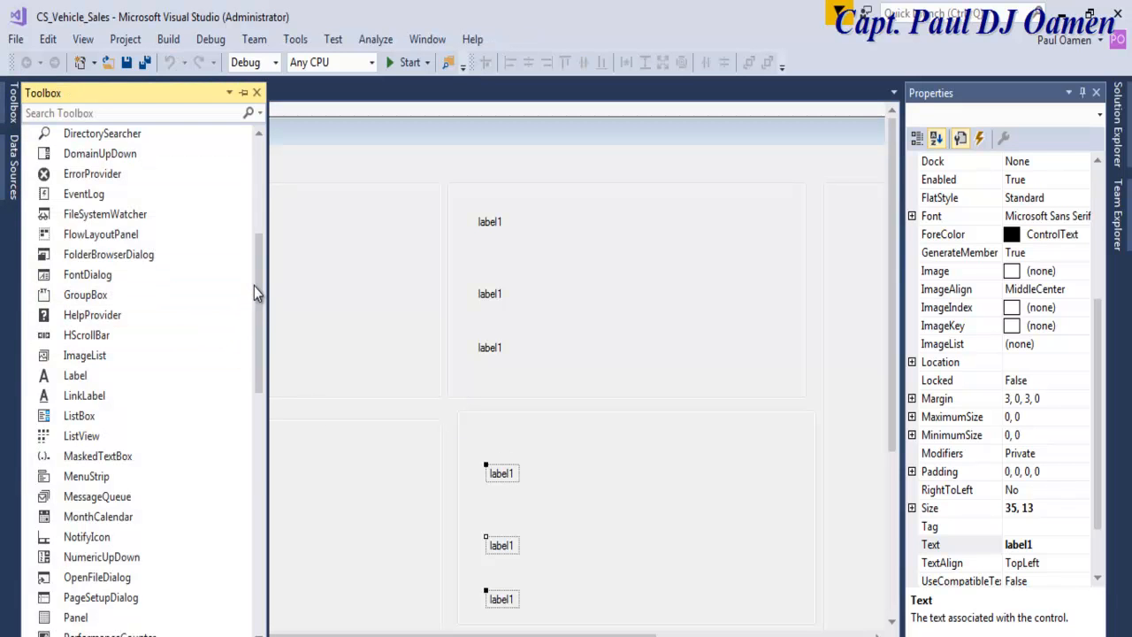
- Place text boxes beside the checkboxes and under the labels in the right-hand group boxes
scroll(down, 3)
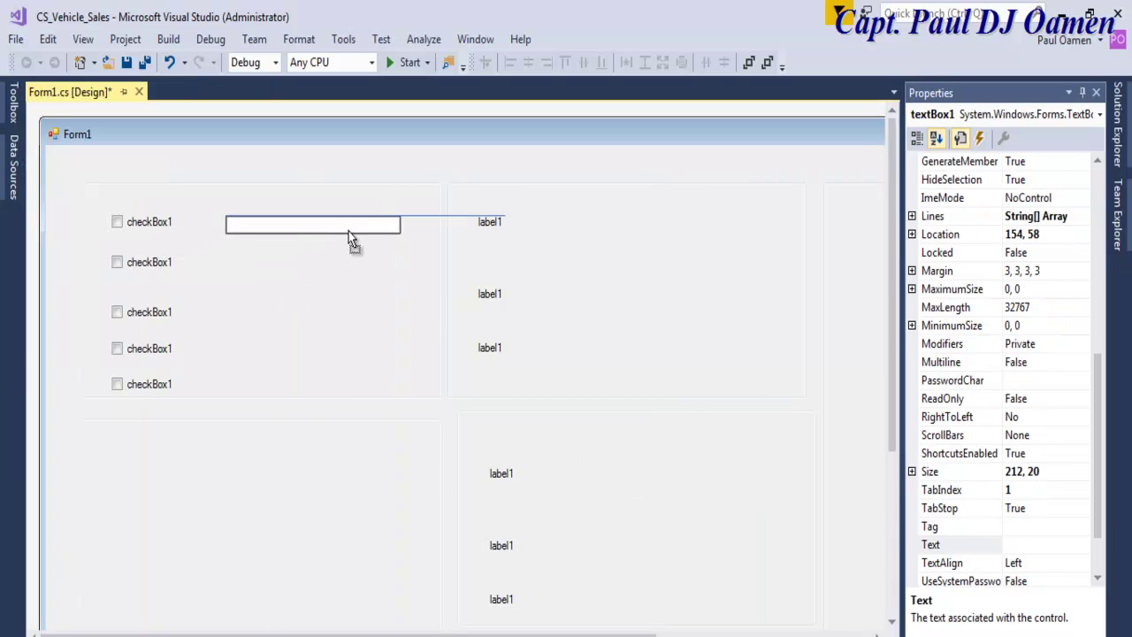
click(318, 297)
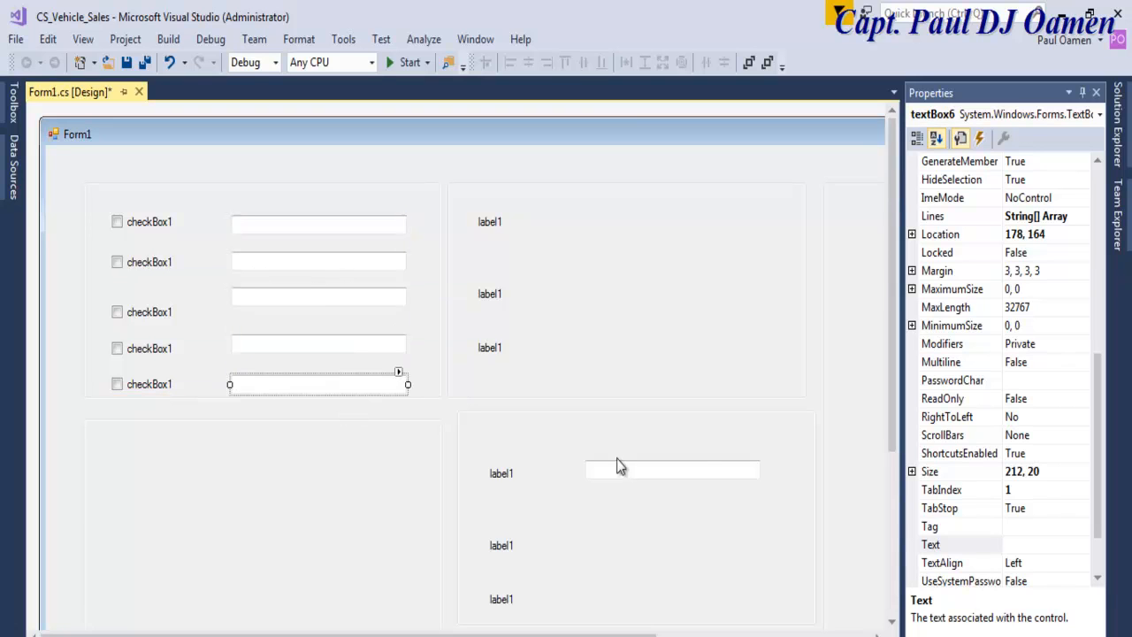
click(663, 218)
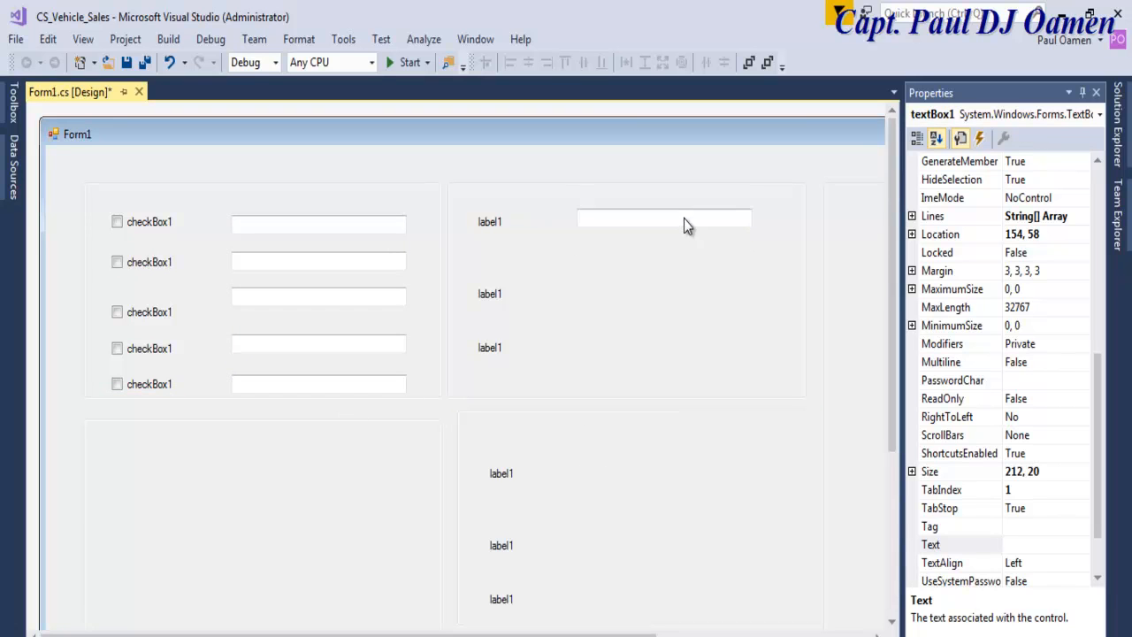
drag(664, 219, 664, 341)
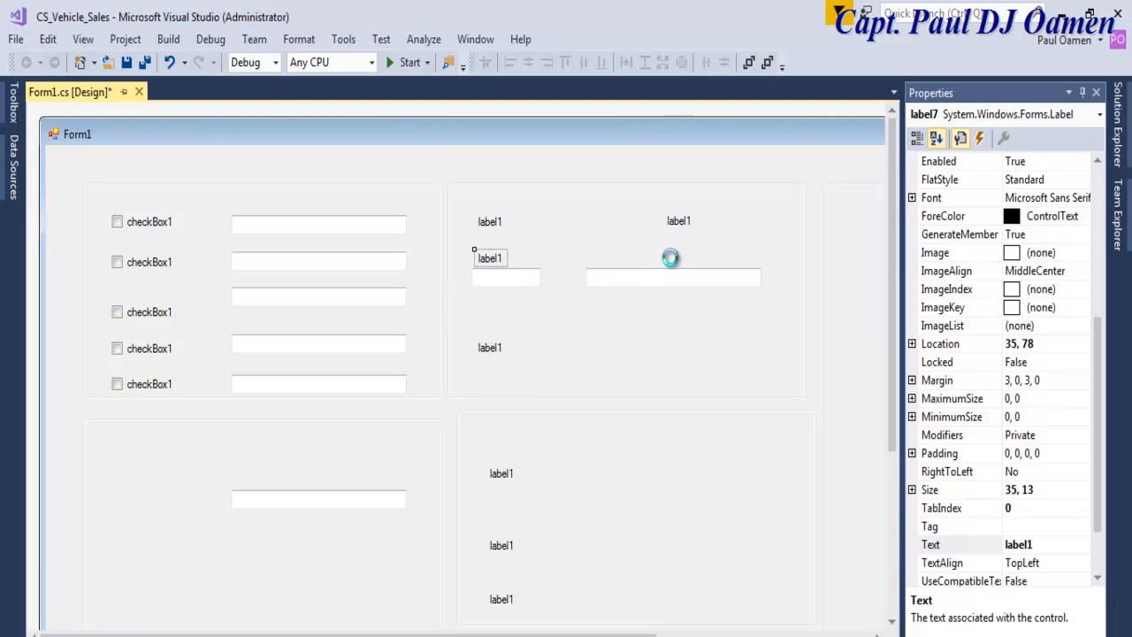
click(505, 322)
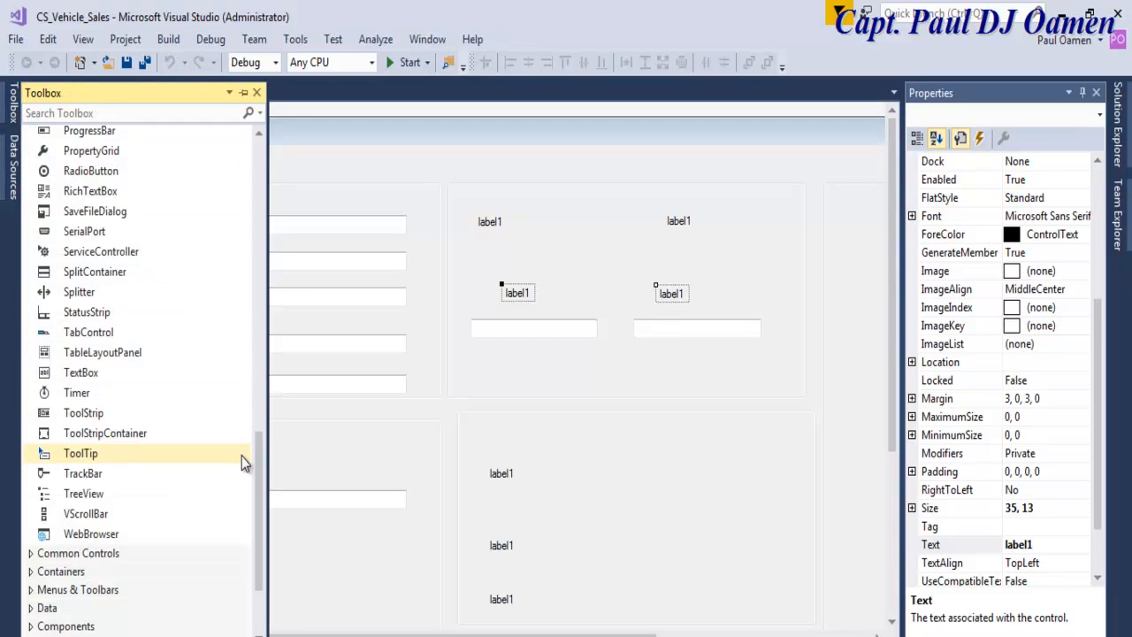
- Place a combo box under the first label in the top-right group box
scroll(up, 3)
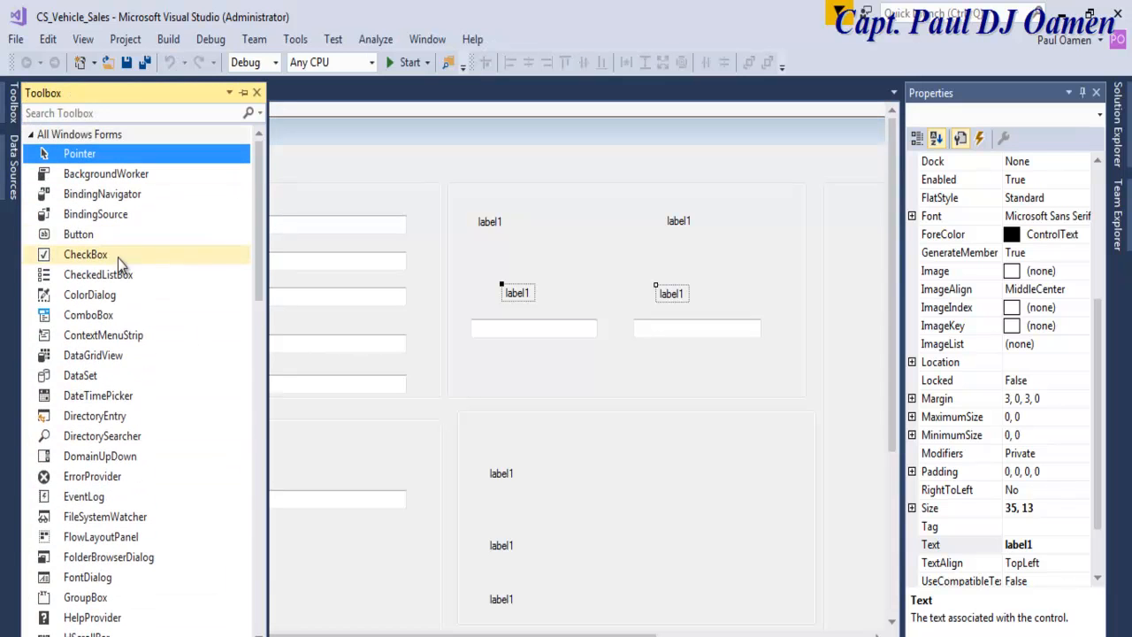
mouse_move(88, 315)
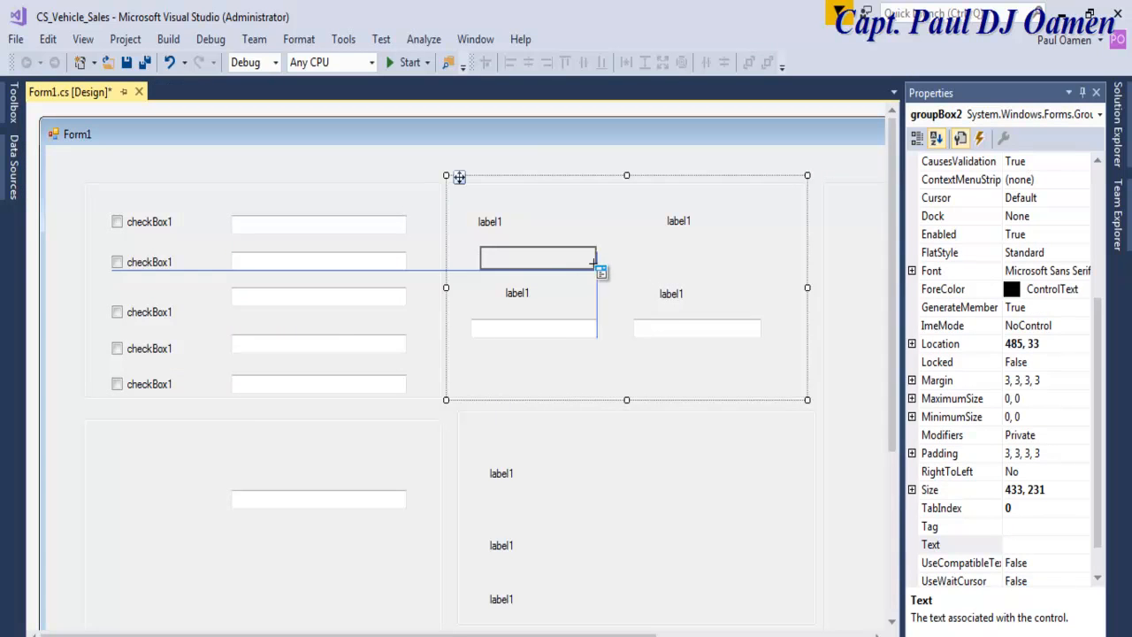
click(677, 255)
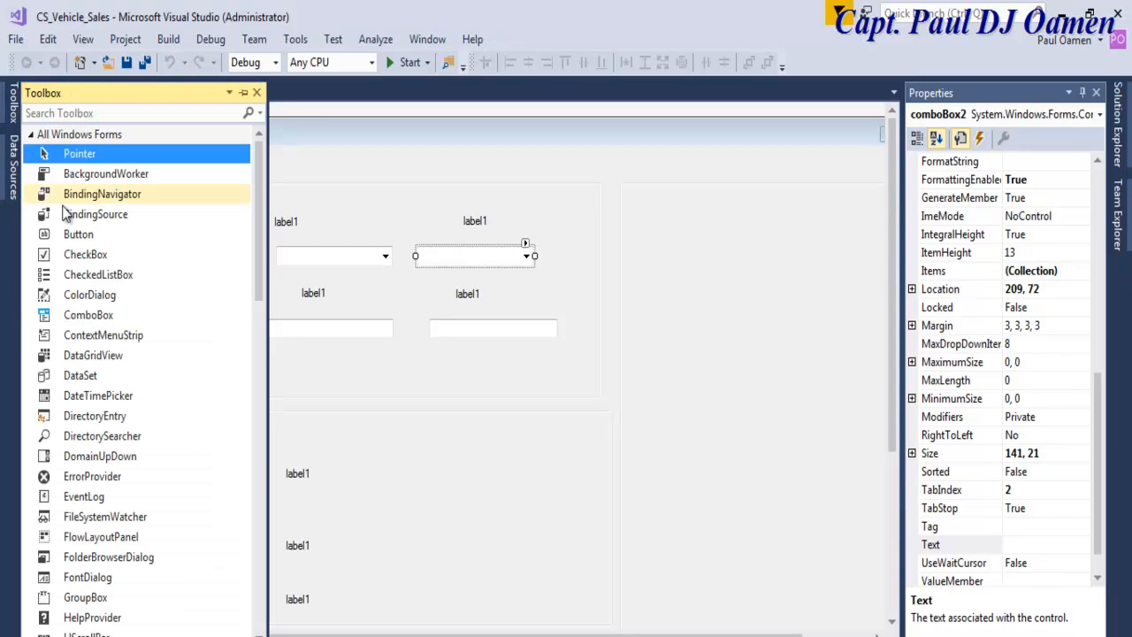
- Add a RichTextBox in the tall right panel and enlarge it to fill the panel
scroll(down, 3)
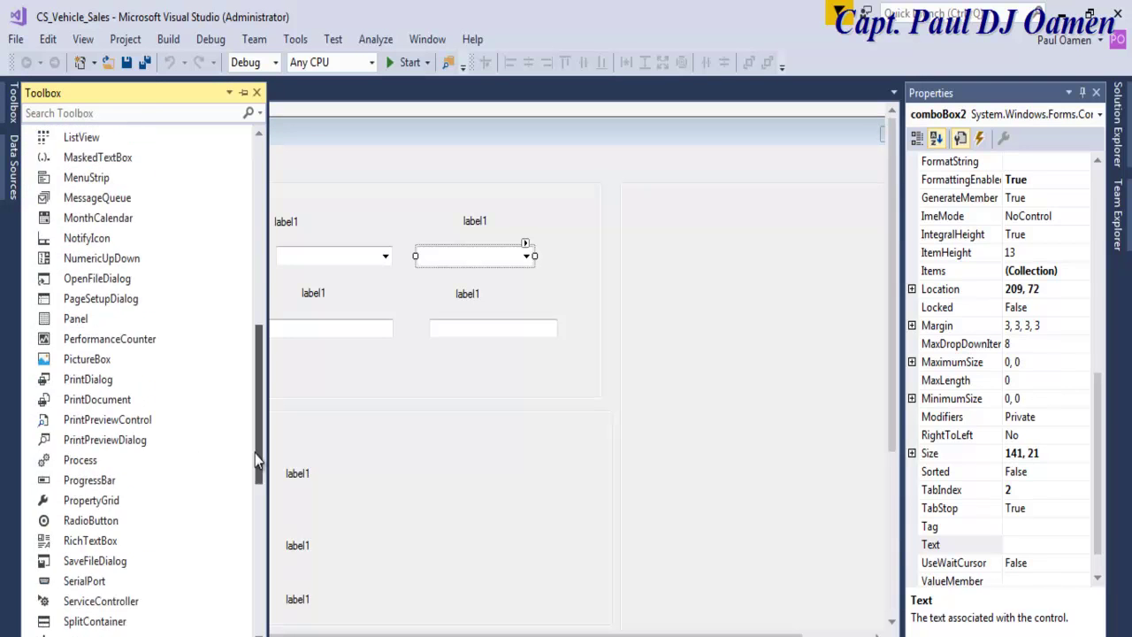
scroll(down, 3)
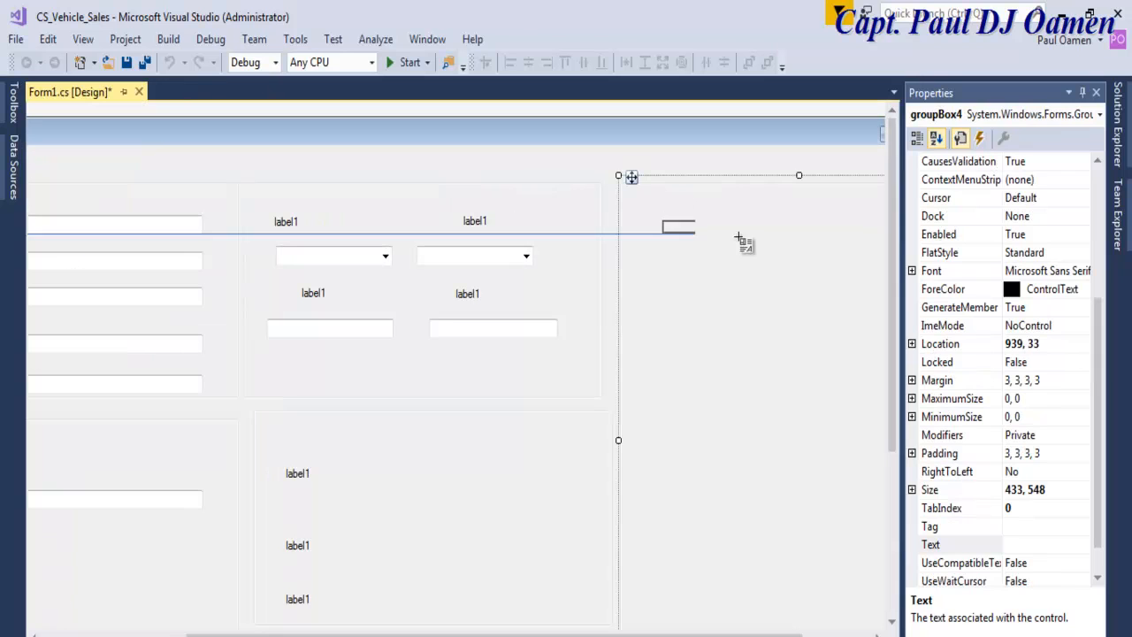
click(752, 343)
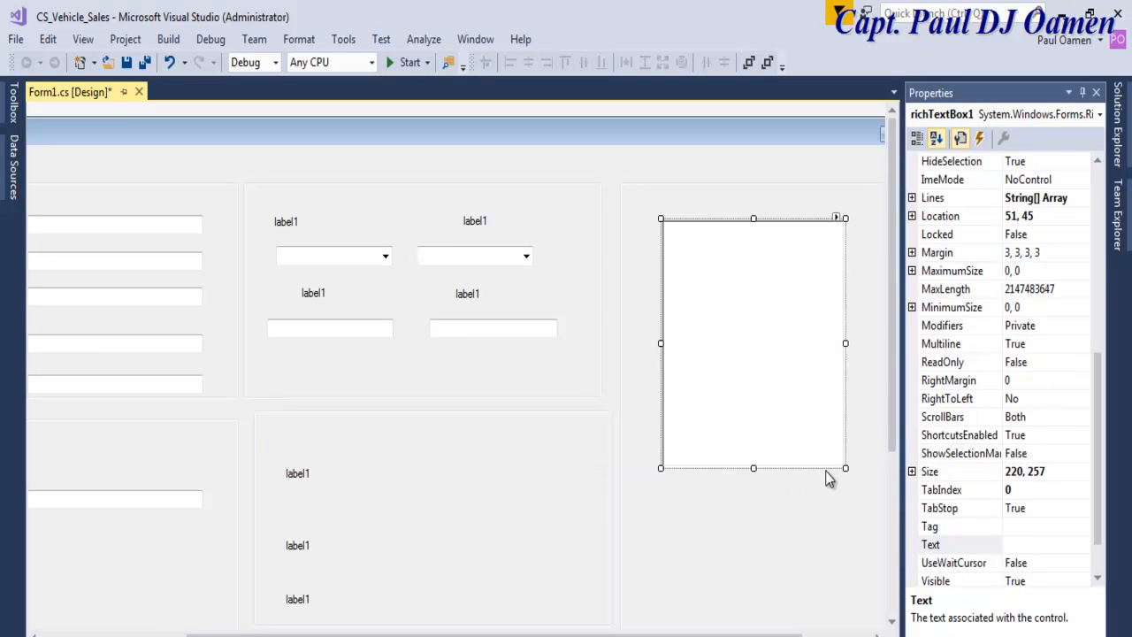
drag(844, 467, 875, 510)
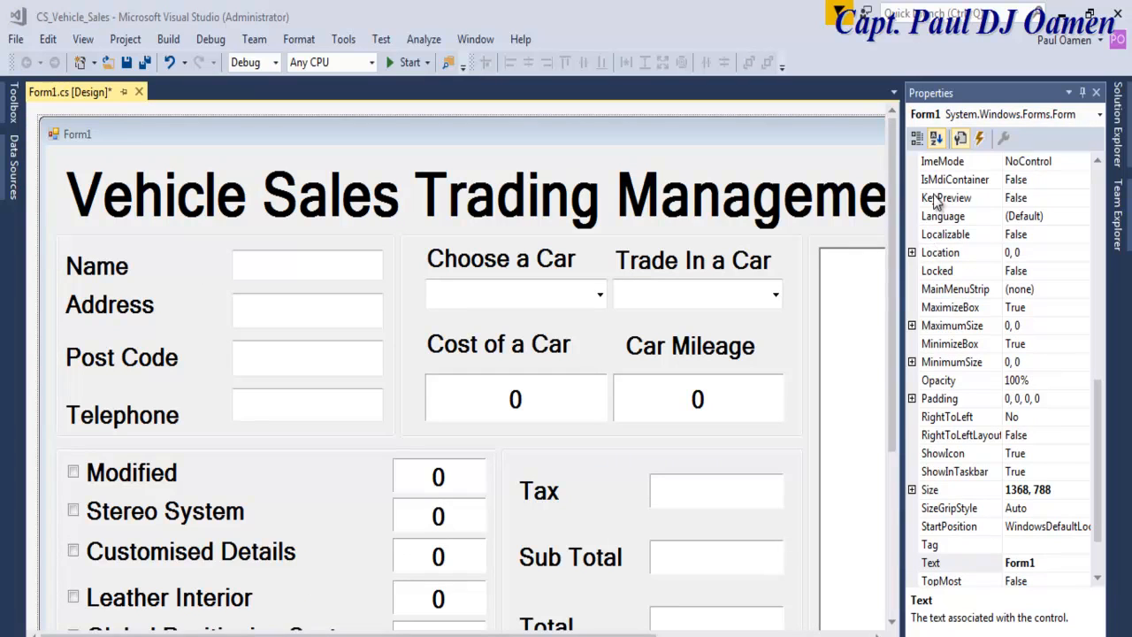
mouse_move(495, 124)
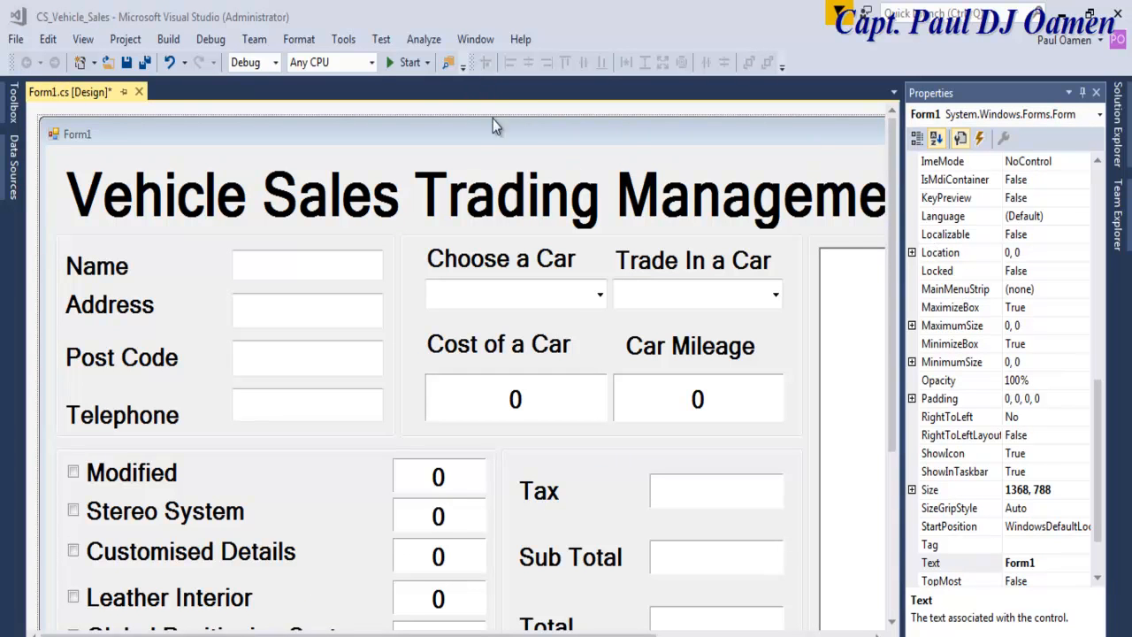
- Run the form to view the finished sales layout, then close the running window
click(407, 62)
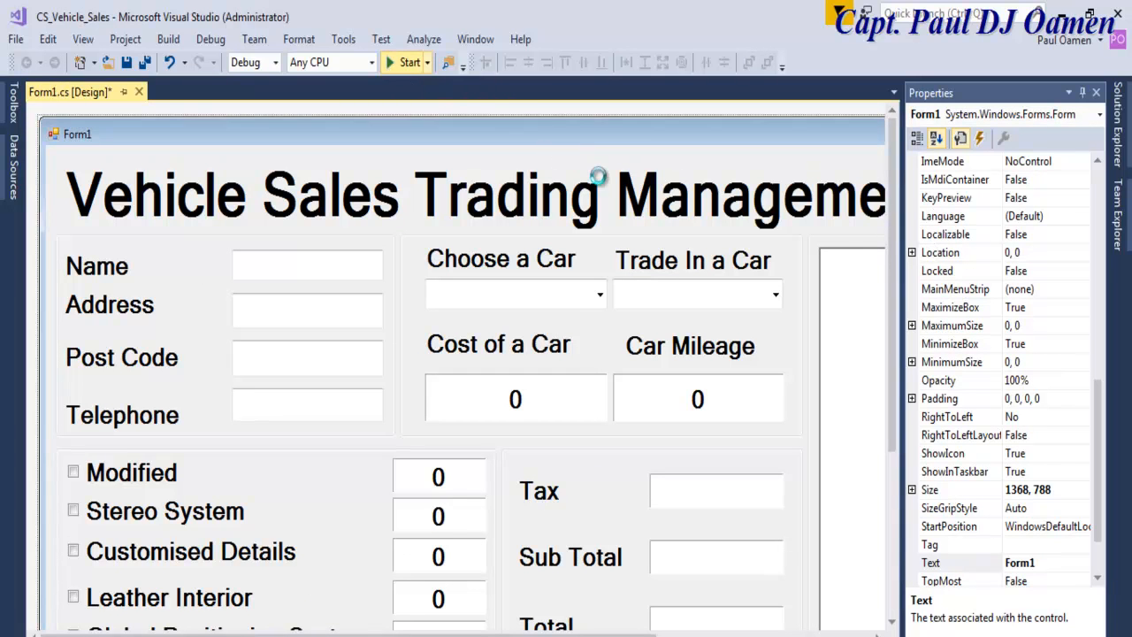
click(405, 62)
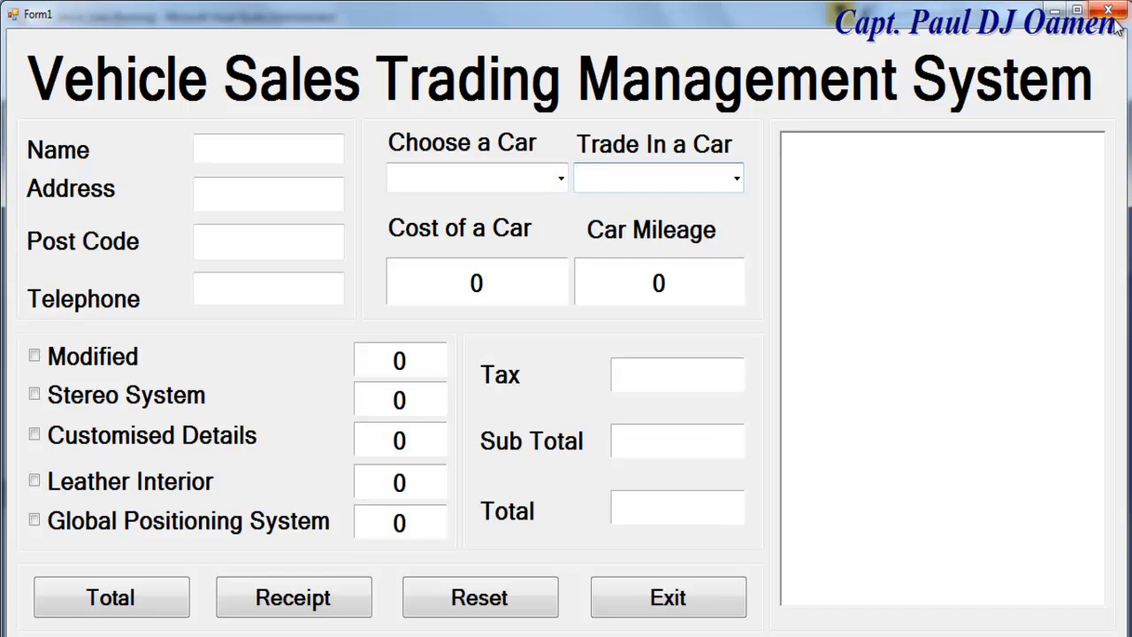
click(1107, 9)
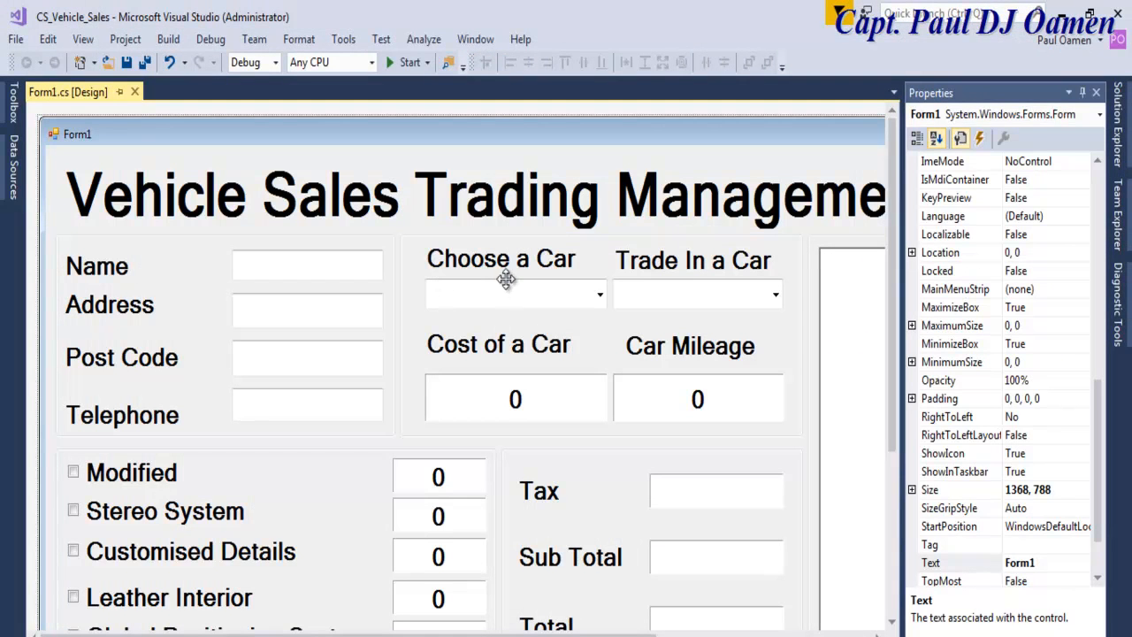
- Generate the empty Form1_Load handler from the form designer
click(514, 294)
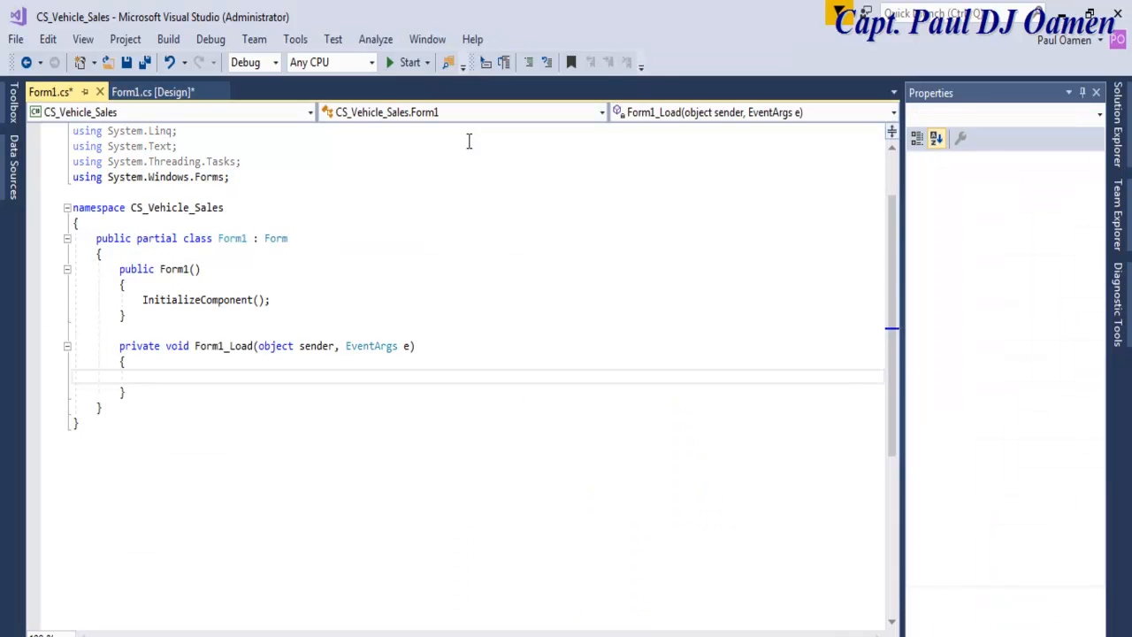
- Add cmbCar.Text = "Select a Car"; to Form1_Load
text(cmbCar)
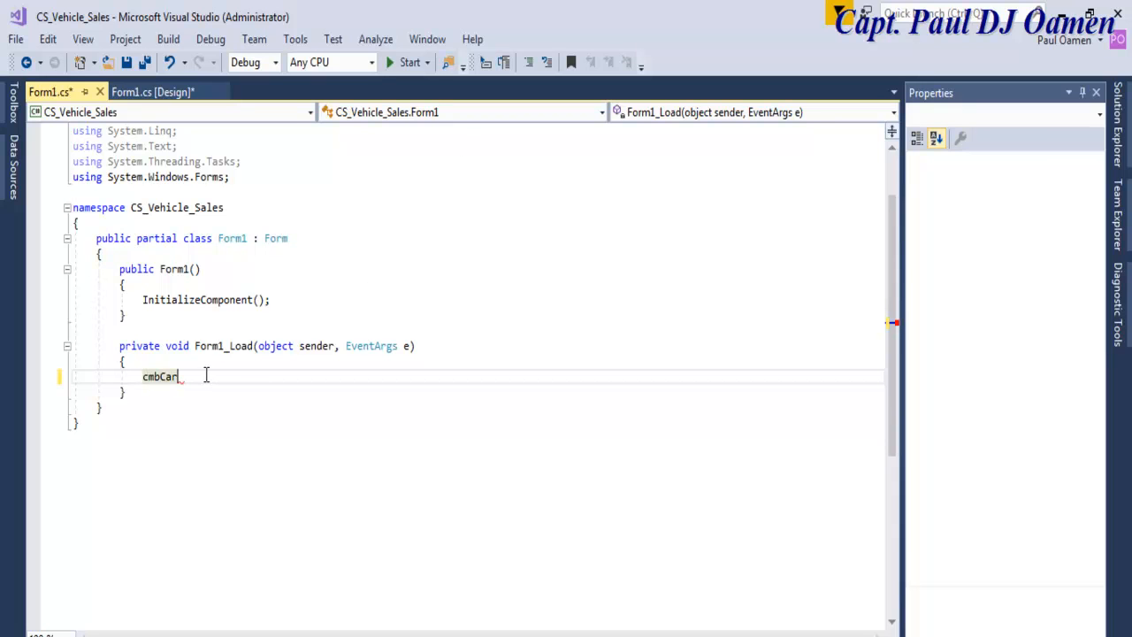
text(.Text)
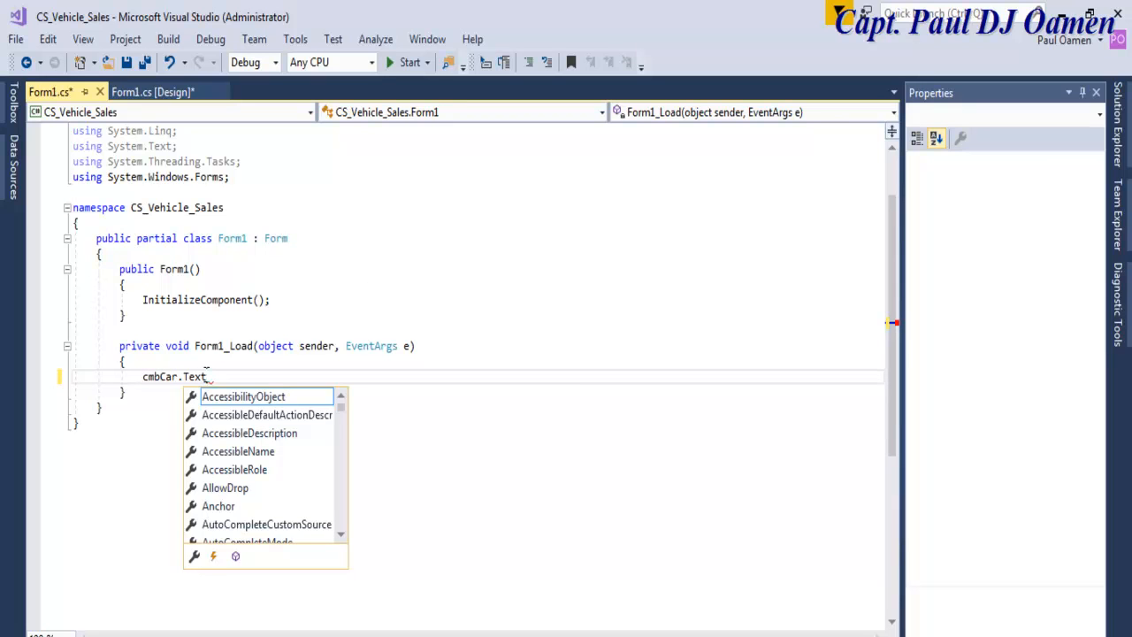
text(Text)
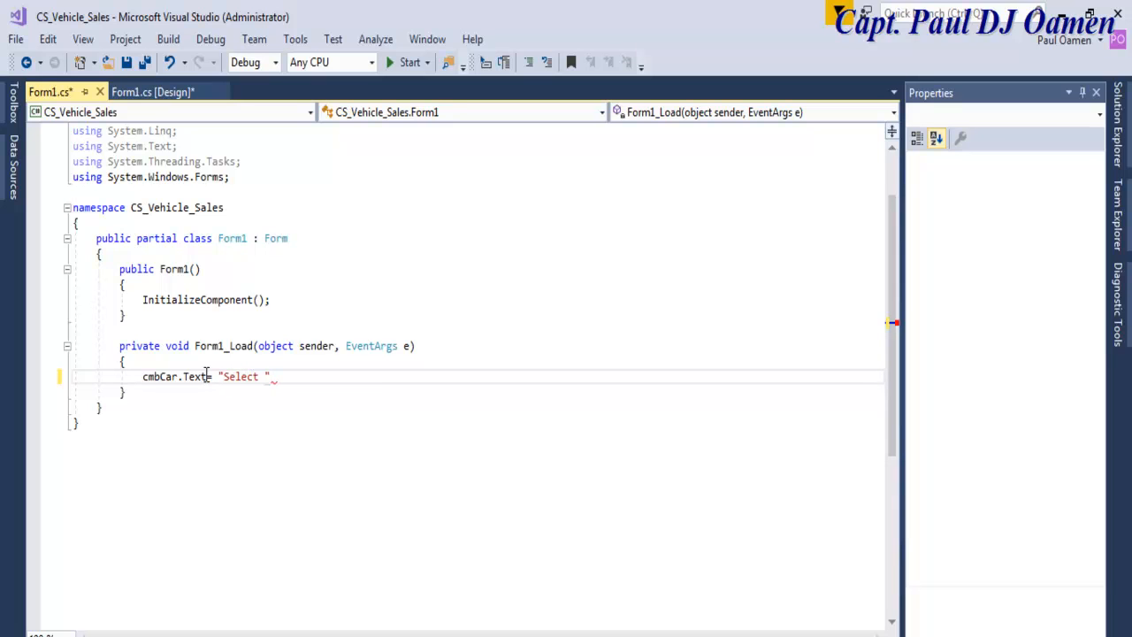
text(a Car)
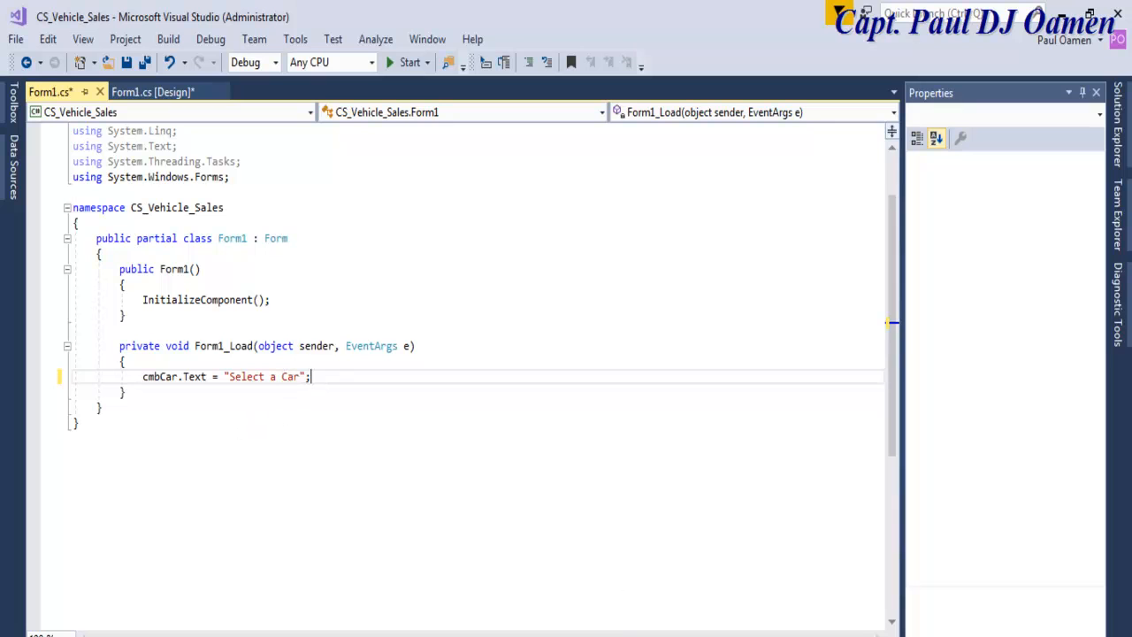
key(Return)
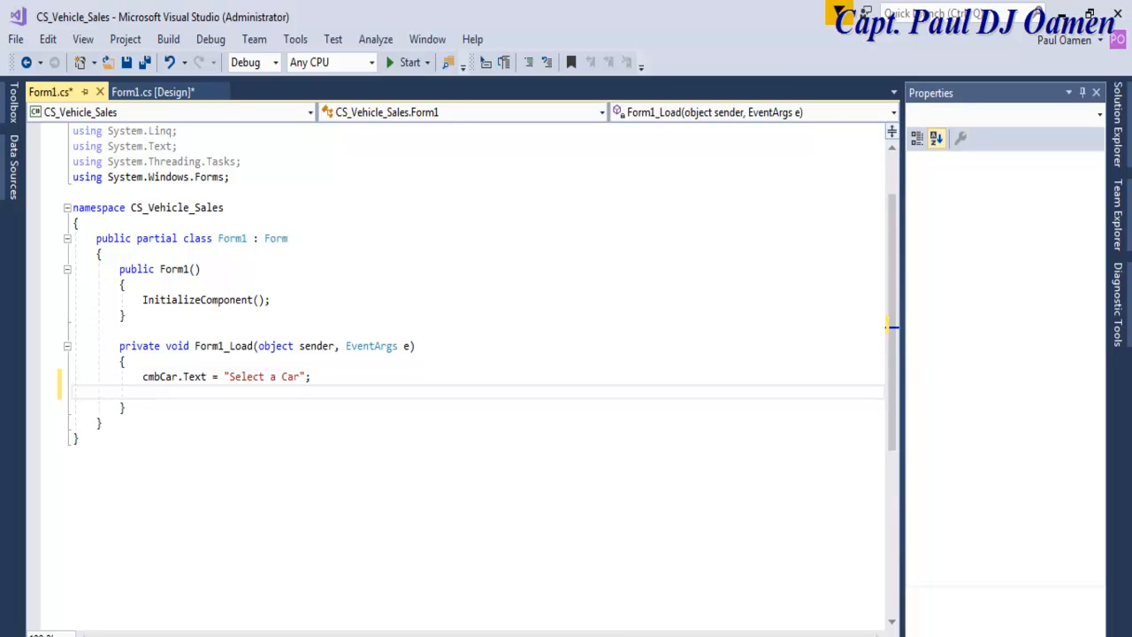
- Add cmbCar.Items.Add lines for Lamborghini, Rolls Royce, Buggati Veyron and Mercedes
text(cmbCar .)
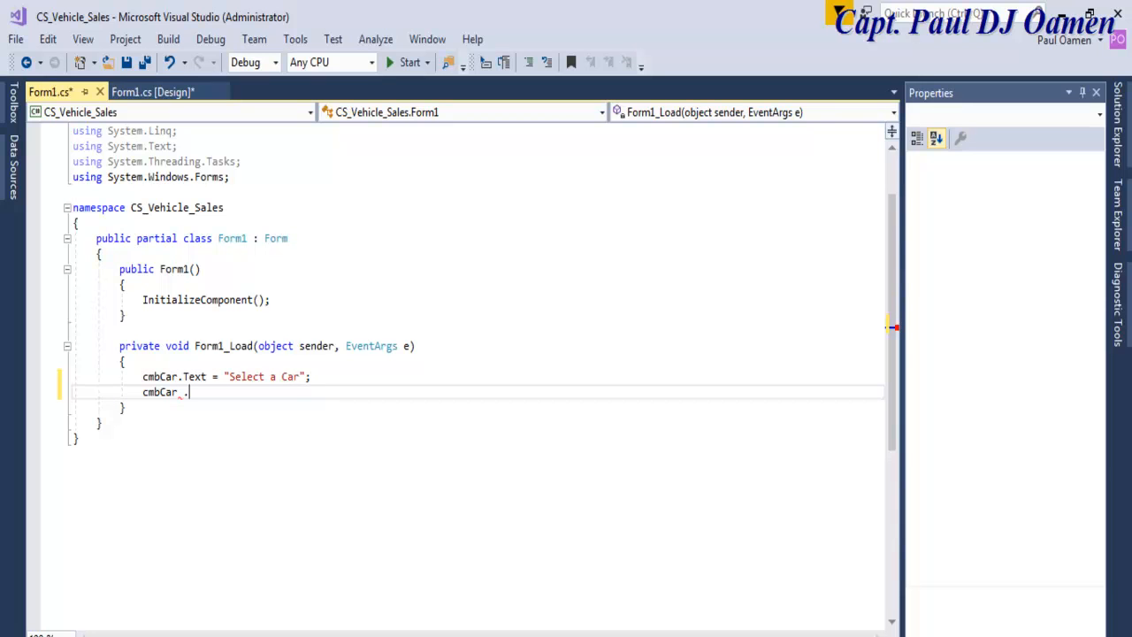
text(items)
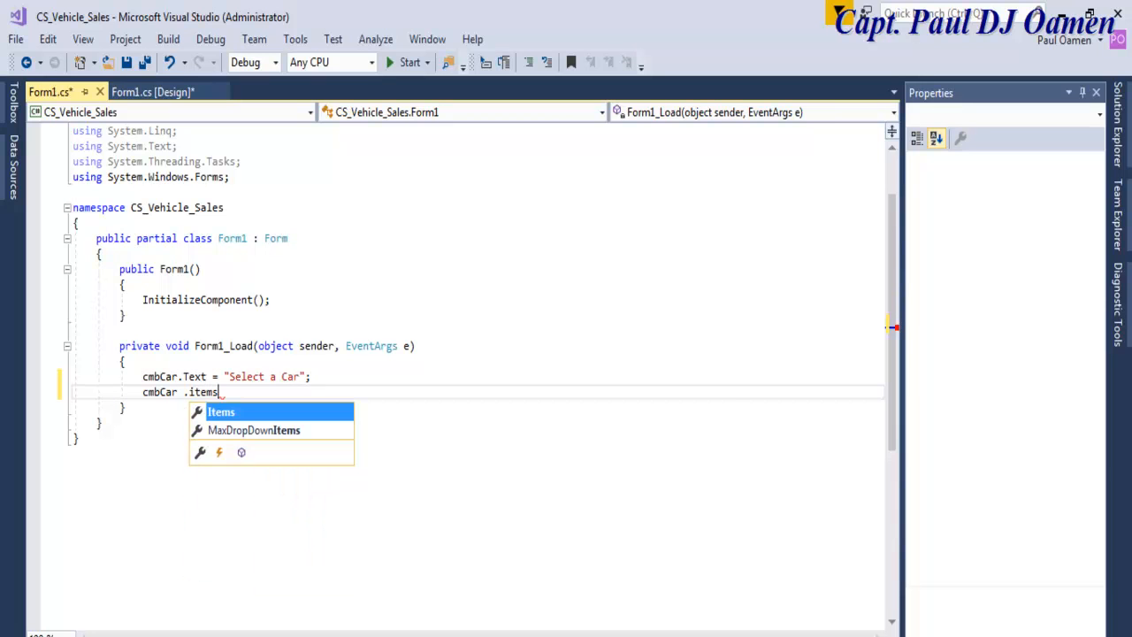
text(.add)
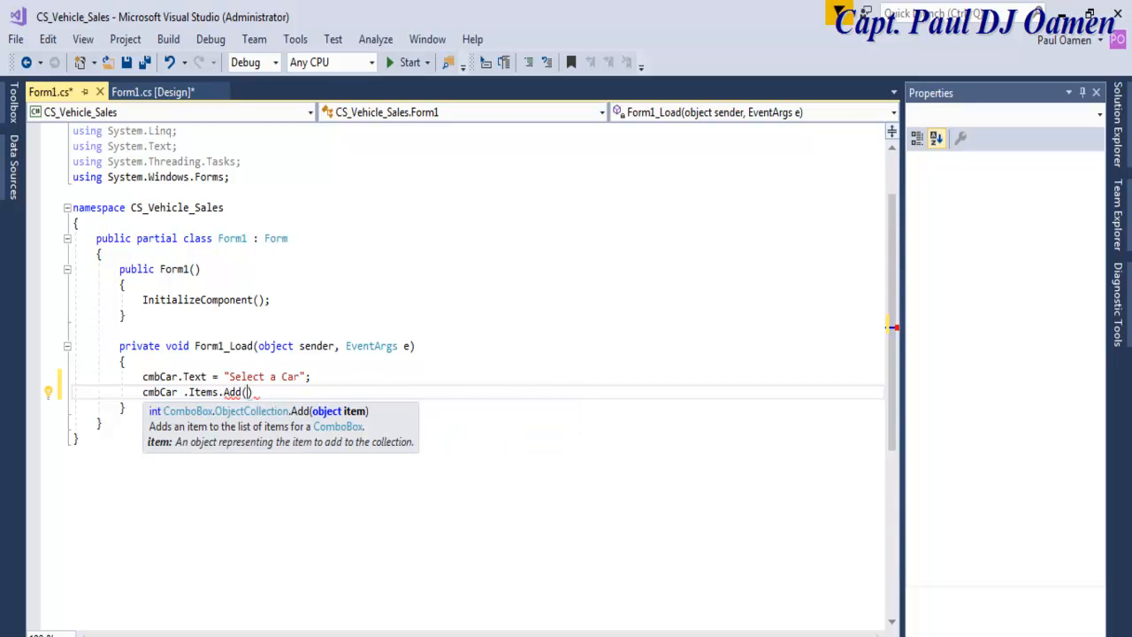
text(")
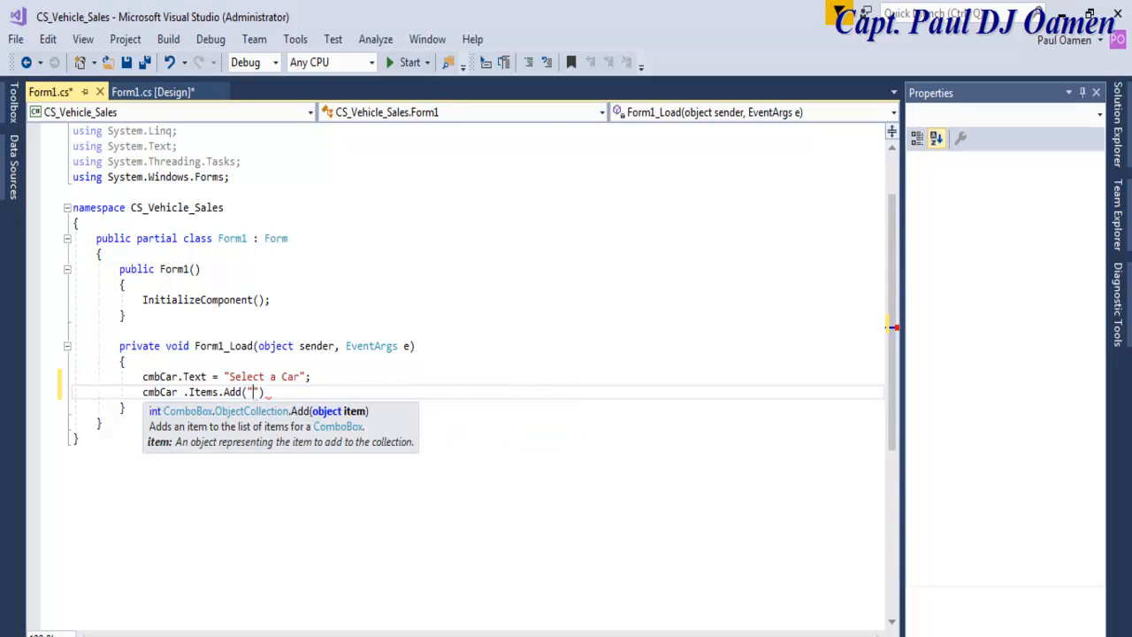
text(La)
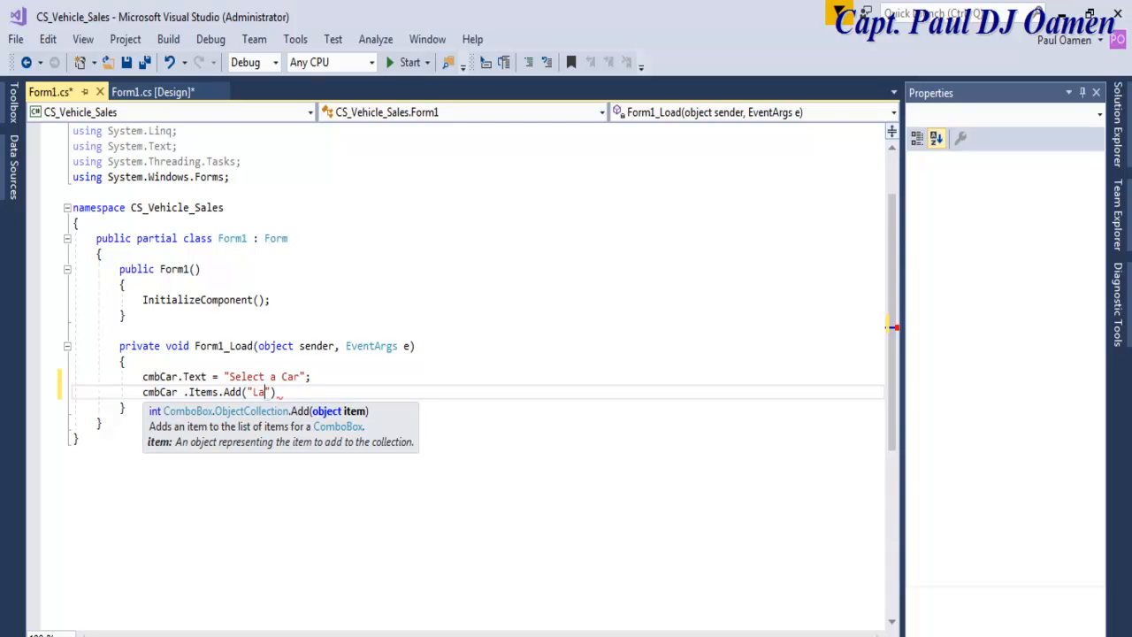
text(mbo)
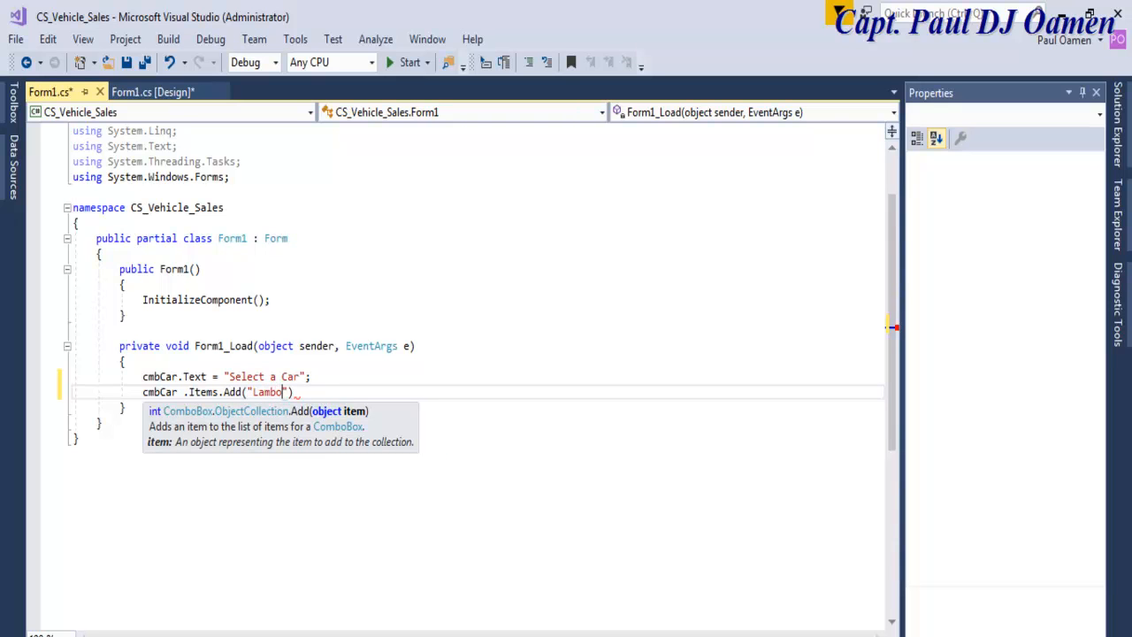
text(r)
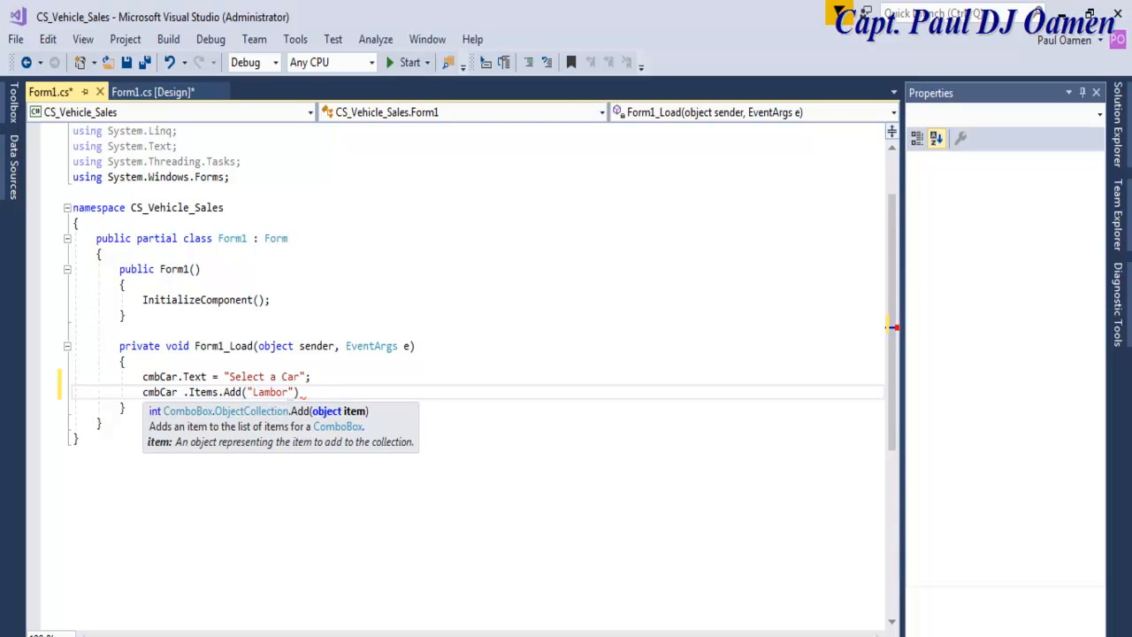
text(ghn)
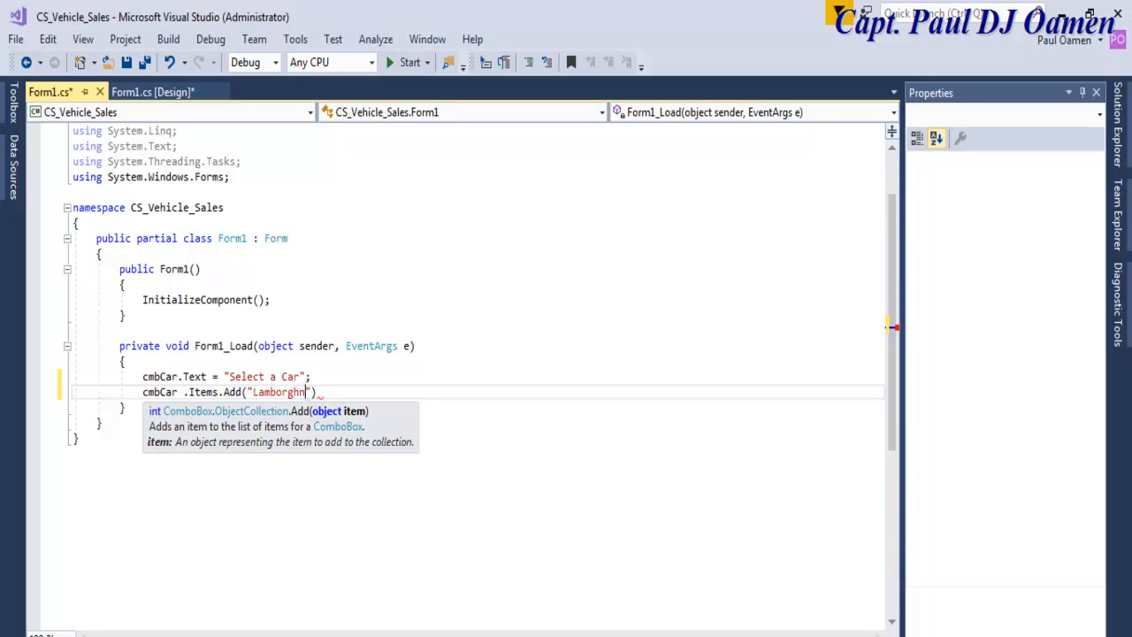
text(ini)
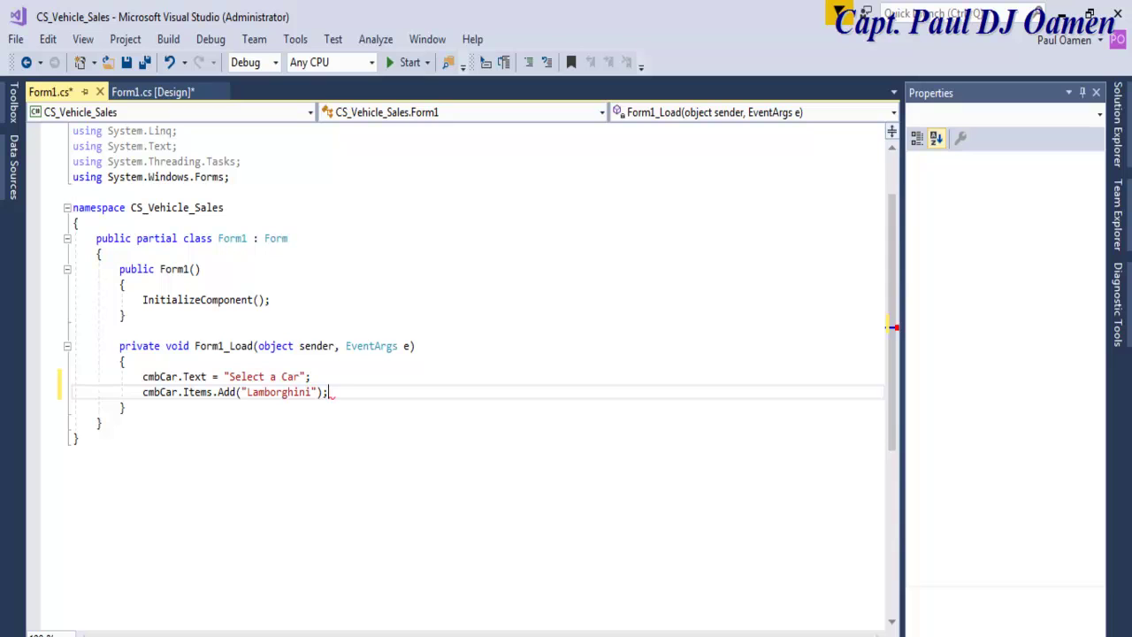
key(Return)
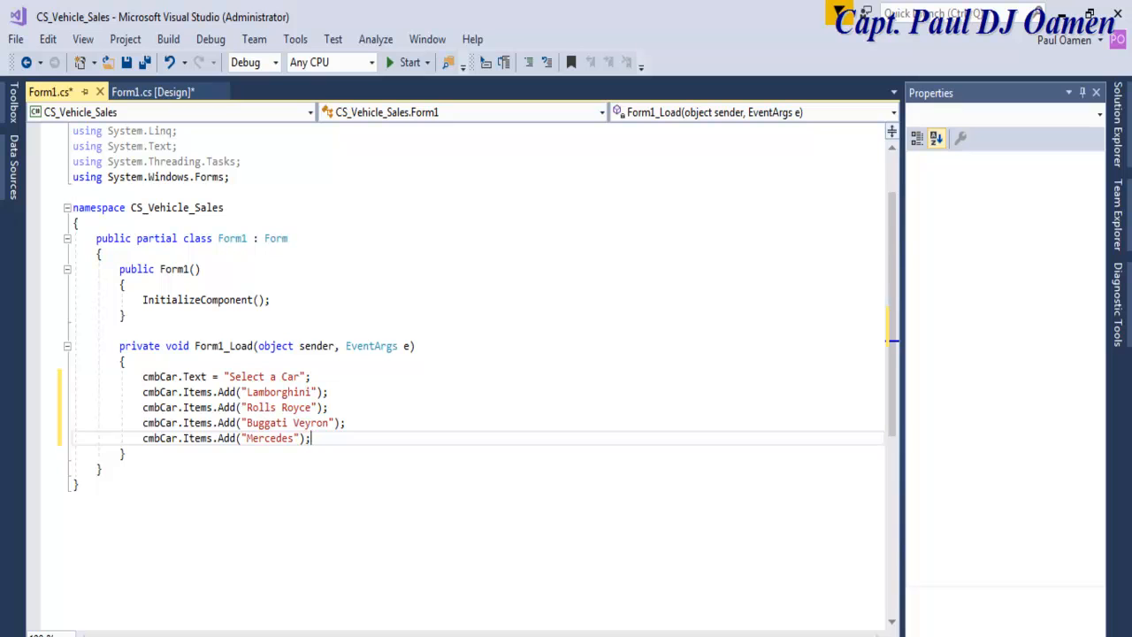
key(Return)
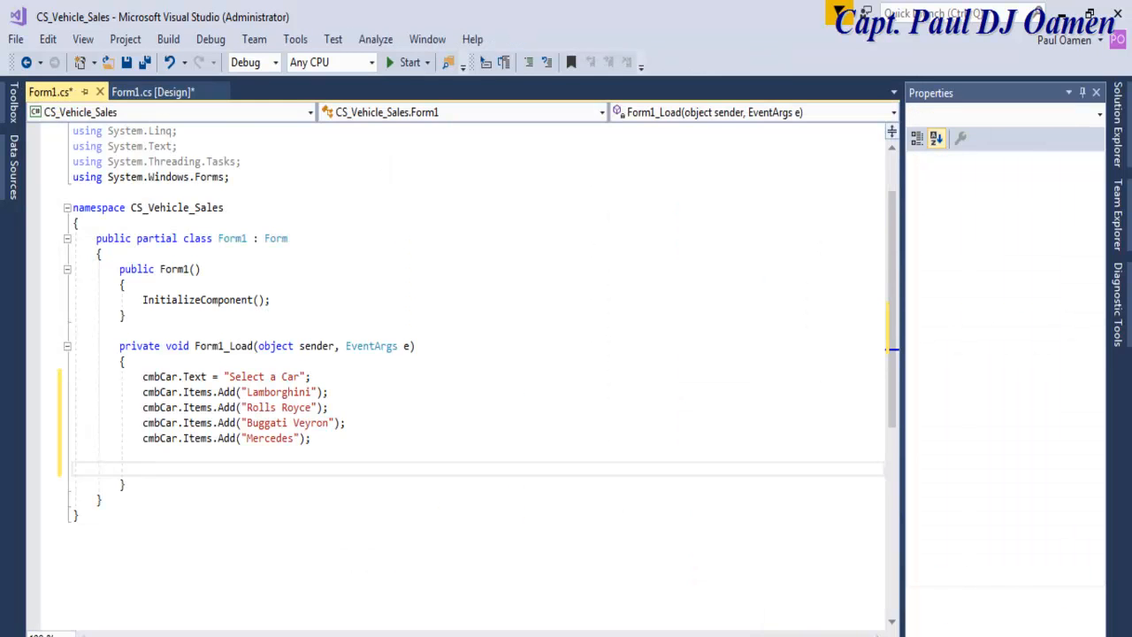
drag(143, 375, 311, 438)
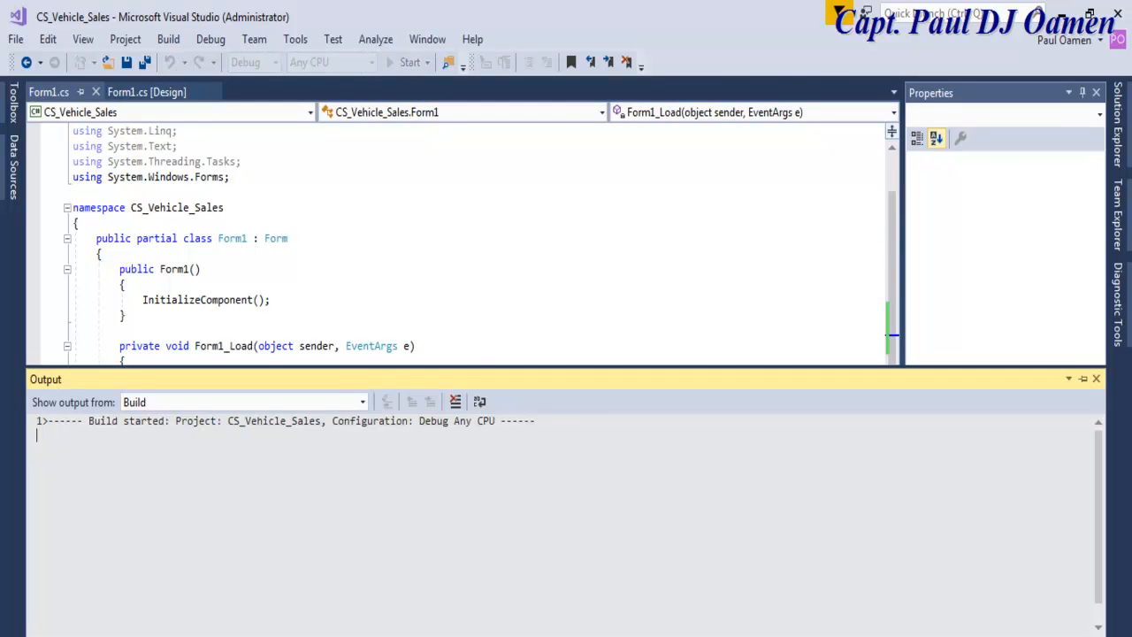
- Run the form to confirm the car list shows "Select a Car", then return to the designer
click(410, 62)
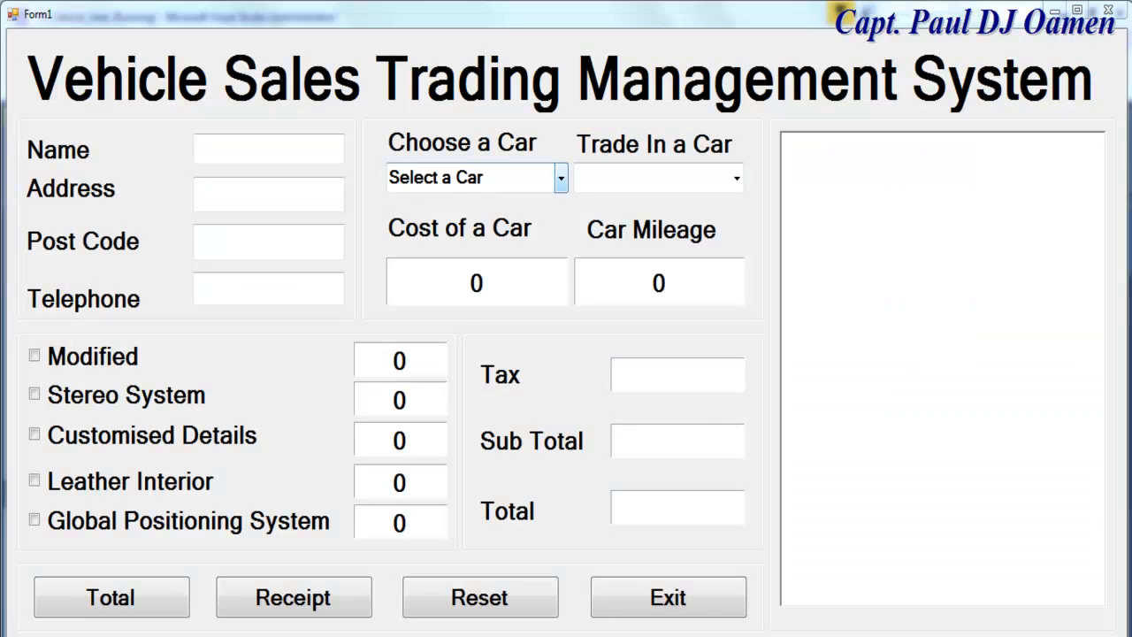
click(476, 177)
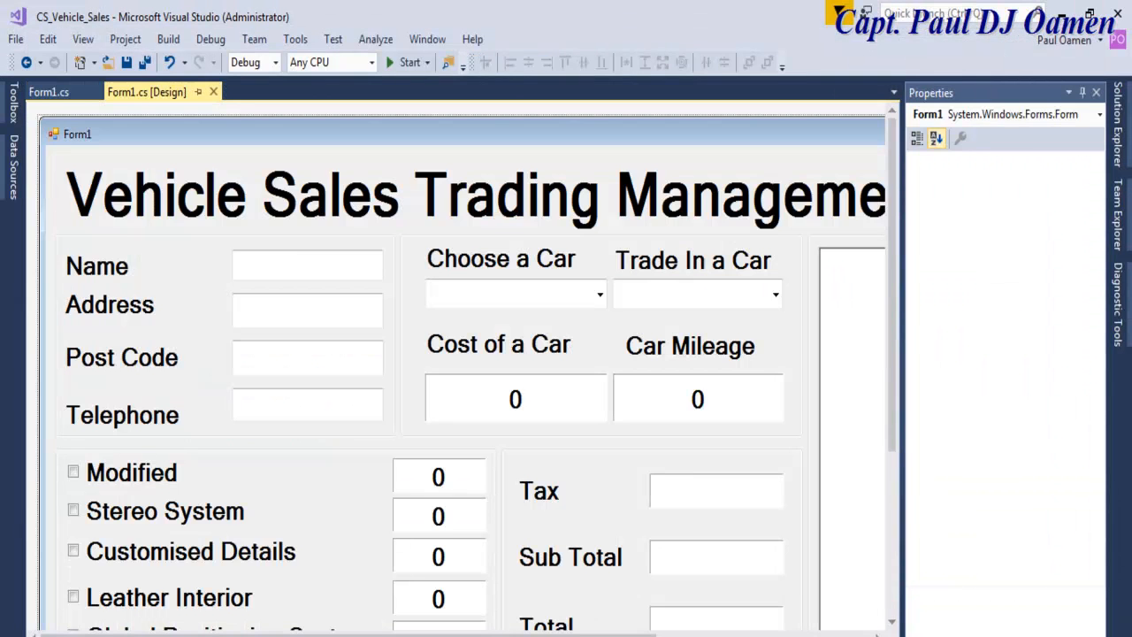
- Confirm the trade-in combo box is named cmbTrading in Properties, then return to Form1.cs code
click(694, 294)
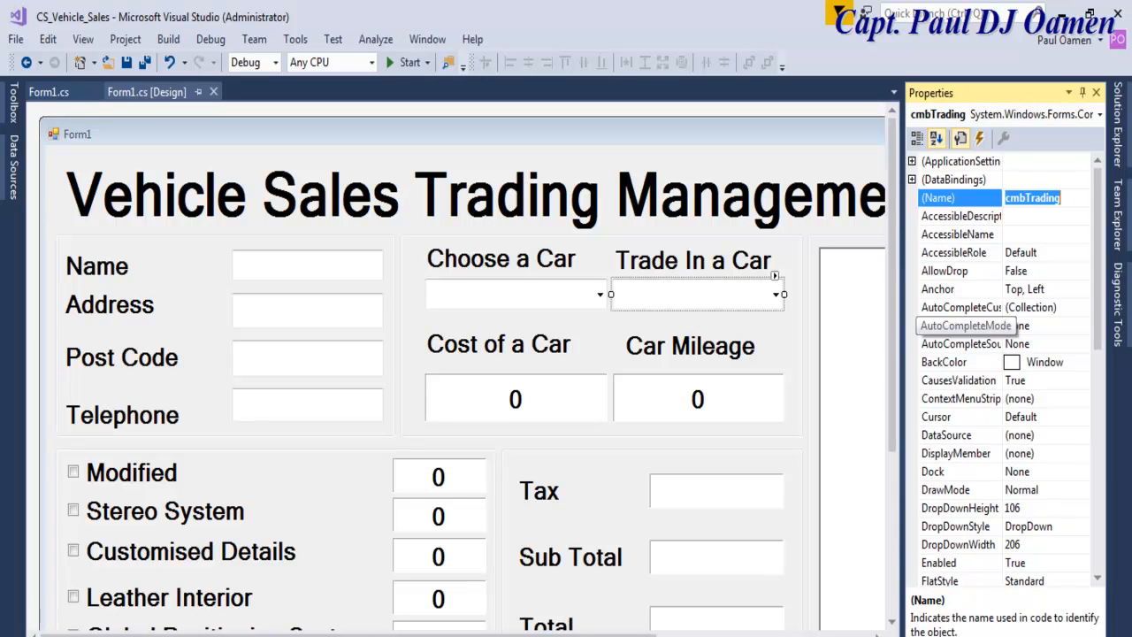
scroll(down, 3)
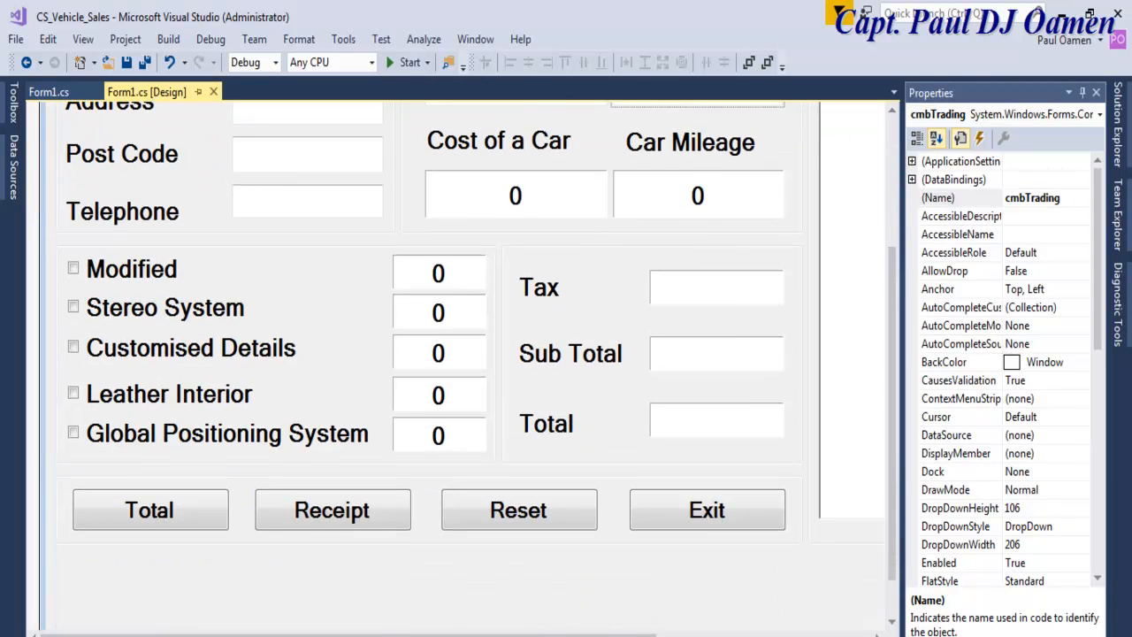
click(49, 92)
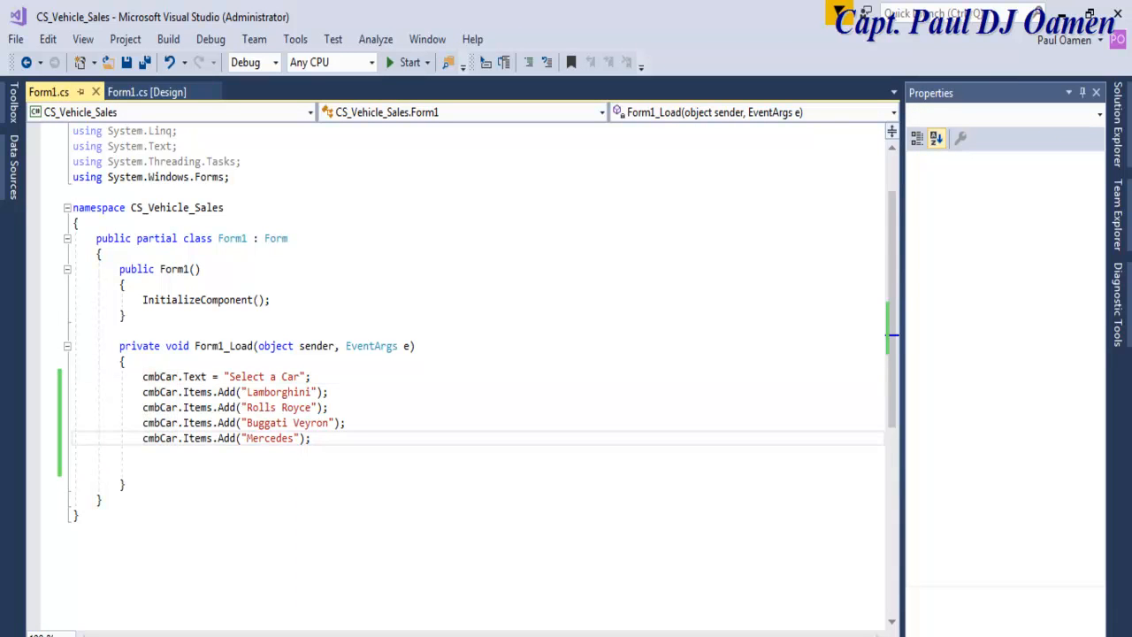
- Add cmbTrading.Text = "Select Mileage"; to Form1_Load, correcting Car to Mileage
text(cmbTrading)
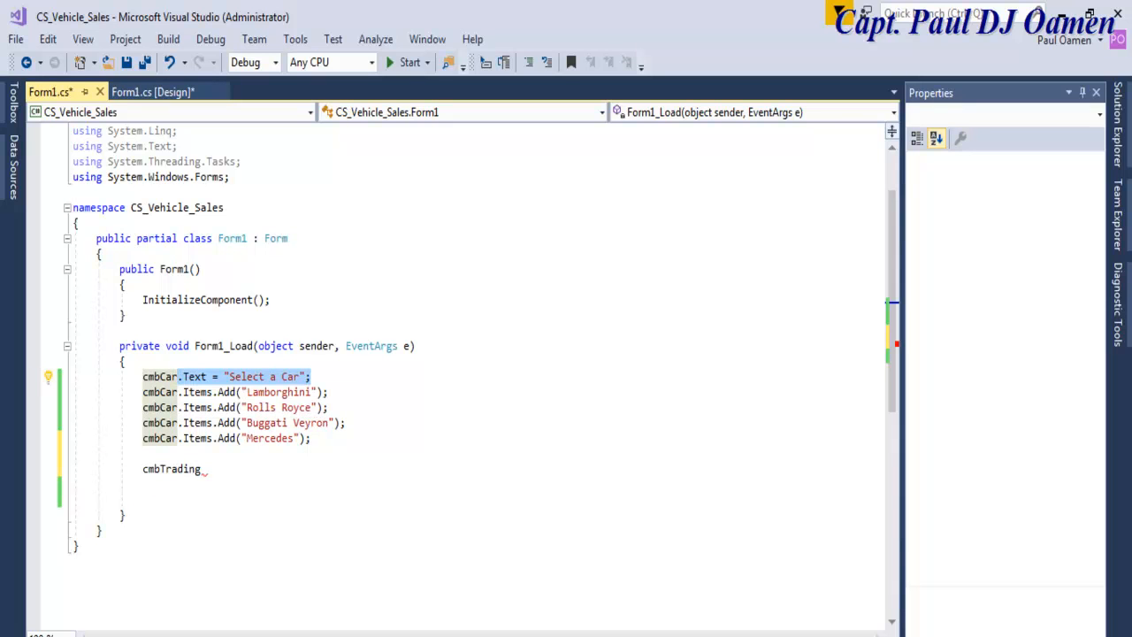
text(.Text = "Select a Car";)
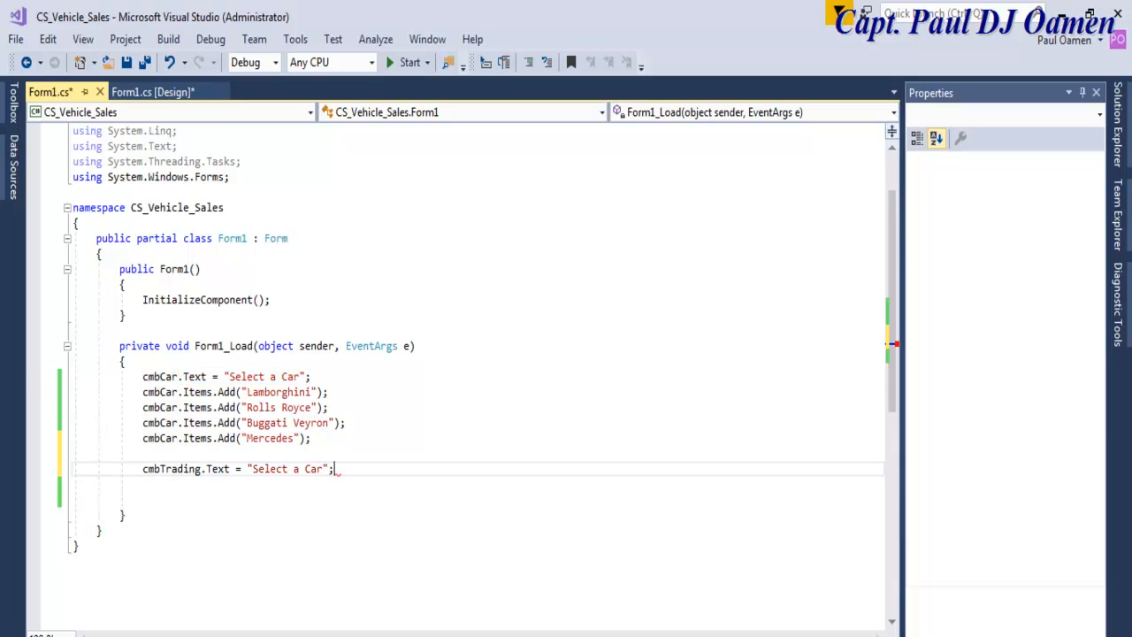
double_click(311, 469)
text(Mil)
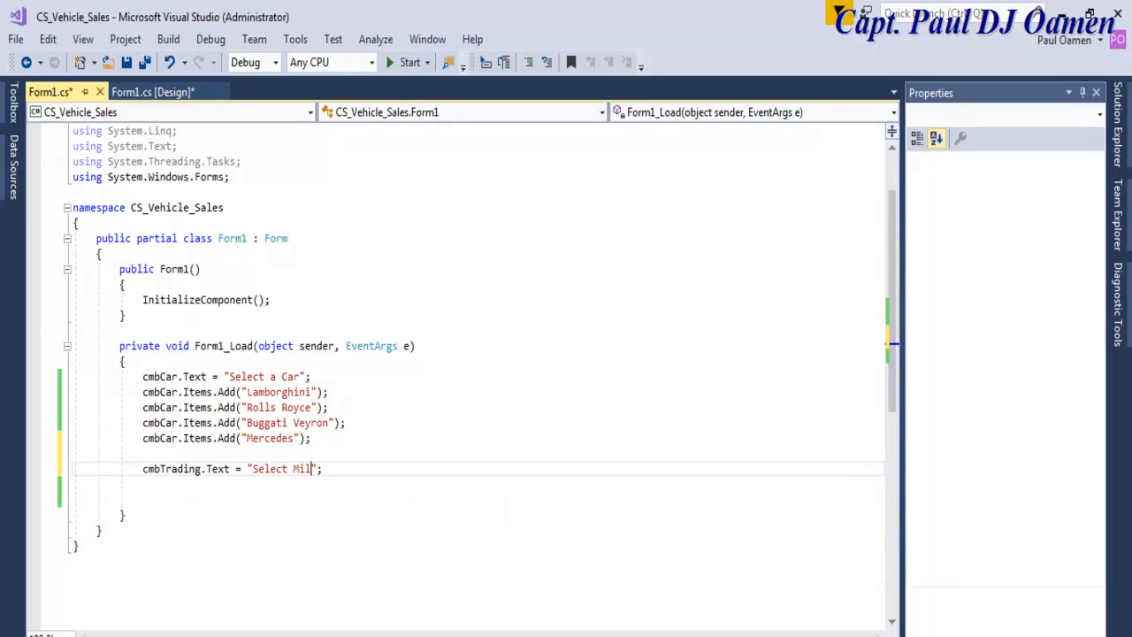
text(age)
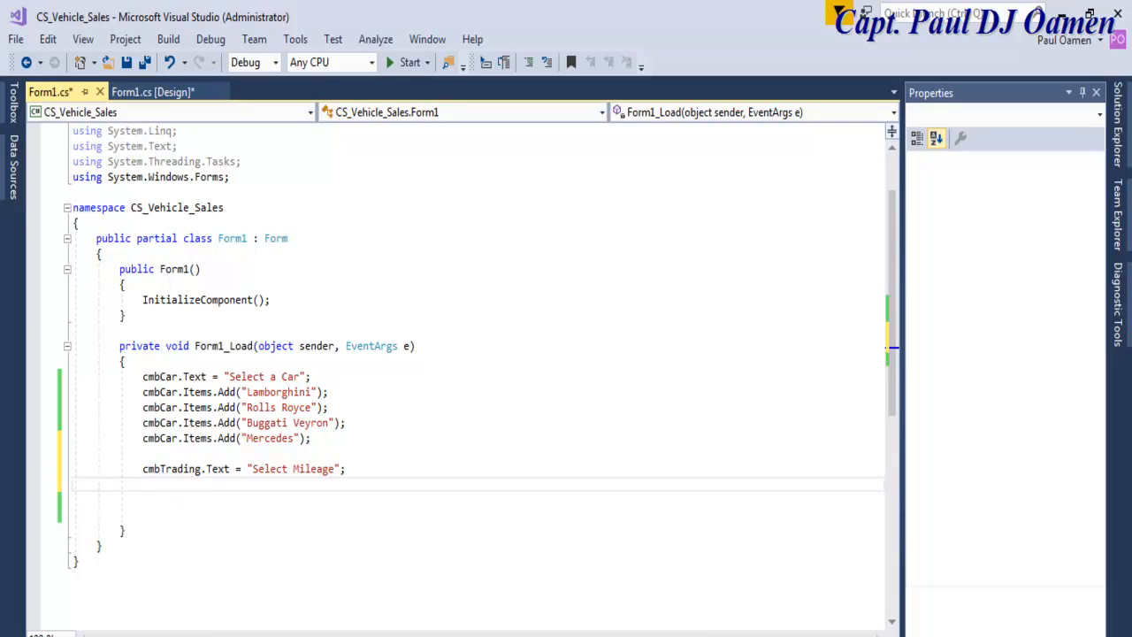
text(cmbTrading)
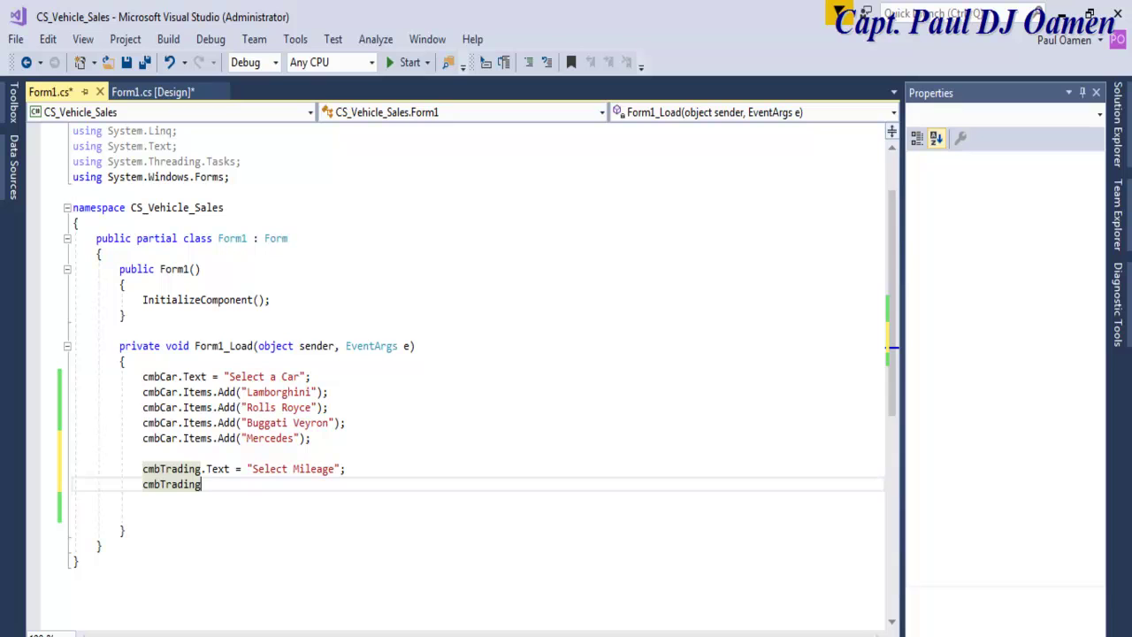
- Add a cmbTrading.Items.Add line for the mileage range 100-5000
text(.Items.Add("Lamborghini");)
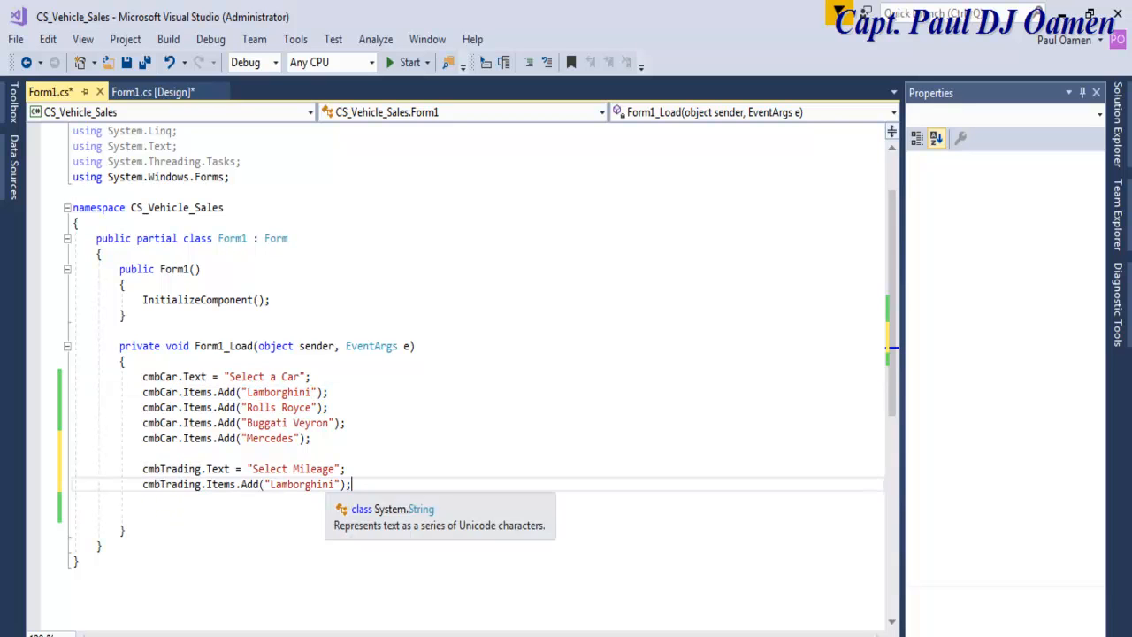
double_click(303, 483)
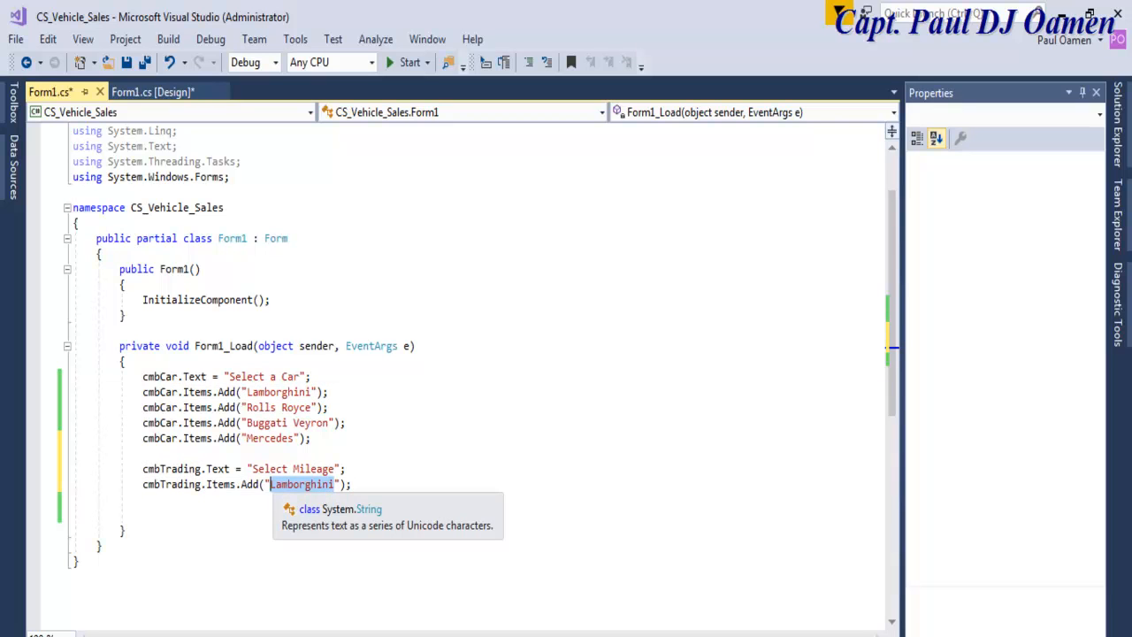
text(1)
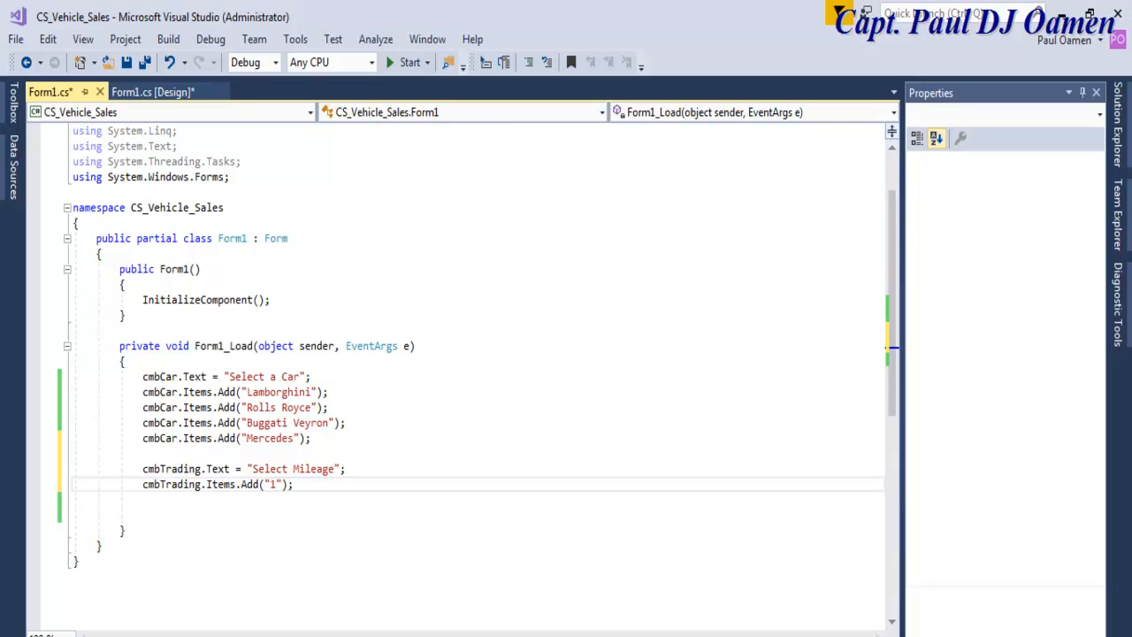
text(00)
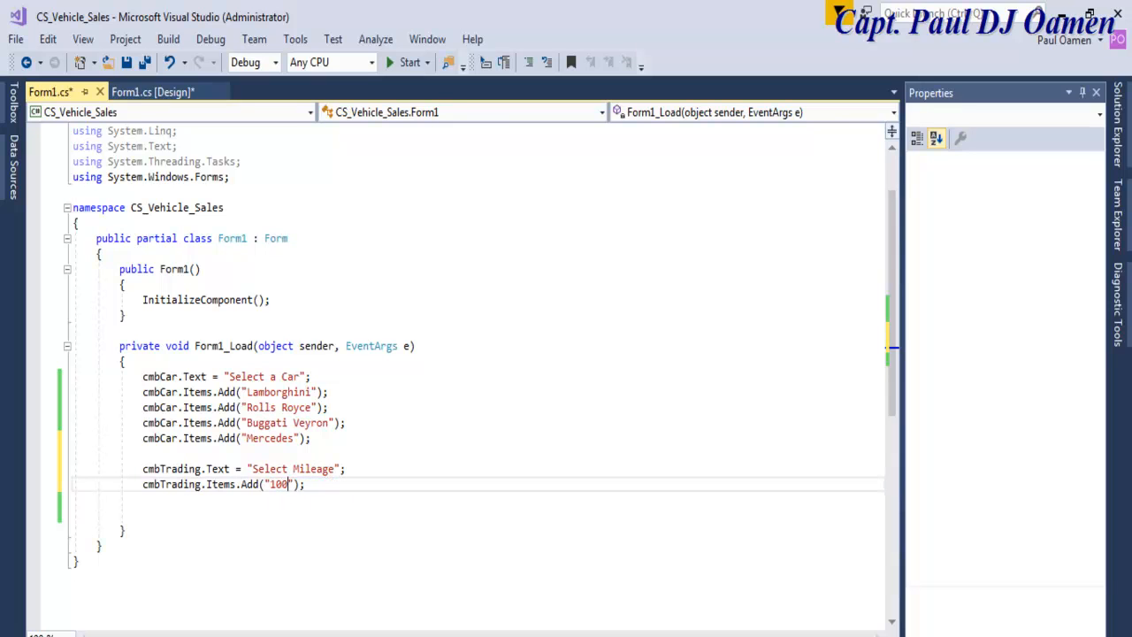
text(-)
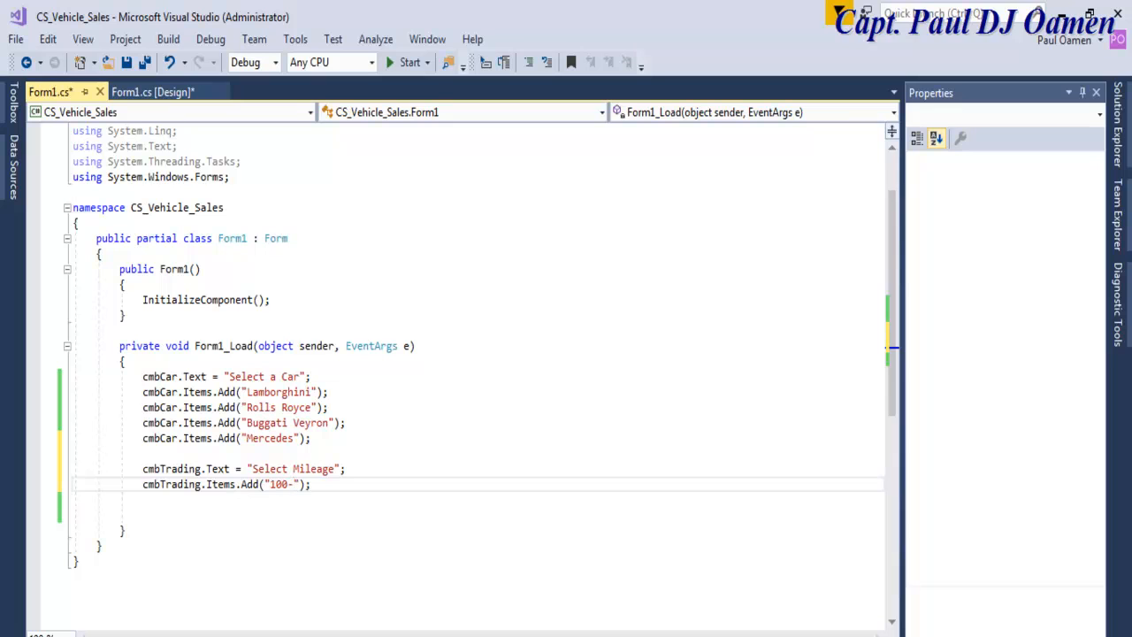
text(100)
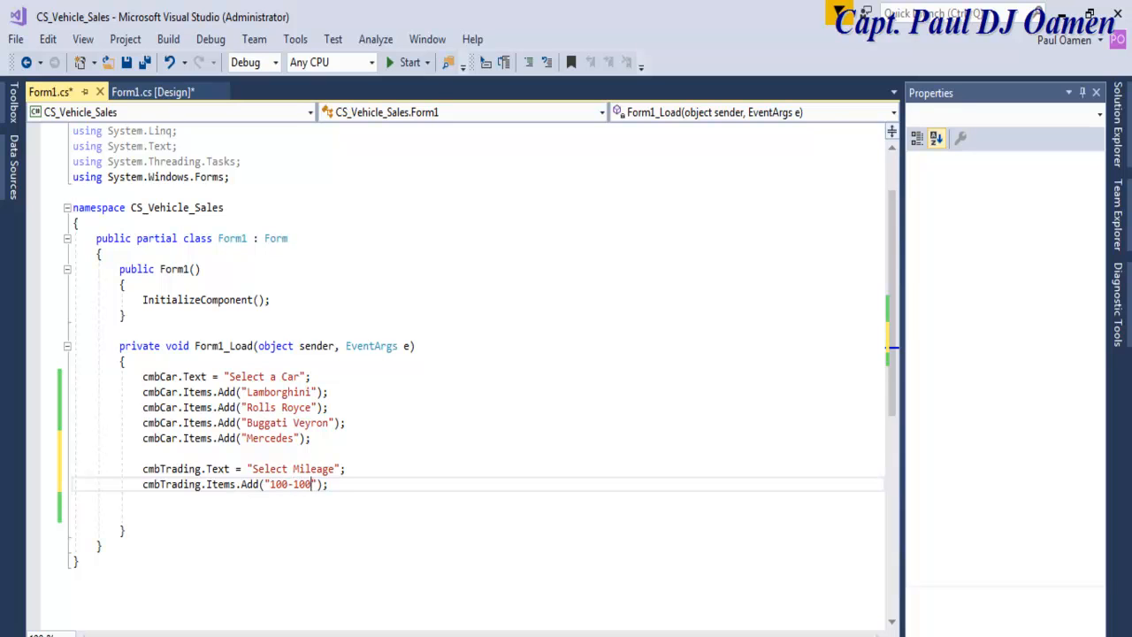
key(BackSpace)
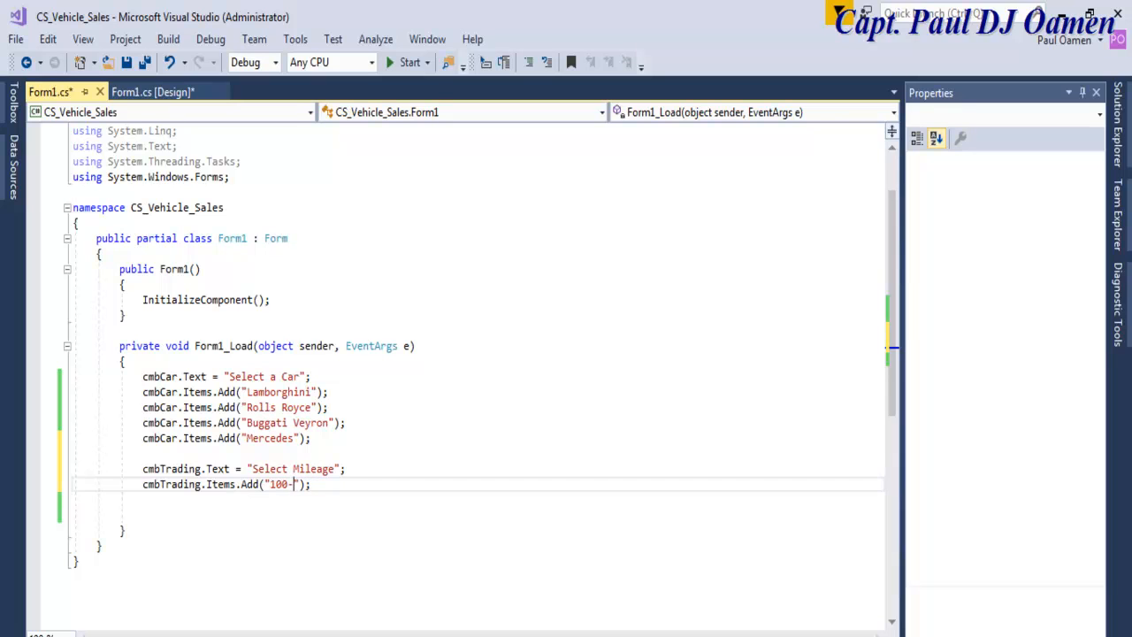
text(5000)
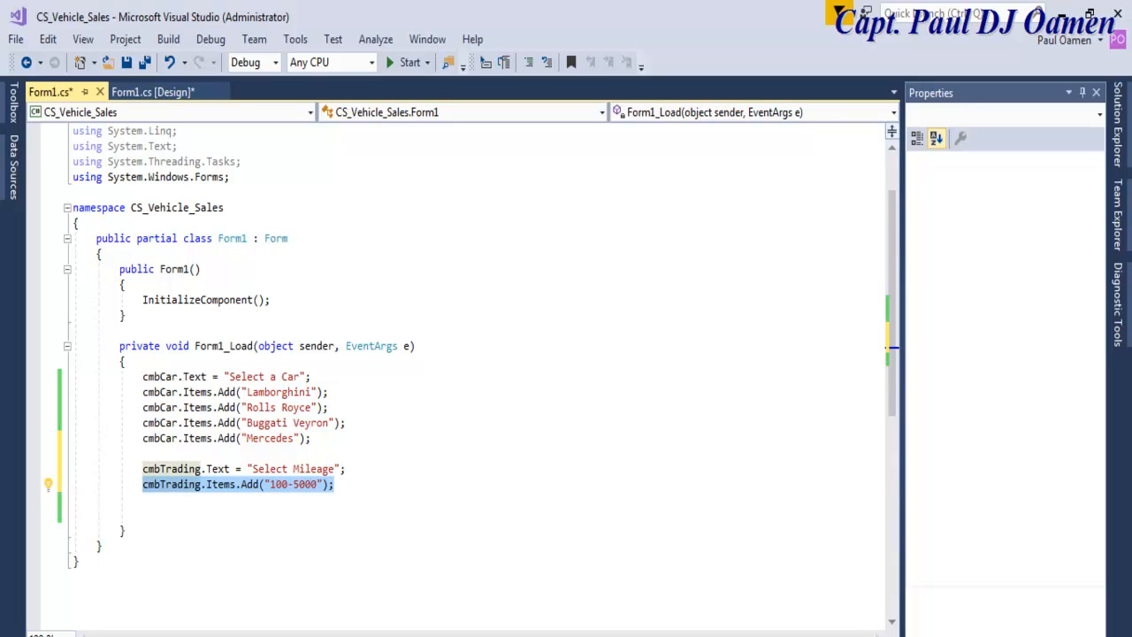
click(334, 484)
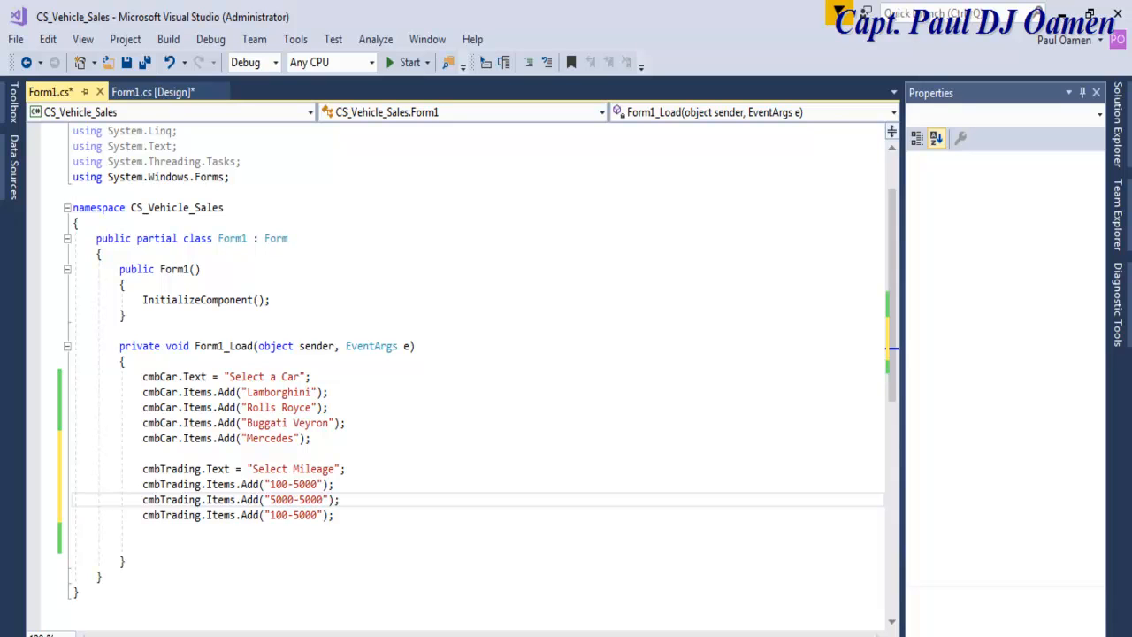
click(285, 500)
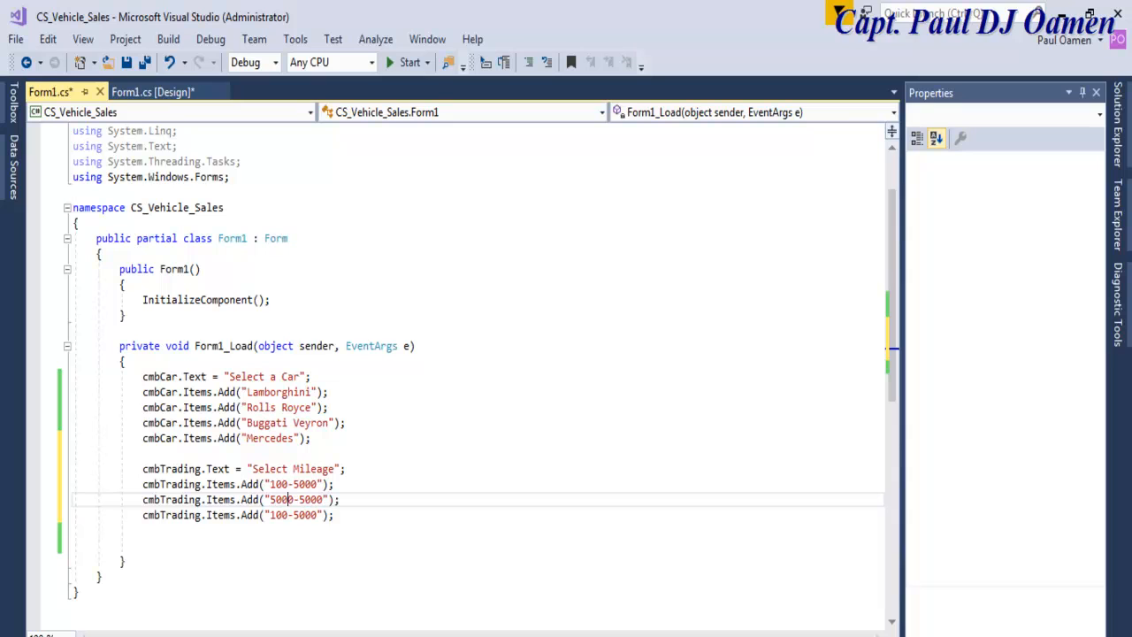
text(1)
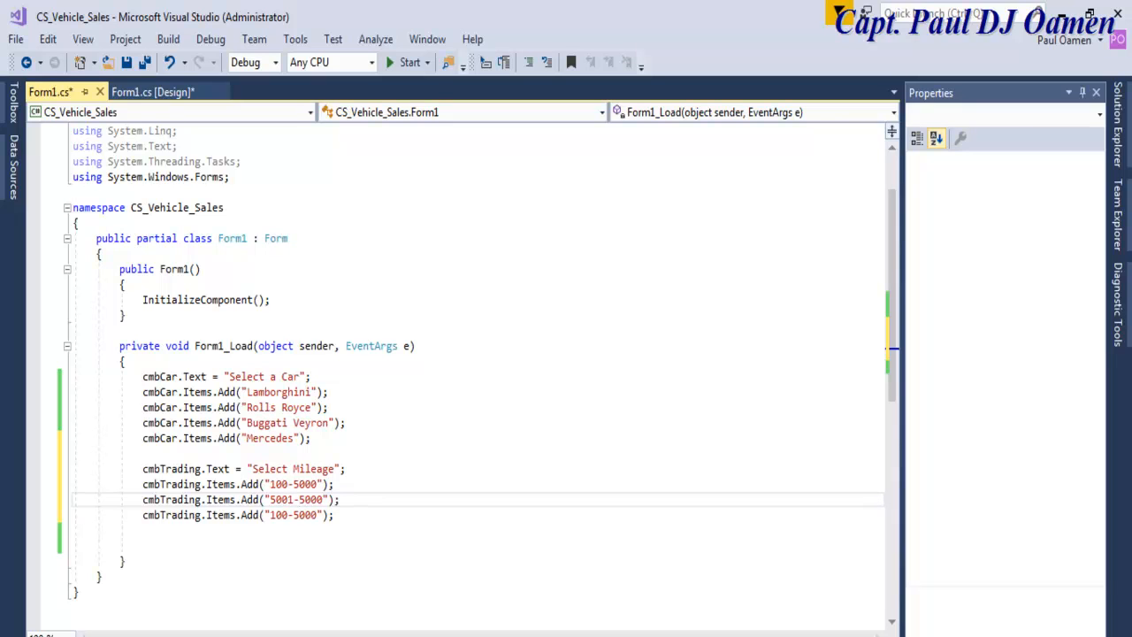
text(1000)
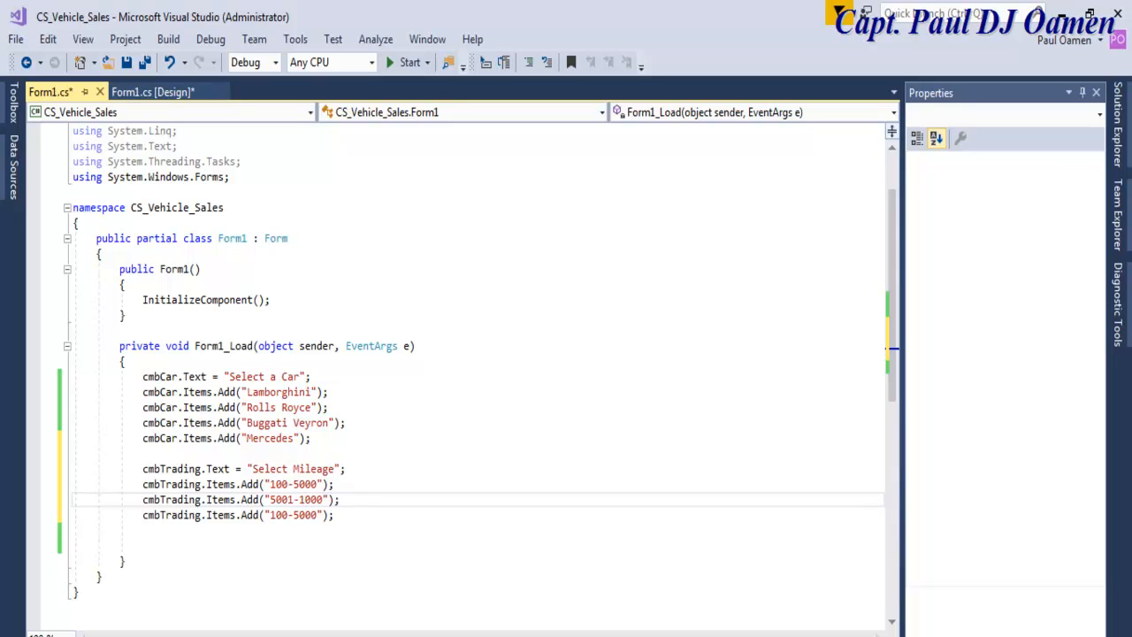
text(0)
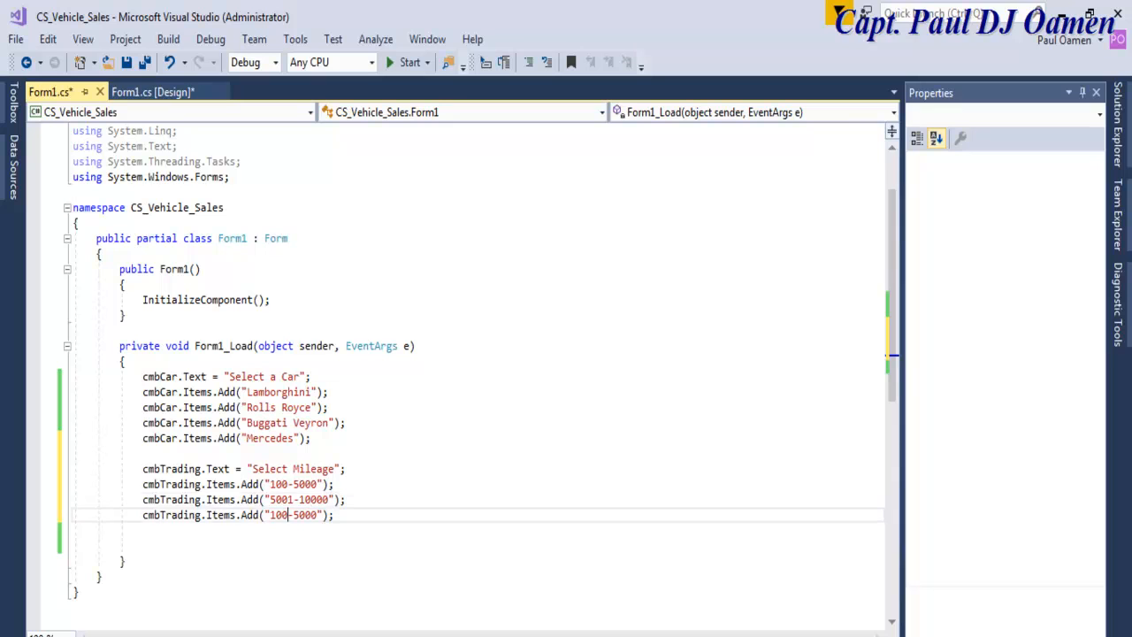
text(0)
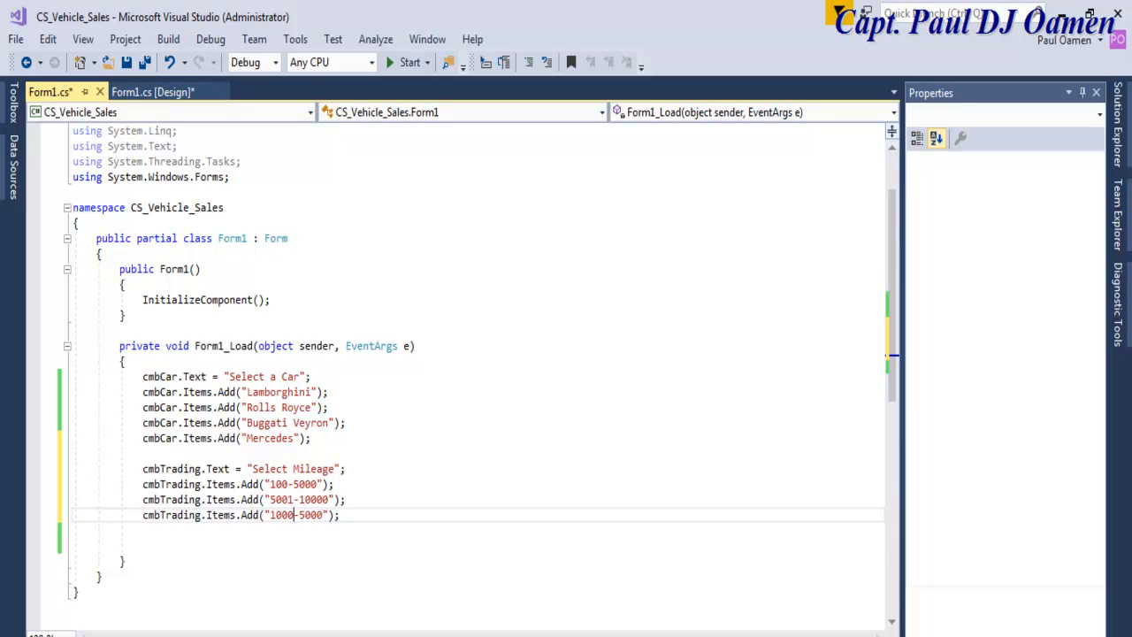
text(1)
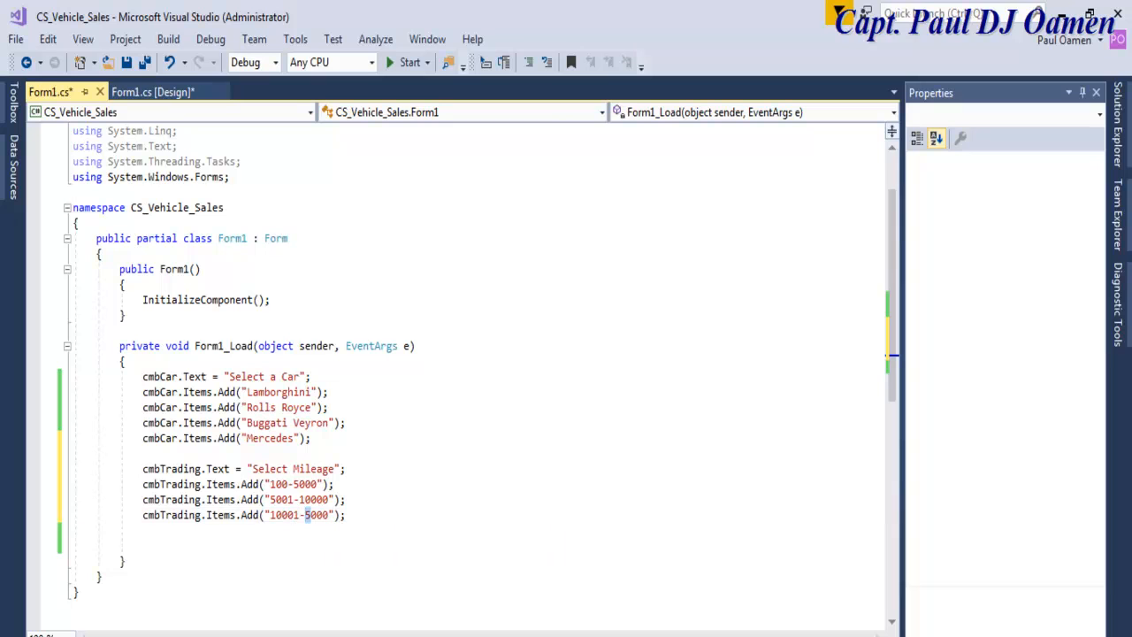
text(2000)
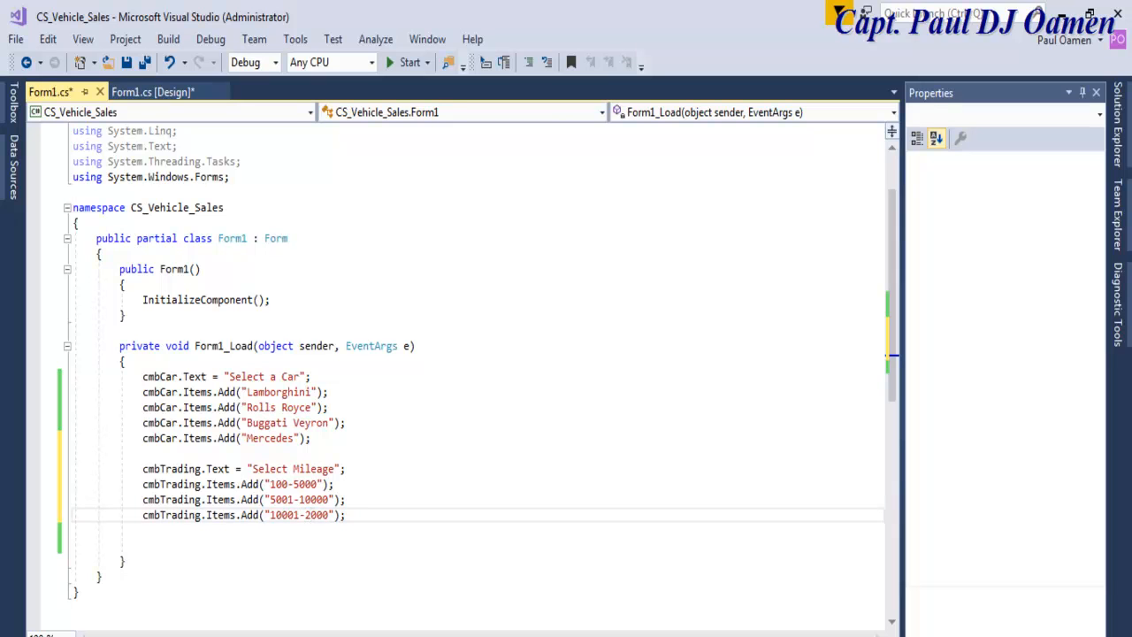
text(0)
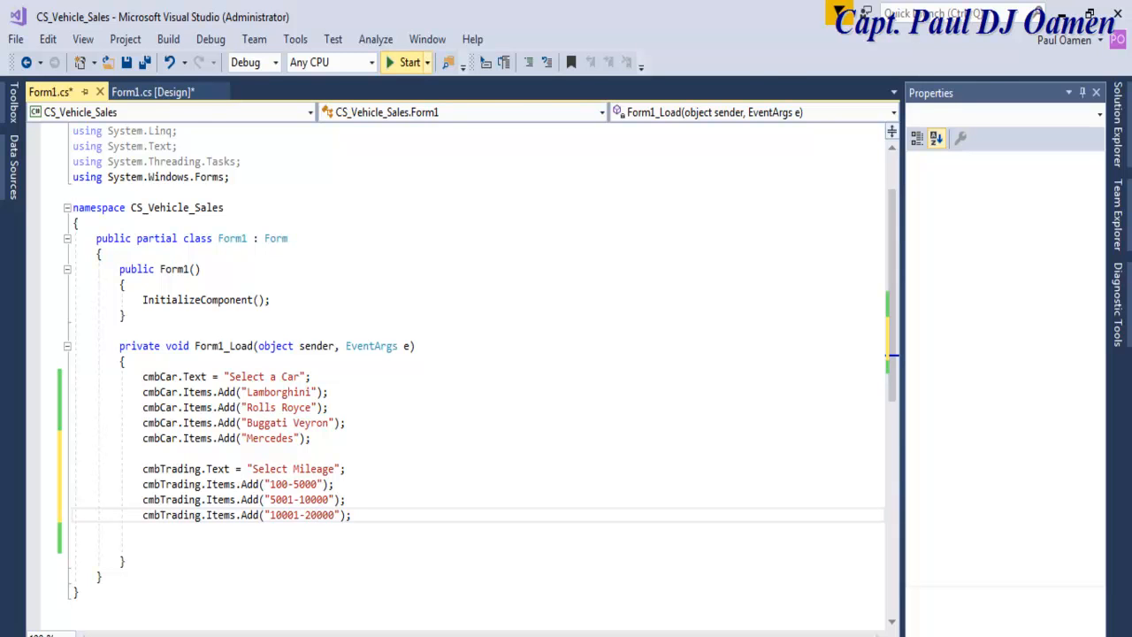
- Run the form, check the four cars in the Choose a Car list, and close the app
click(408, 62)
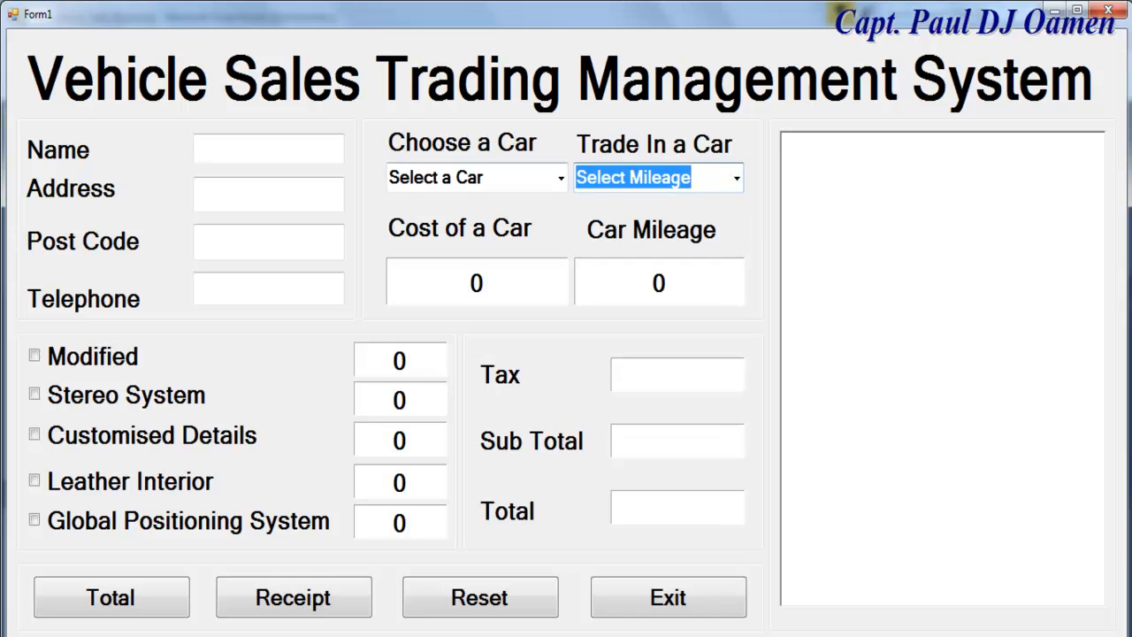
click(476, 177)
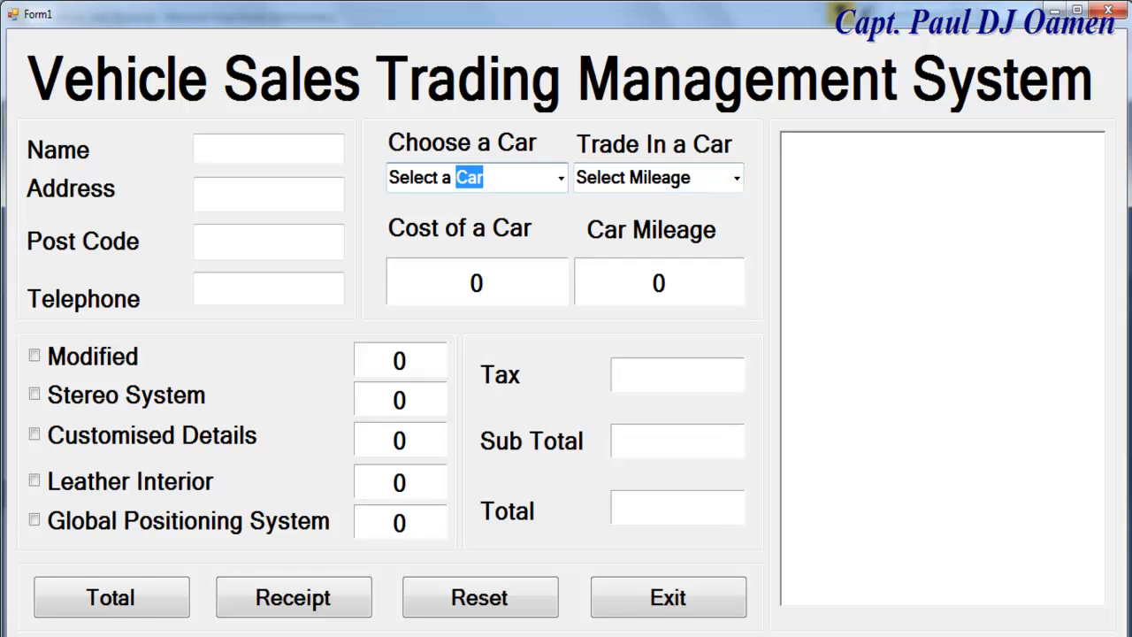
click(560, 177)
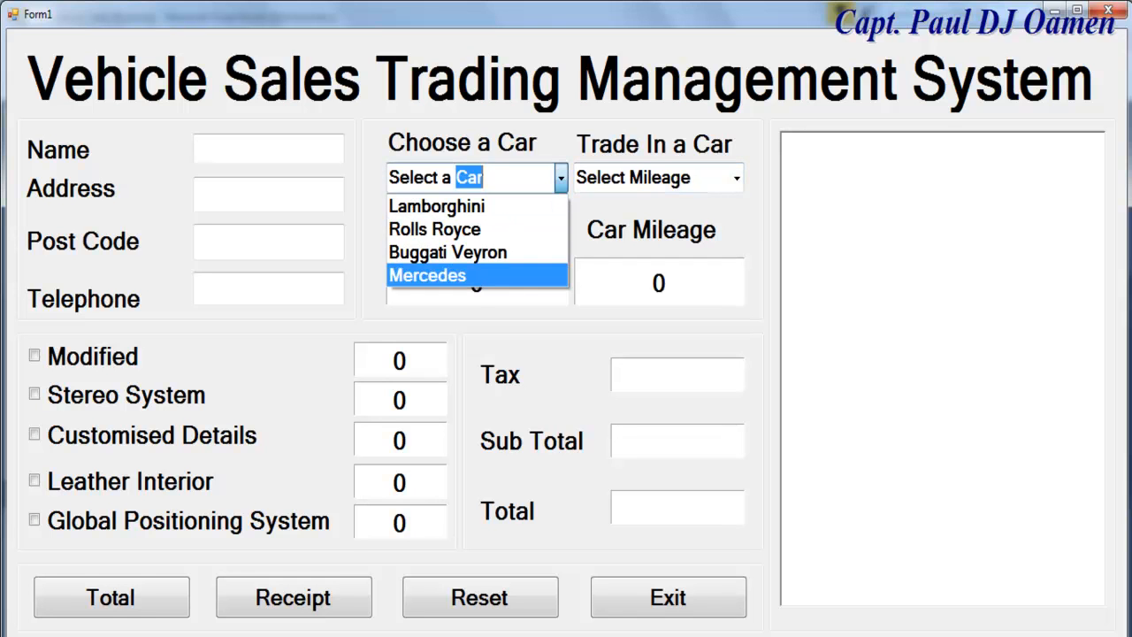
click(427, 275)
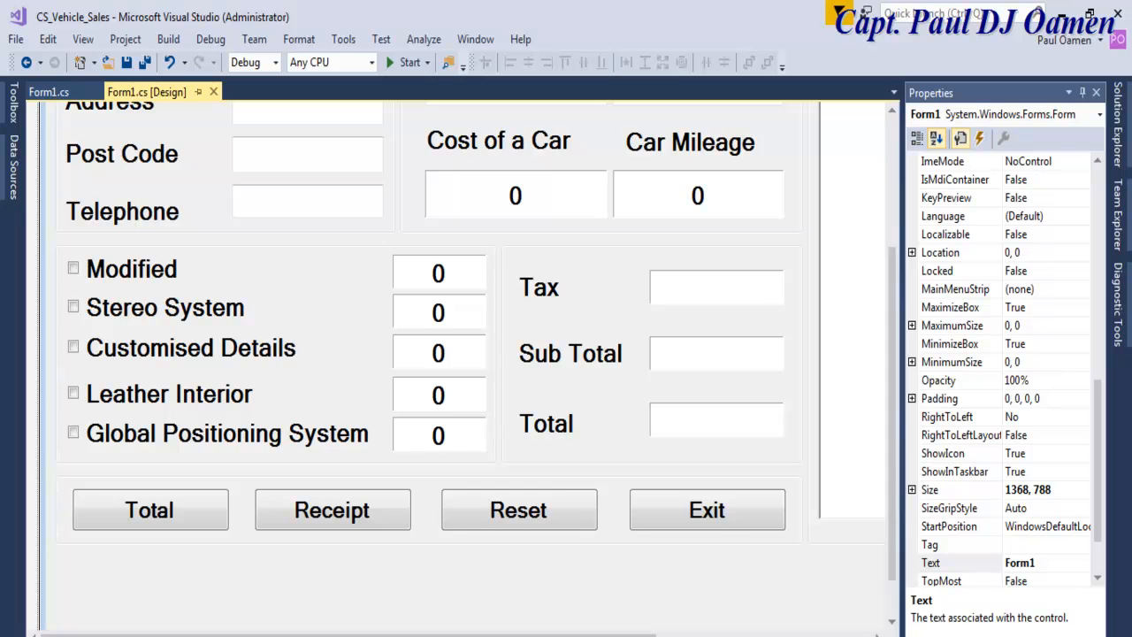
- Create cmbCar_SelectedIndexChanged with an if block checking cmbCar.Text == "Lamborghini"
scroll(up, 3)
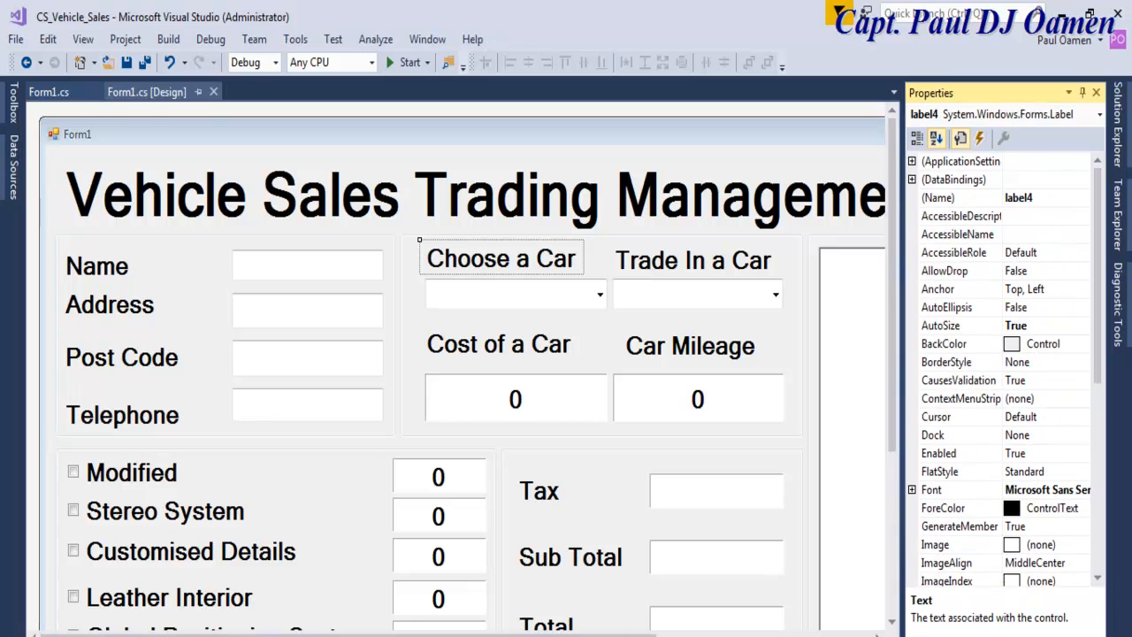
click(515, 294)
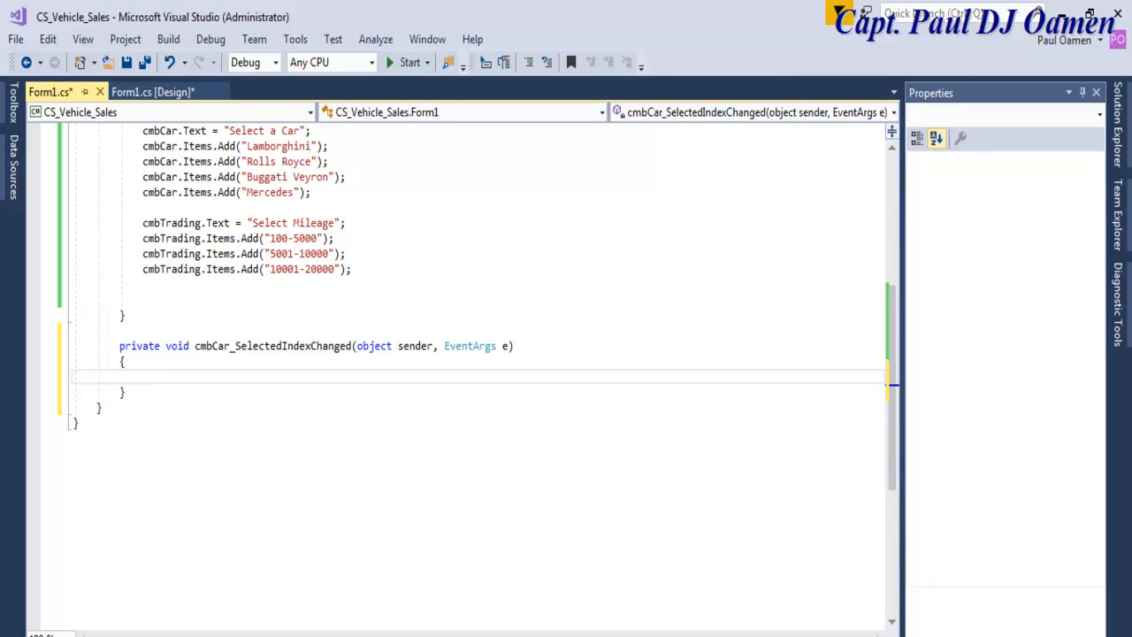
text(if)
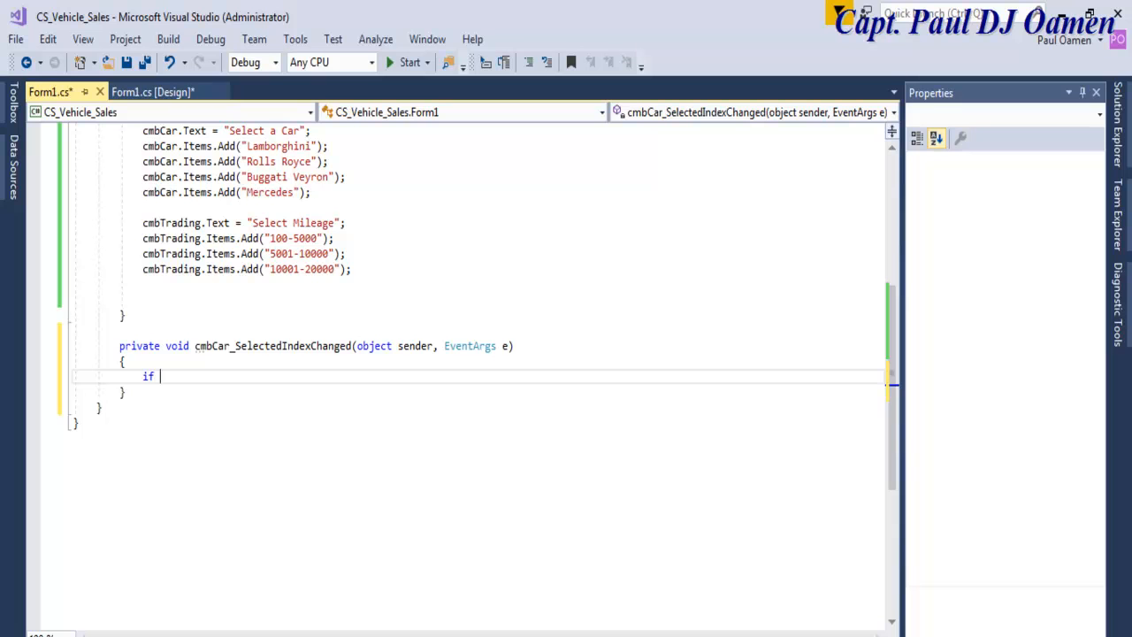
text((cmbCar))
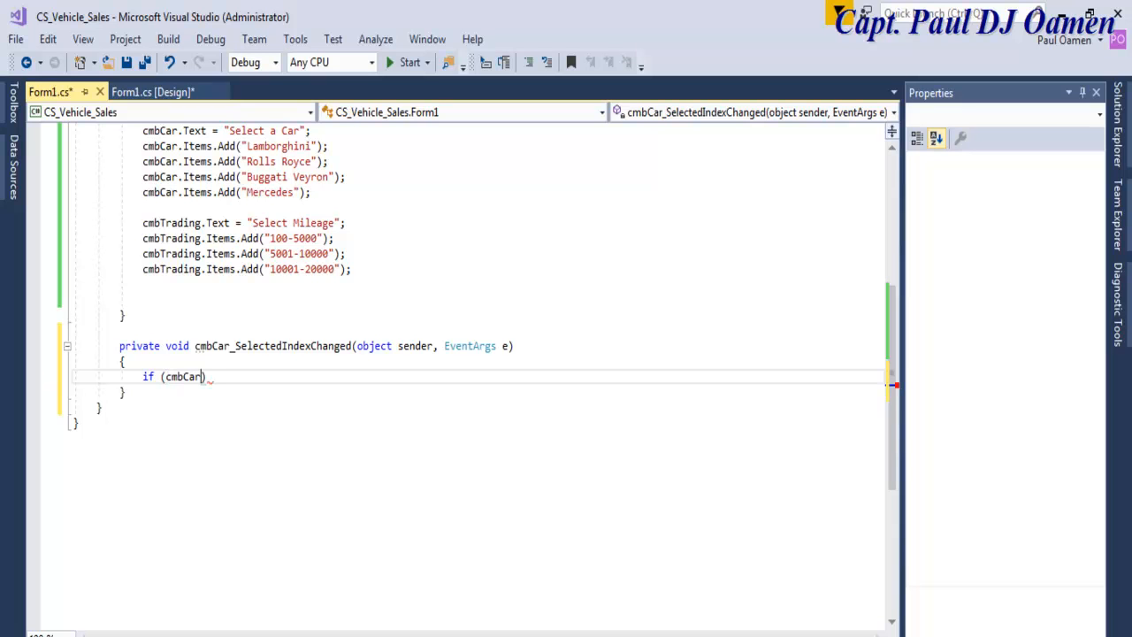
text(.t)
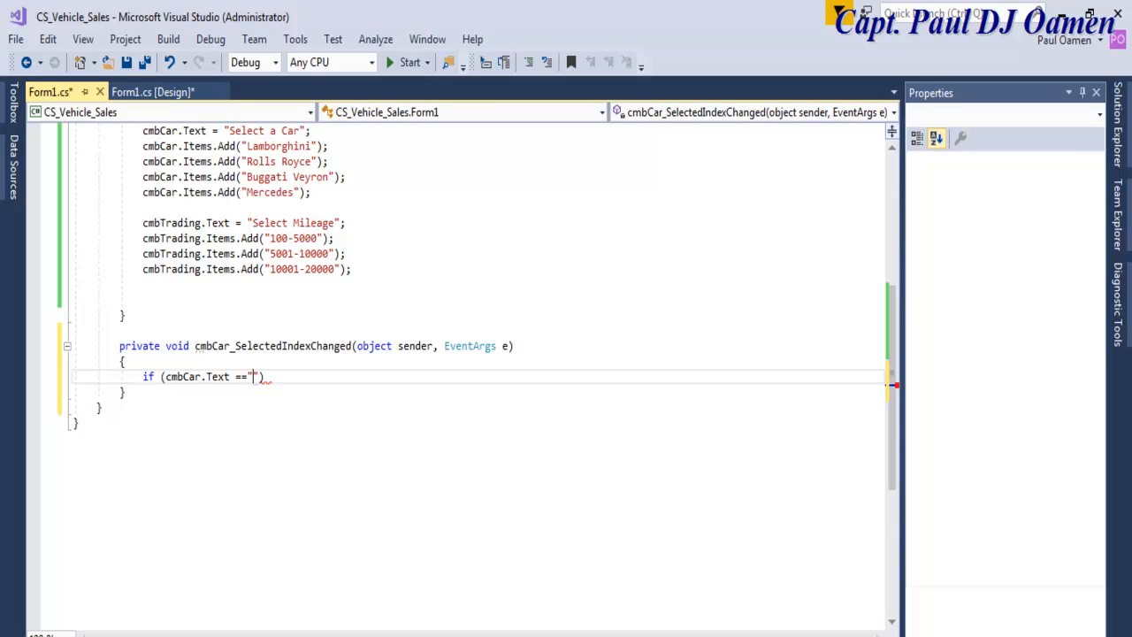
text(")
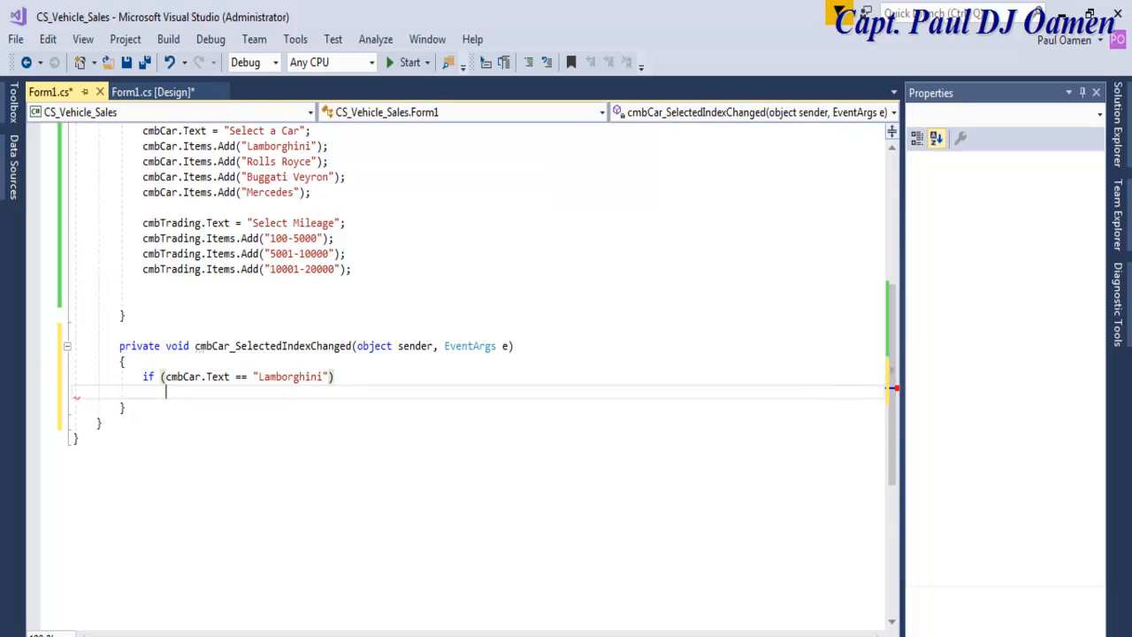
text({)
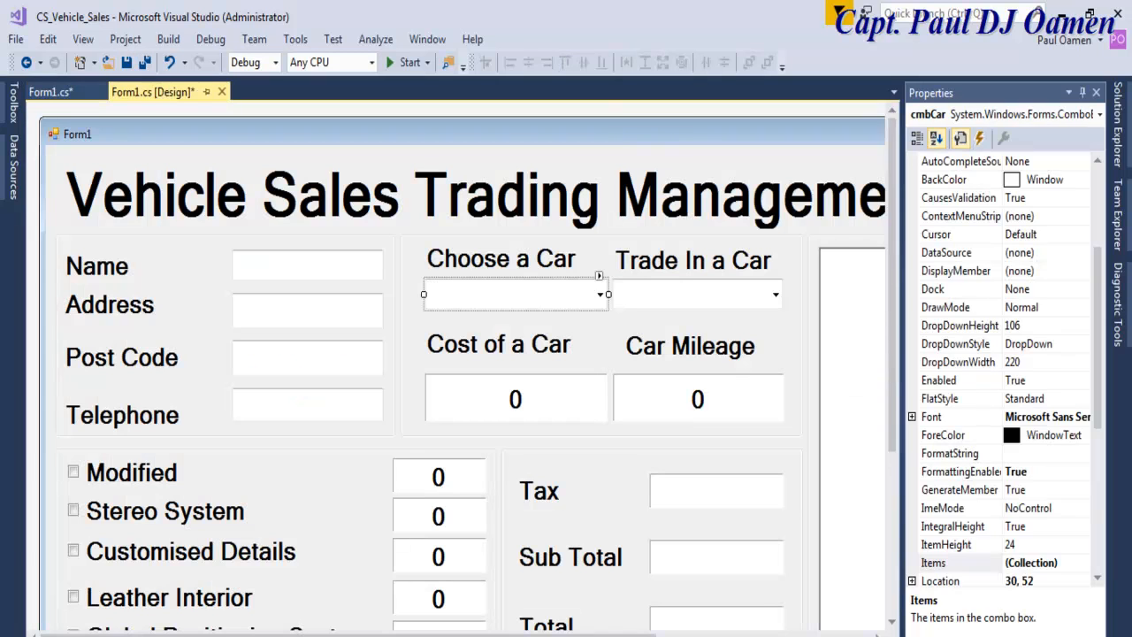
- Check the names of the car combo box and car cost label in Properties
click(514, 398)
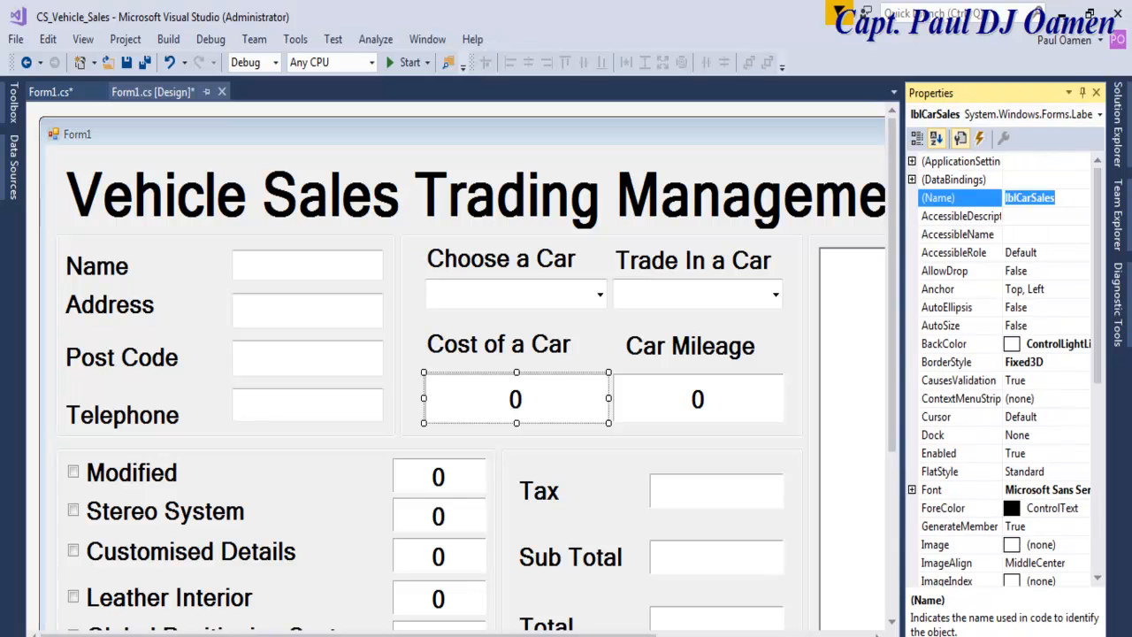
click(49, 91)
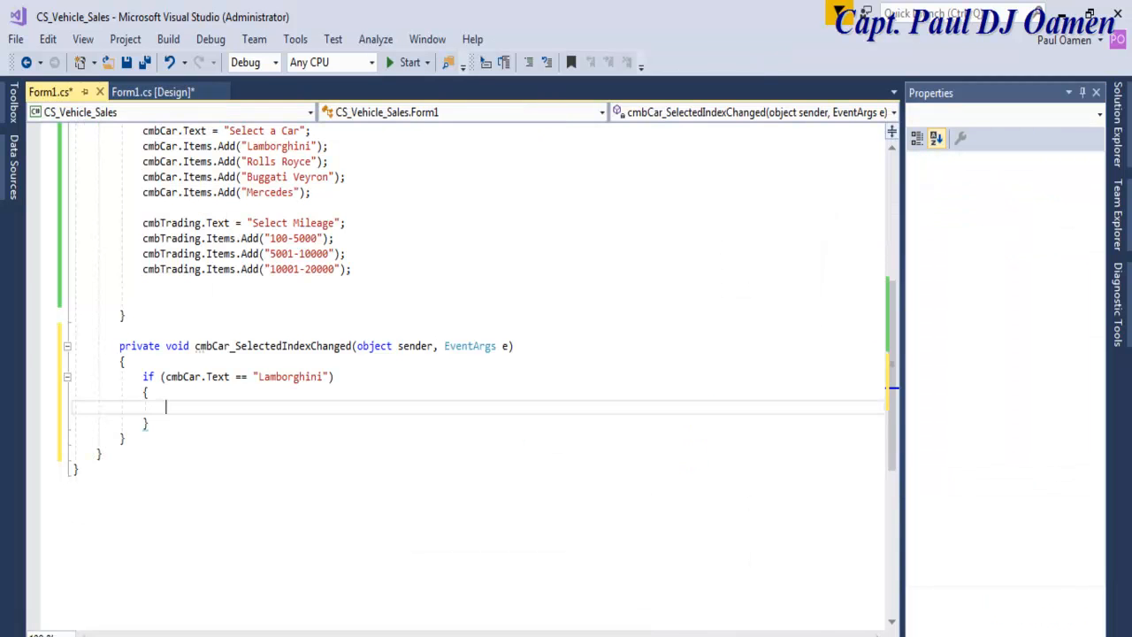
- Set lblCarSales.Text = "65908" inside the Lamborghini check
text(lblCarSales.Text)
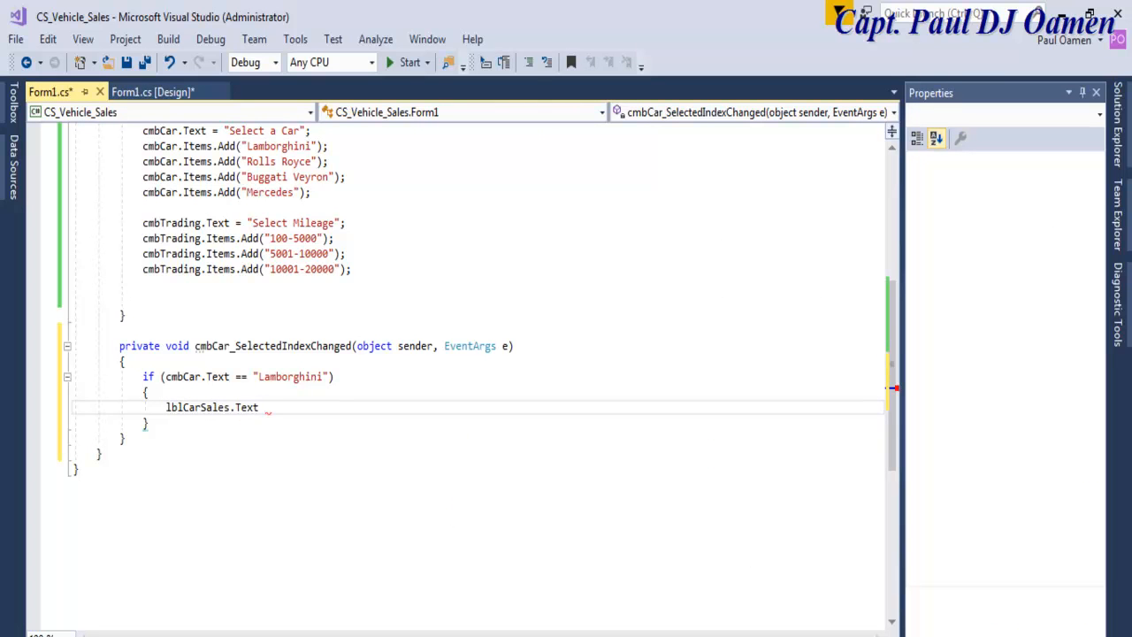
text(=)
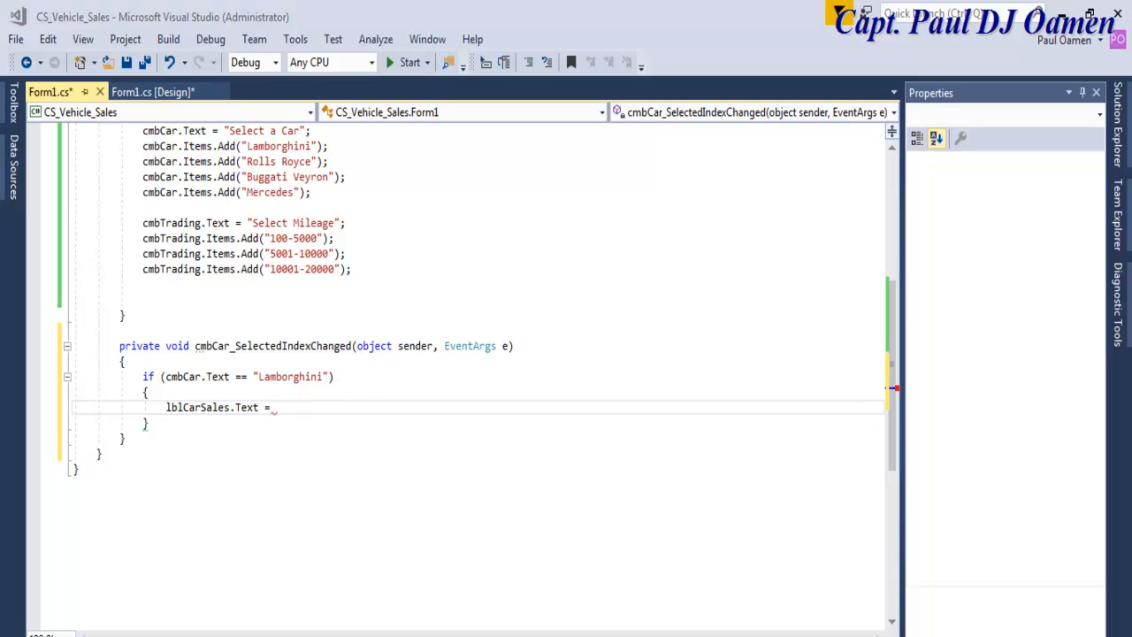
text(")
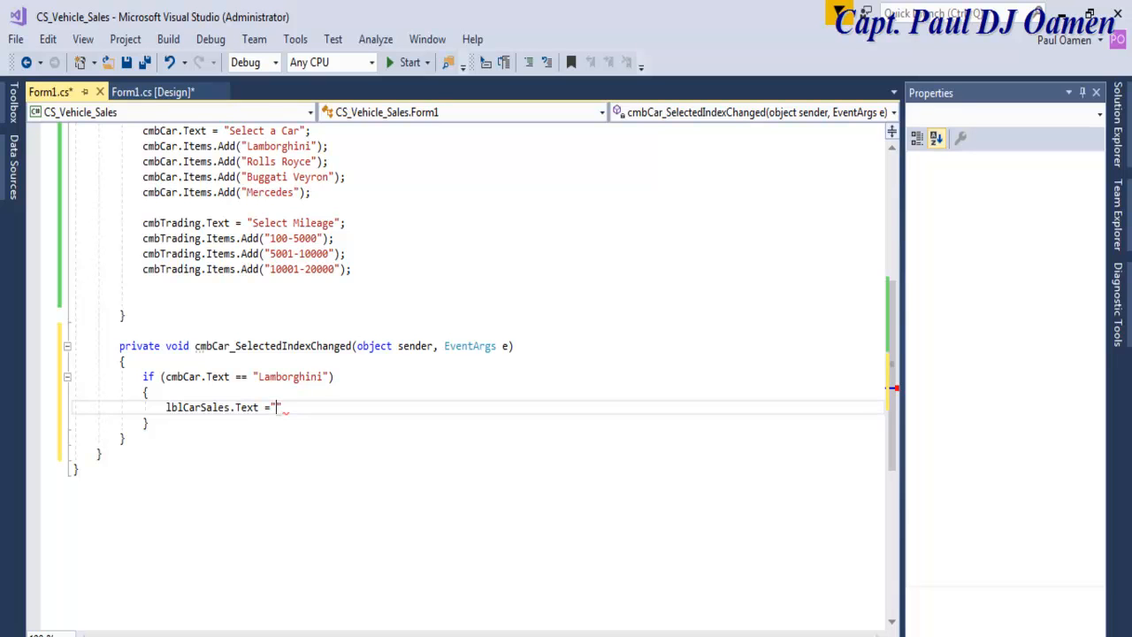
text(65)
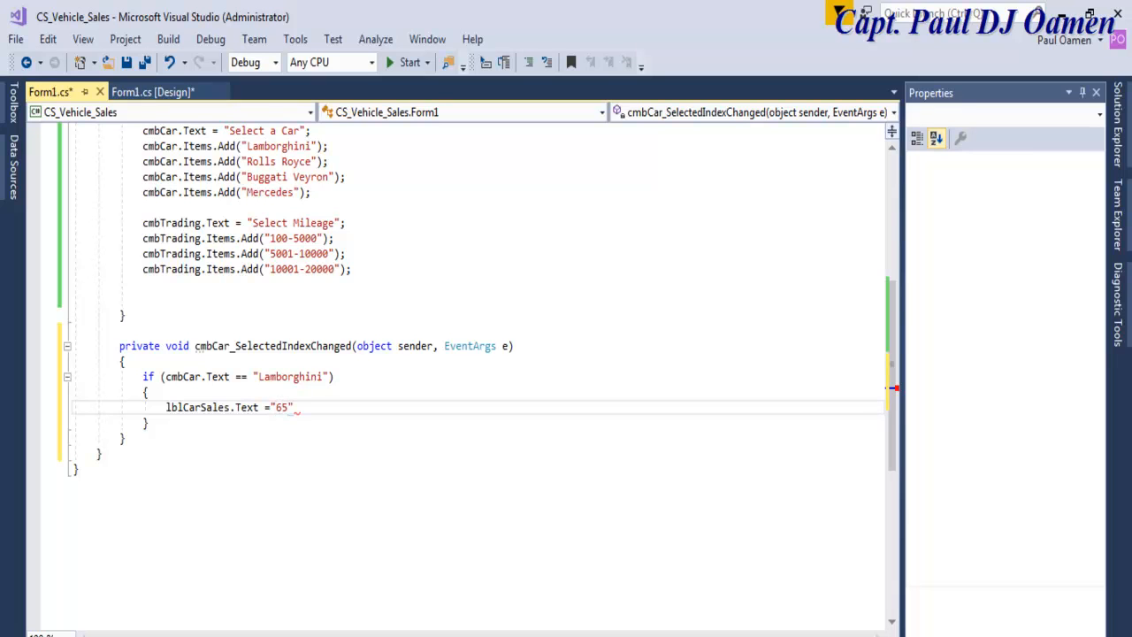
text(908)
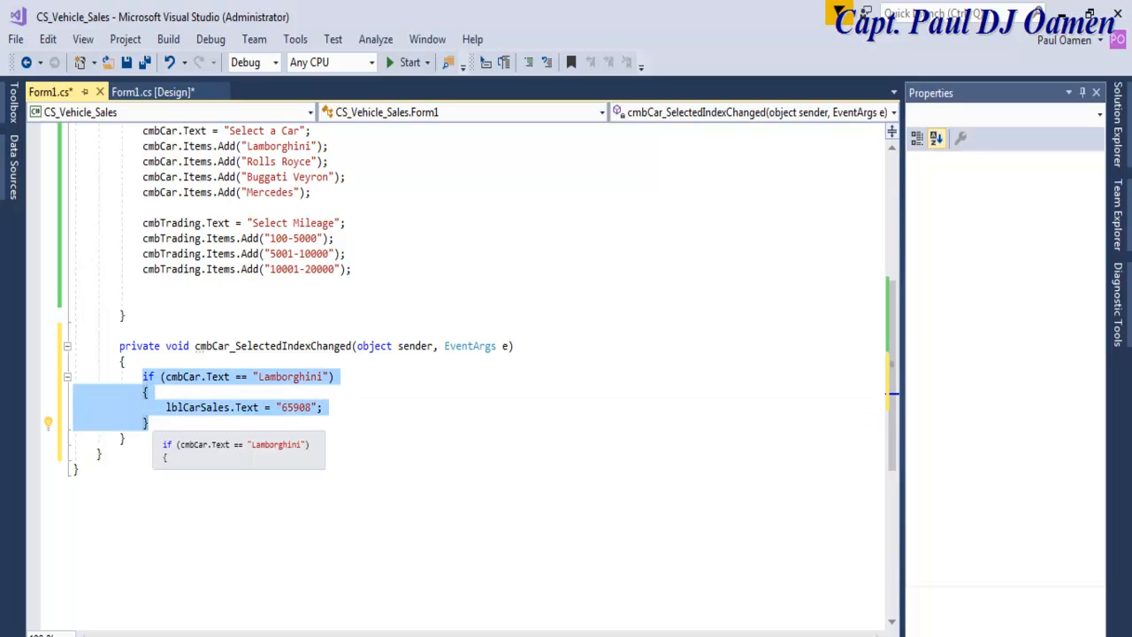
- Add price checks for Rolls Royce at 75203 and Buggati Veyron at 70128
click(151, 421)
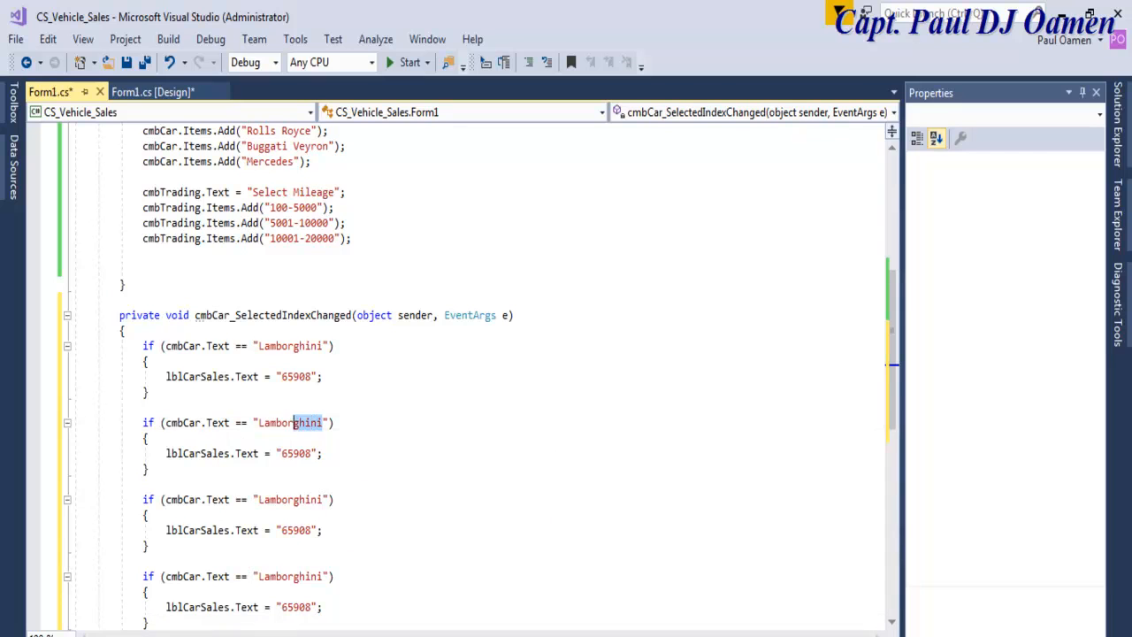
text(Rolls Royce)
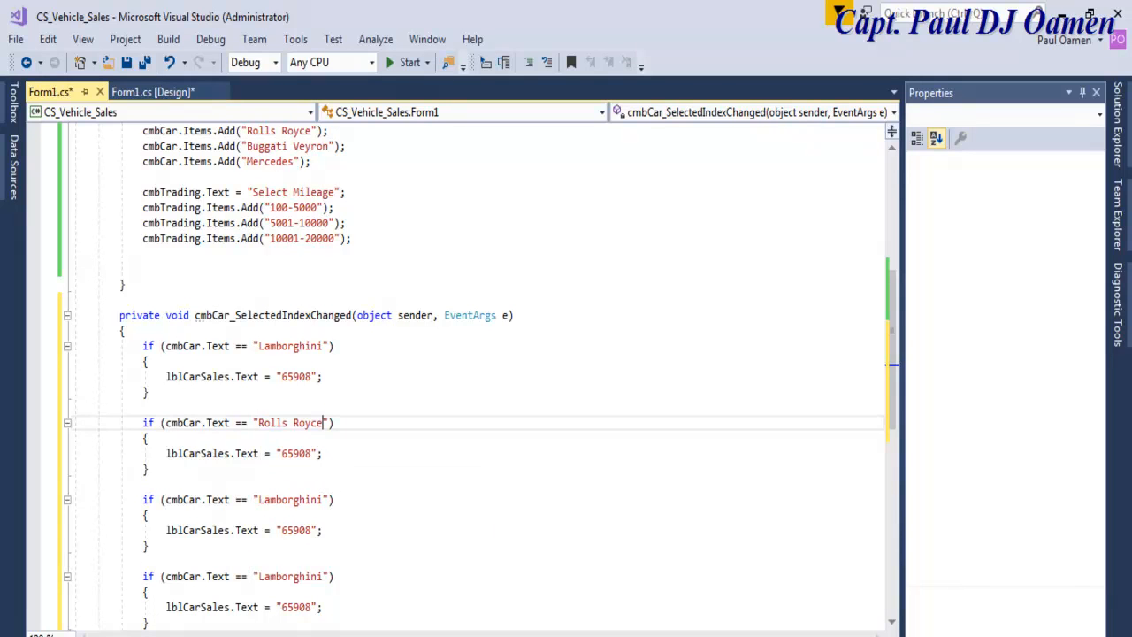
mouse_move(298, 452)
text(7)
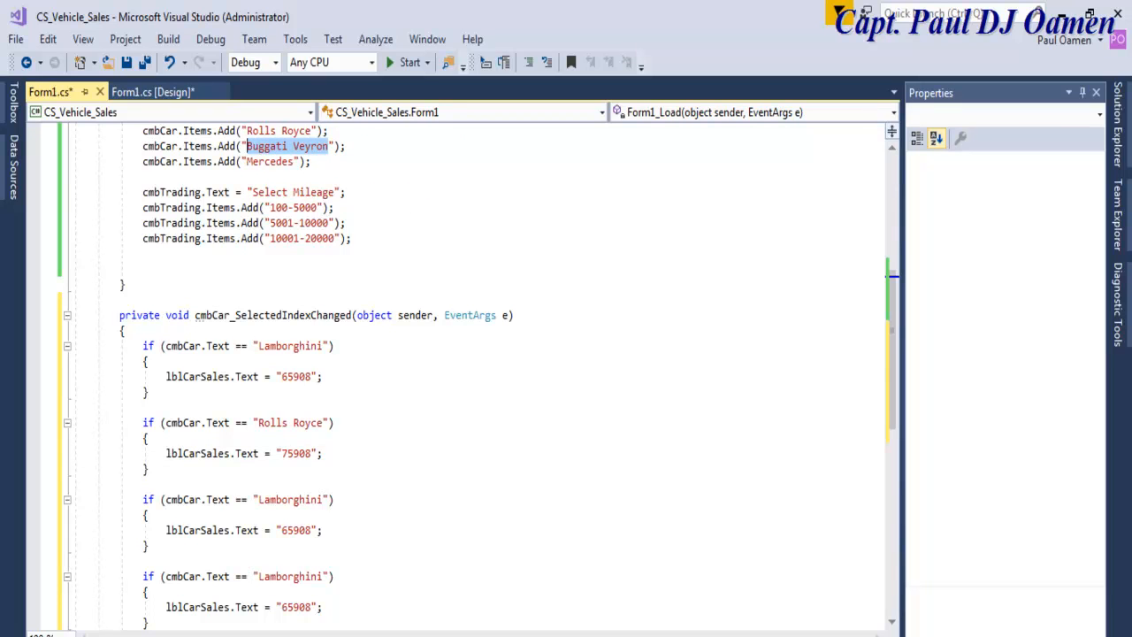
double_click(290, 499)
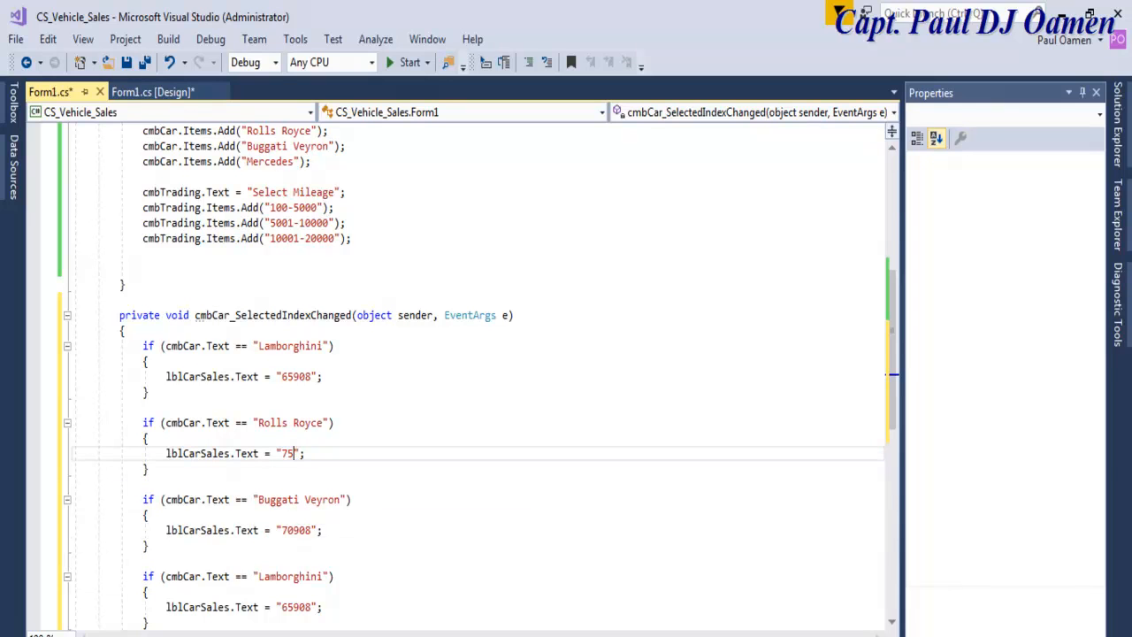
text(208)
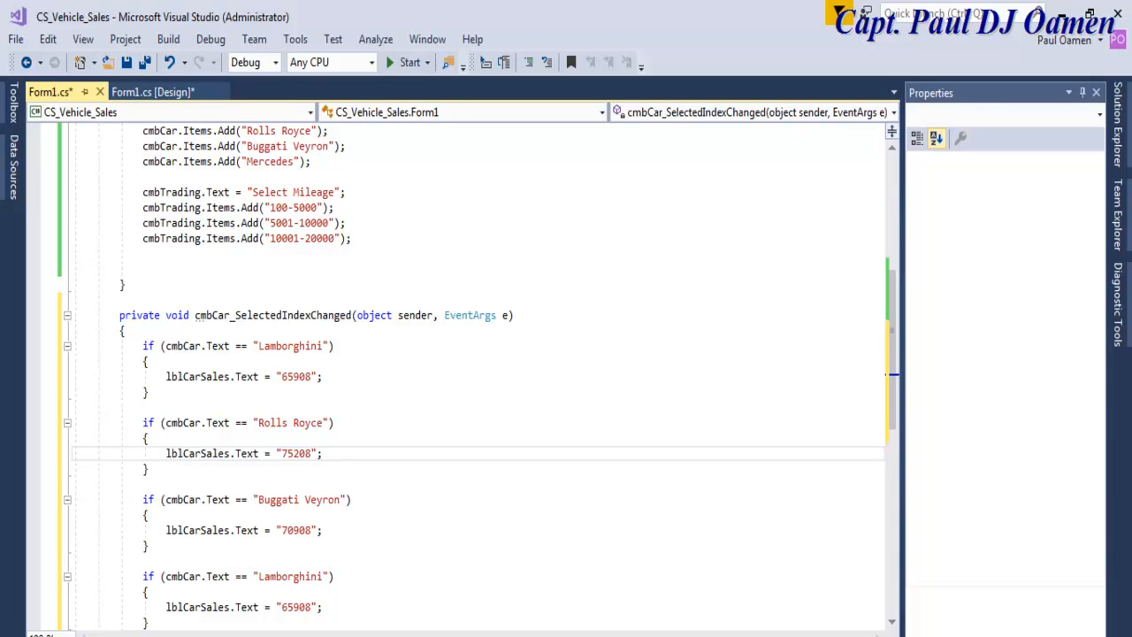
key(Backspace)
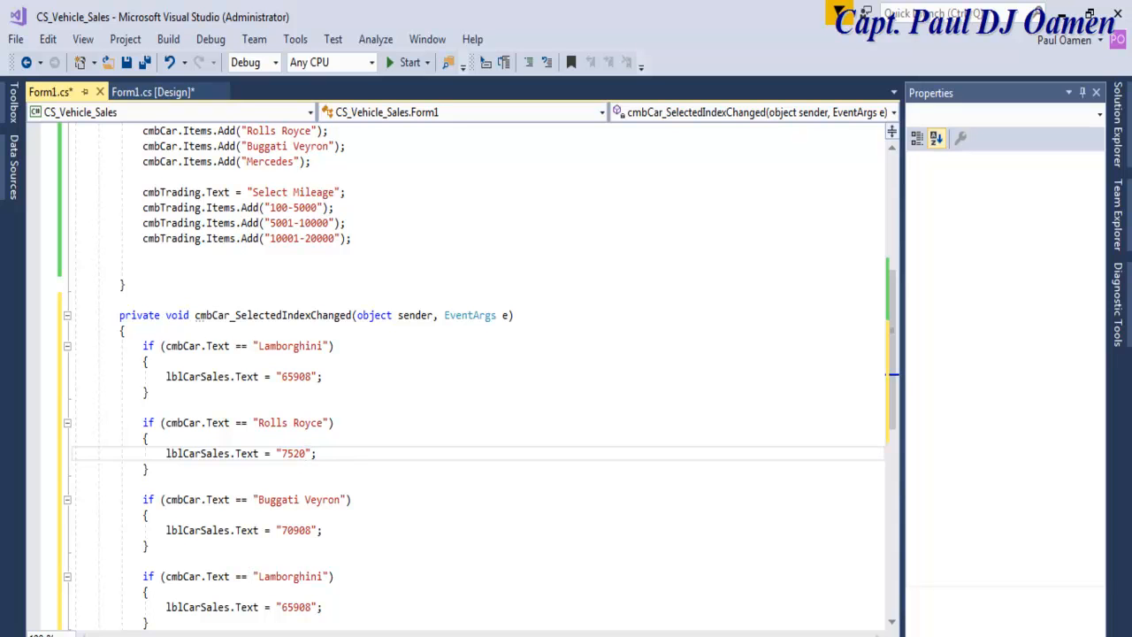
text(3)
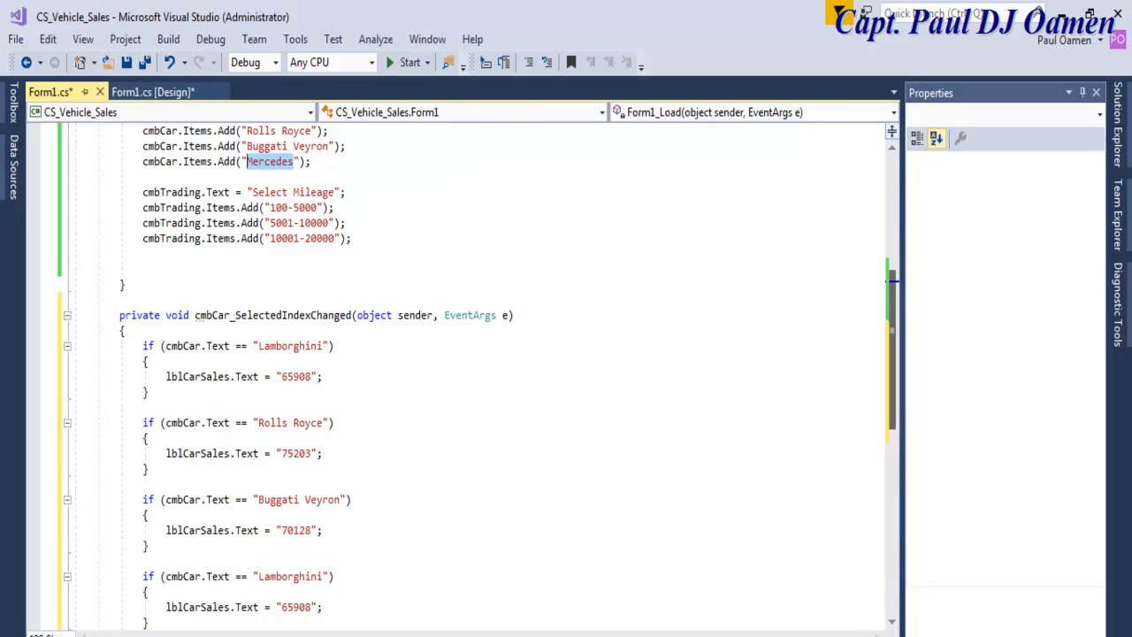
- Add the Mercedes price check setting the car cost to 54097
scroll(down, 3)
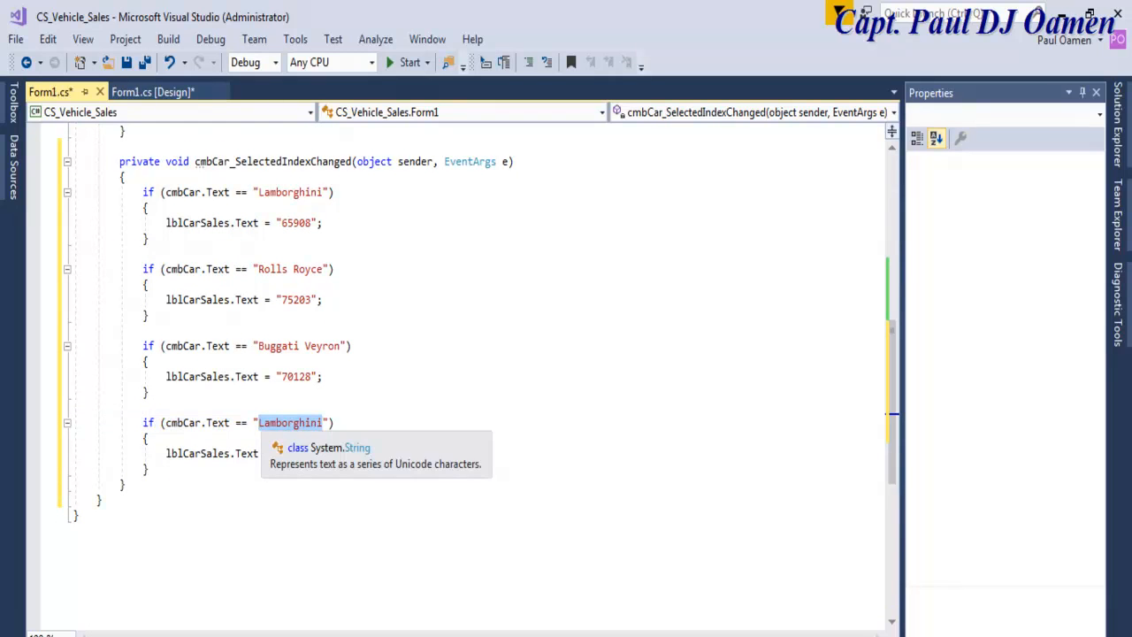
text(Mercedes)
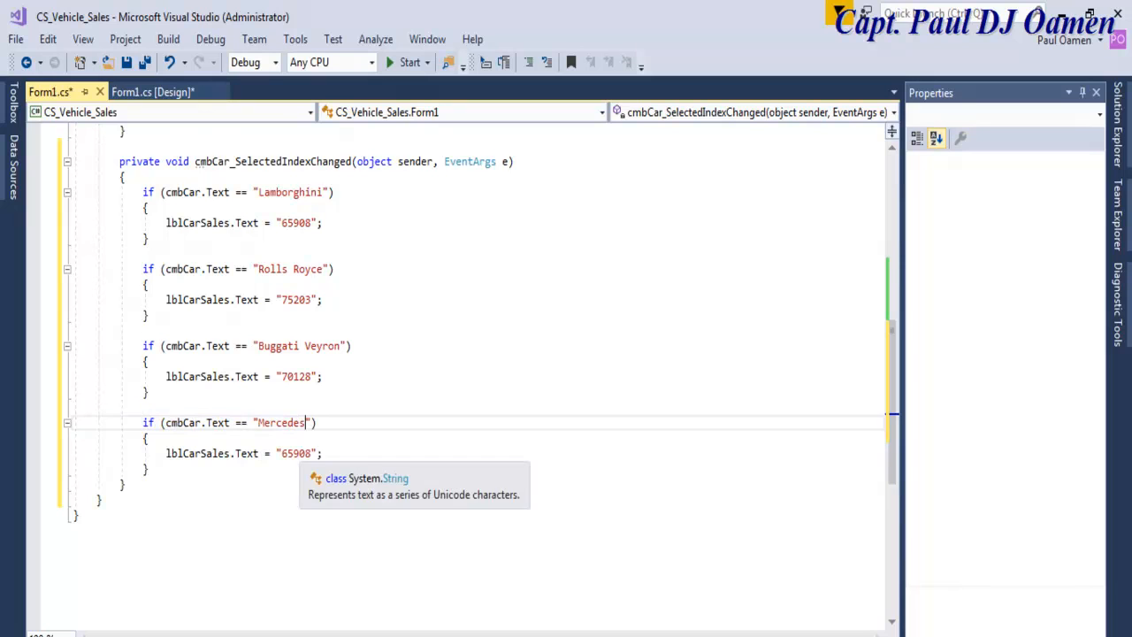
double_click(297, 453)
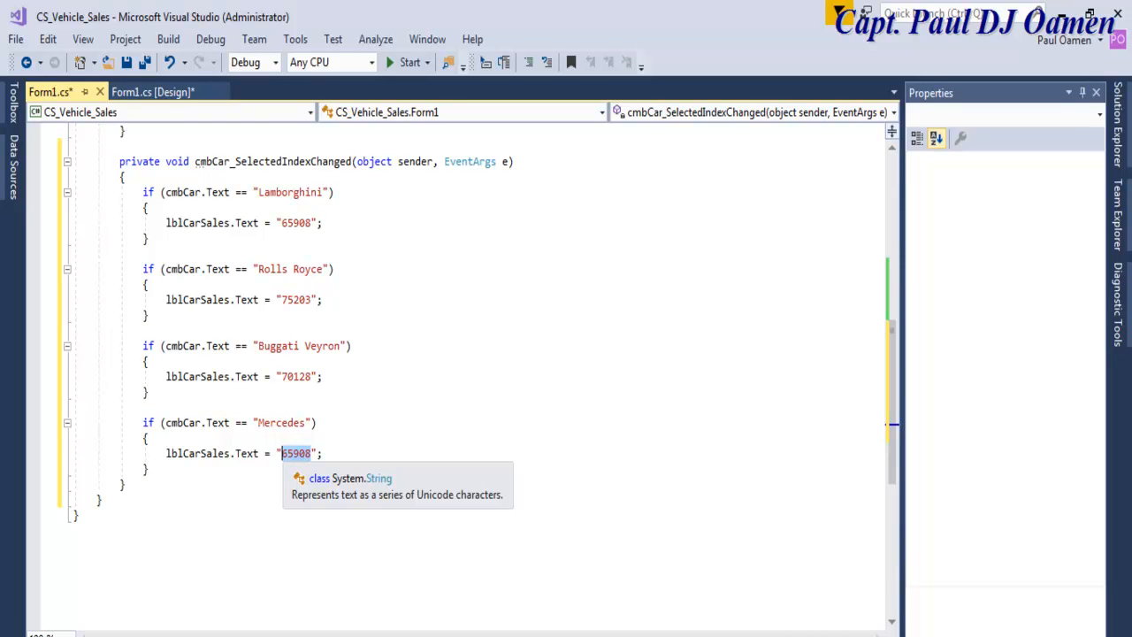
text(54)
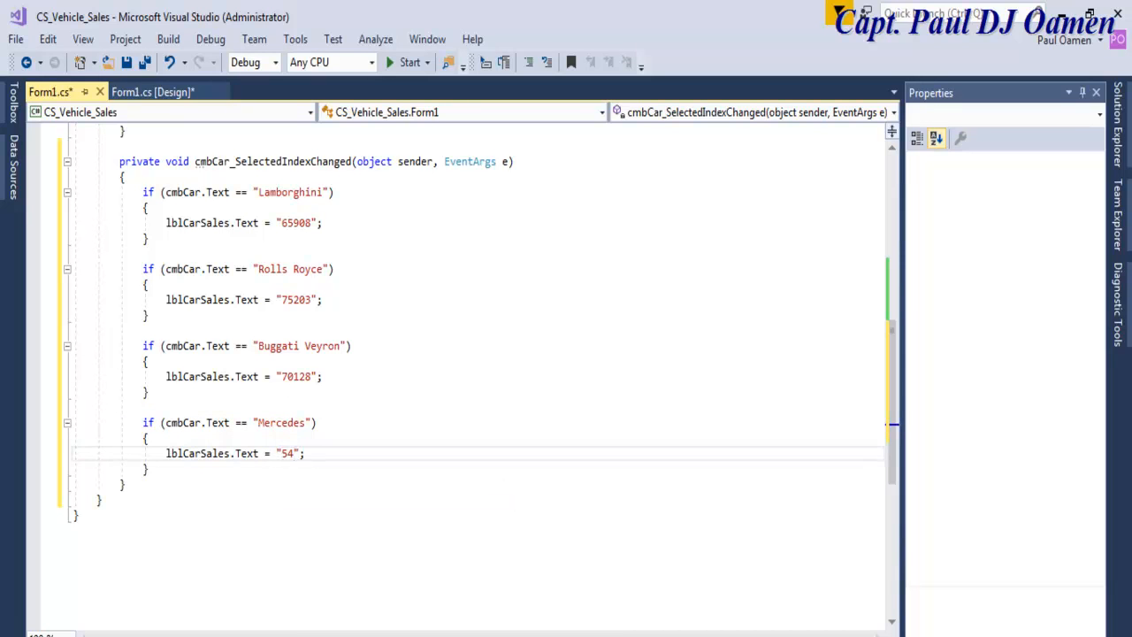
text(097)
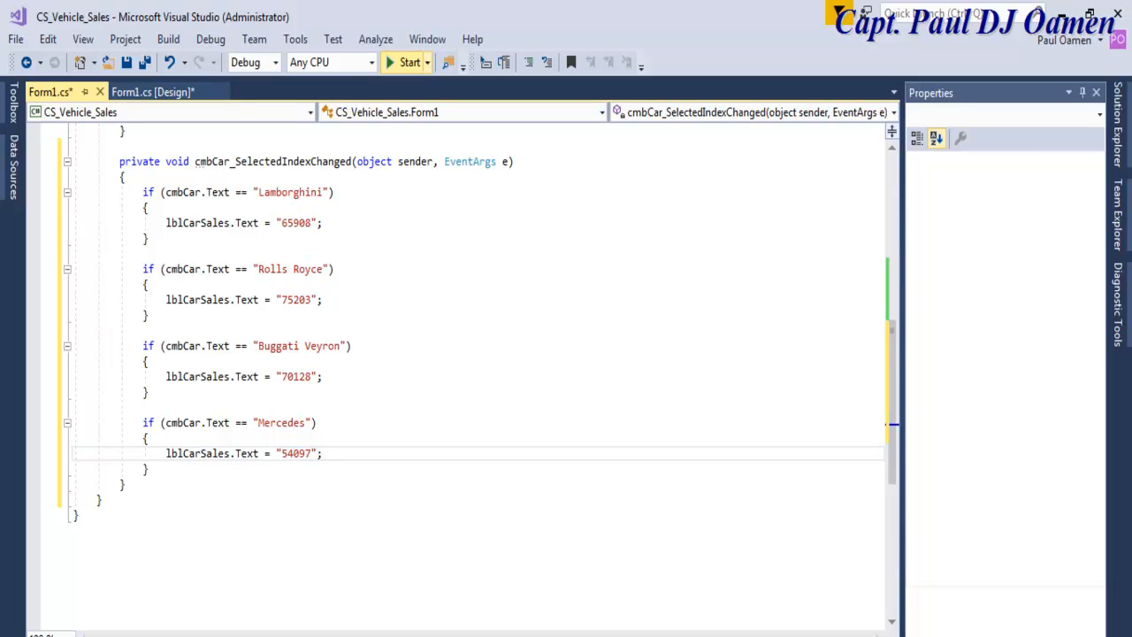
- Run the form, check Rolls Royce shows 75203 and Lamborghini 65908, then close it
click(409, 62)
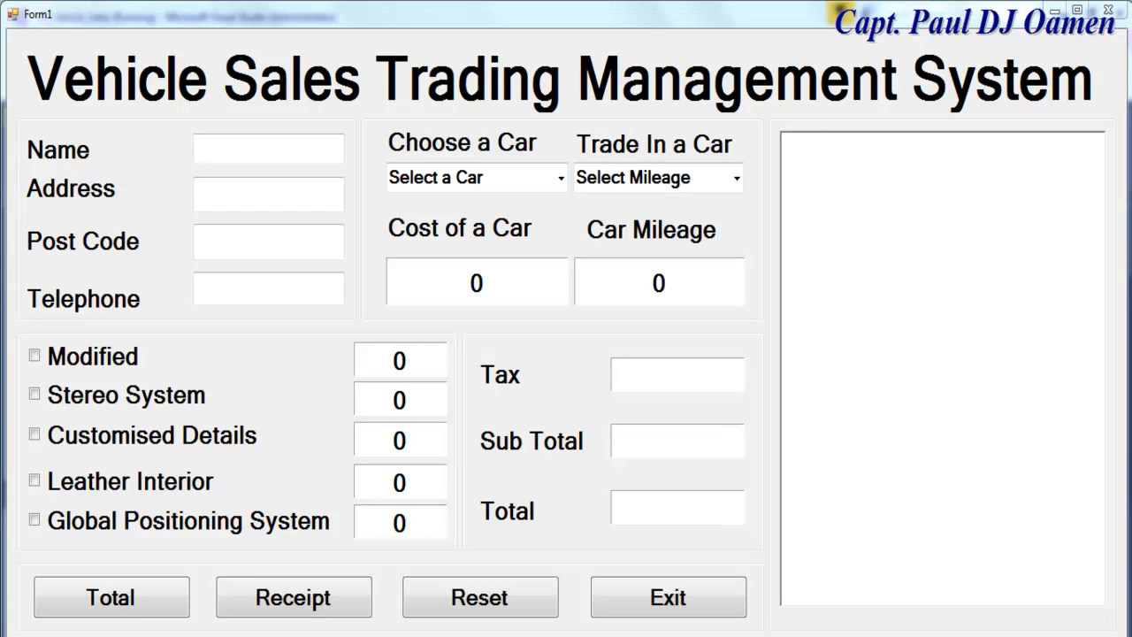
click(475, 177)
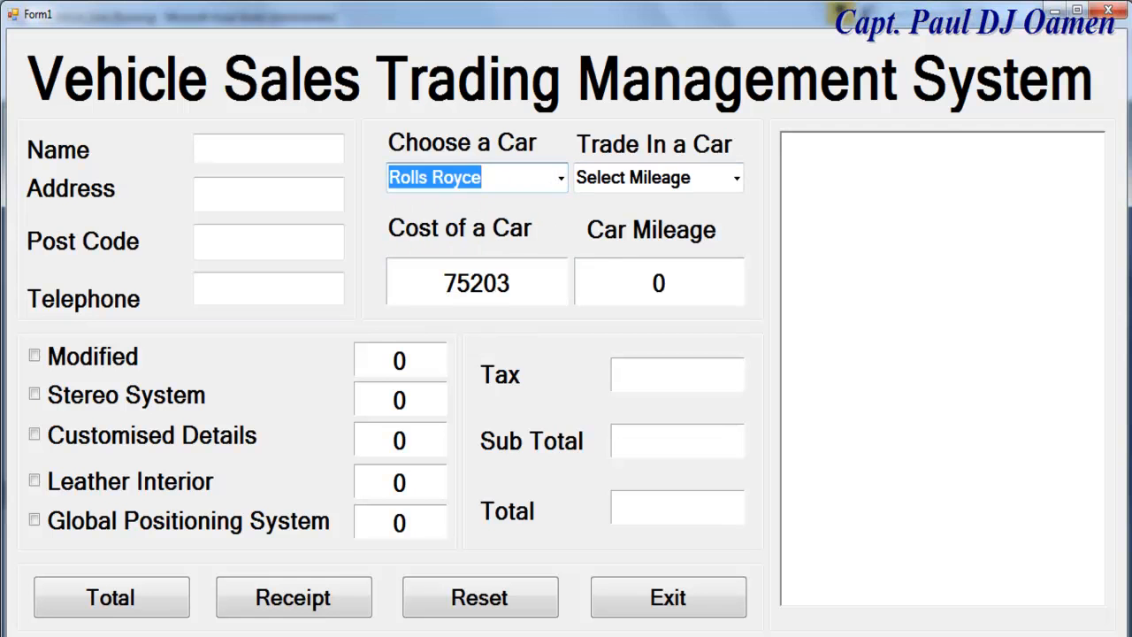
click(476, 177)
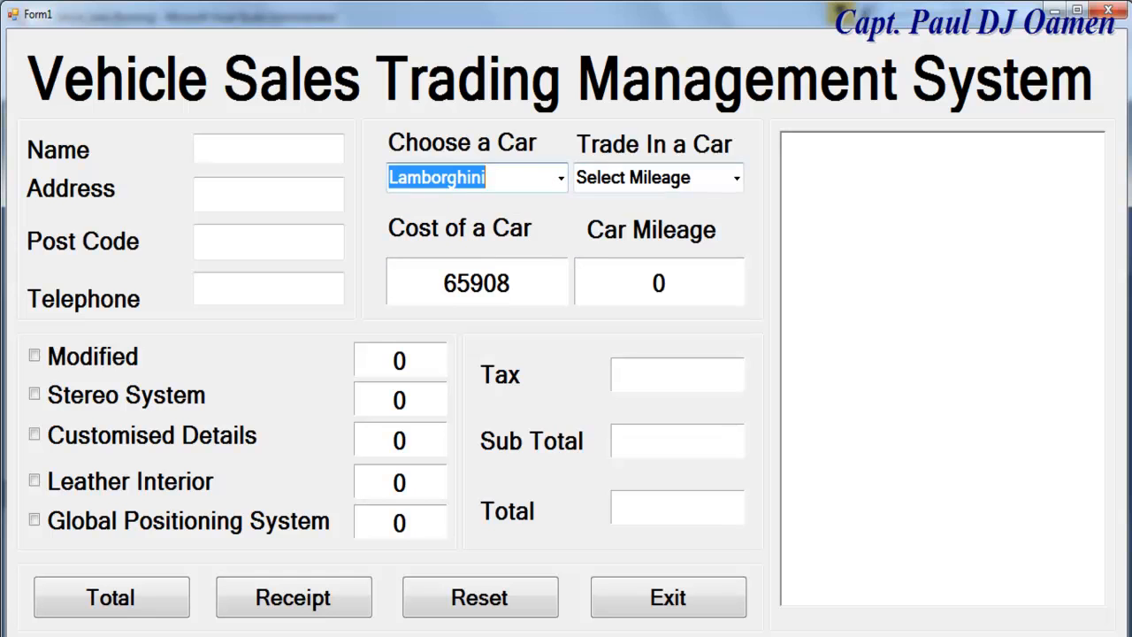
click(659, 178)
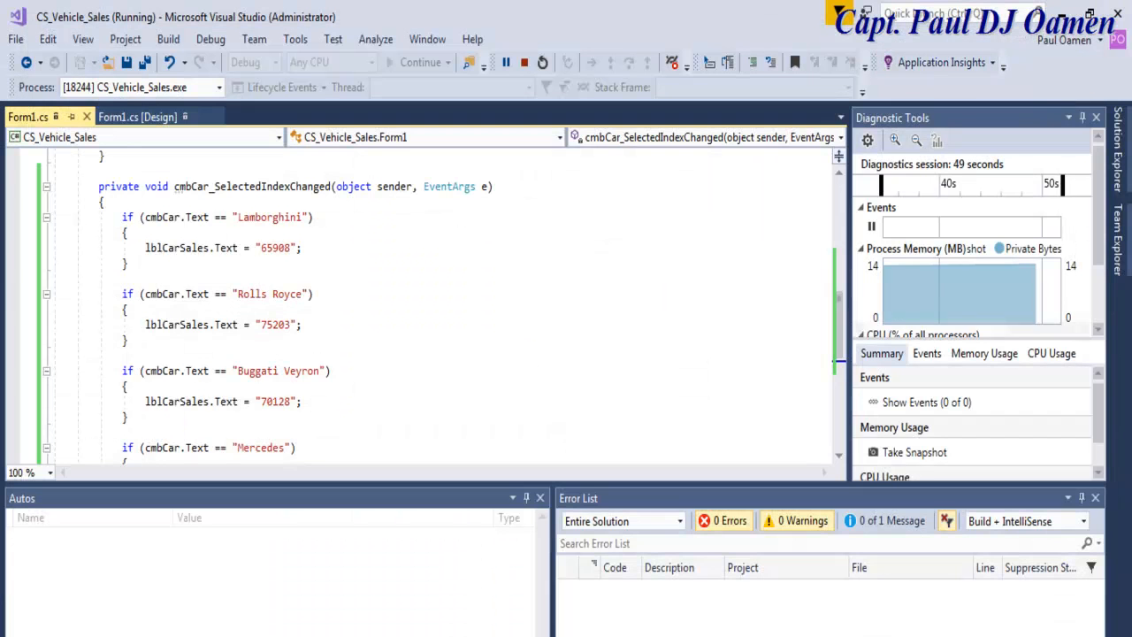
- Write cmbTrading_SelectedIndexChanged setting lblTrade to 13000, 6852 or 4005 per mileage range
click(542, 62)
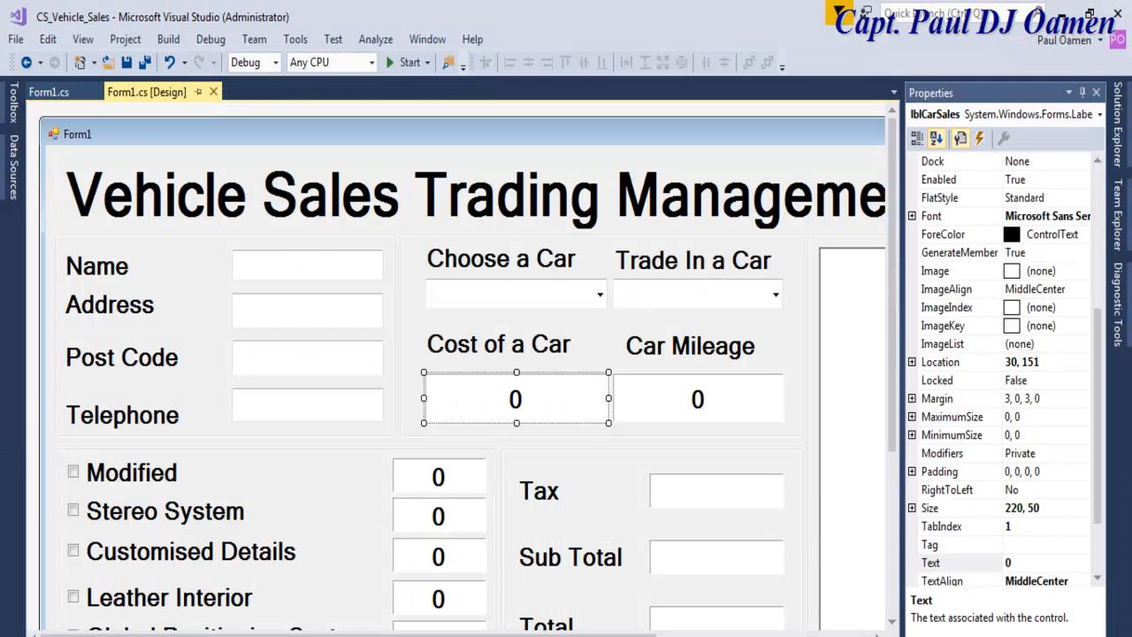
click(49, 92)
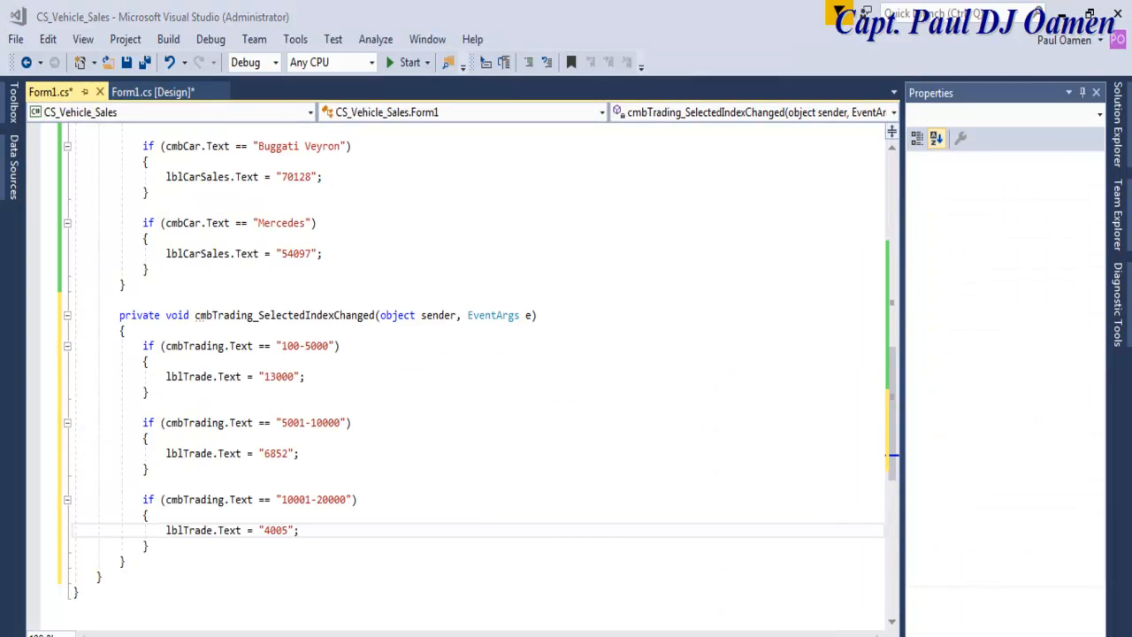
double_click(223, 315)
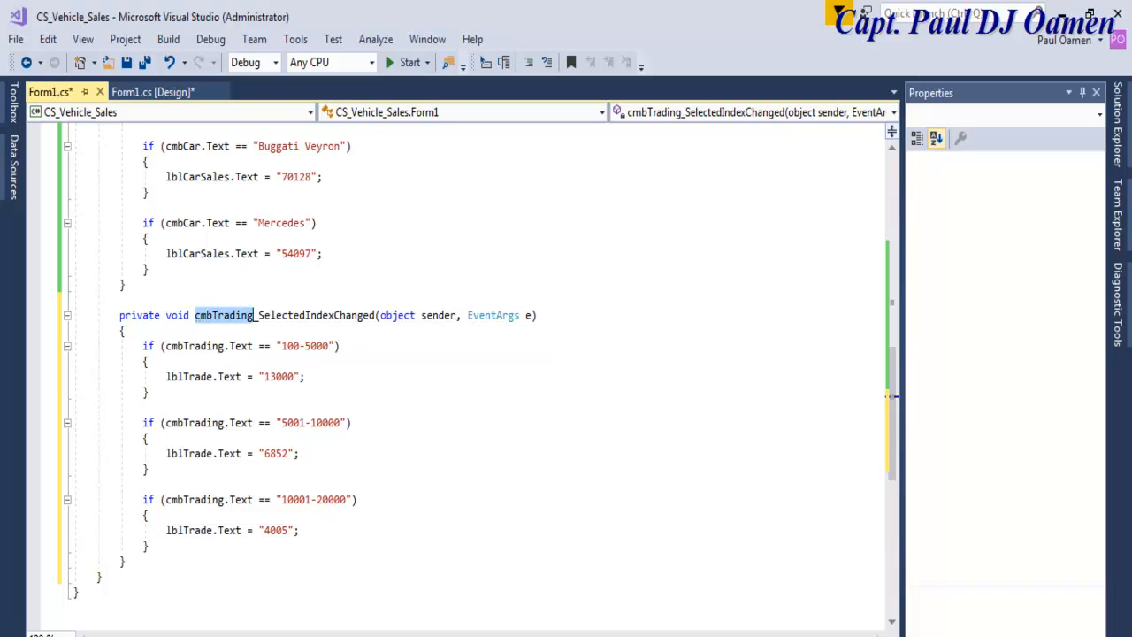
drag(142, 345, 147, 515)
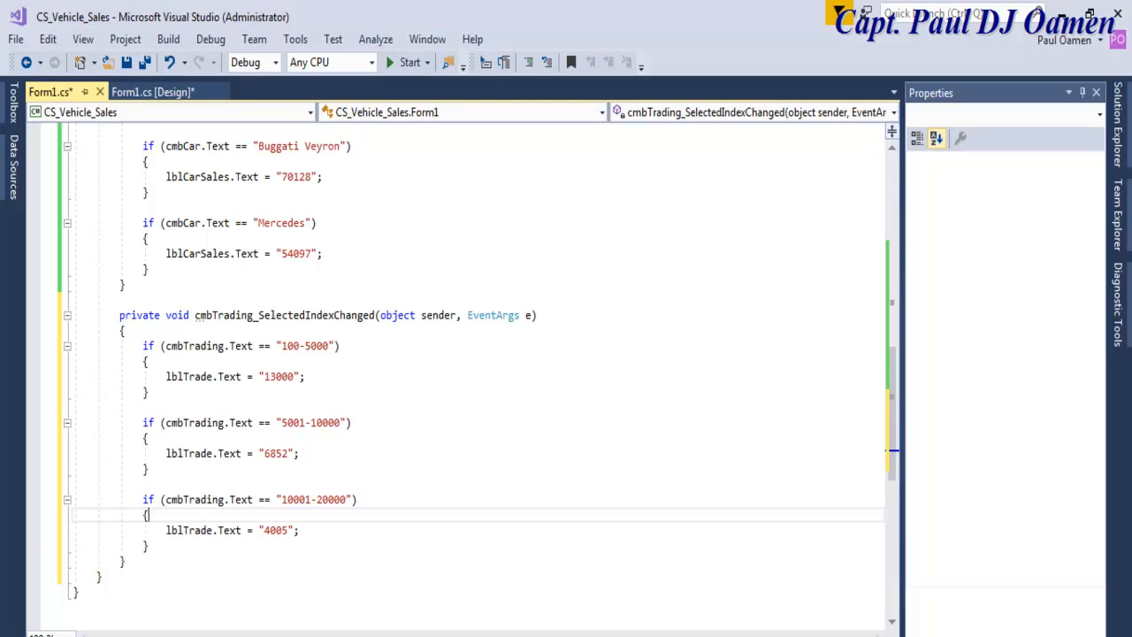
- Create the Exit button's click handler from the form designer
click(152, 91)
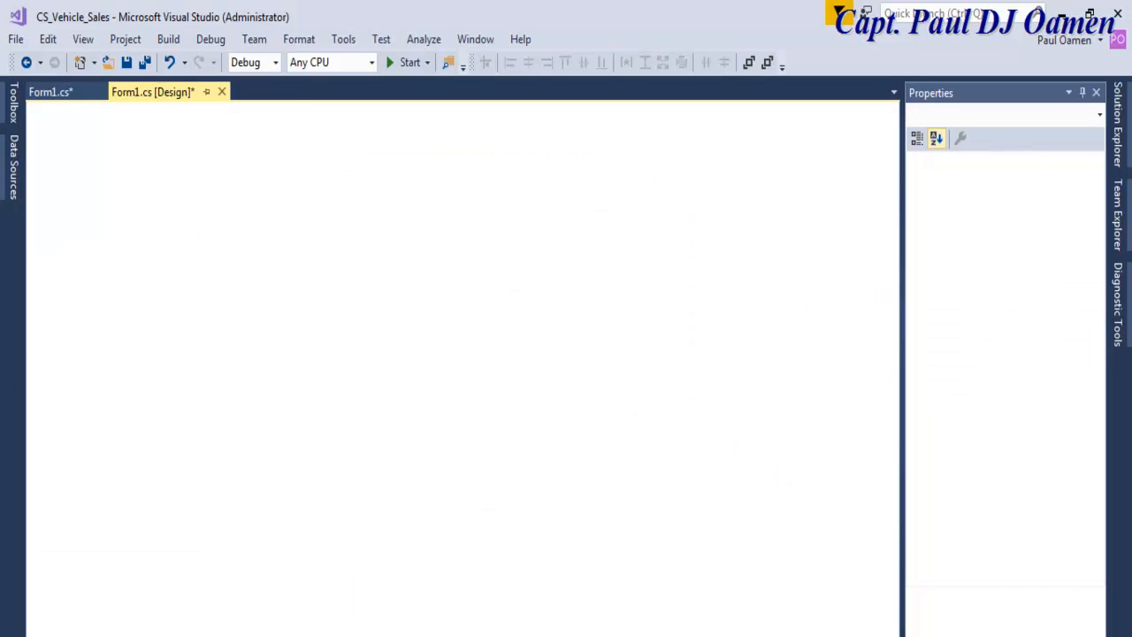
click(51, 91)
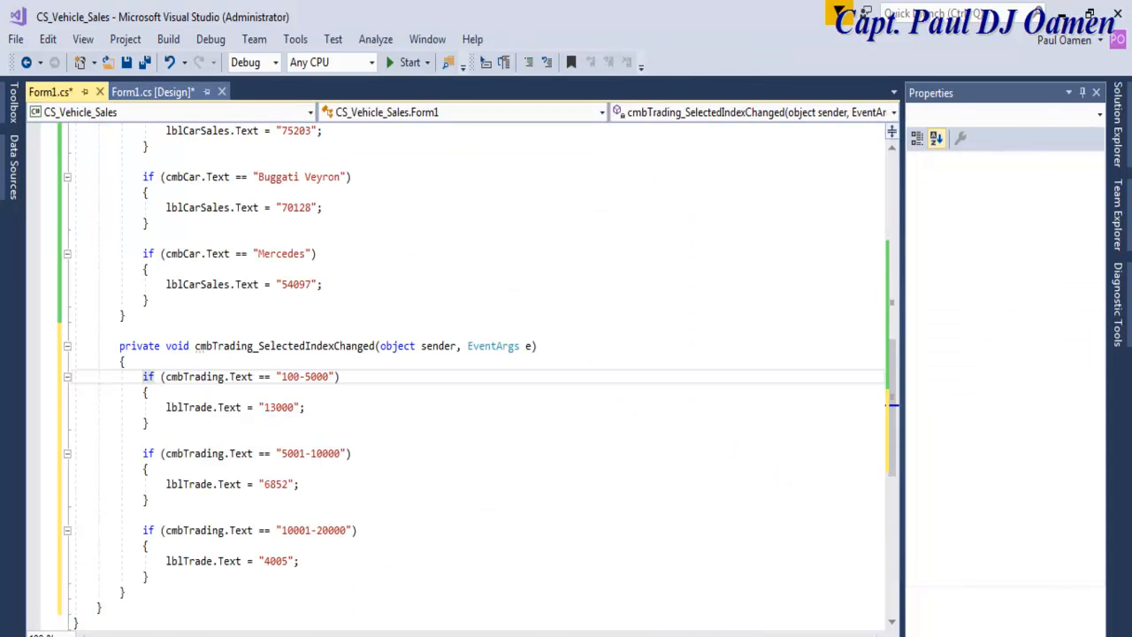
click(152, 91)
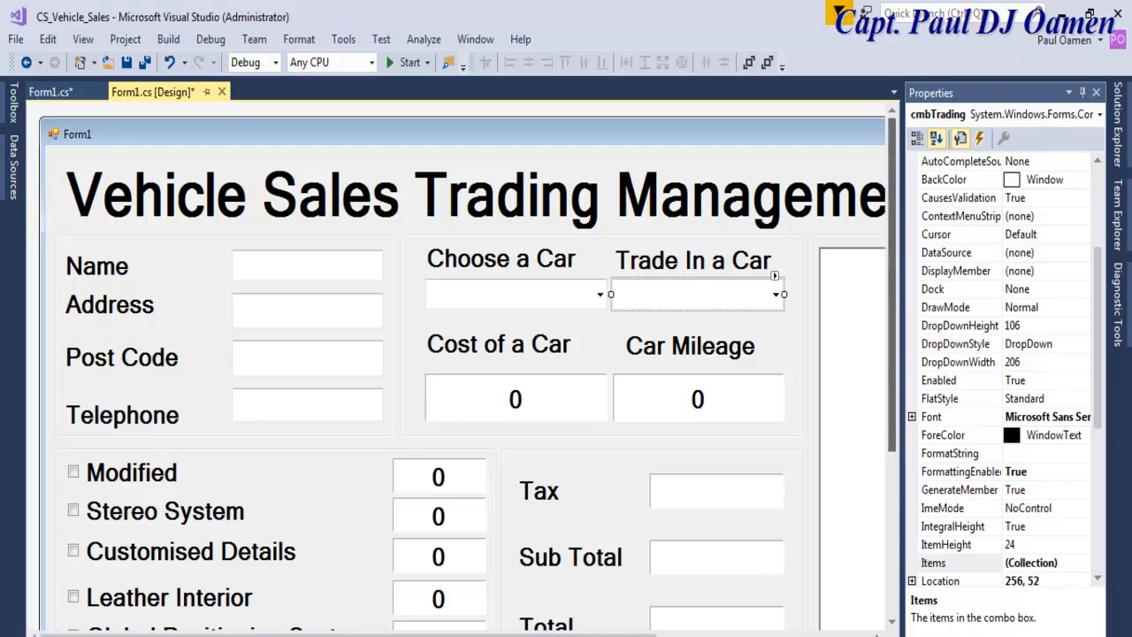
click(706, 548)
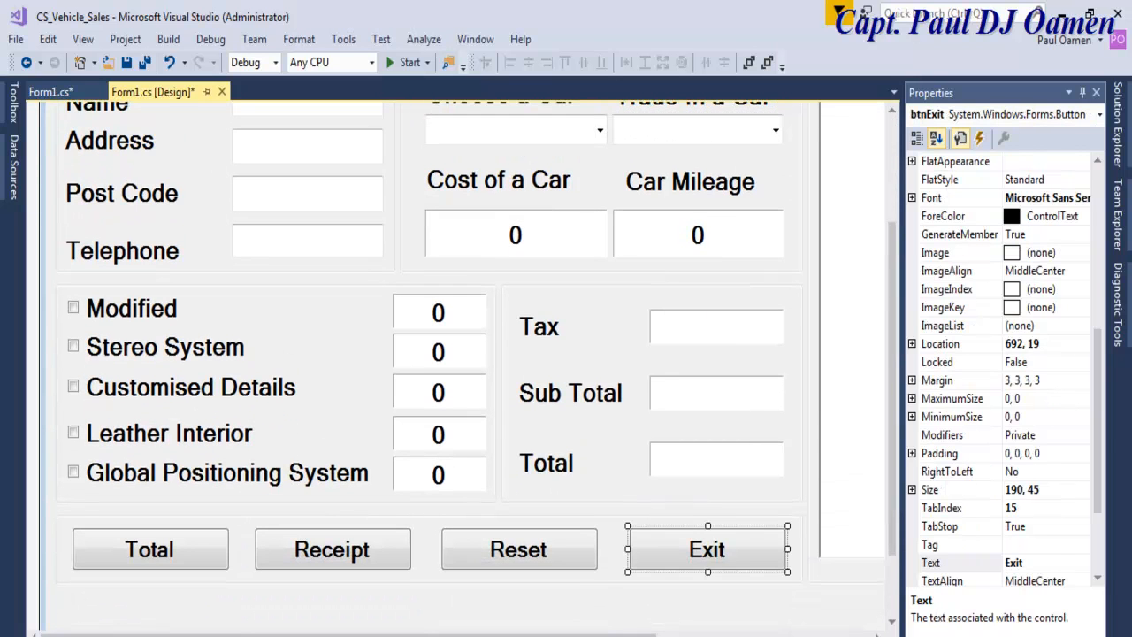
double_click(707, 549)
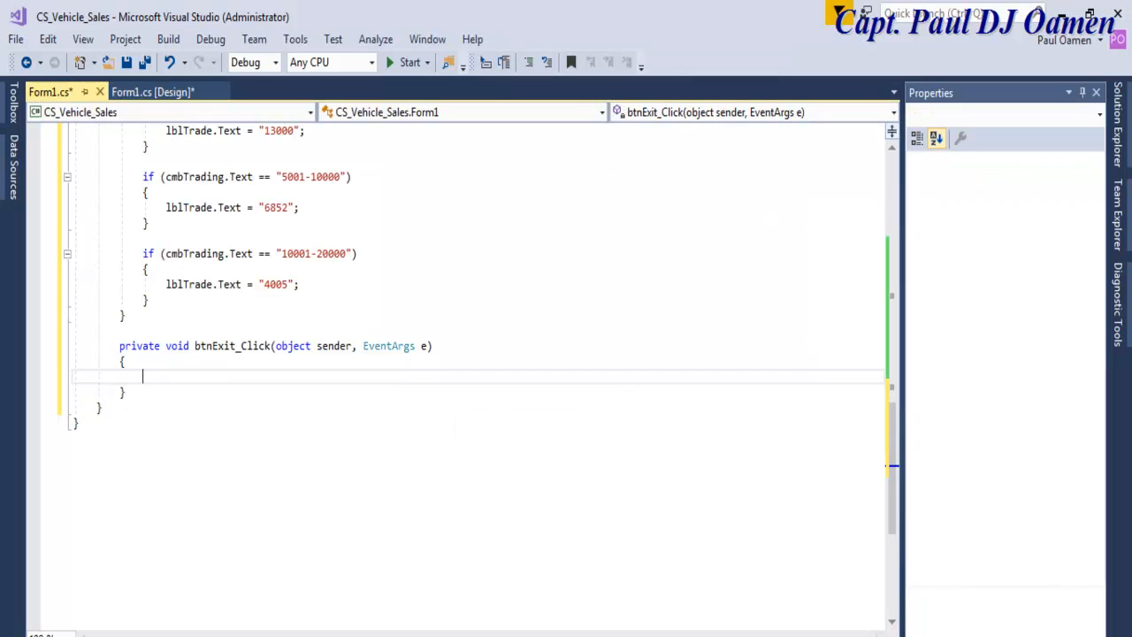
- Declare DialogResult iExit assigned from a MessageBox call in btnExit_Click
text(d)
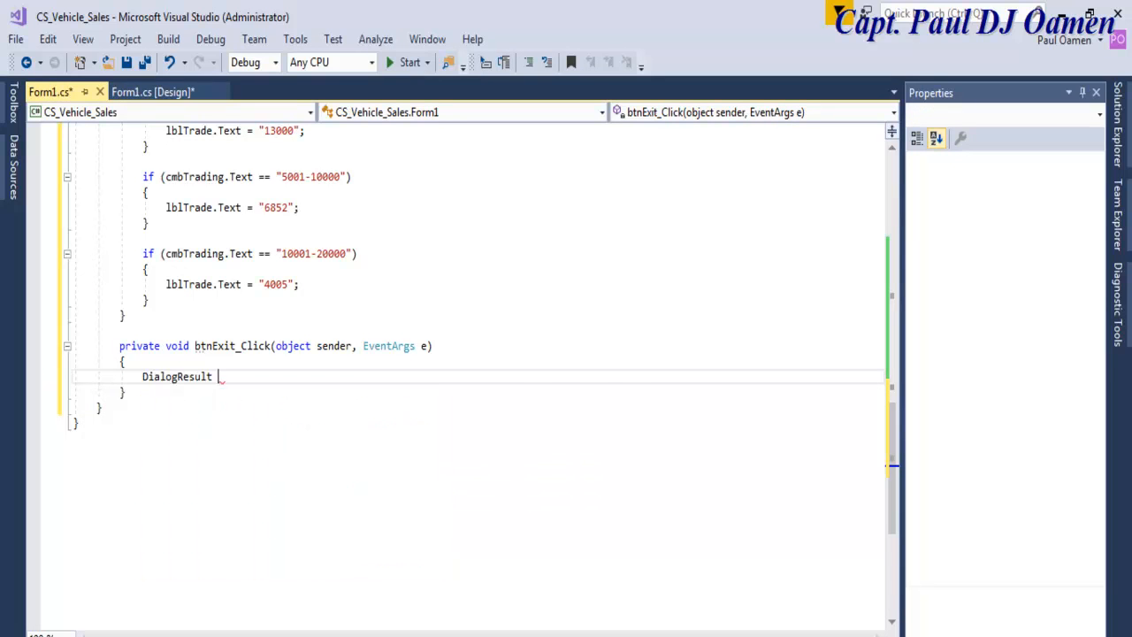
text(iE)
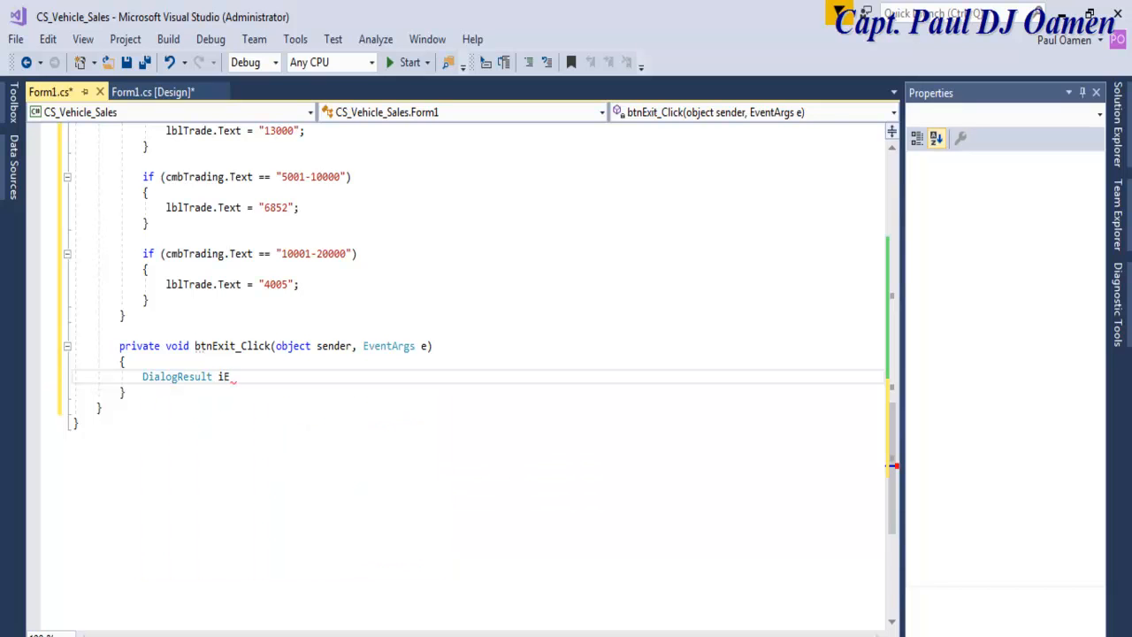
text(Exit;)
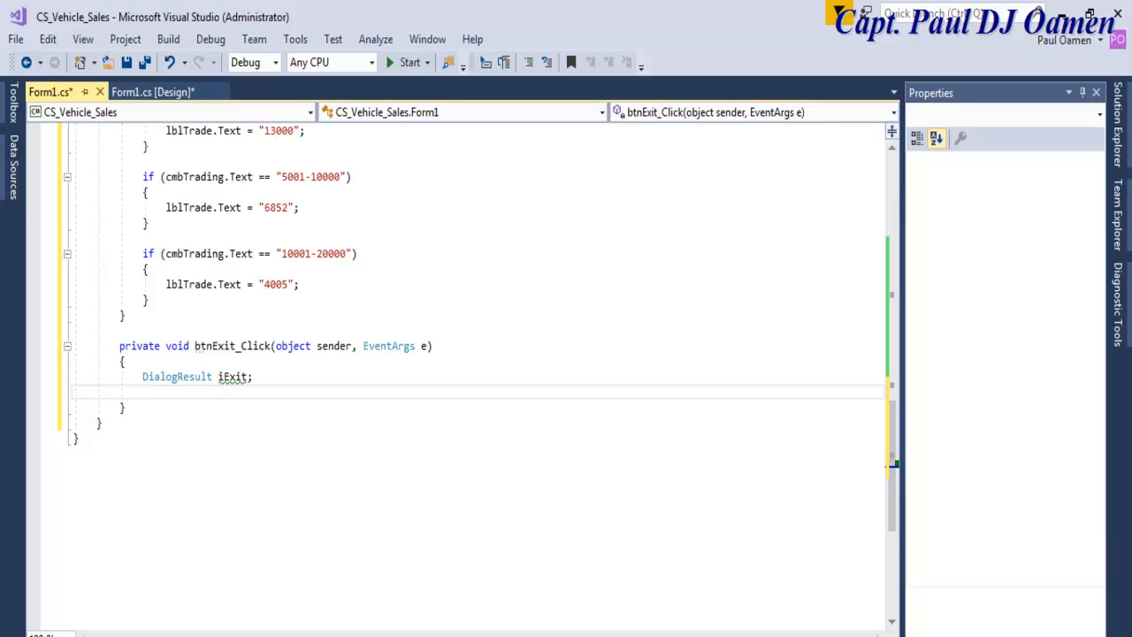
text(i)
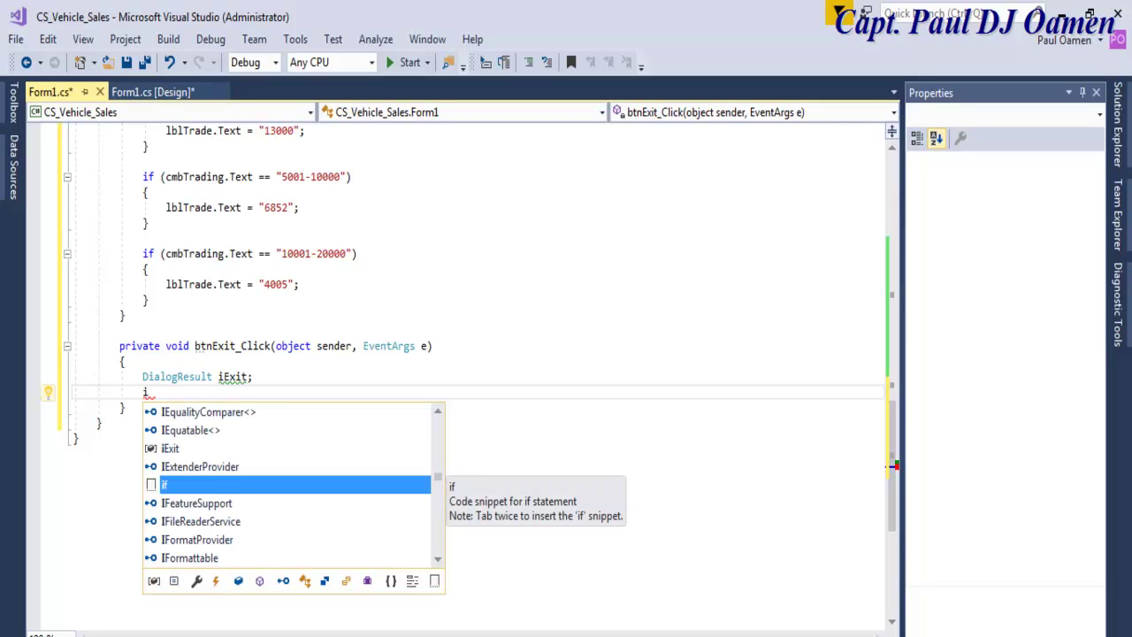
text(iExit)
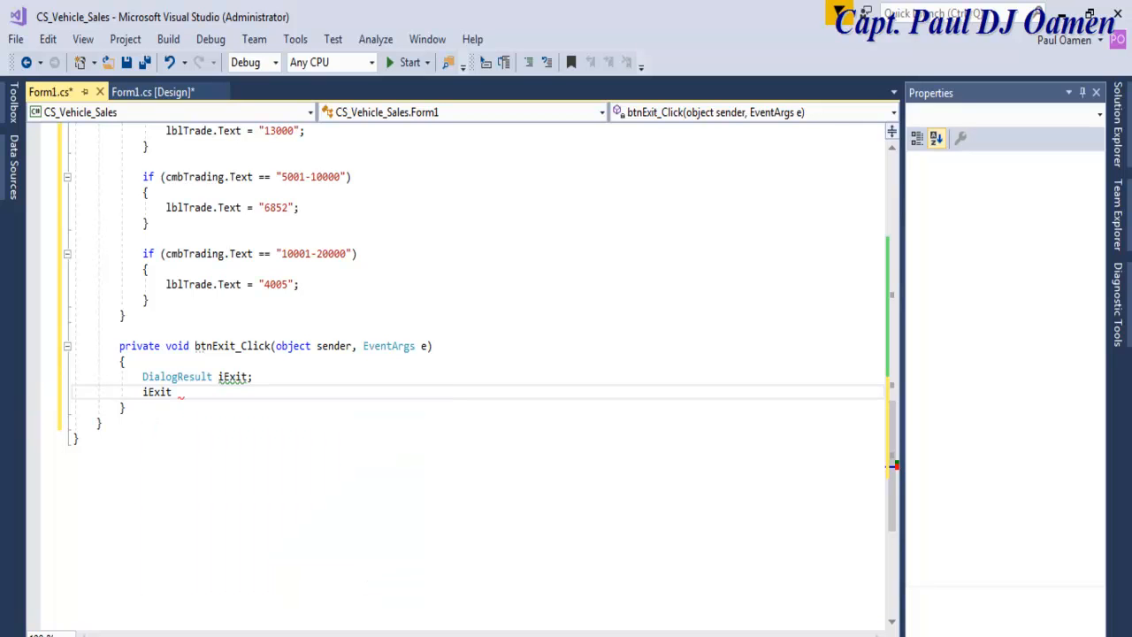
text(= m)
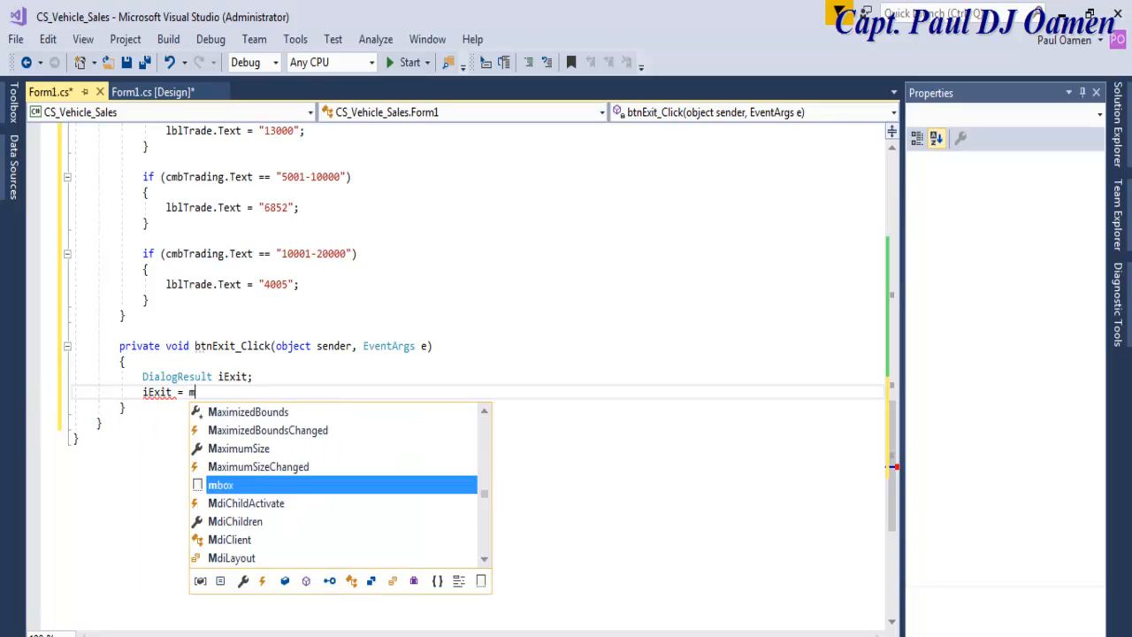
text(essageBox .Show)
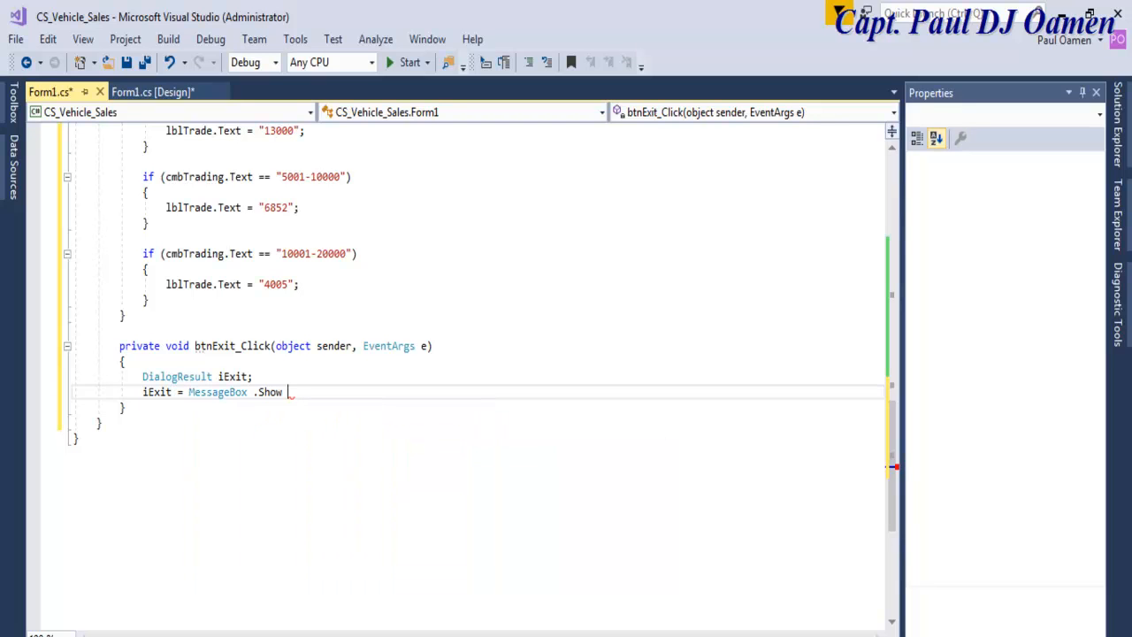
text((""))
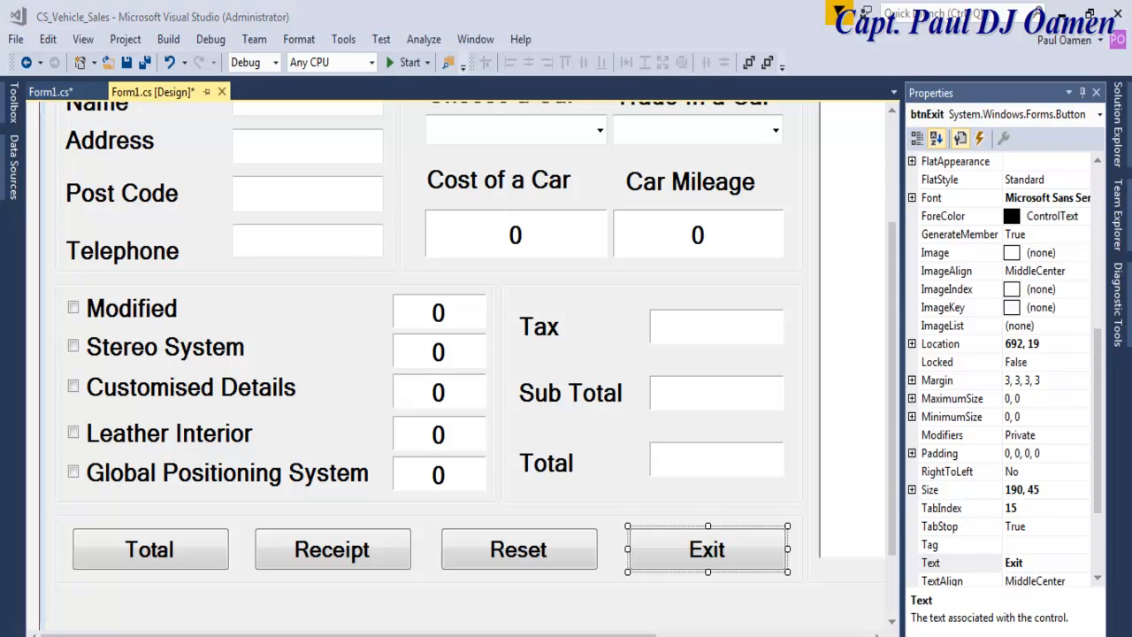
- In btnReset_Click add cmbTrading.Text = "Select Mileage";
click(518, 548)
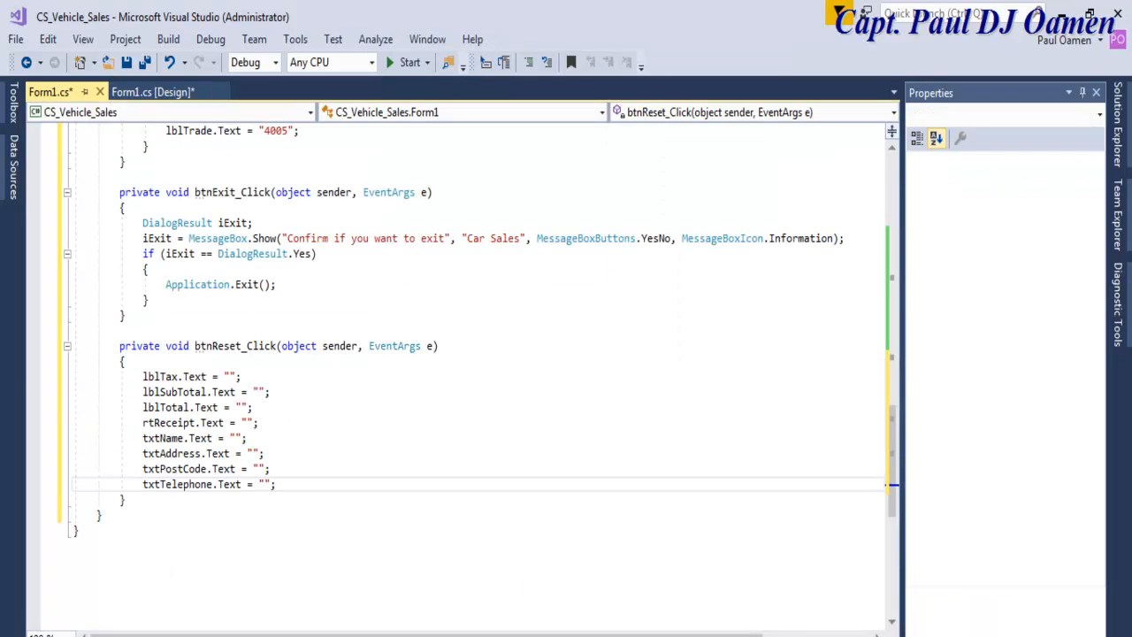
scroll(up, 3)
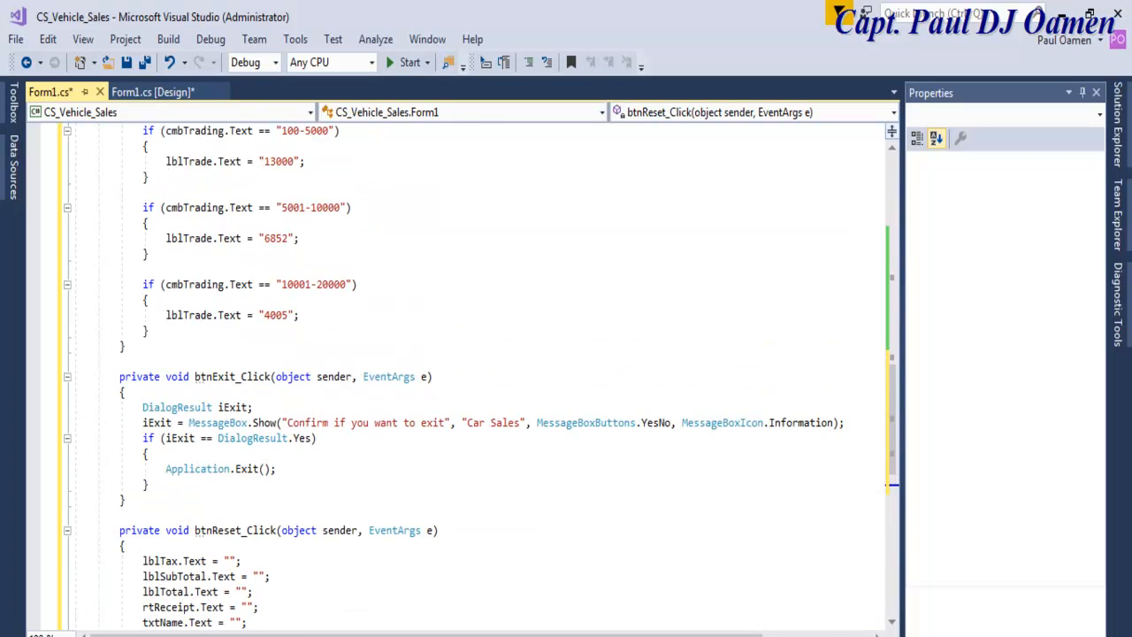
scroll(up, 3)
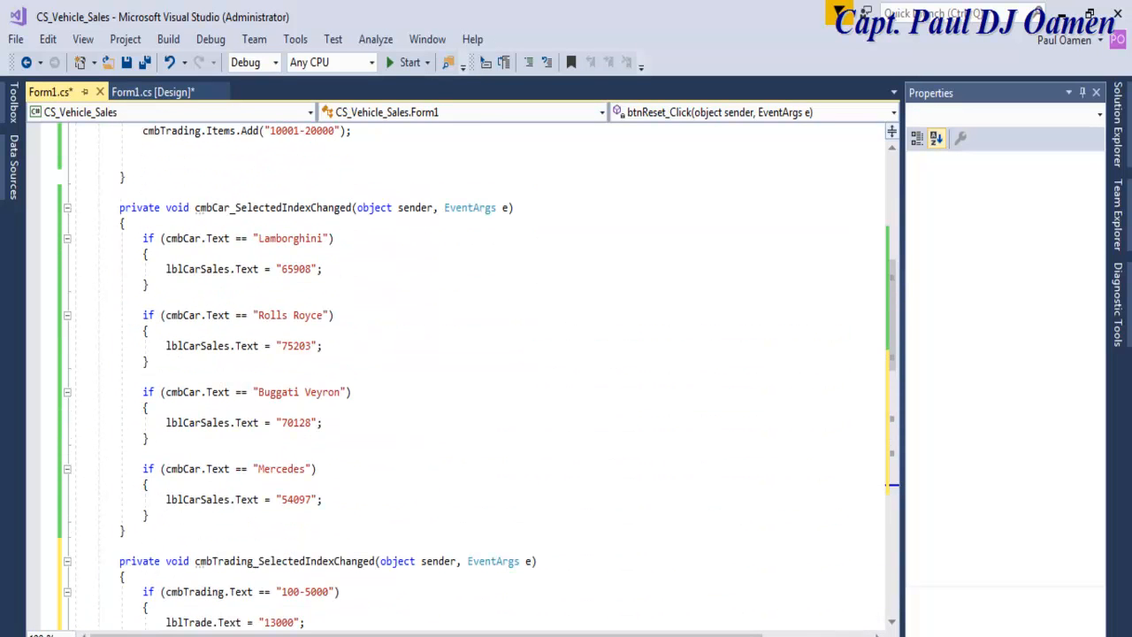
scroll(up, 3)
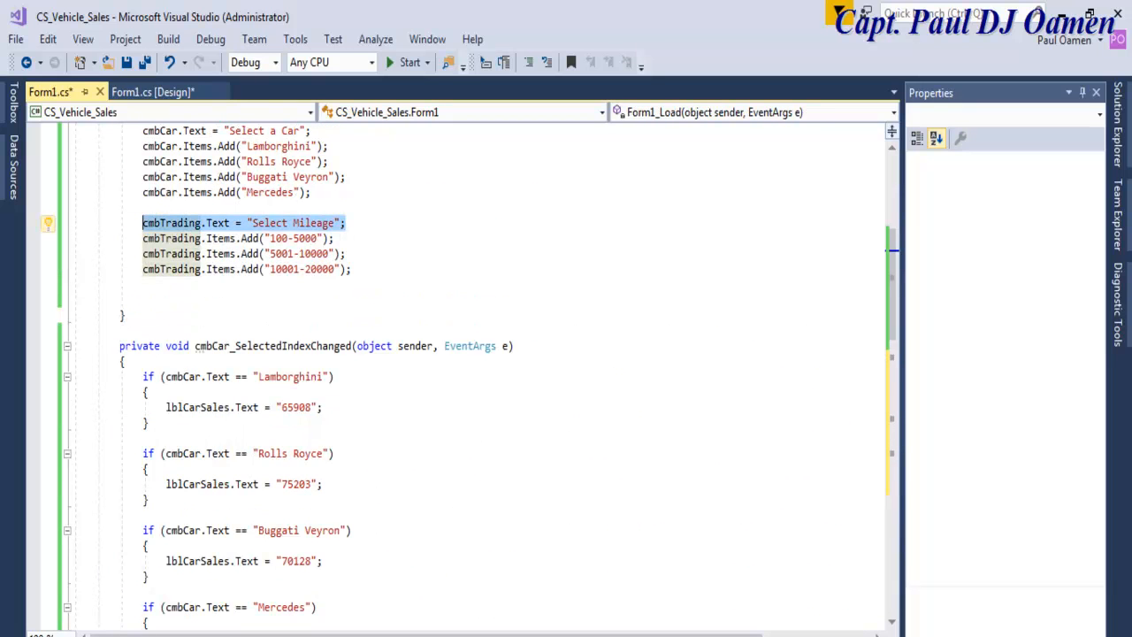
scroll(down, 3)
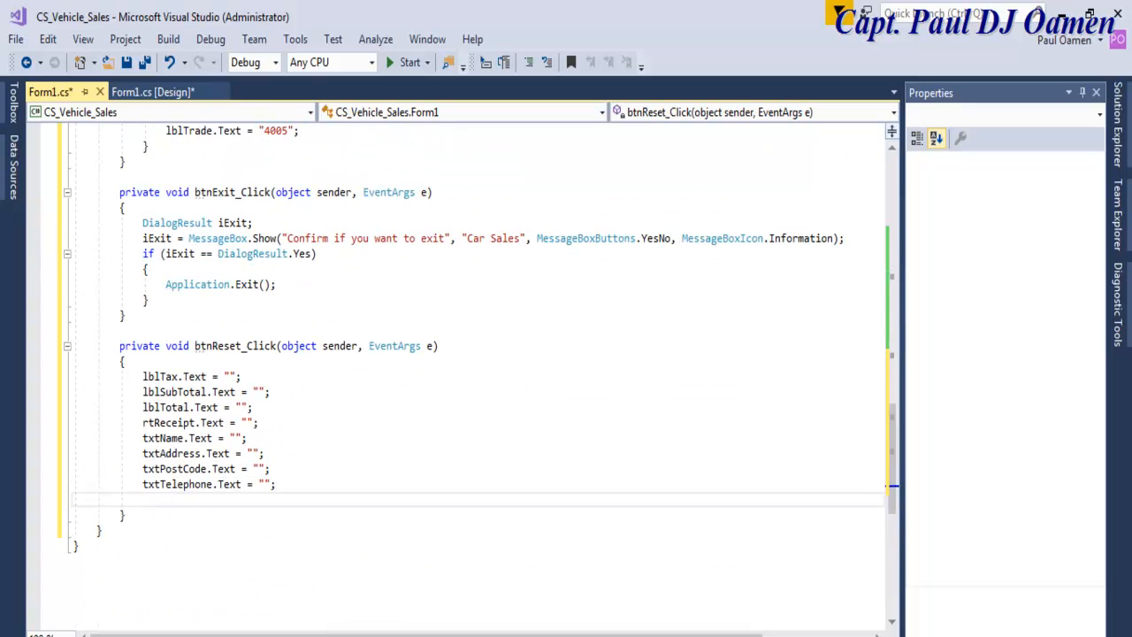
text(cmbTrading.Text = "Select Mileage";)
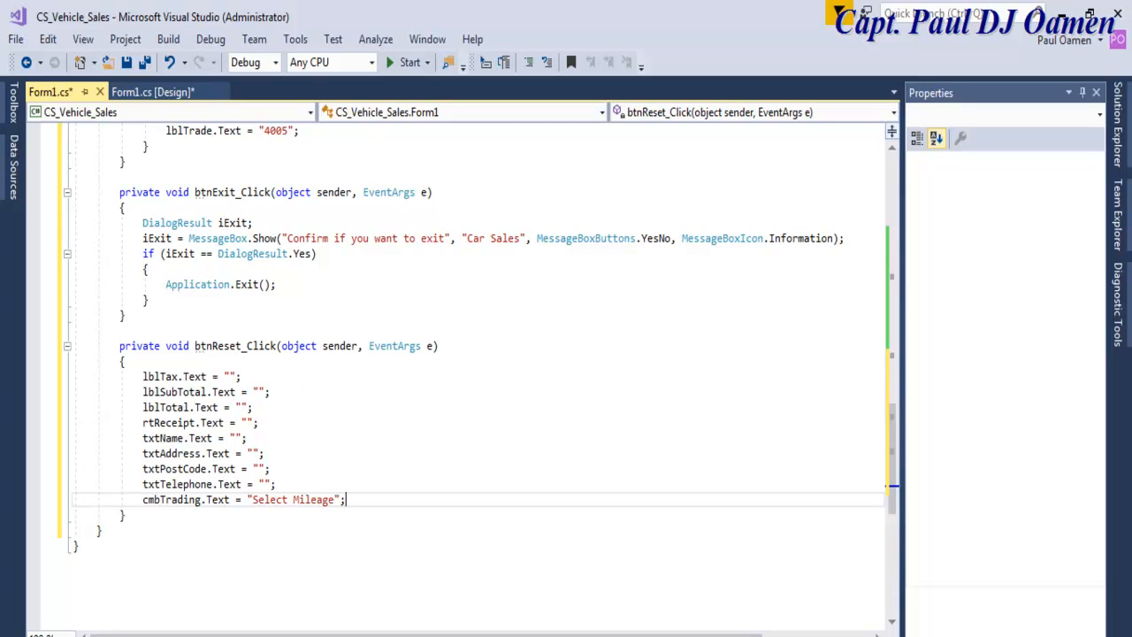
- In btnReset_Click add cmbCar.Text = "Select a Car"; and return to the designer
scroll(up, 3)
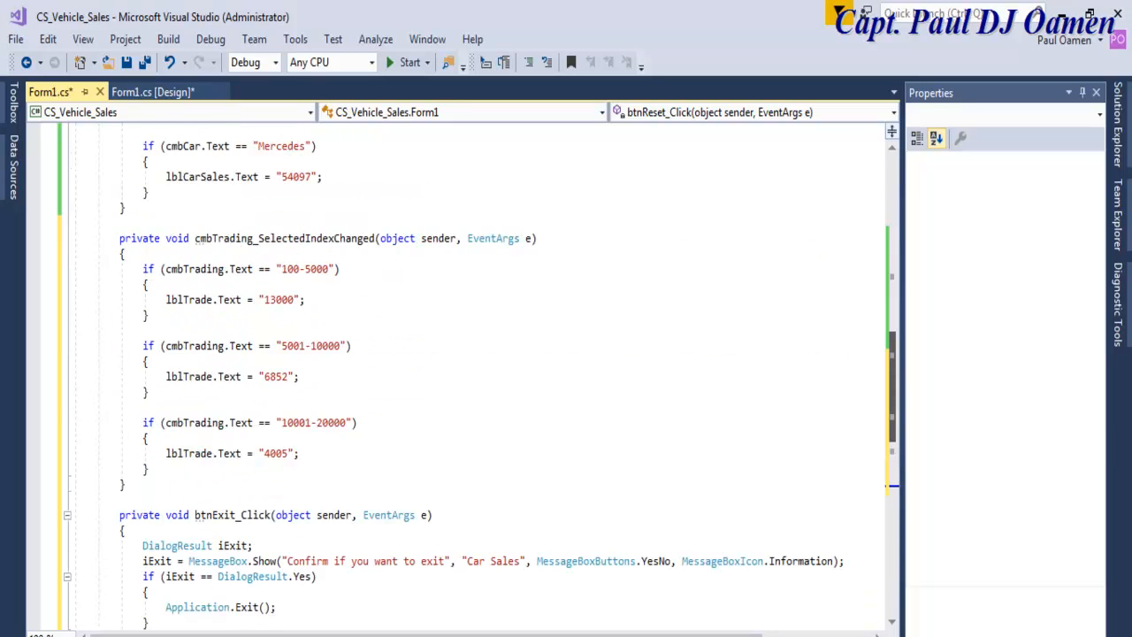
scroll(up, 3)
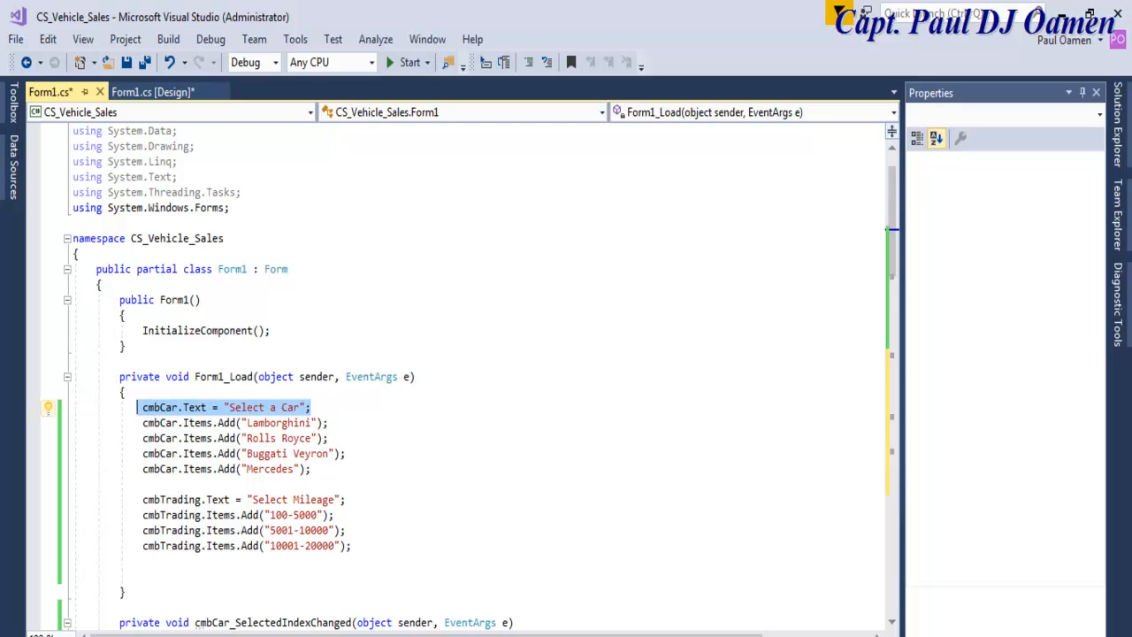
scroll(down, 3)
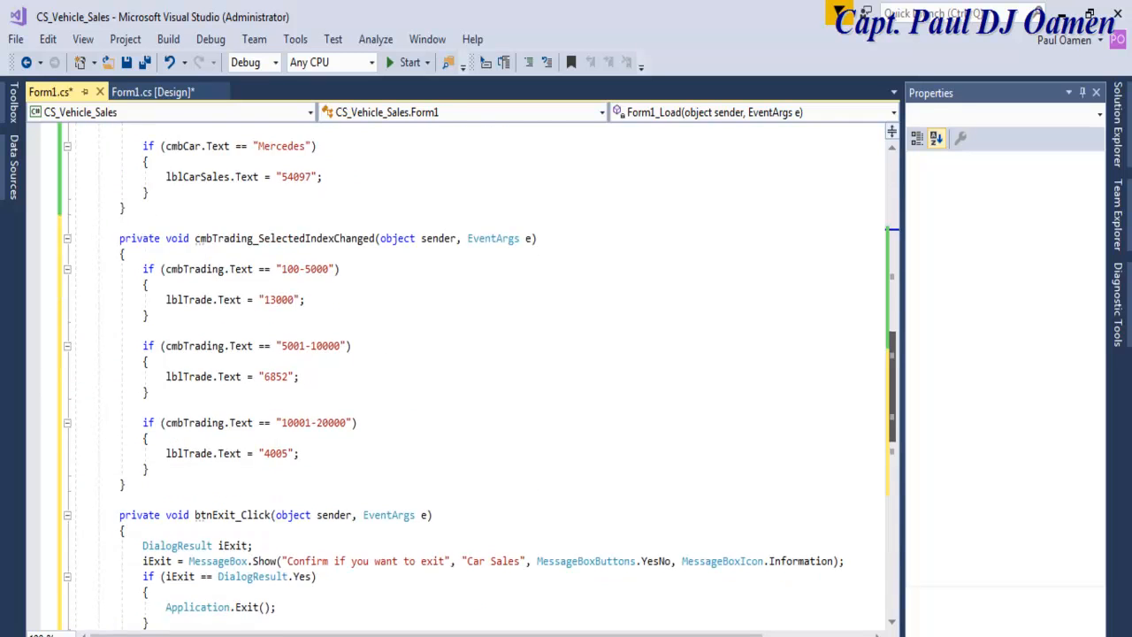
scroll(down, 3)
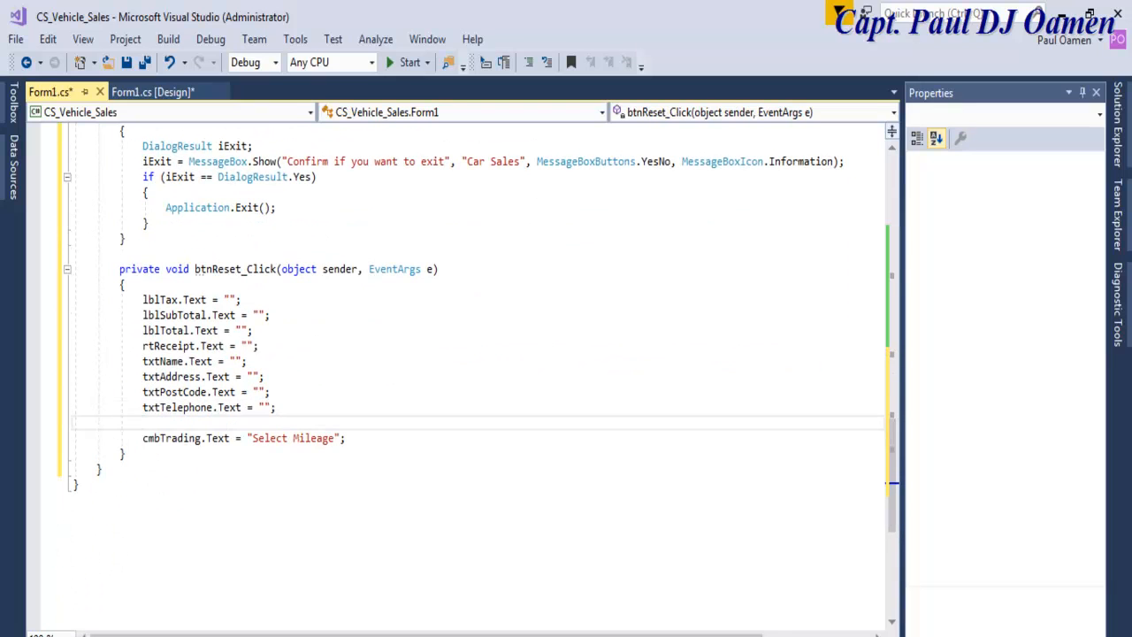
text(cmbCar.Text = "Select a Car";)
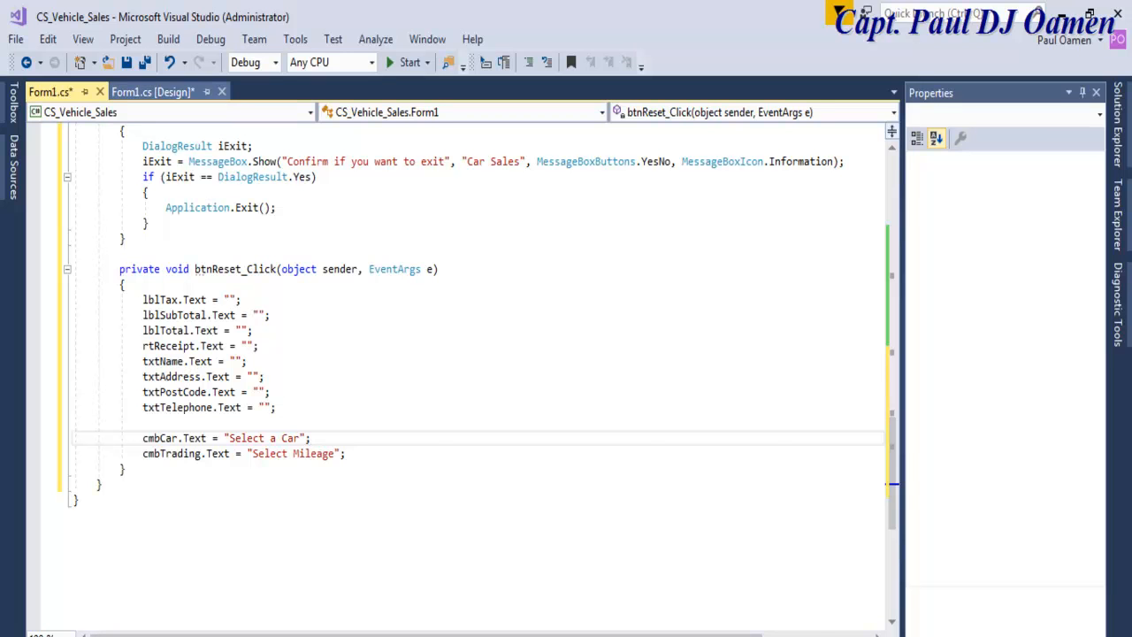
click(152, 91)
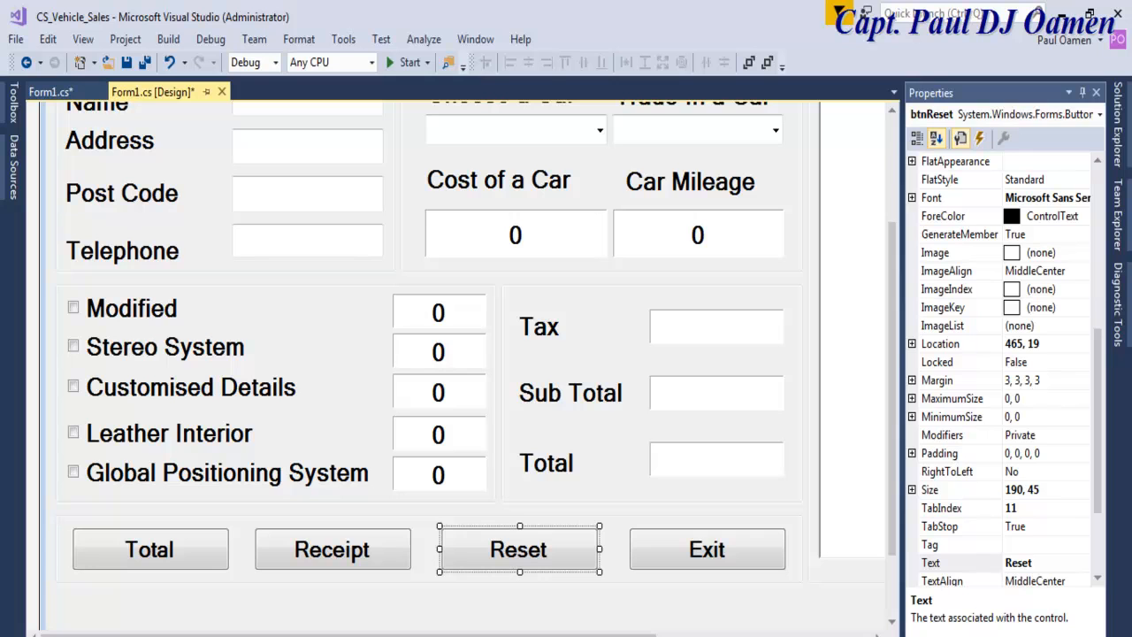
- Create btnReceipt_Click appending the Name line with tabs and txtName.Text to rtReceipt
click(50, 91)
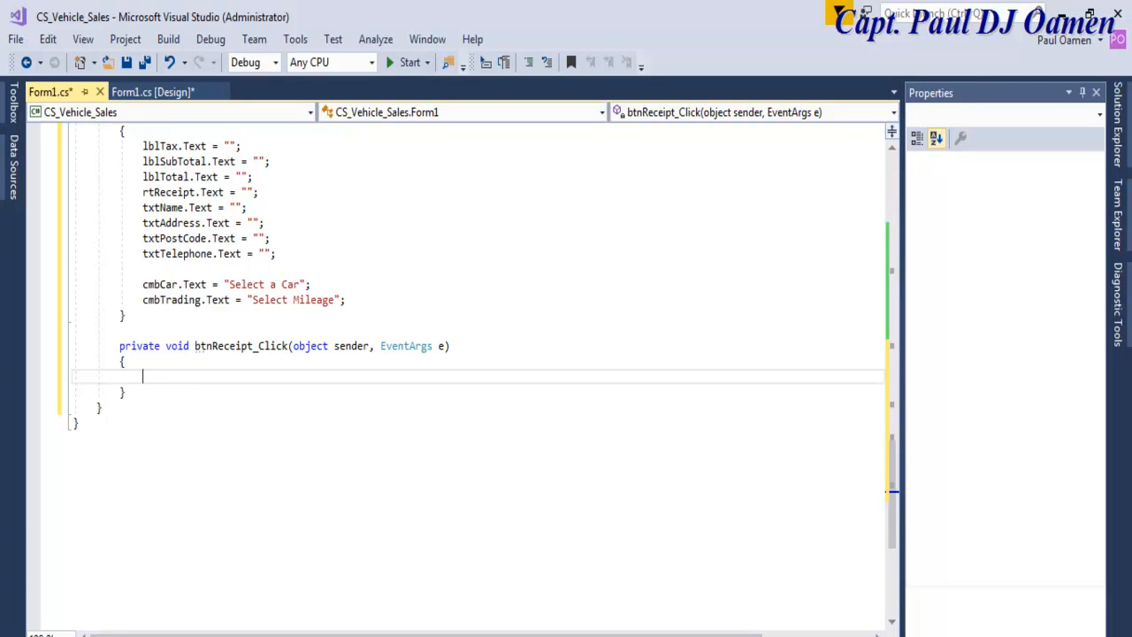
text(rtReceipt)
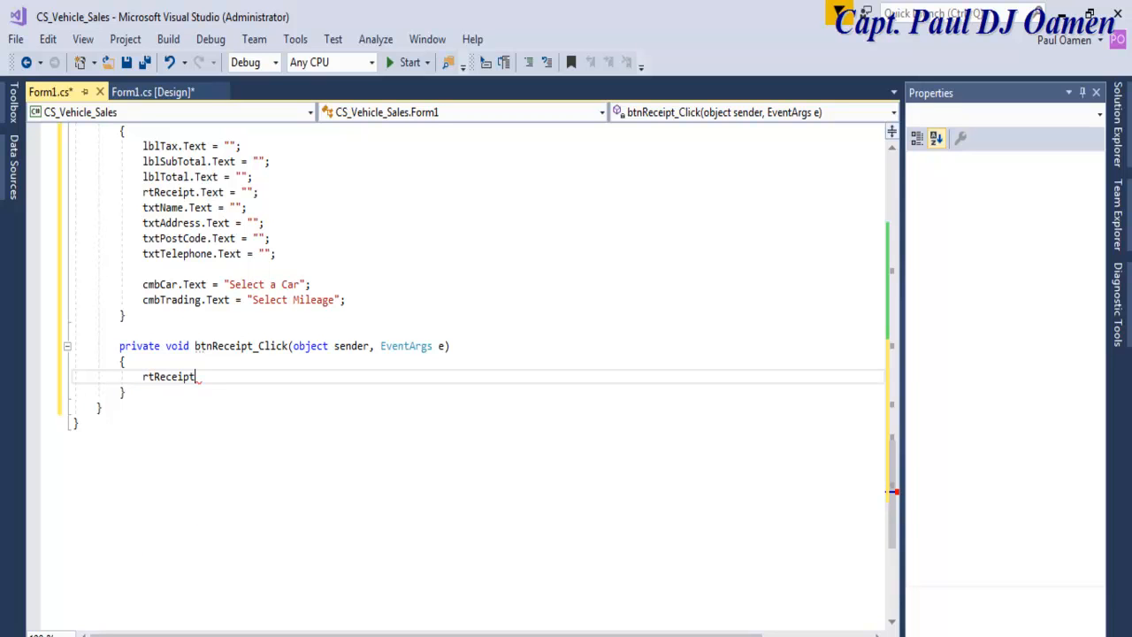
text(.)
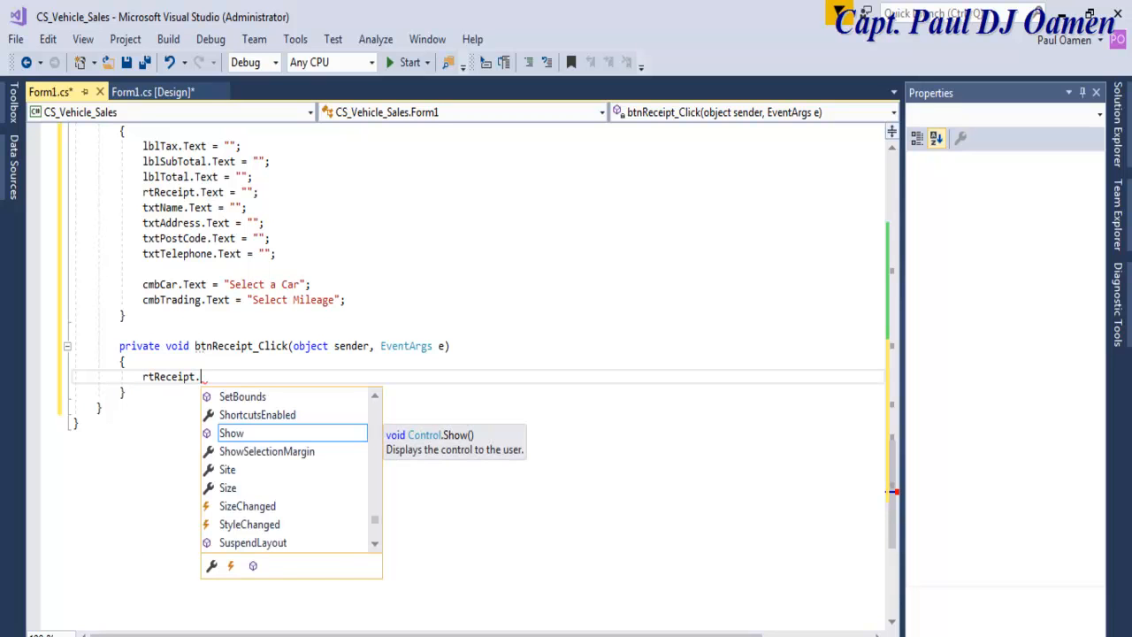
text(App)
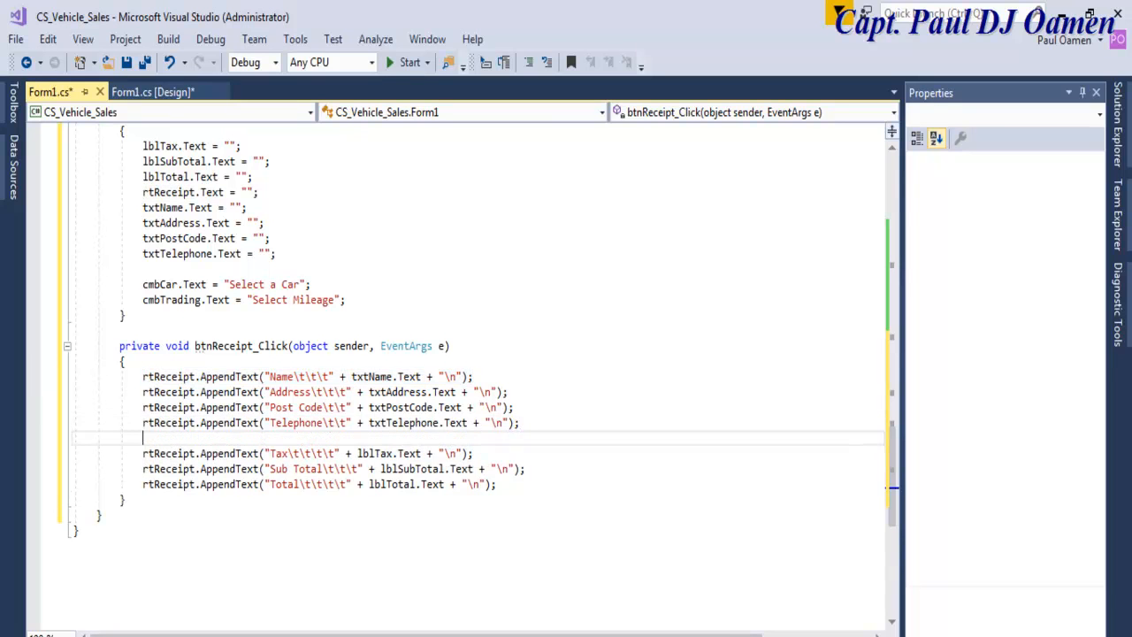
text(rtReceipt.AppendText("Name\t\t\t" + txtName.Text + "\n");)
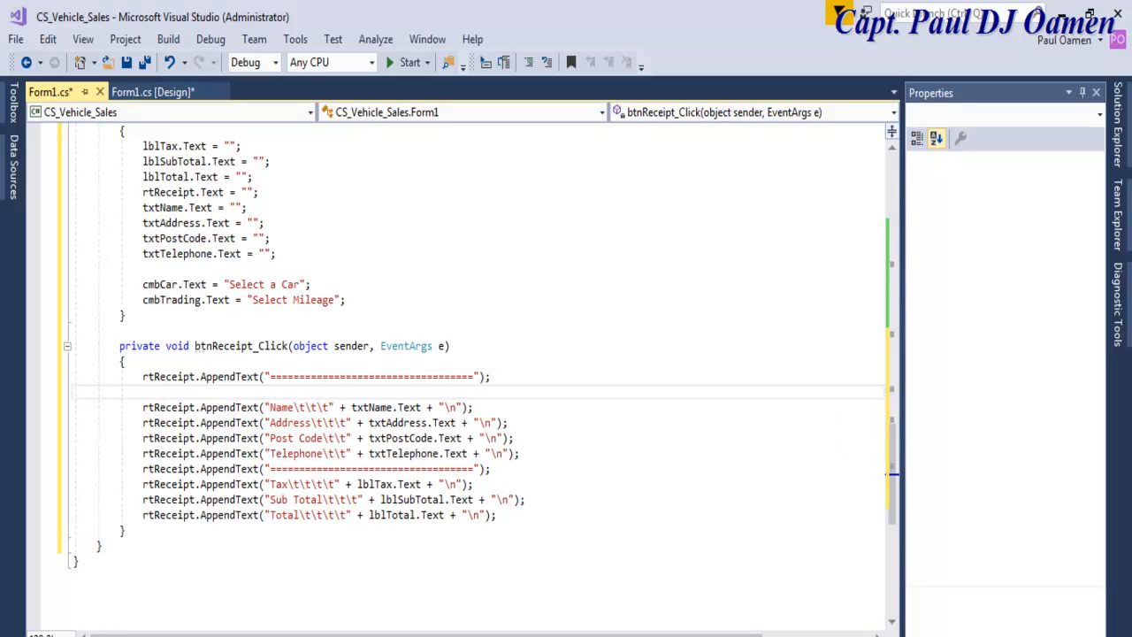
- Append a ===== separator row to rtReceipt and return to the designer
text(rtReceipt.AppendText("=================================");)
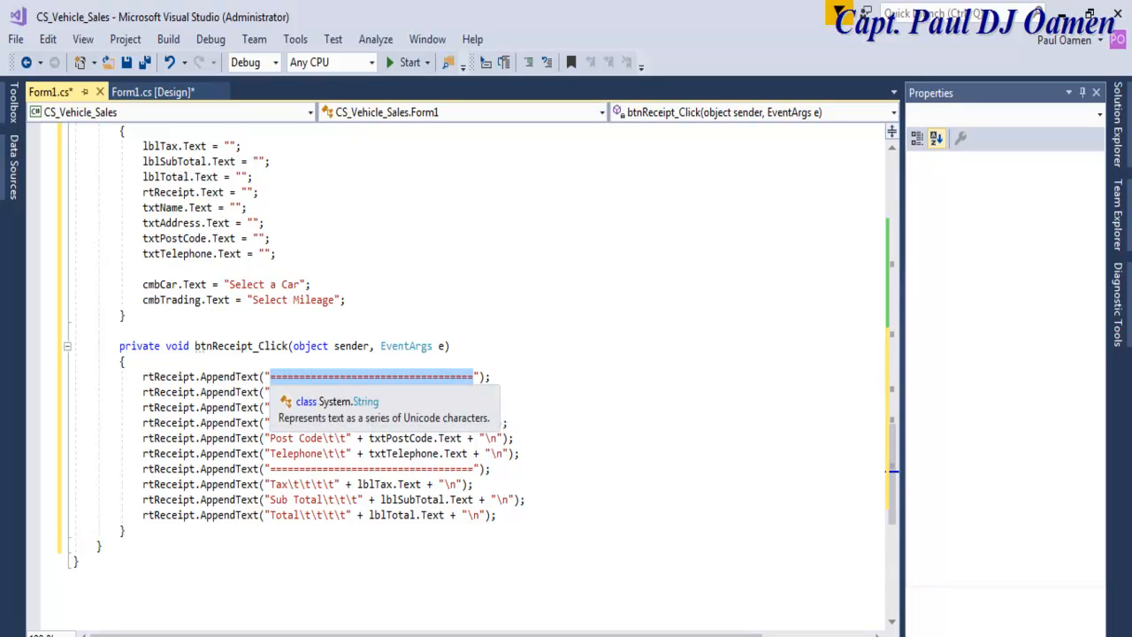
click(152, 91)
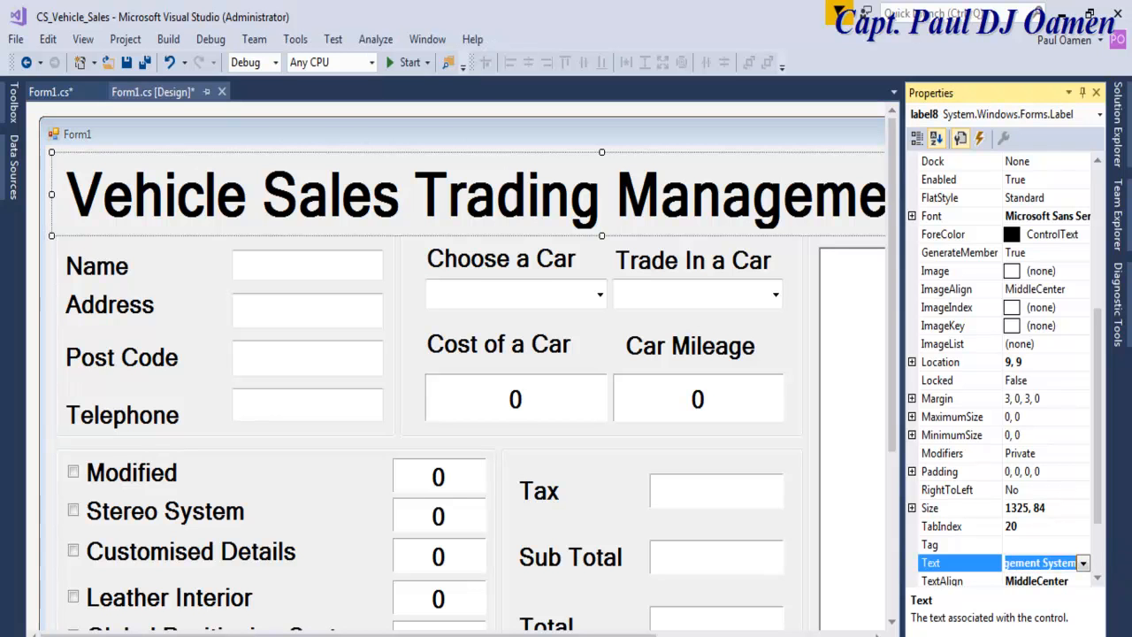
- Make the first AppendText output the heading "Vehicle Sales Trading Management System"
click(51, 91)
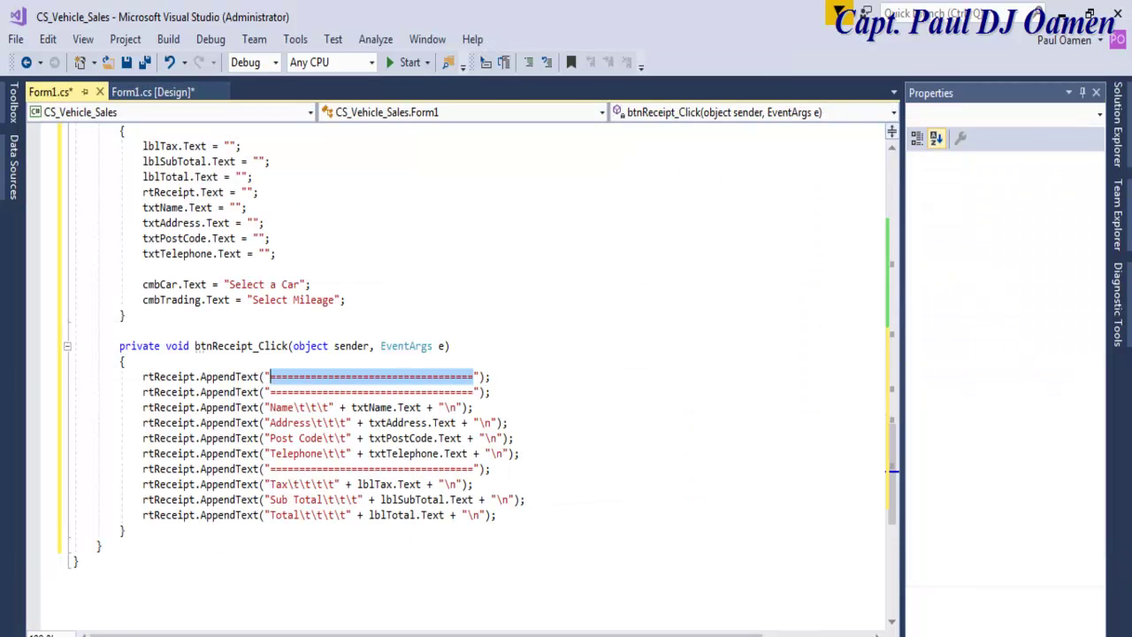
text(Vehicle Sales Trading Management System");)
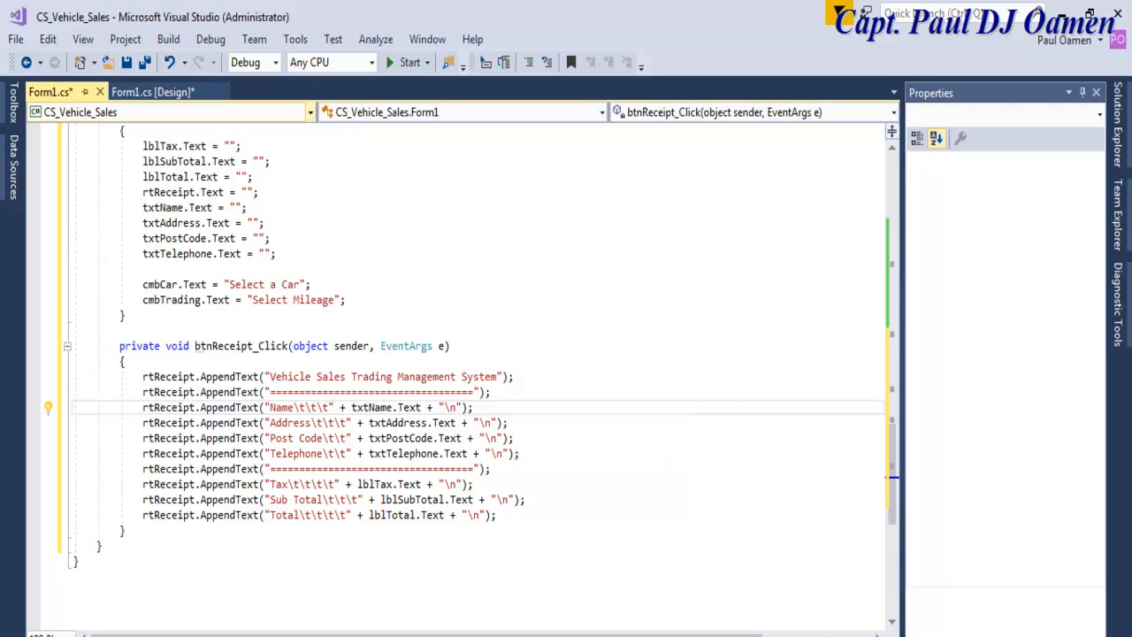
click(152, 91)
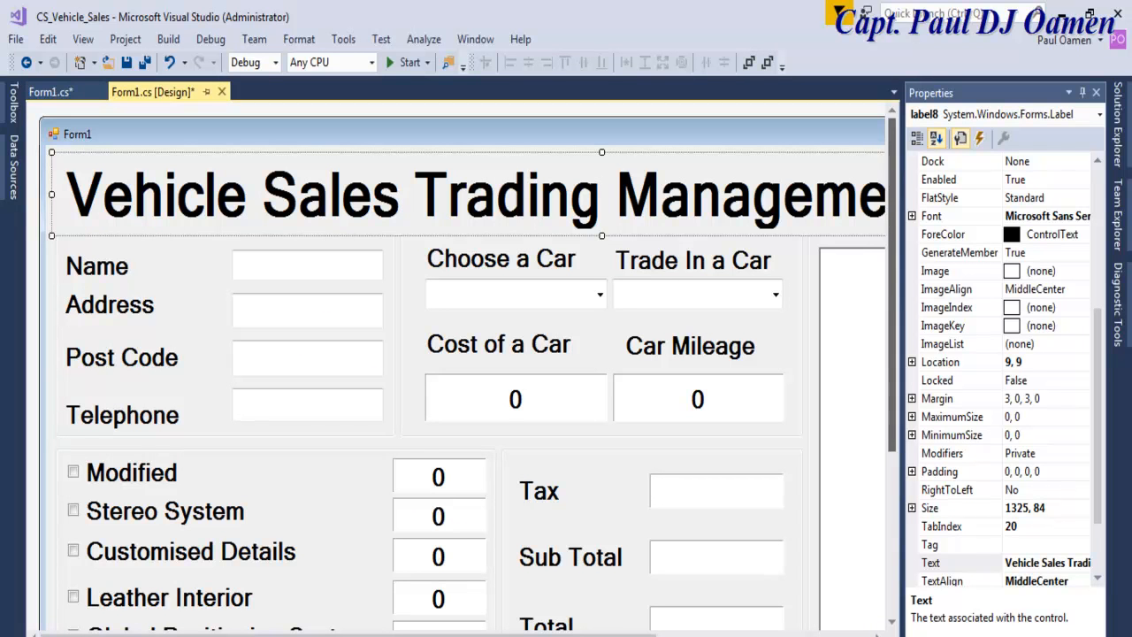
- Select the five add-on price labels together and open their Enabled property choices
scroll(down, 3)
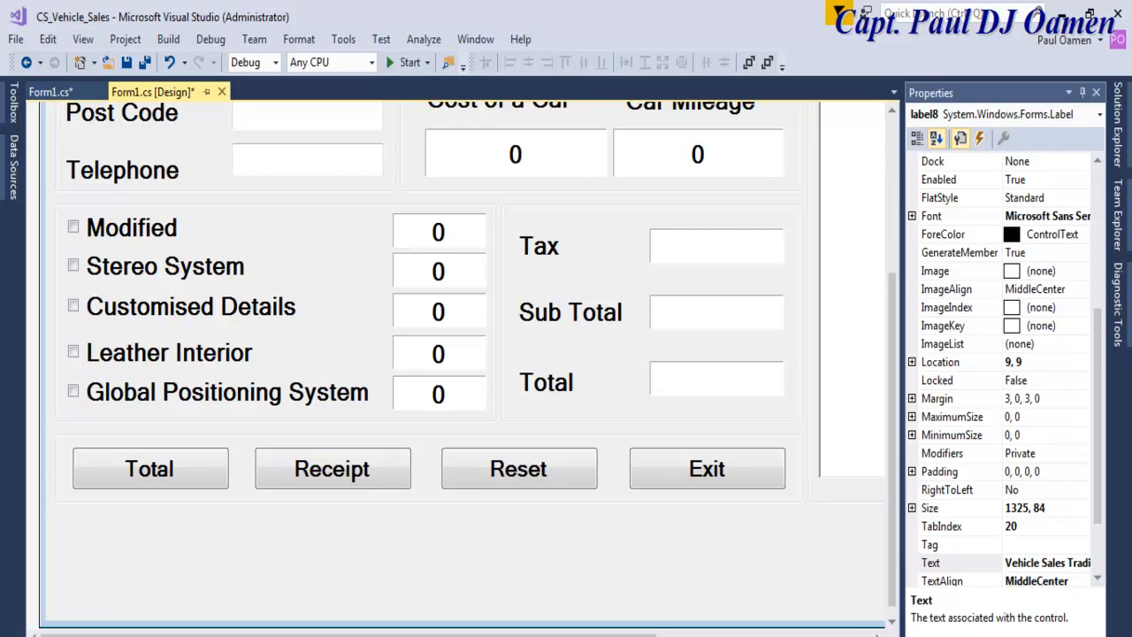
click(439, 231)
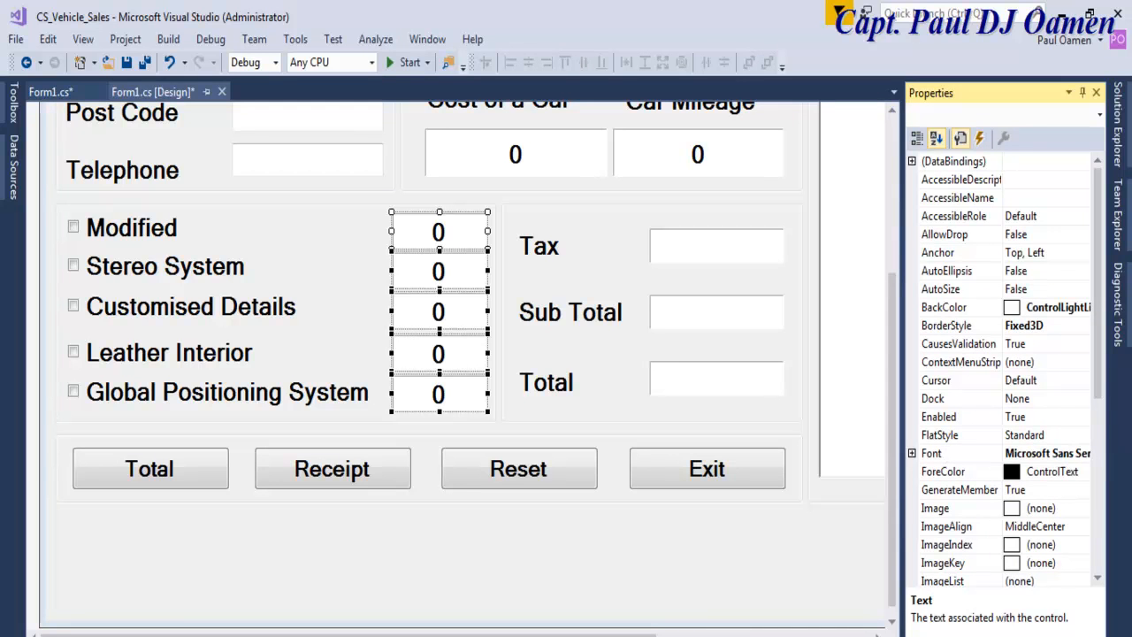
click(1082, 416)
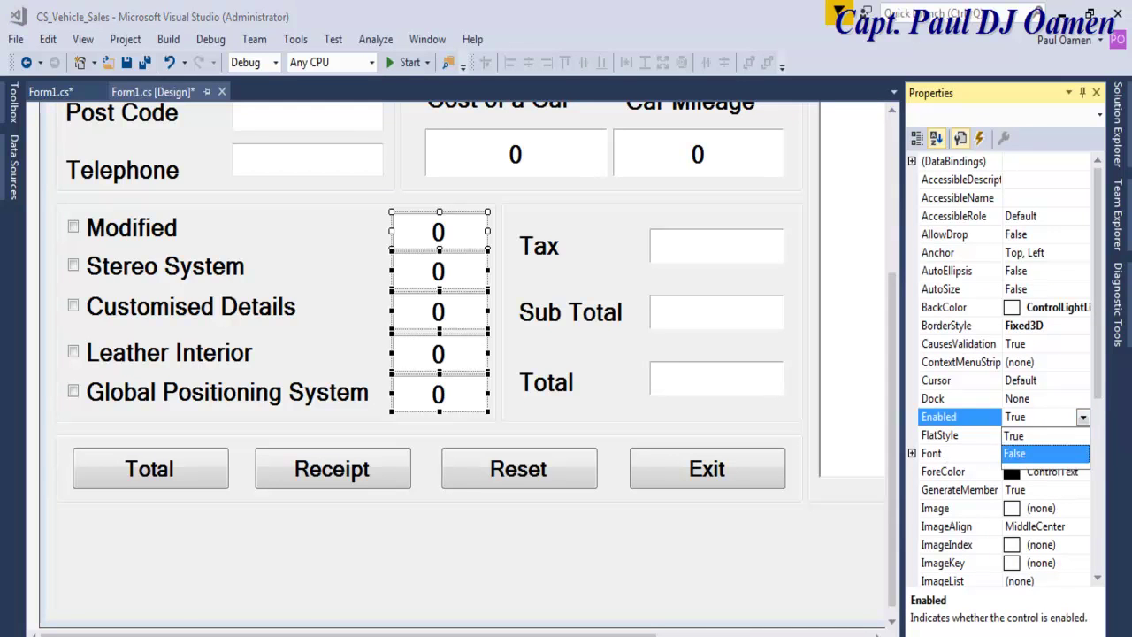